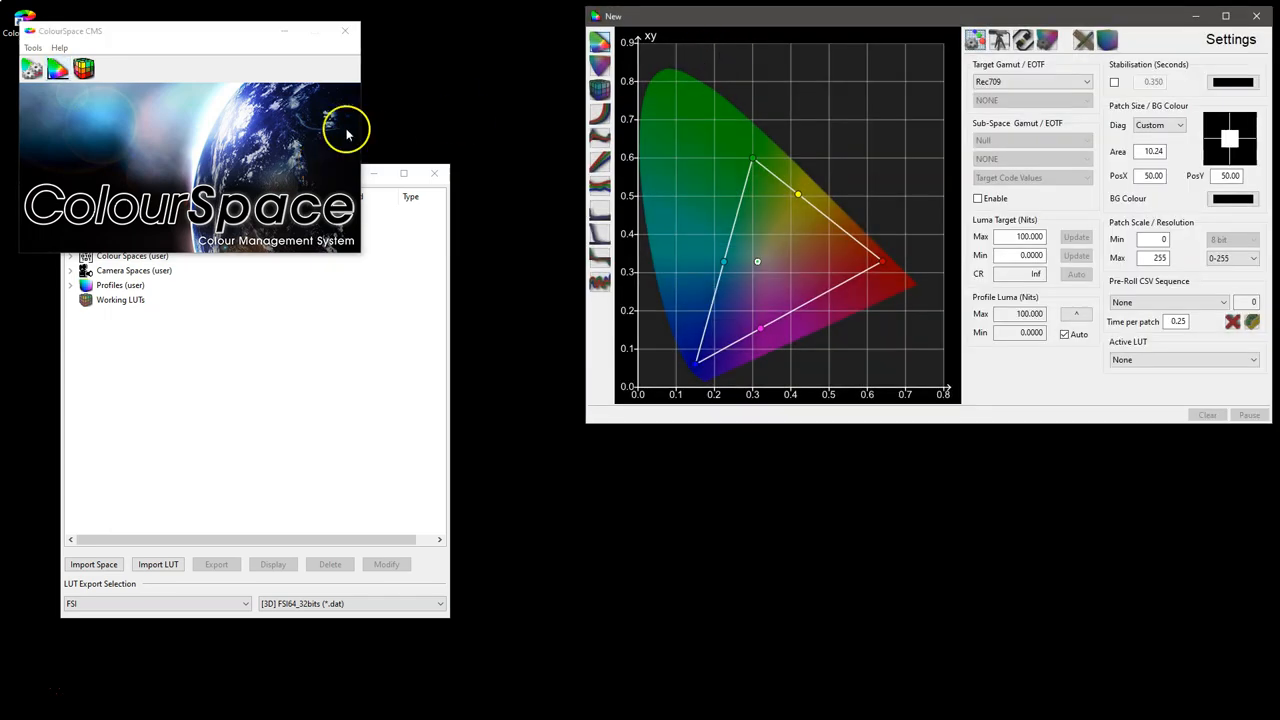
{"action": "mouse_move", "coordinate": [662, 305]}
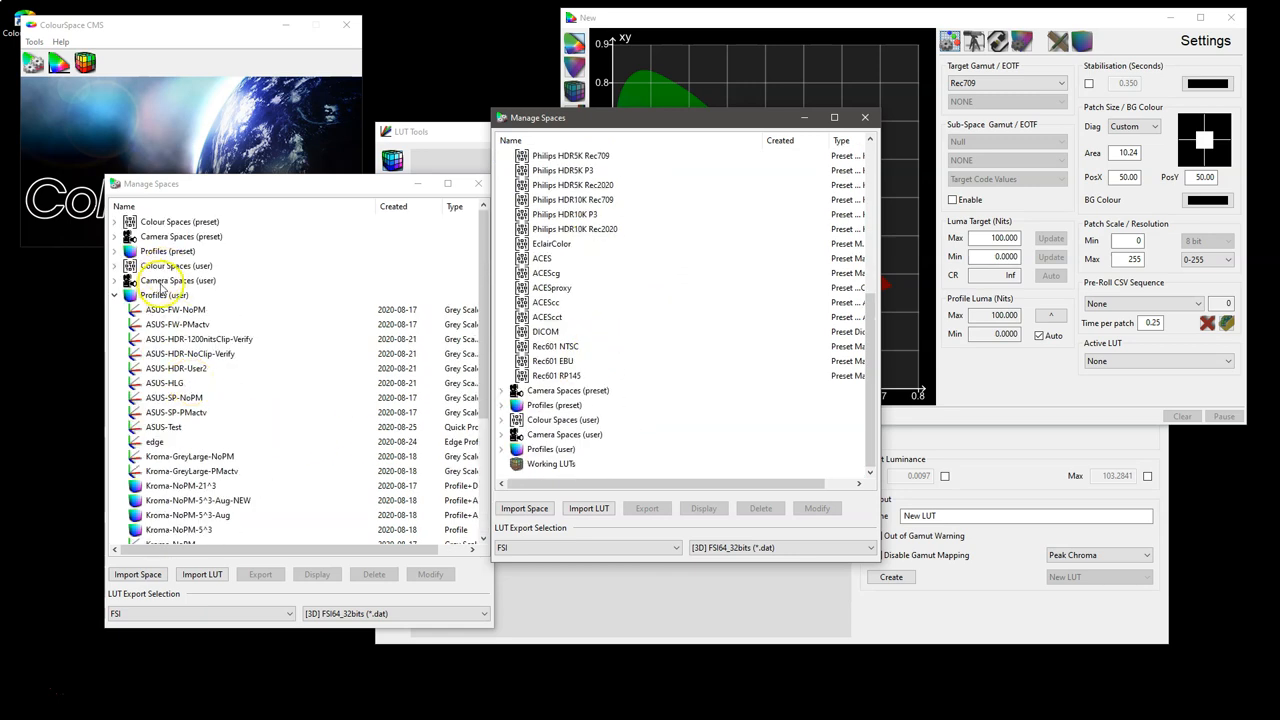
Expand Camera Spaces (user) and select Camera Arri Alexa - ToneMed.
{"action": "left_click", "coordinate": [116, 236]}
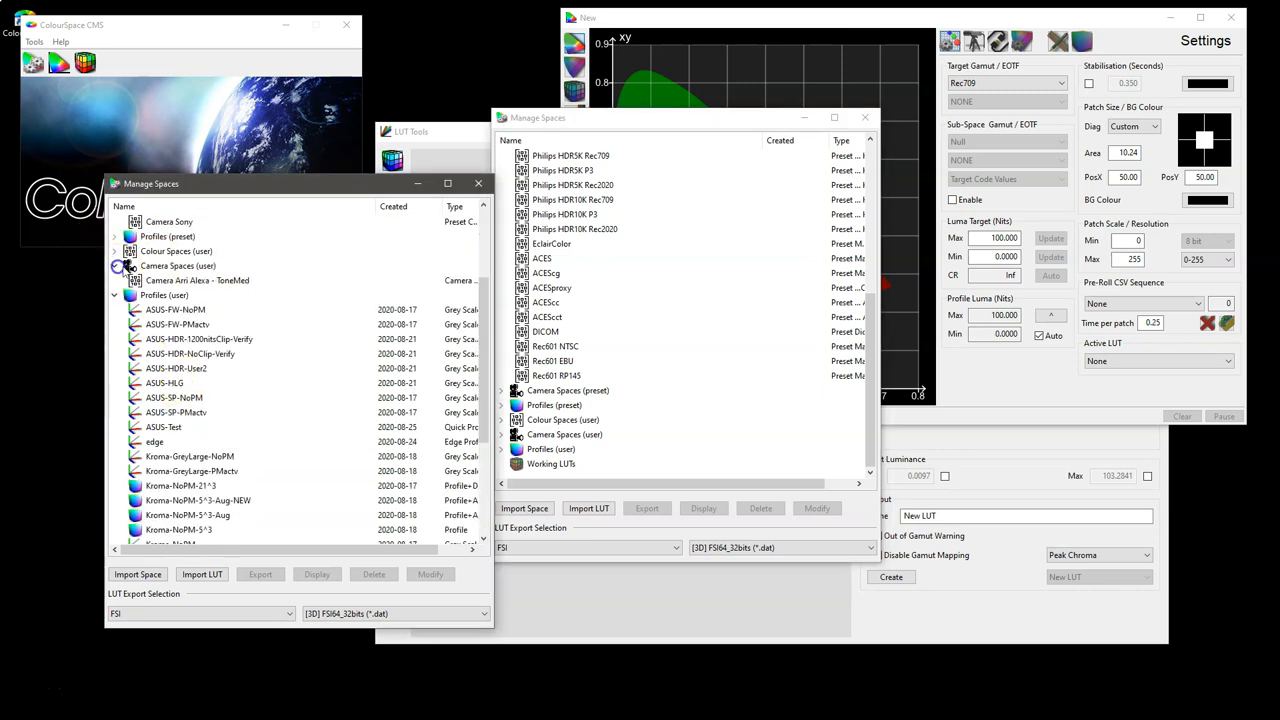
{"action": "left_click", "coordinate": [197, 280]}
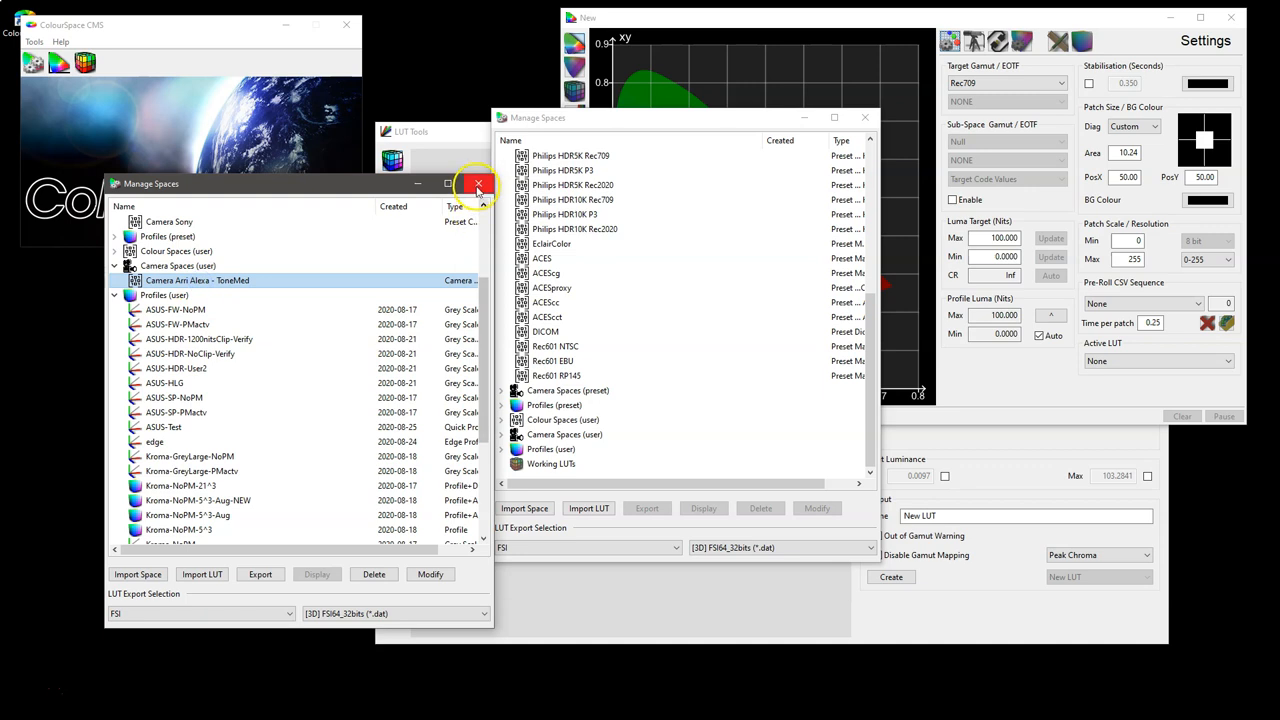
Close the extra space list, connect the i1Display Pro OEM probe, and show Rec709-to-ASUS-FW-PMactv LUT generation.
{"action": "left_click", "coordinate": [478, 183]}
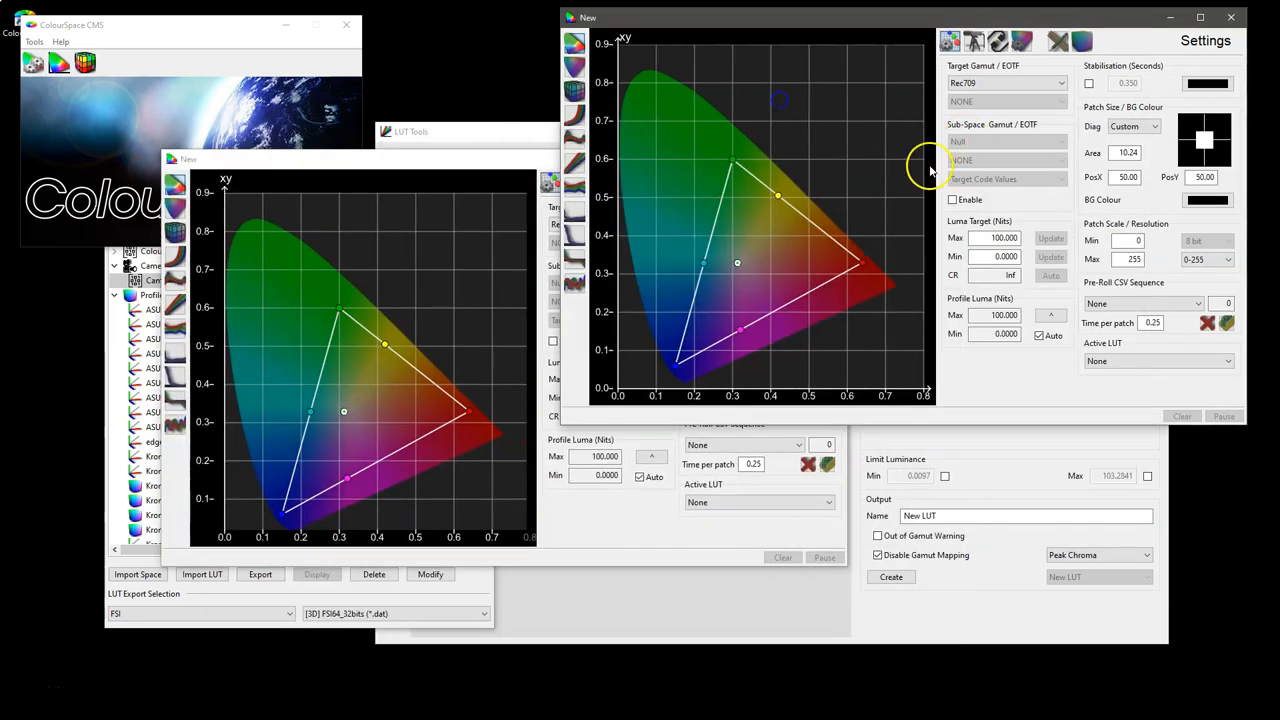
{"action": "left_click", "coordinate": [973, 41]}
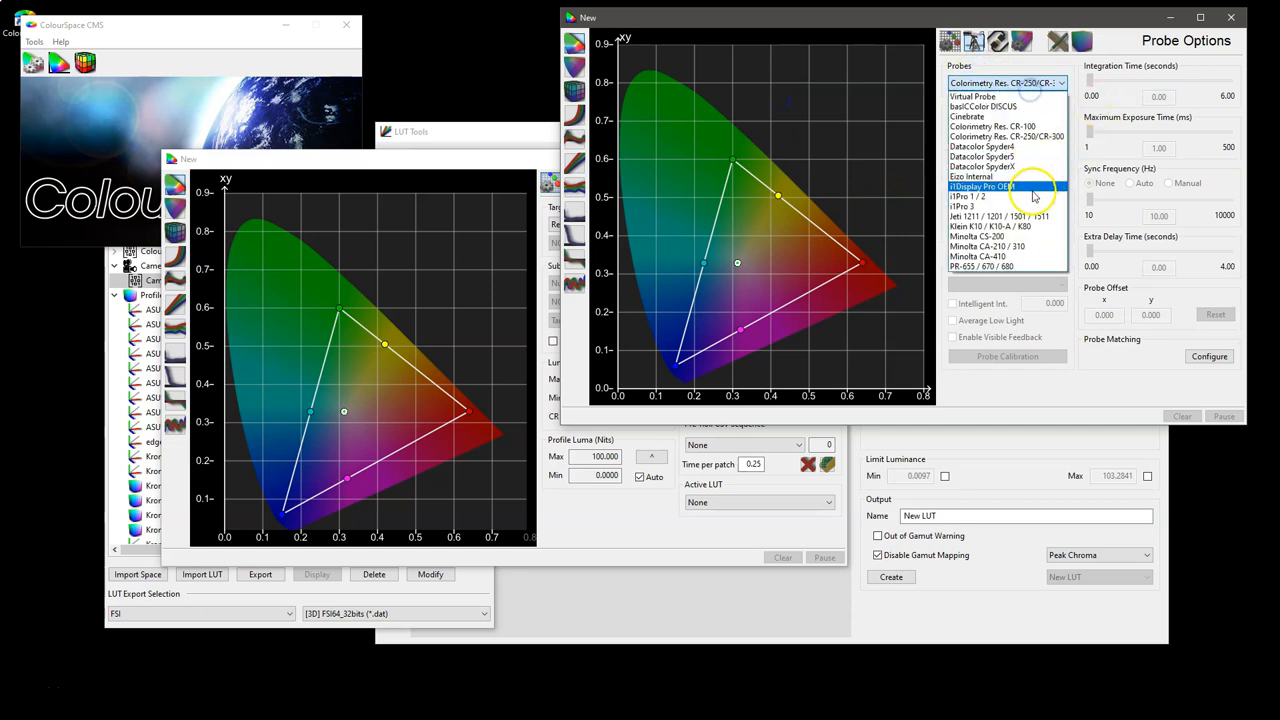
{"action": "left_click", "coordinate": [981, 187]}
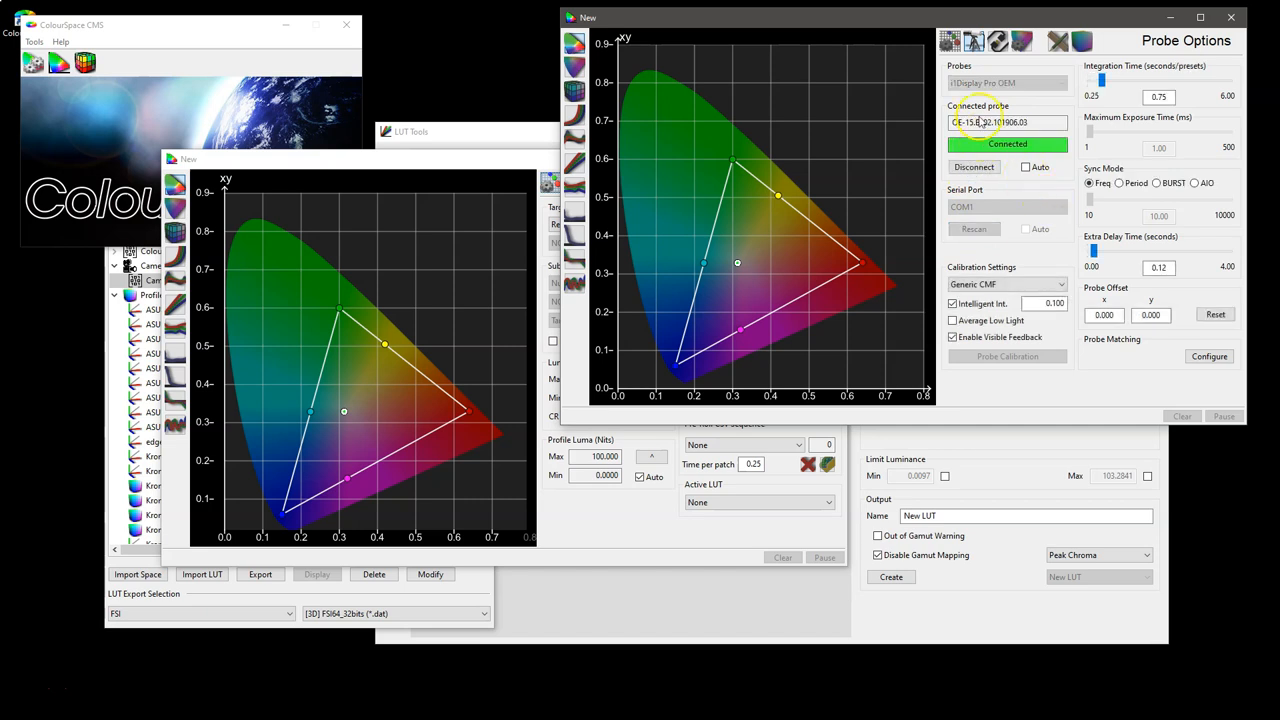
{"action": "left_click", "coordinate": [575, 182]}
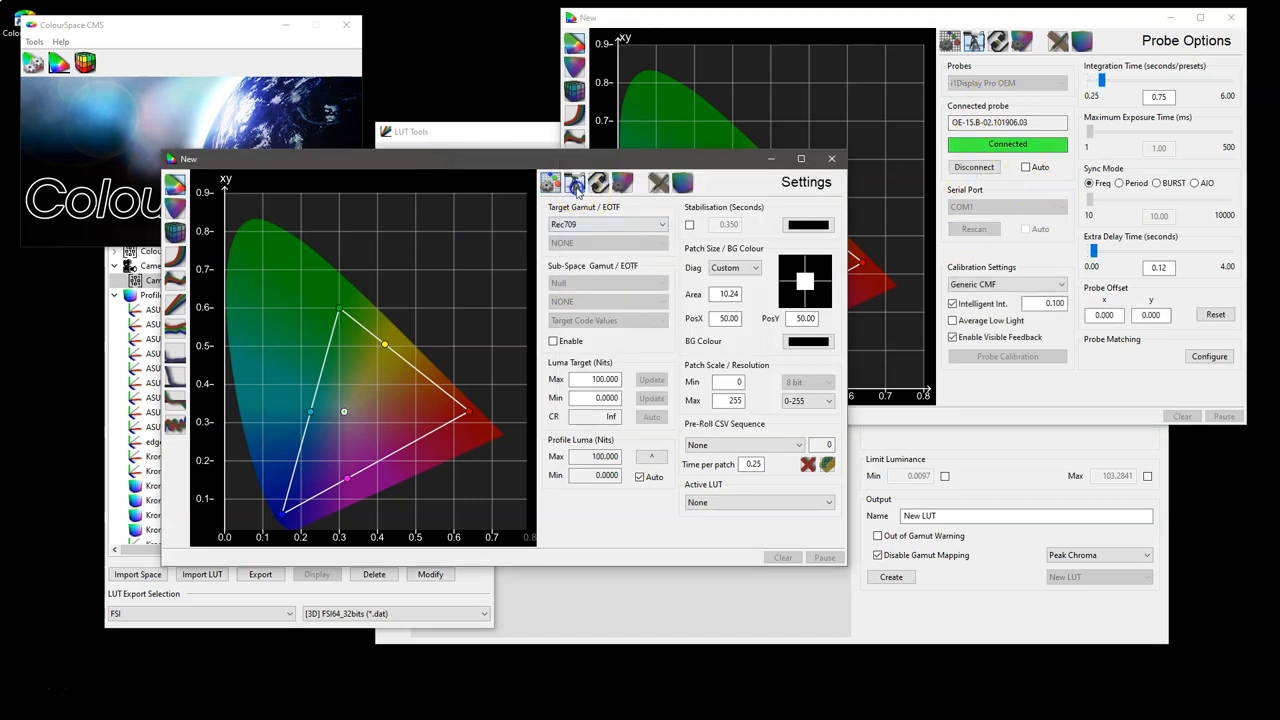
{"action": "left_click", "coordinate": [574, 182]}
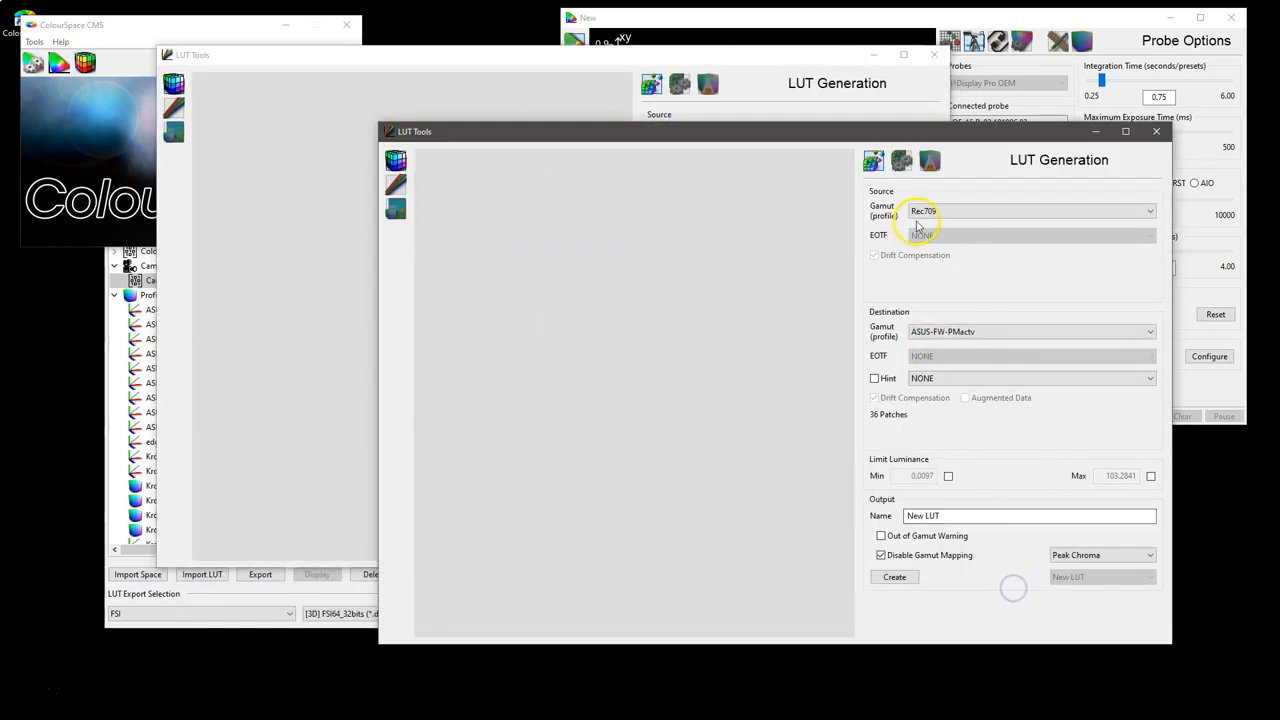
Add a new Unity LUT in LUT Management, then close the LUT Tools window.
{"action": "left_click", "coordinate": [929, 160]}
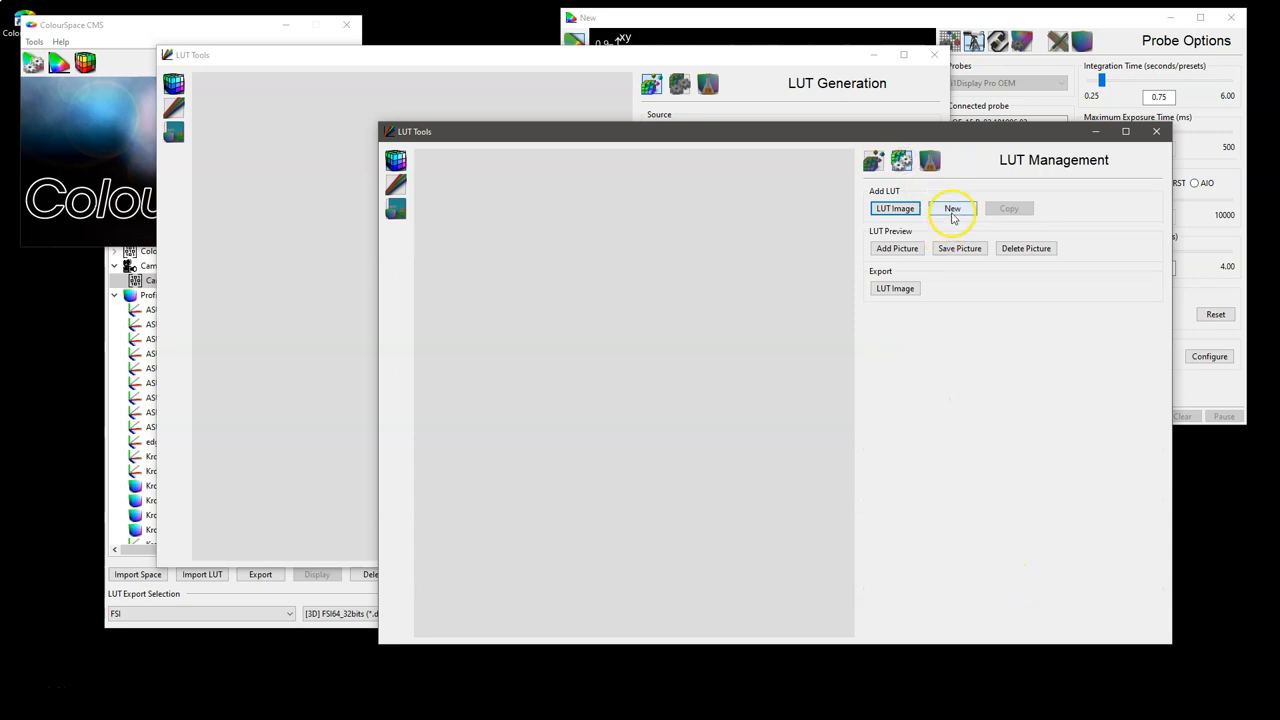
{"action": "left_click", "coordinate": [951, 208]}
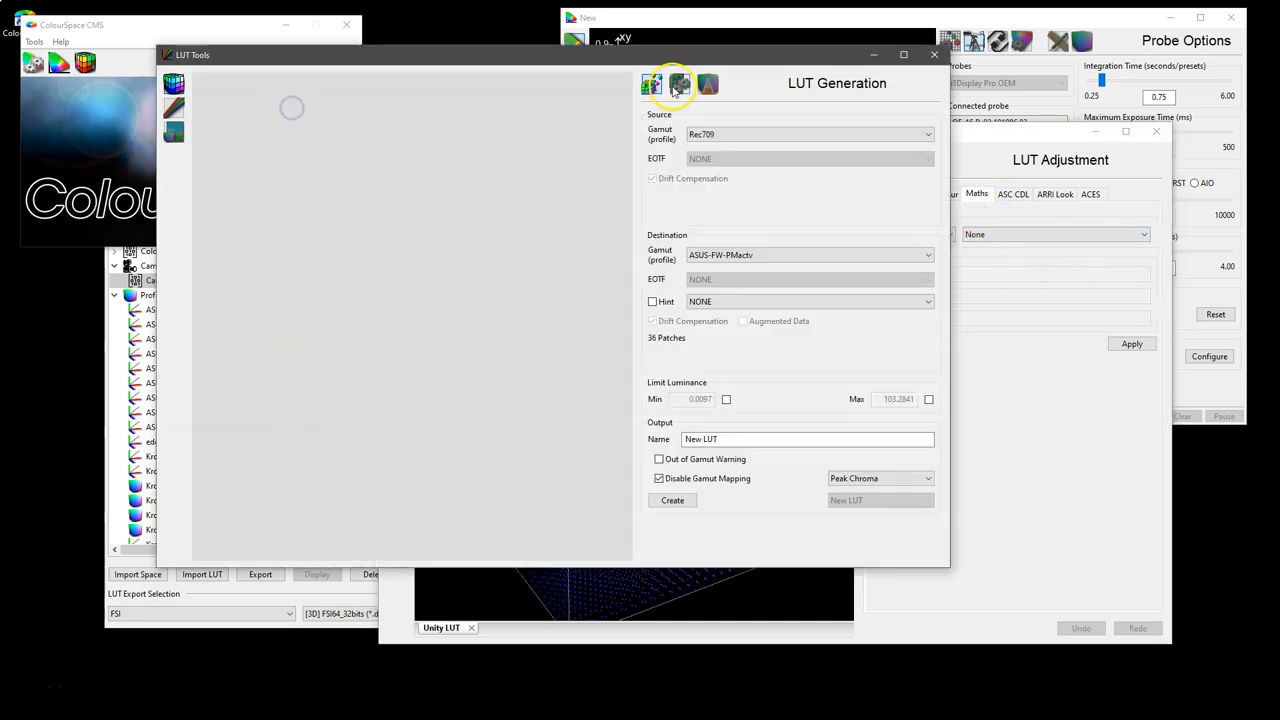
{"action": "left_click", "coordinate": [652, 84]}
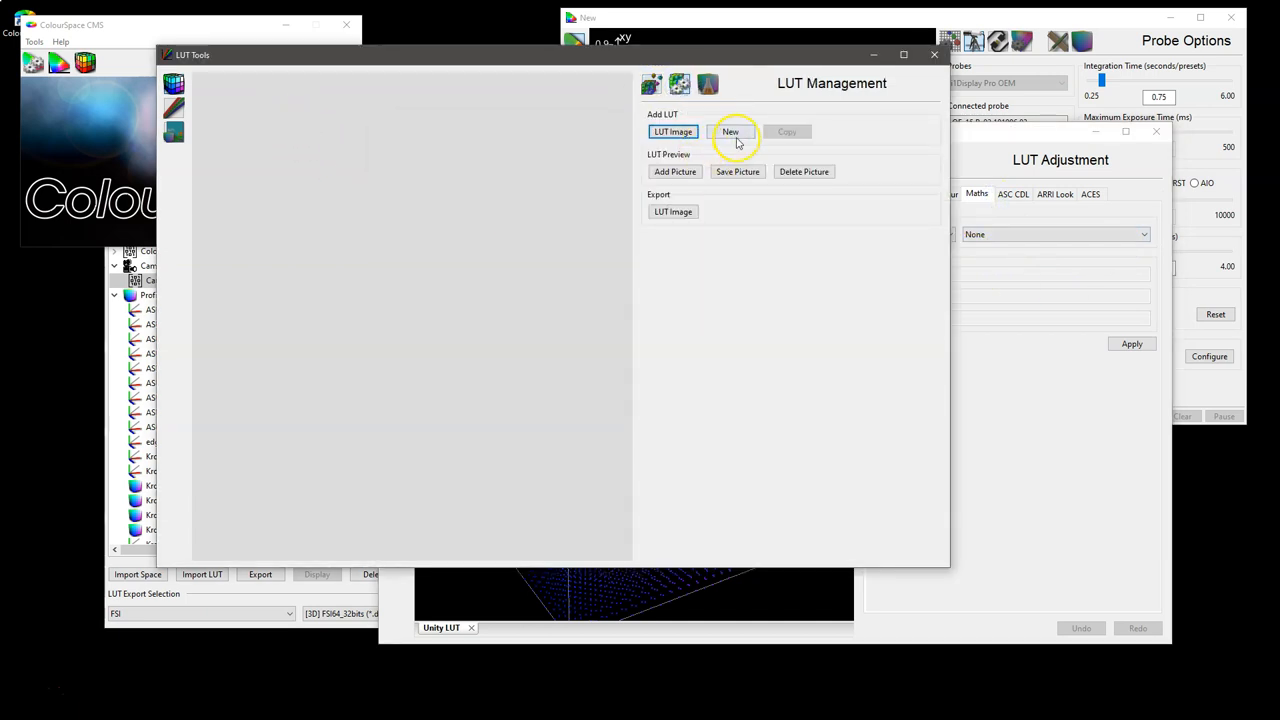
{"action": "left_click", "coordinate": [730, 131]}
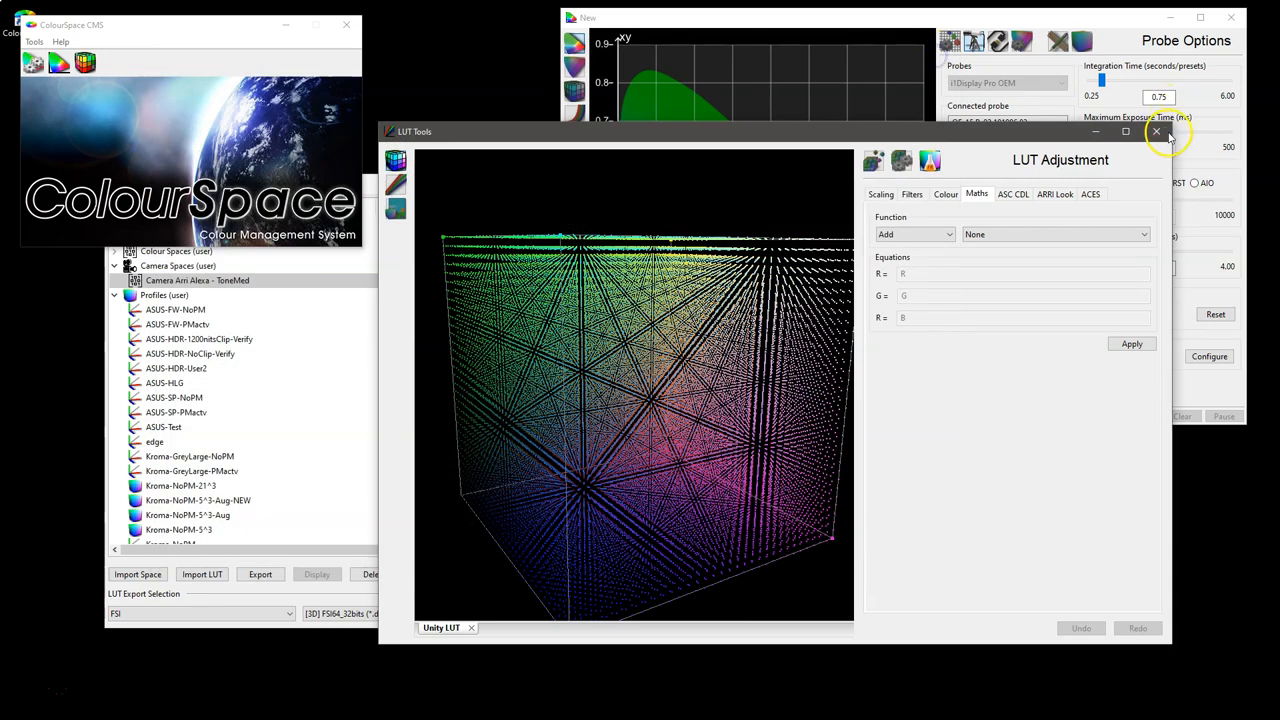
{"action": "left_click", "coordinate": [1156, 131]}
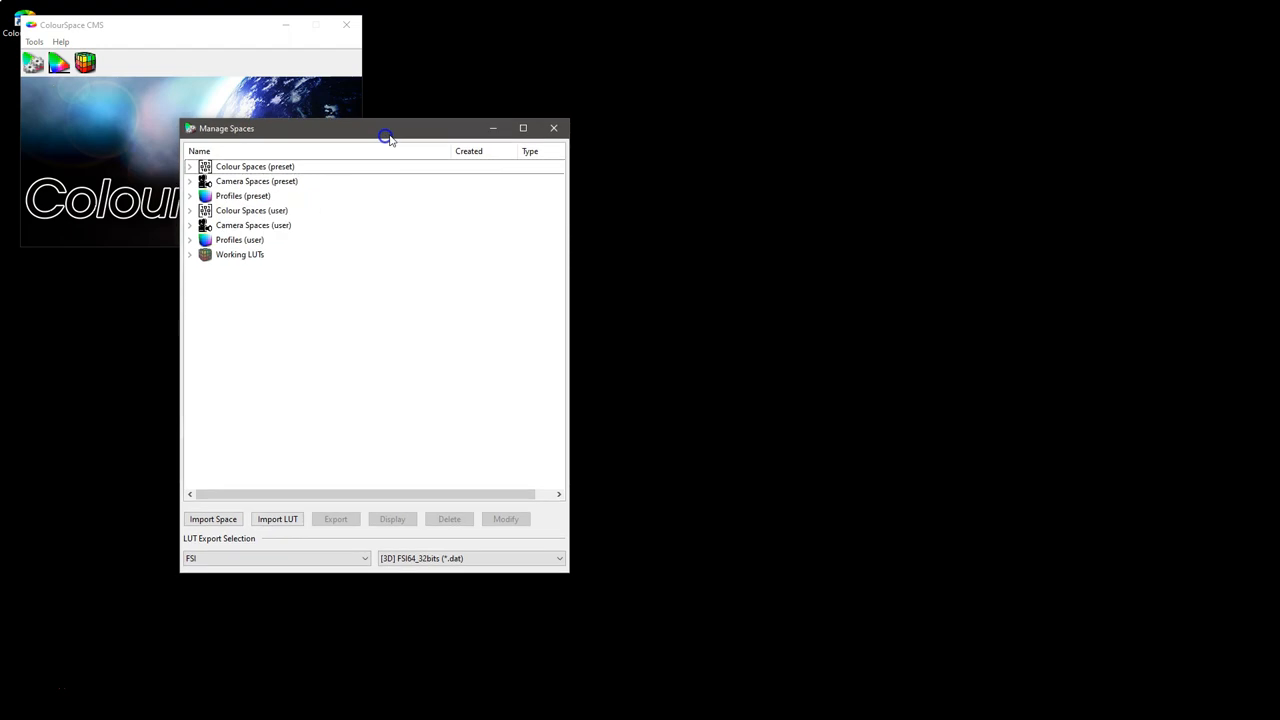
Bring Manage Spaces forward and expand the preset colour space and profile categories.
{"action": "left_click", "coordinate": [255, 166]}
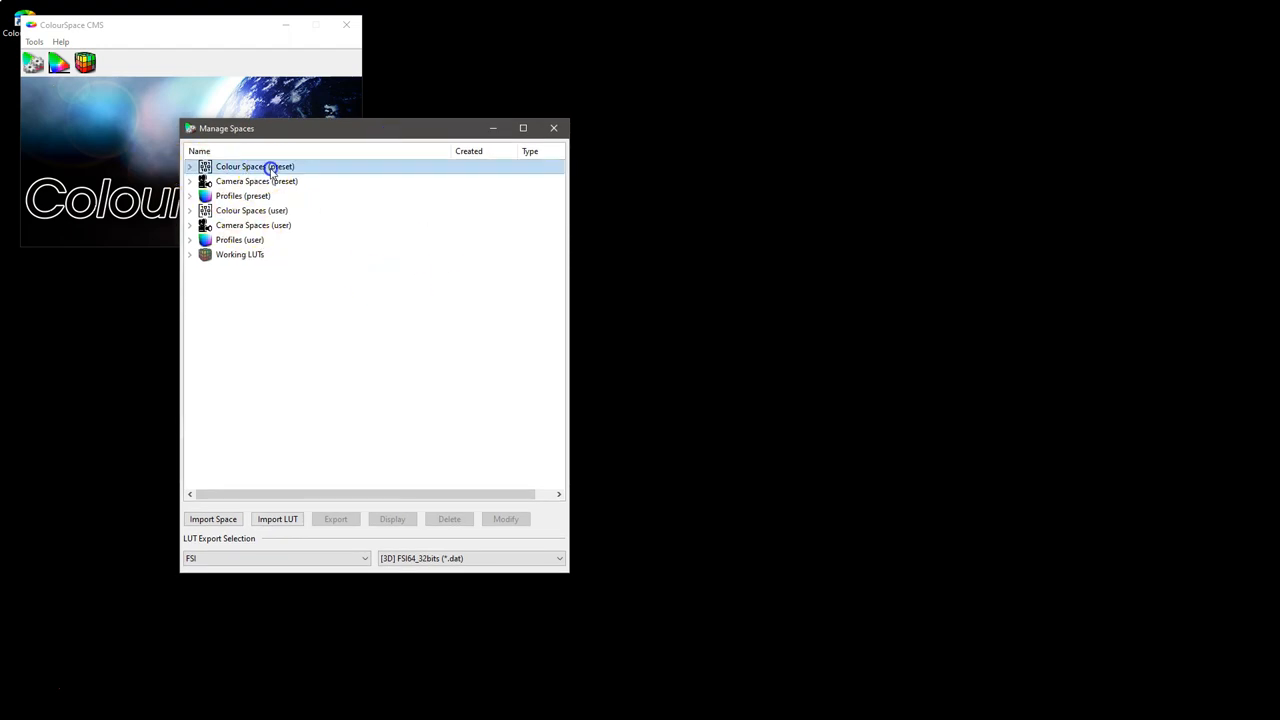
{"action": "left_click", "coordinate": [189, 166]}
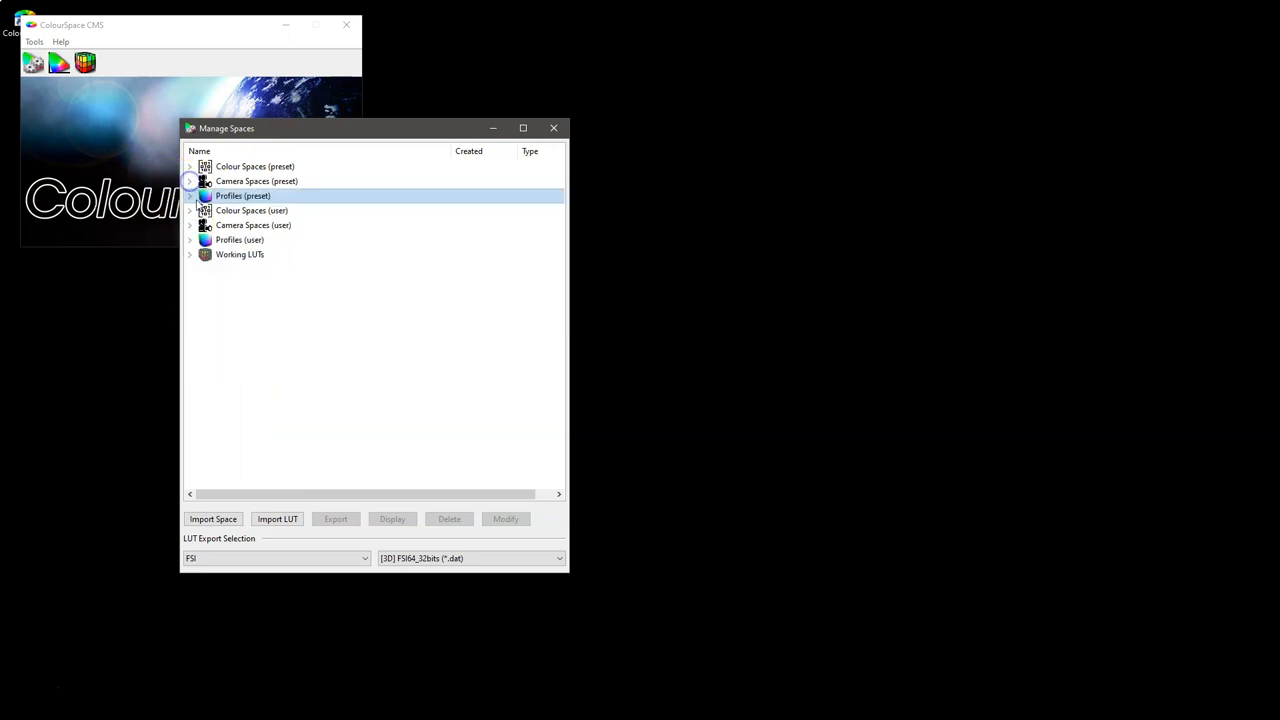
{"action": "left_click", "coordinate": [190, 195]}
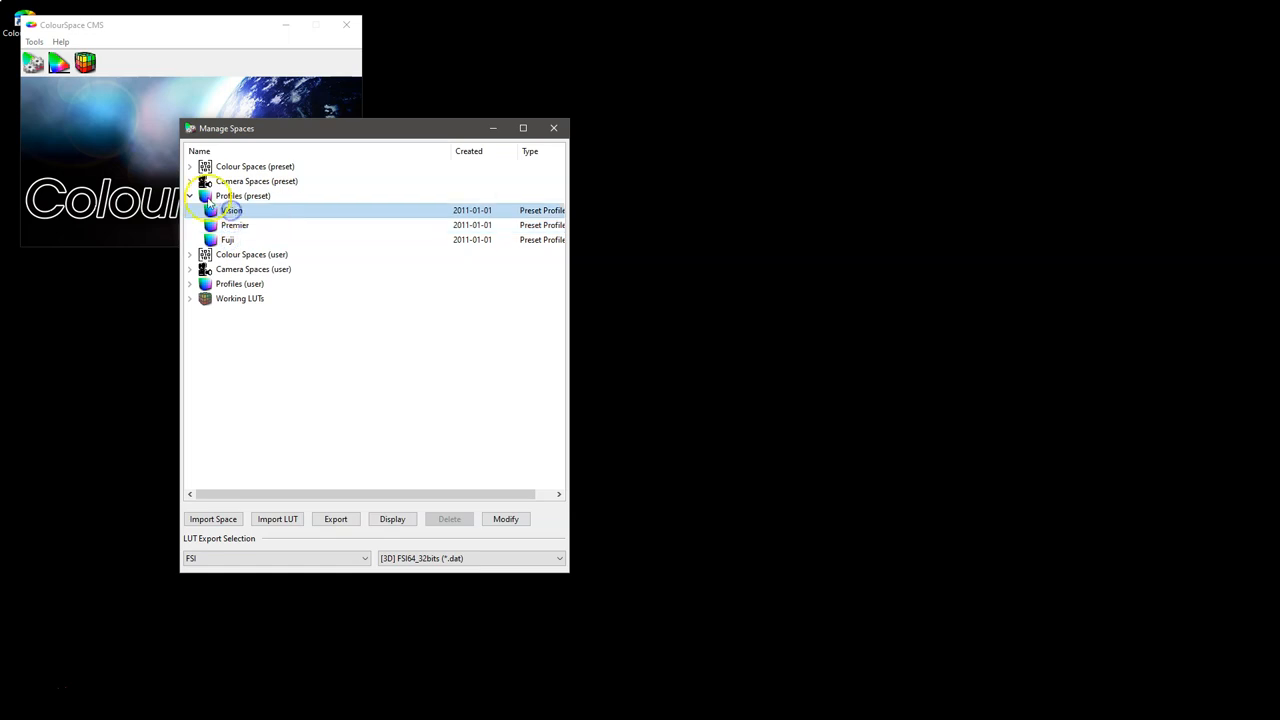
{"action": "left_click", "coordinate": [189, 195]}
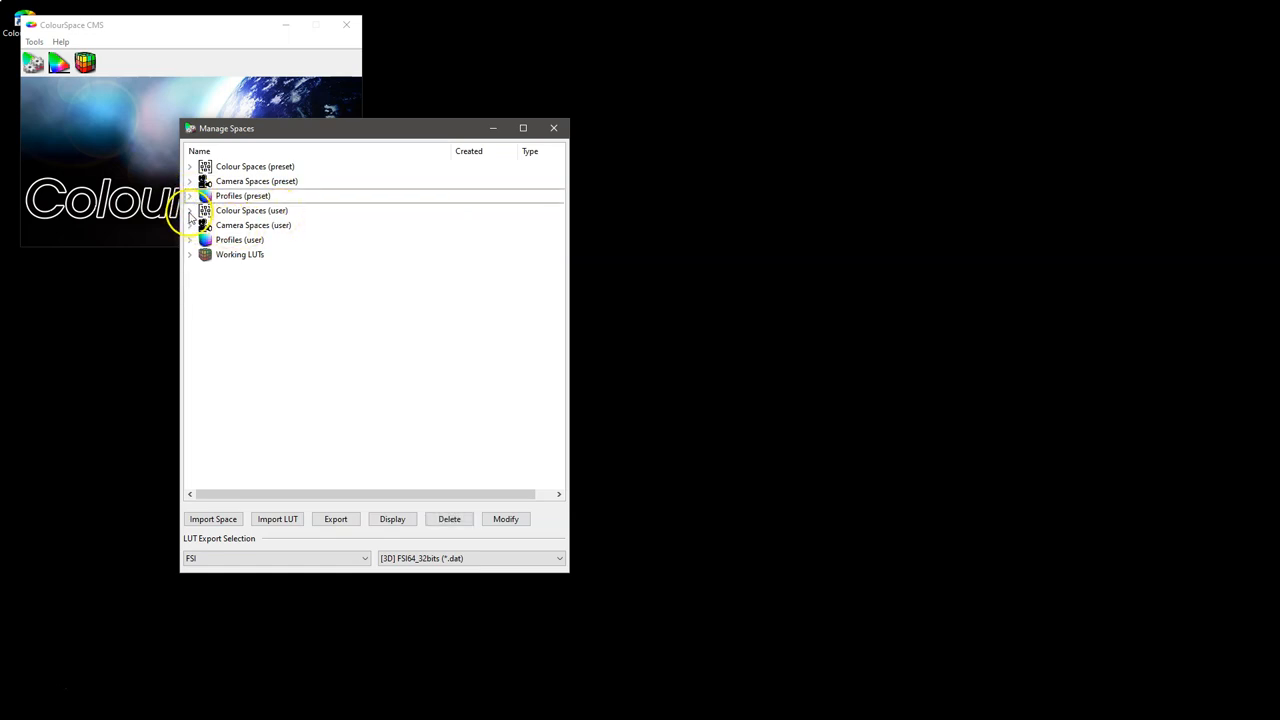
Expand user colour spaces, then view and close the sRGB preset's primaries and white point.
{"action": "left_click", "coordinate": [189, 210]}
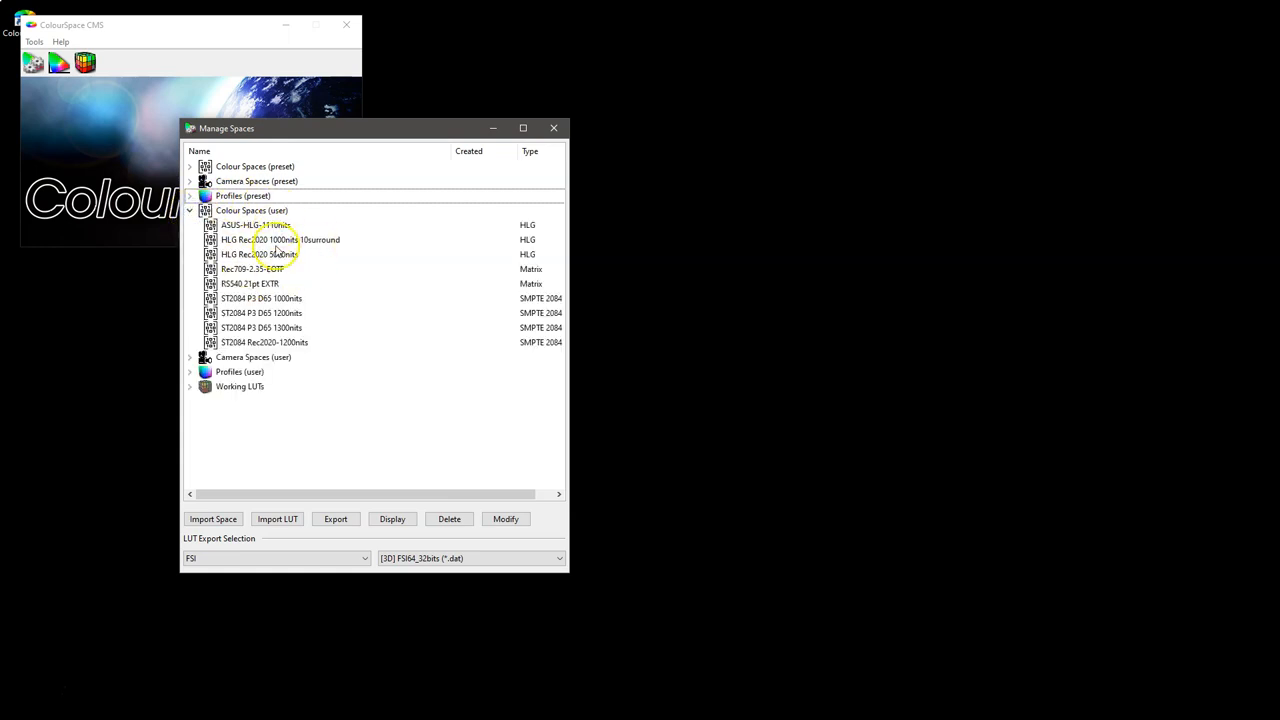
{"action": "left_click", "coordinate": [256, 224]}
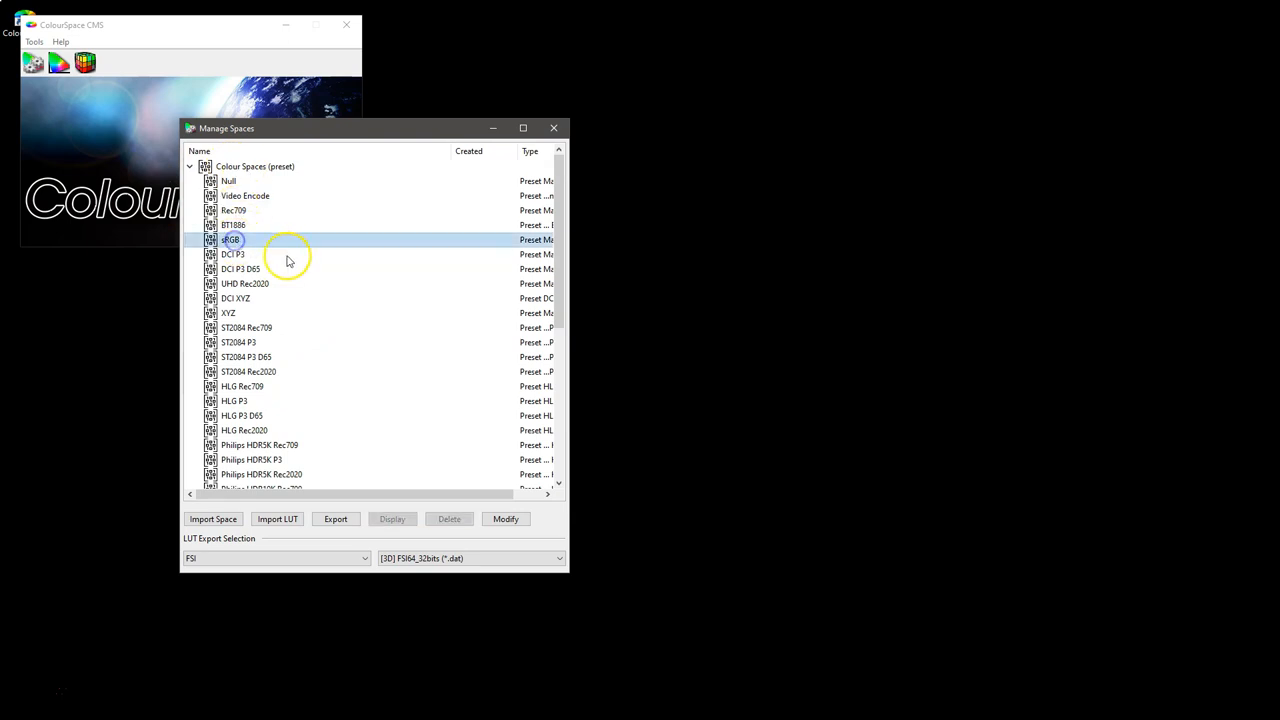
{"action": "left_click", "coordinate": [505, 518]}
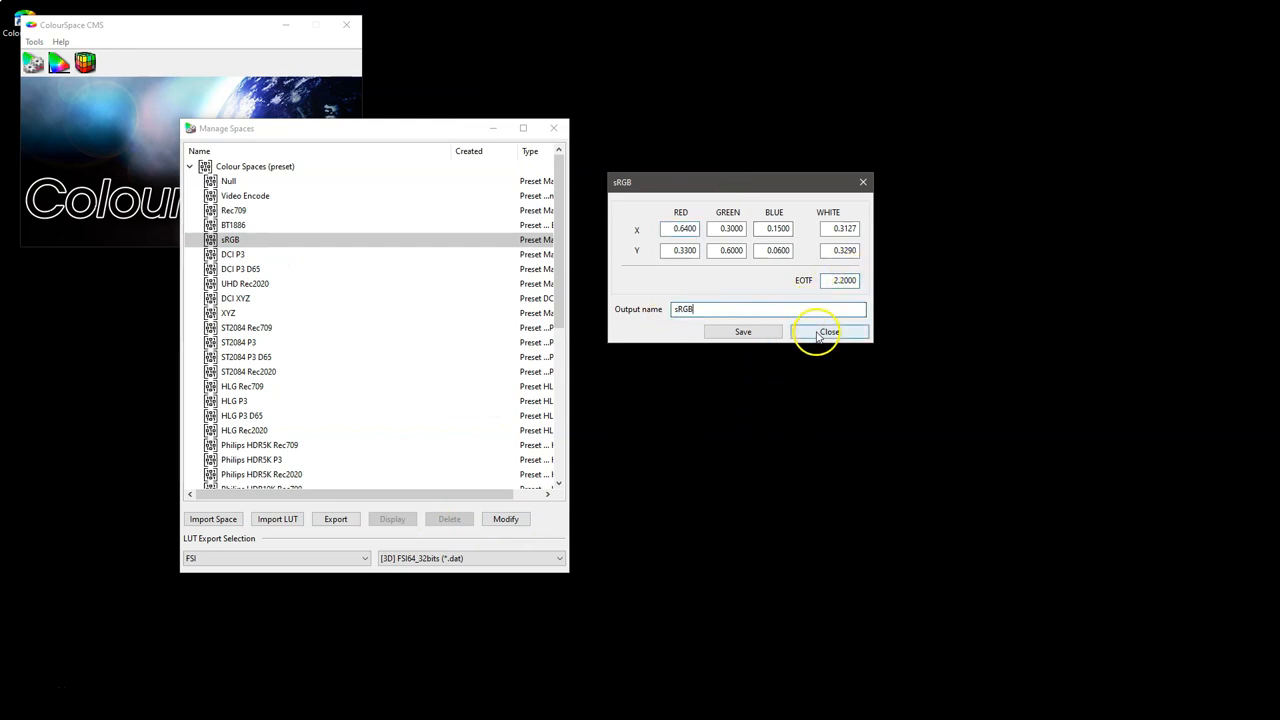
{"action": "left_click", "coordinate": [828, 331]}
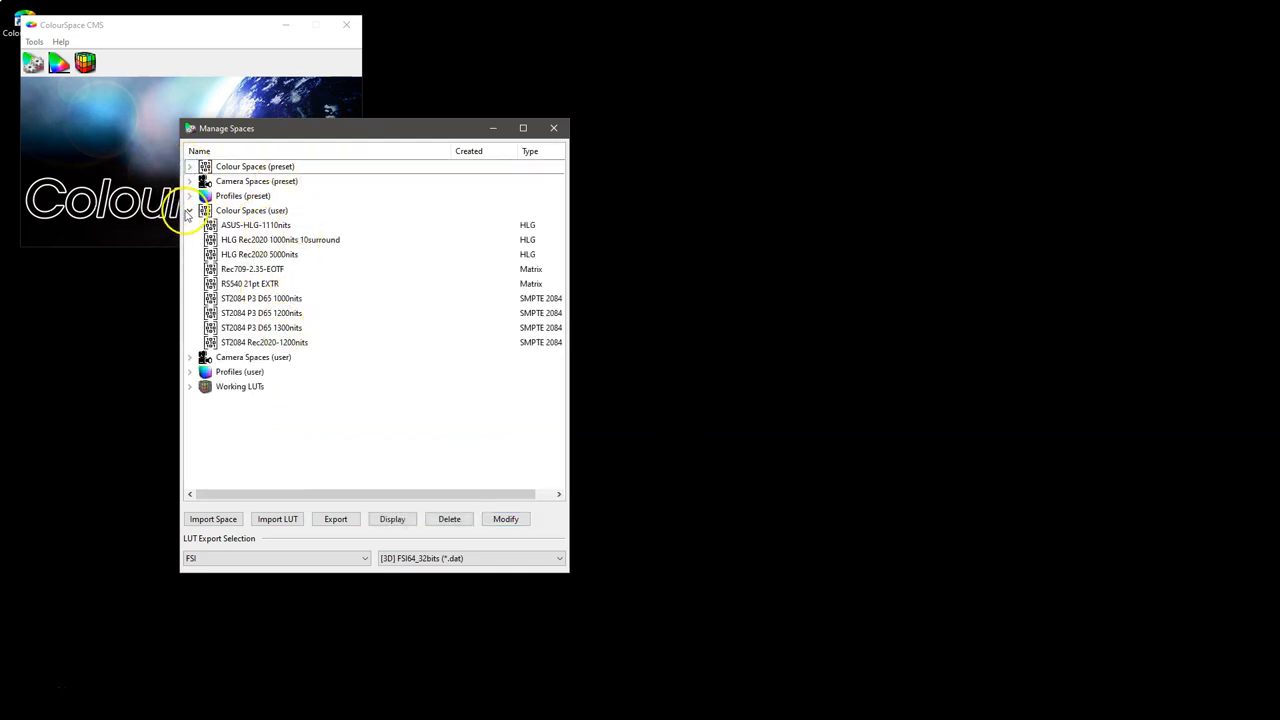
Open the Camera Red preset settings, keep the WideRGB gamut, and check tone-mapping strength.
{"action": "left_click", "coordinate": [190, 181]}
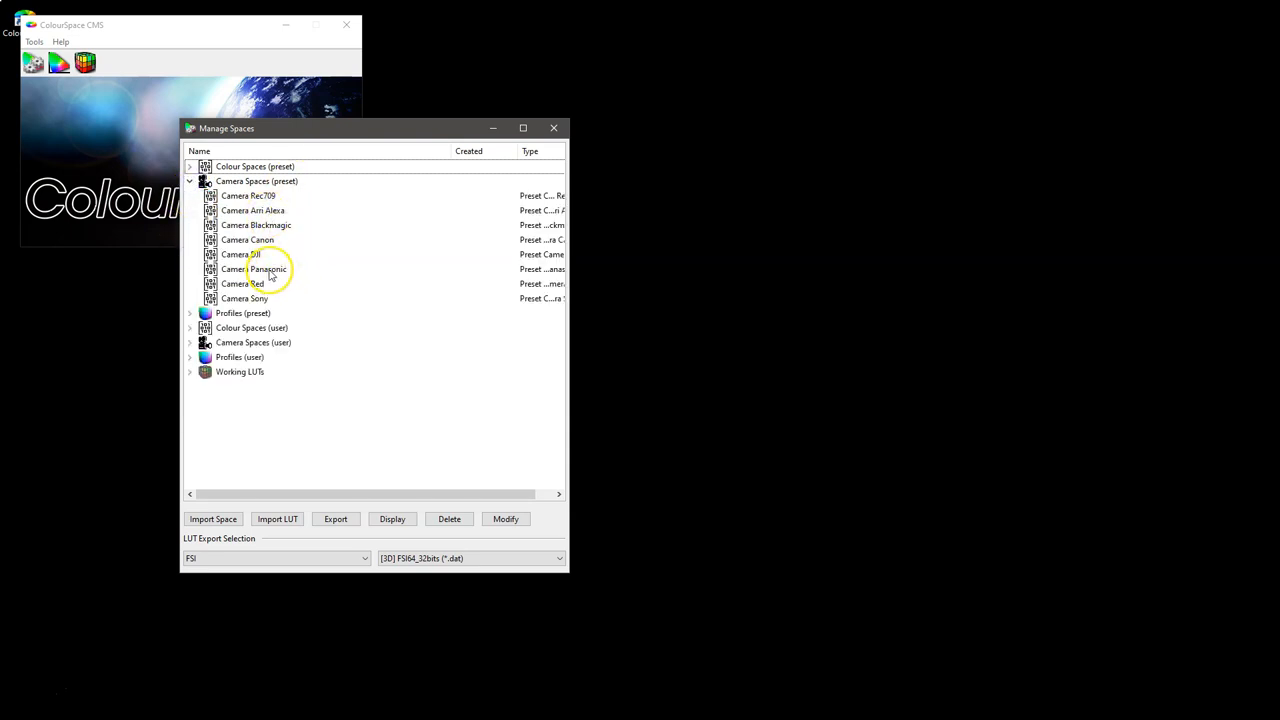
{"action": "left_click", "coordinate": [244, 283]}
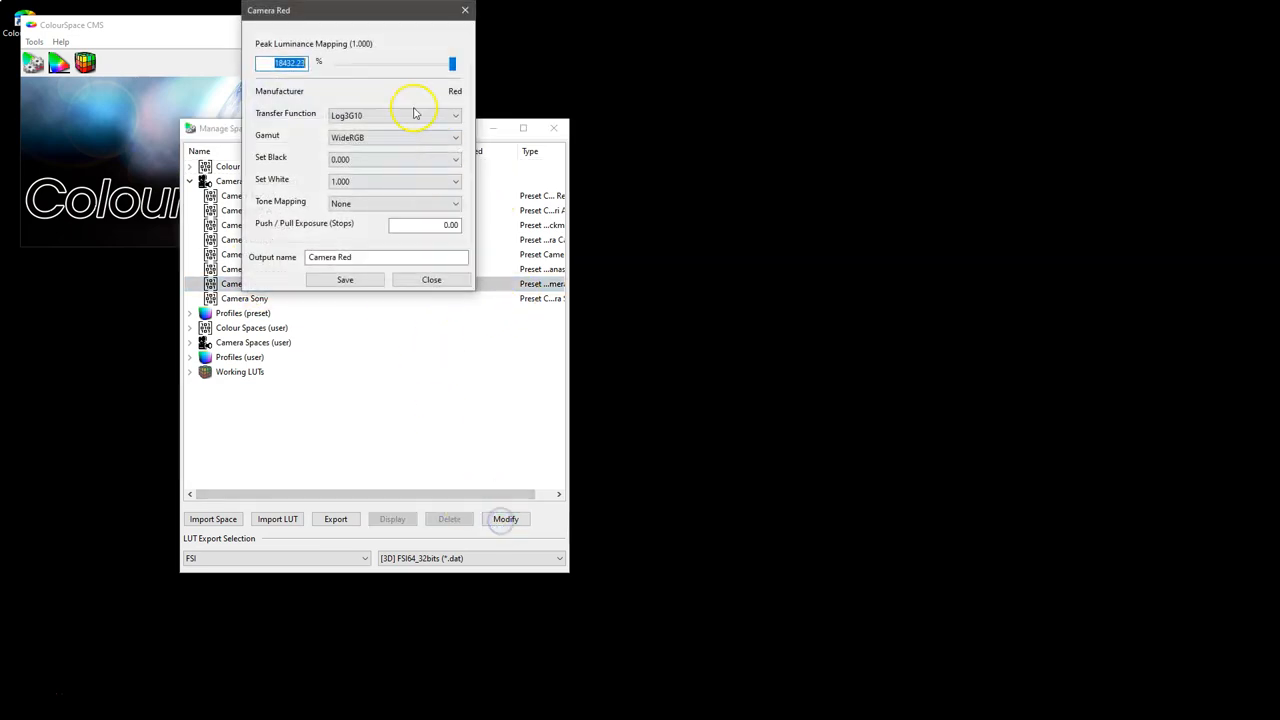
{"action": "left_click_drag", "start_coordinate": [268, 10], "coordinate": [615, 84]}
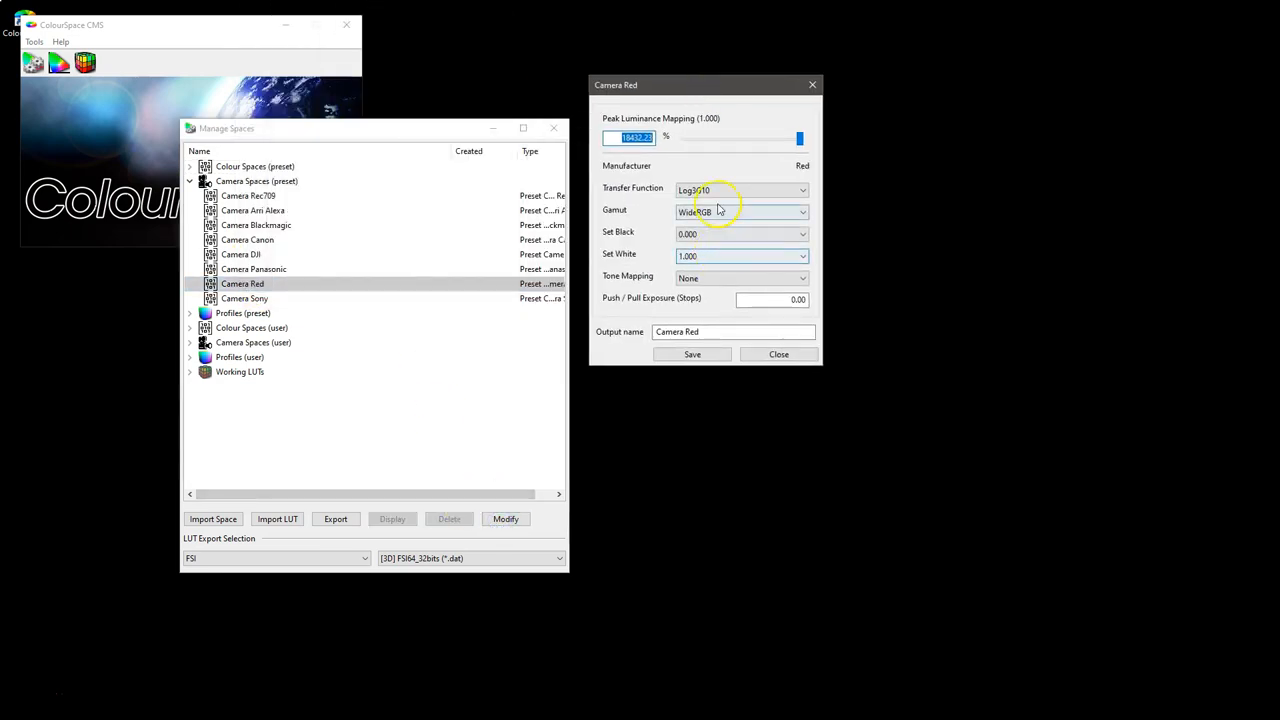
{"action": "left_click", "coordinate": [740, 211]}
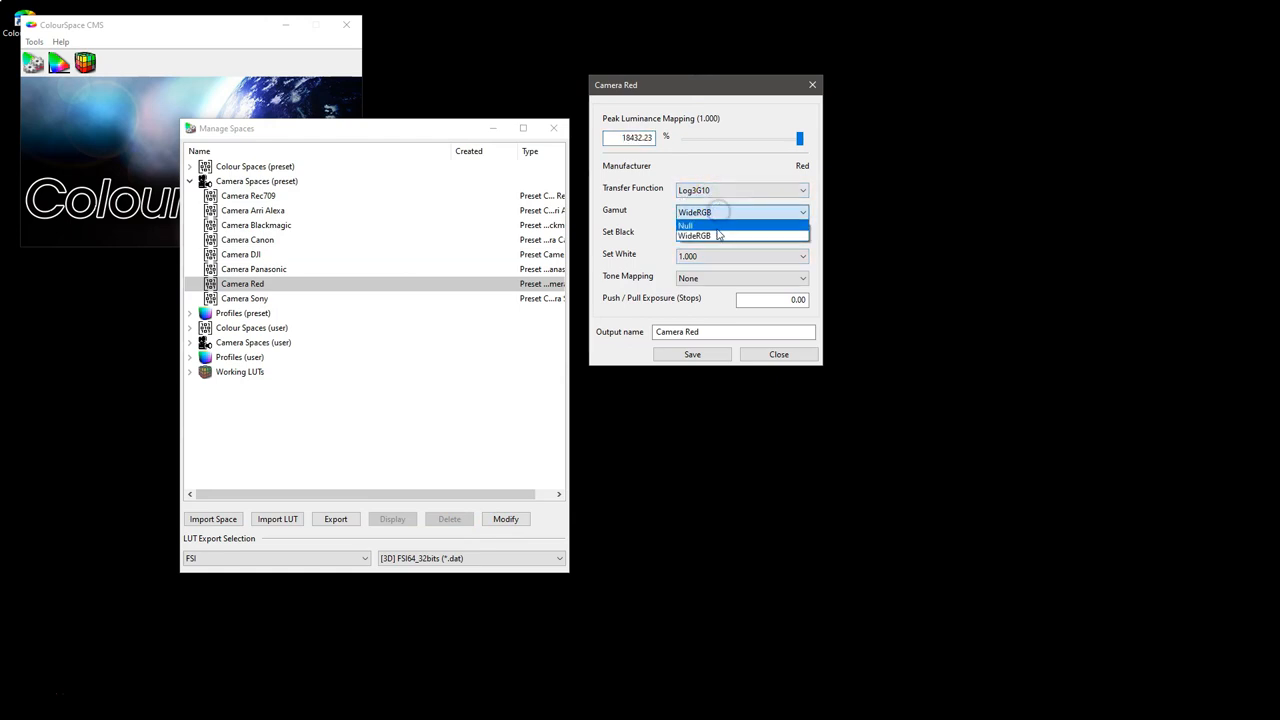
{"action": "left_click", "coordinate": [740, 277]}
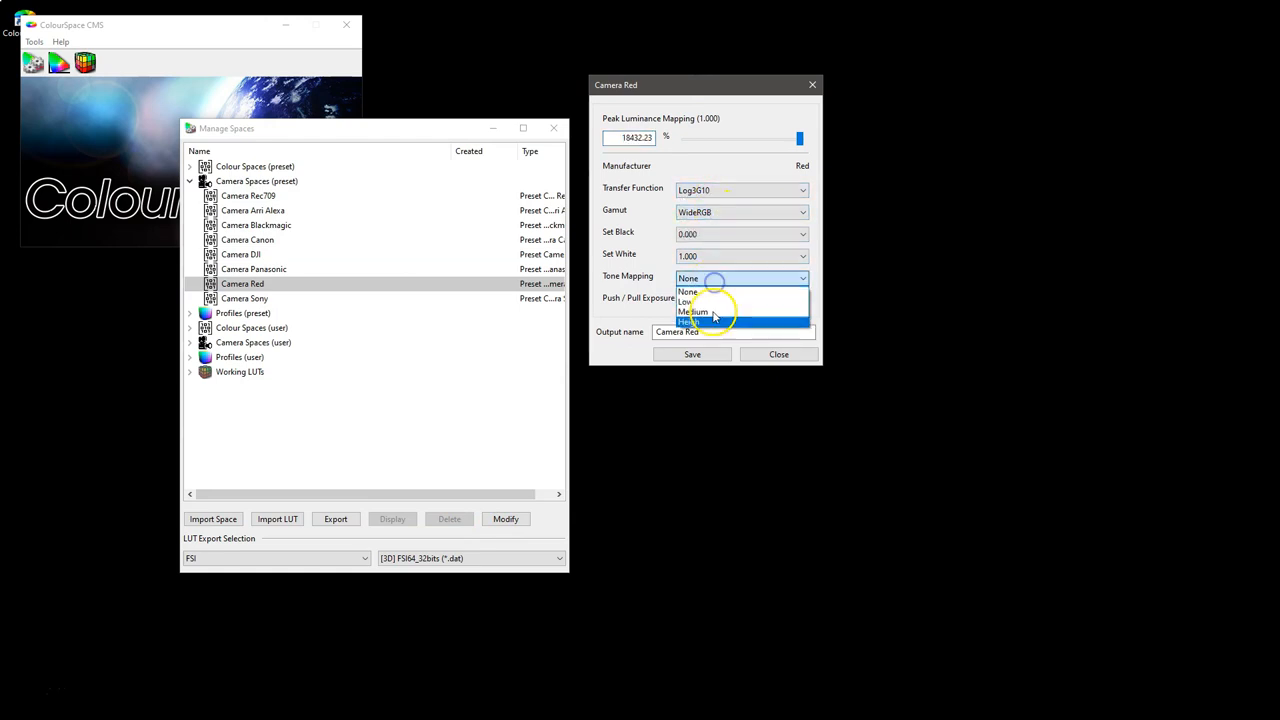
{"action": "left_click", "coordinate": [688, 291]}
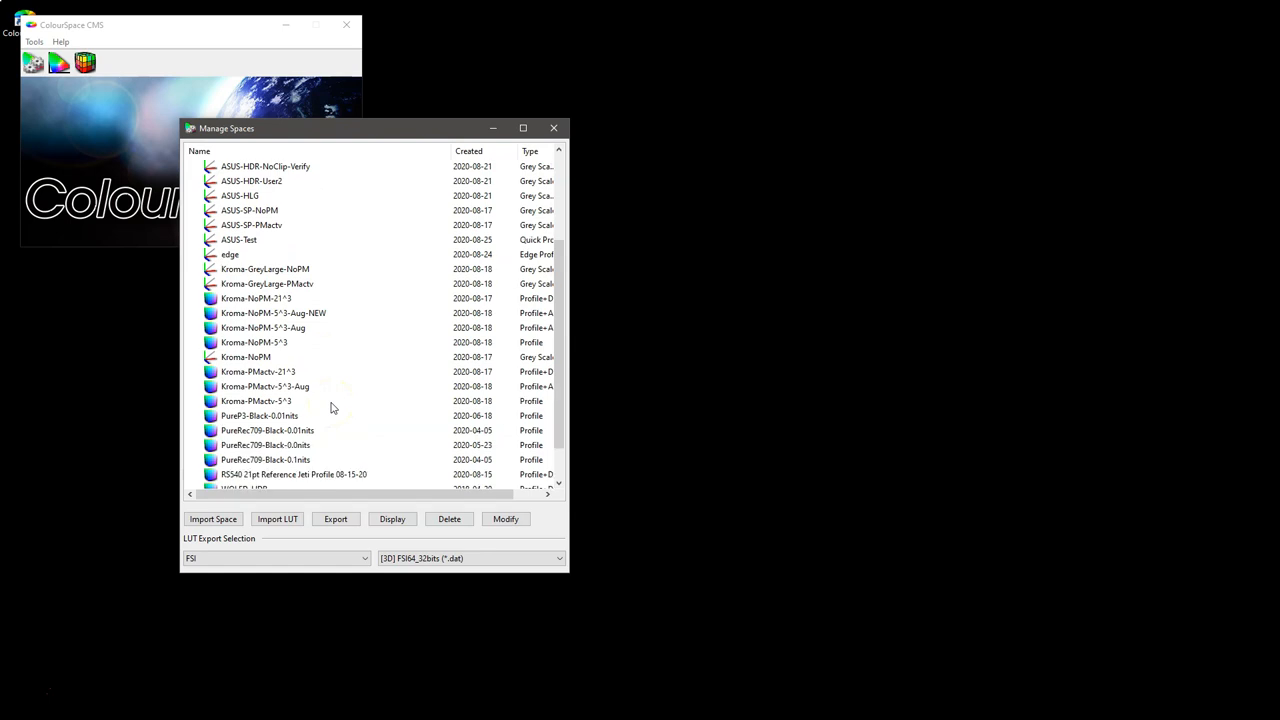
Select Kroma-PMactv-21^3 in user profiles, view its 9261 and 186 drift patches, then close.
{"action": "scroll", "scroll_direction": "down", "scroll_amount": 3}
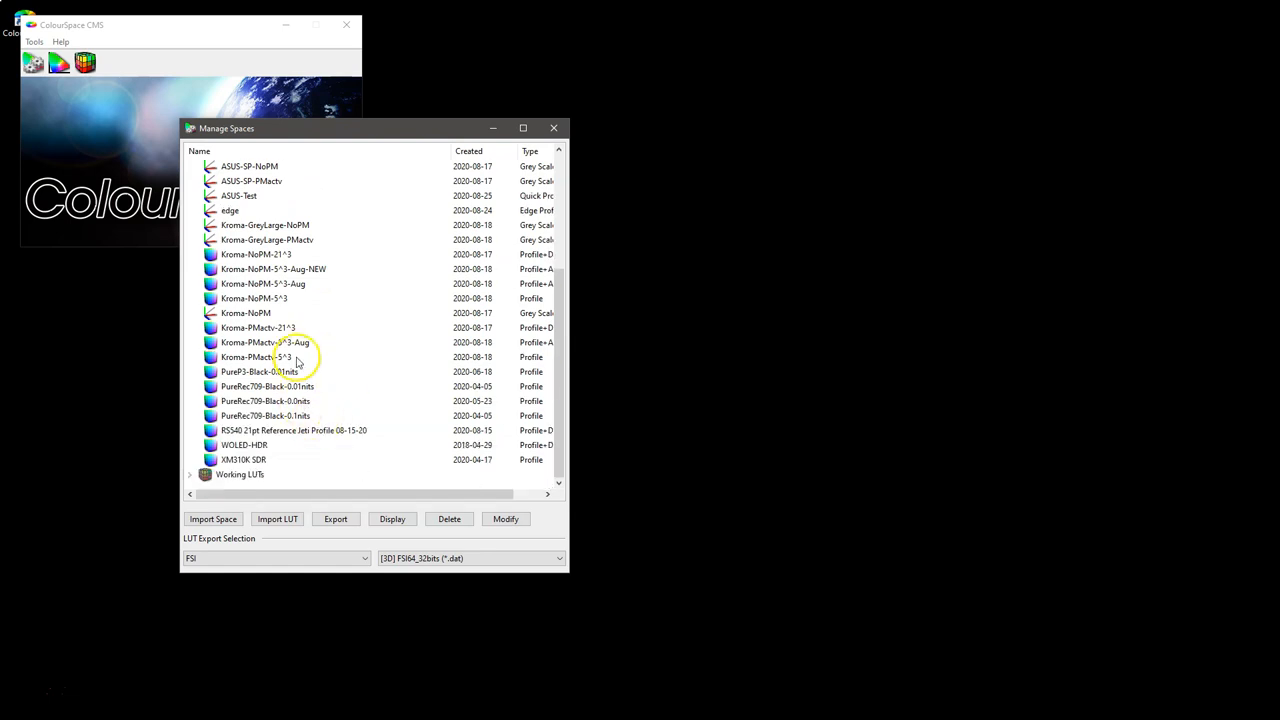
{"action": "mouse_move", "coordinate": [303, 349]}
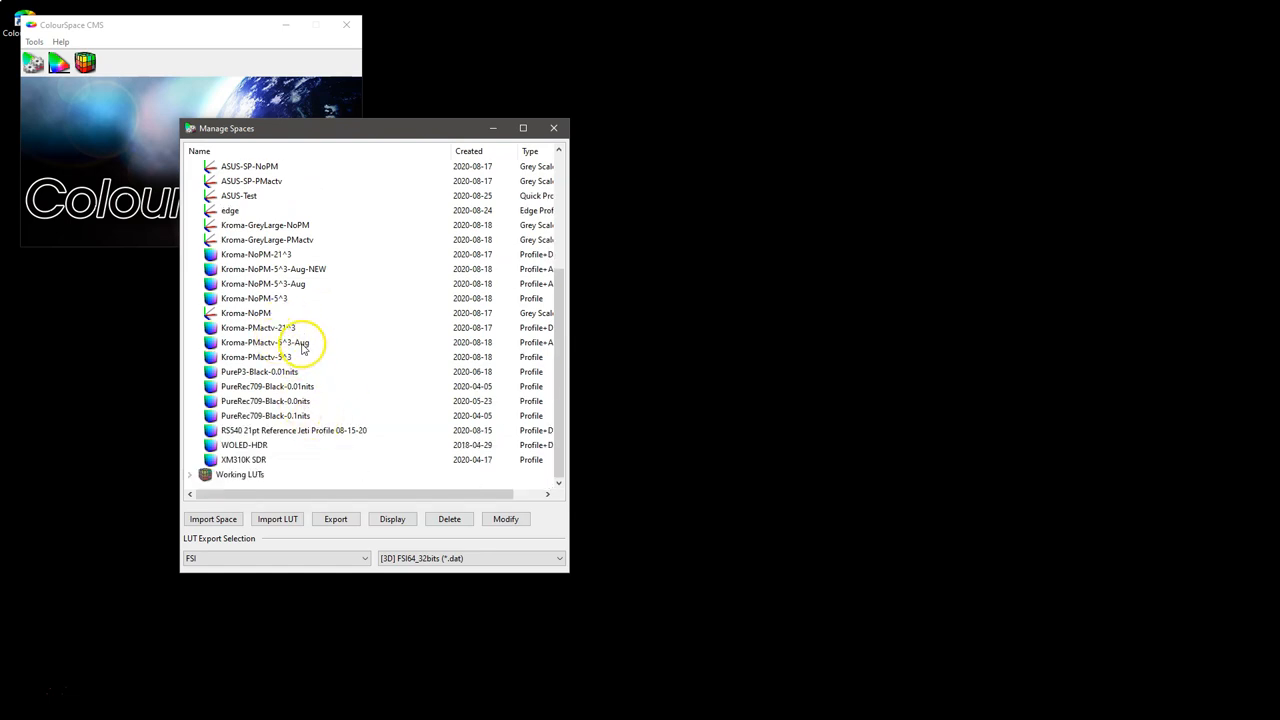
{"action": "left_click", "coordinate": [505, 518]}
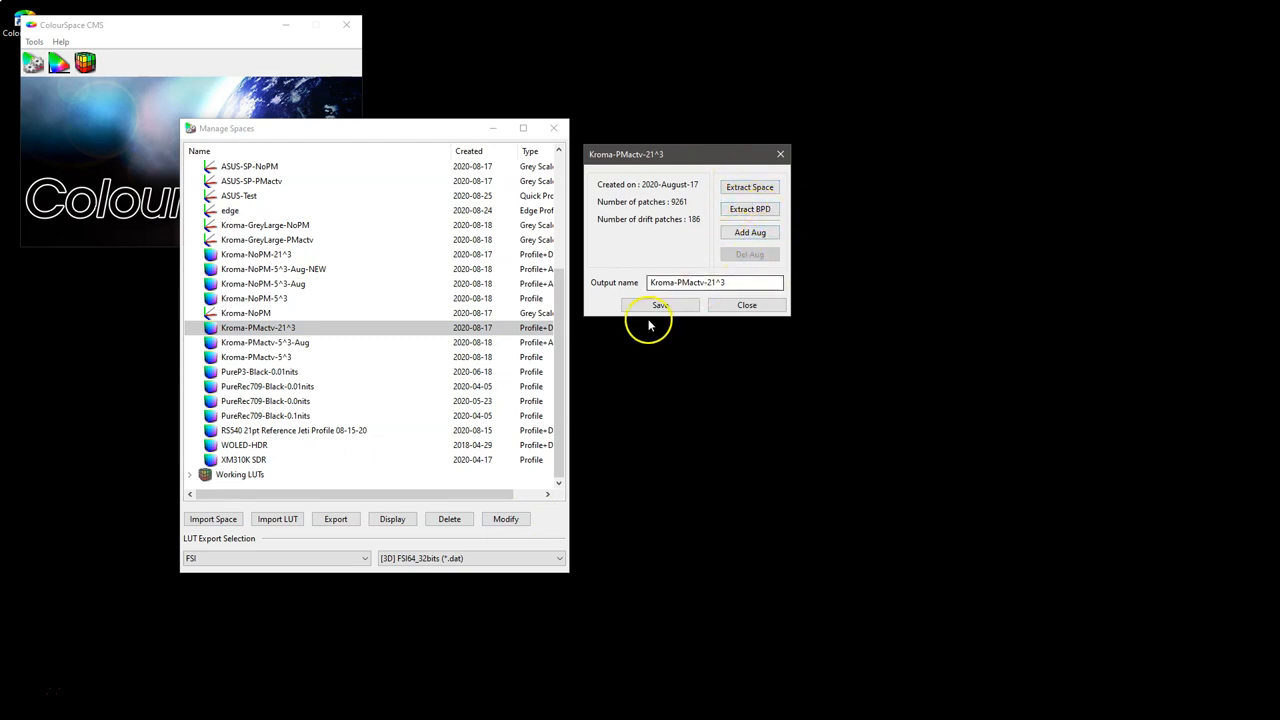
{"action": "mouse_move", "coordinate": [749, 232]}
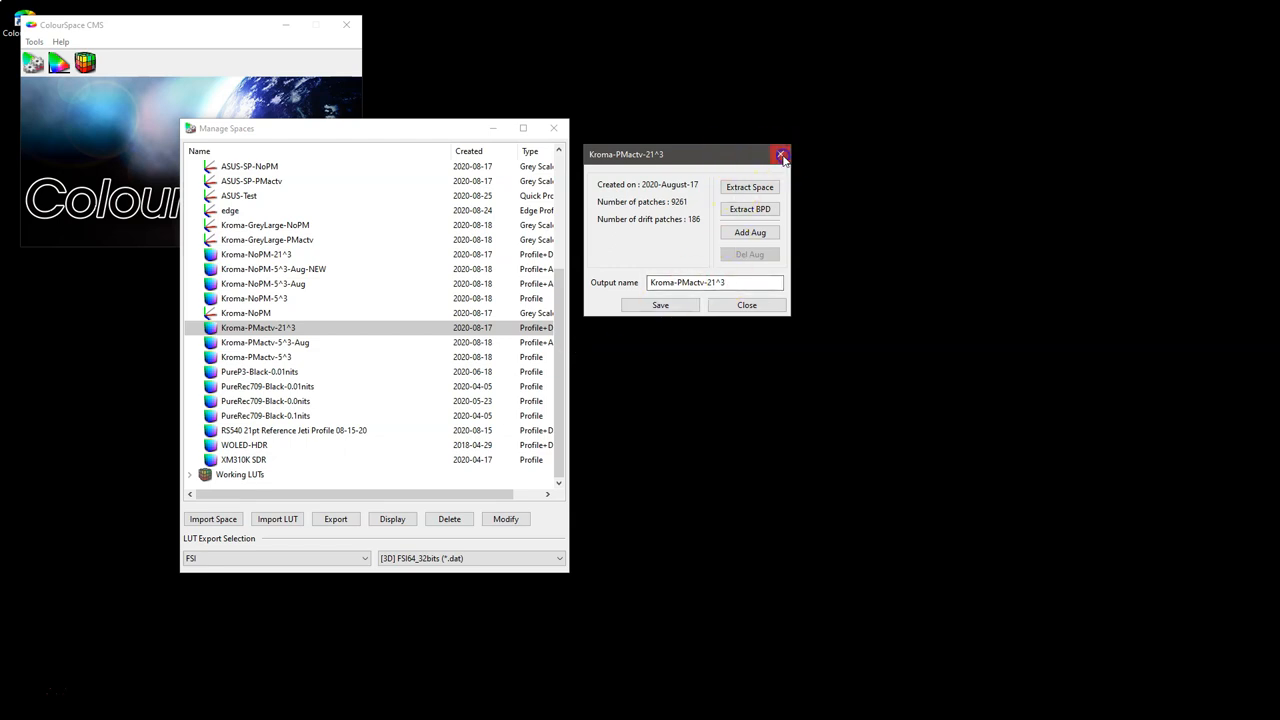
{"action": "left_click", "coordinate": [781, 154]}
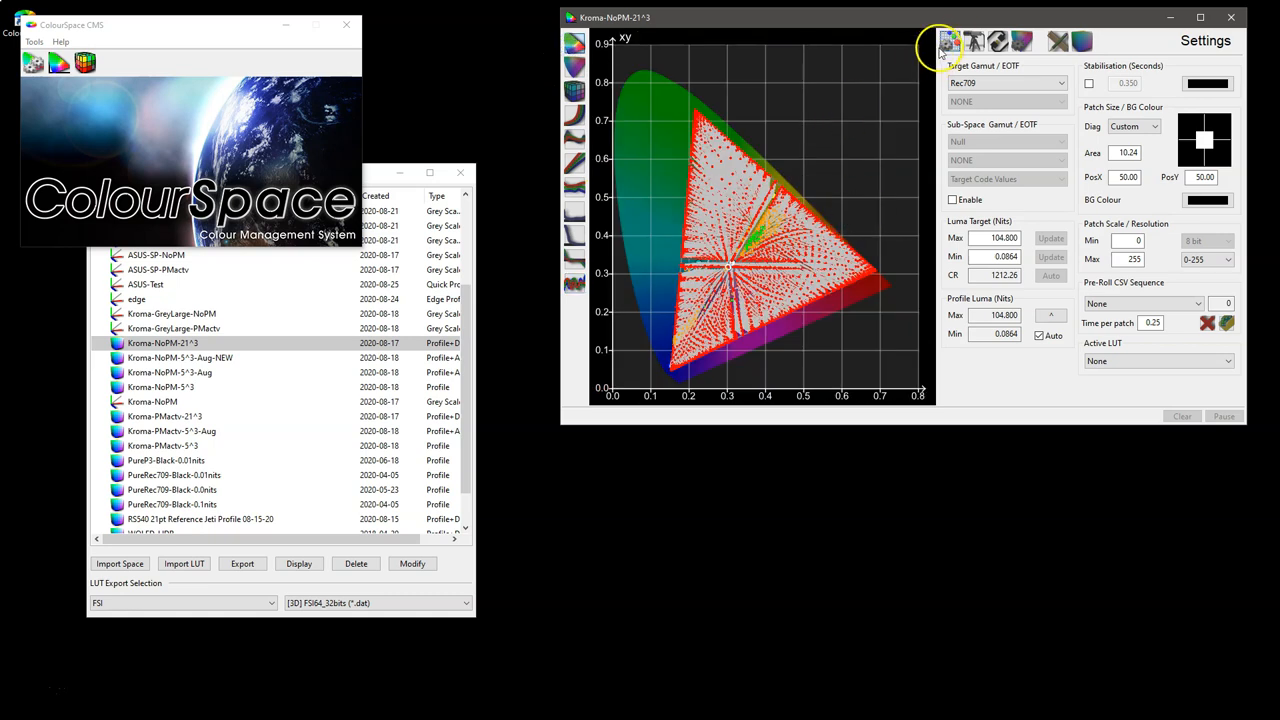
{"action": "mouse_move", "coordinate": [1107, 46]}
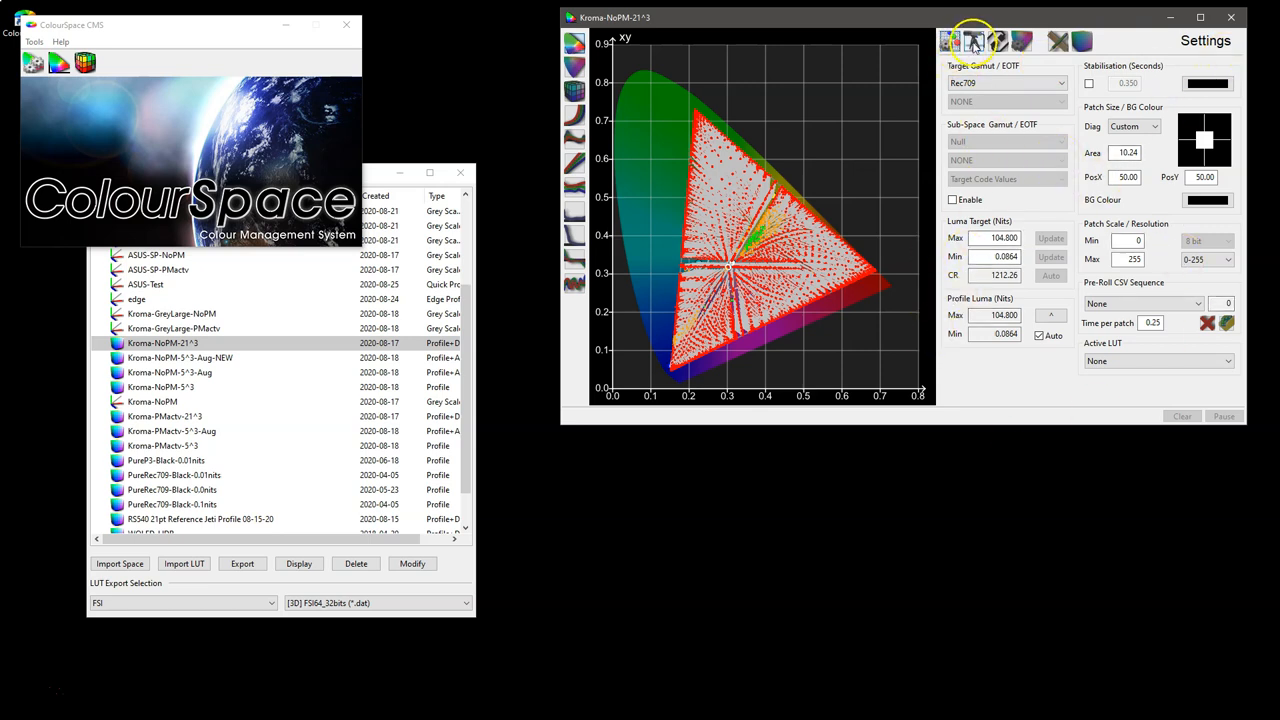
Check Probe Options, then Hardware Options with Network Server, then the graph display options.
{"action": "left_click", "coordinate": [975, 41]}
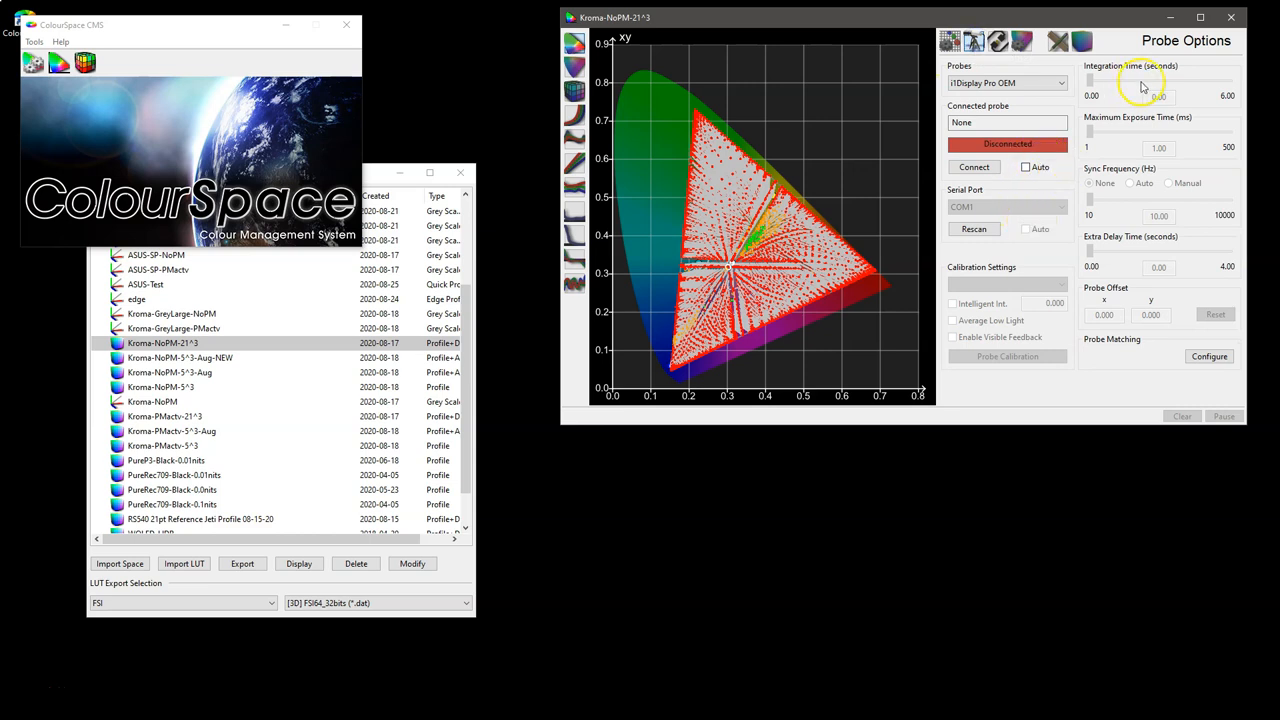
{"action": "left_click", "coordinate": [997, 41]}
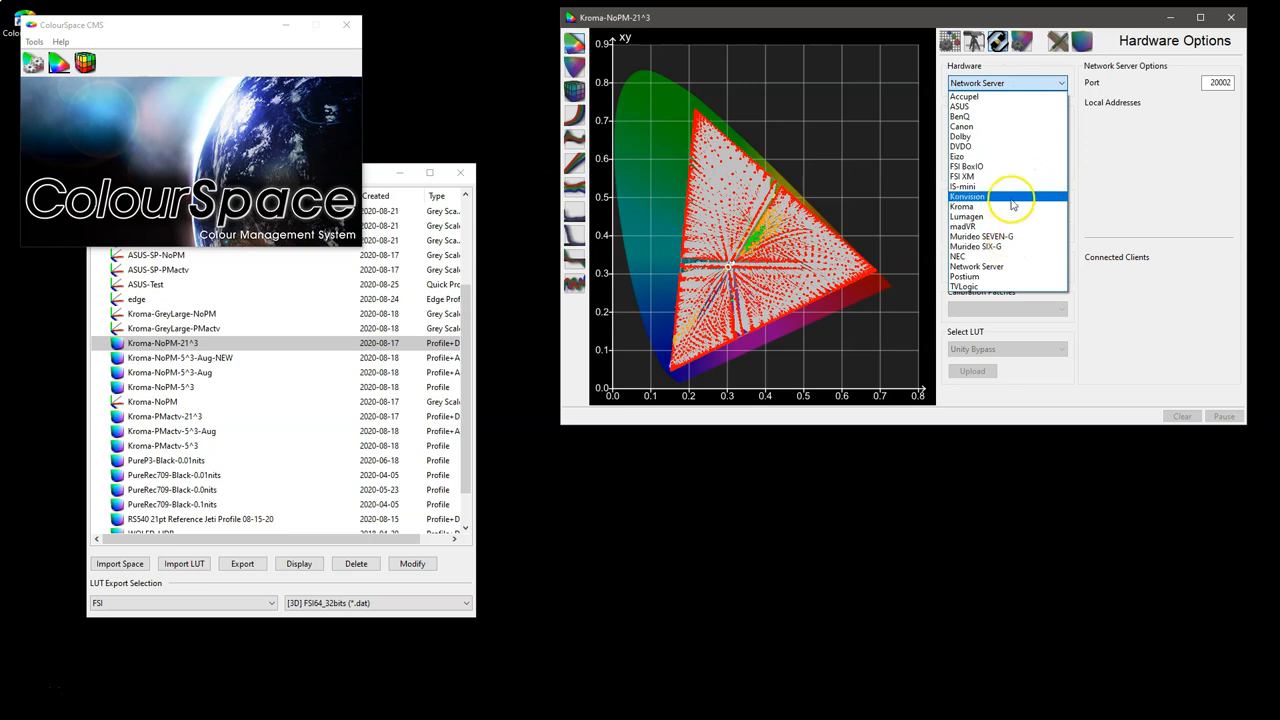
{"action": "mouse_move", "coordinate": [995, 95]}
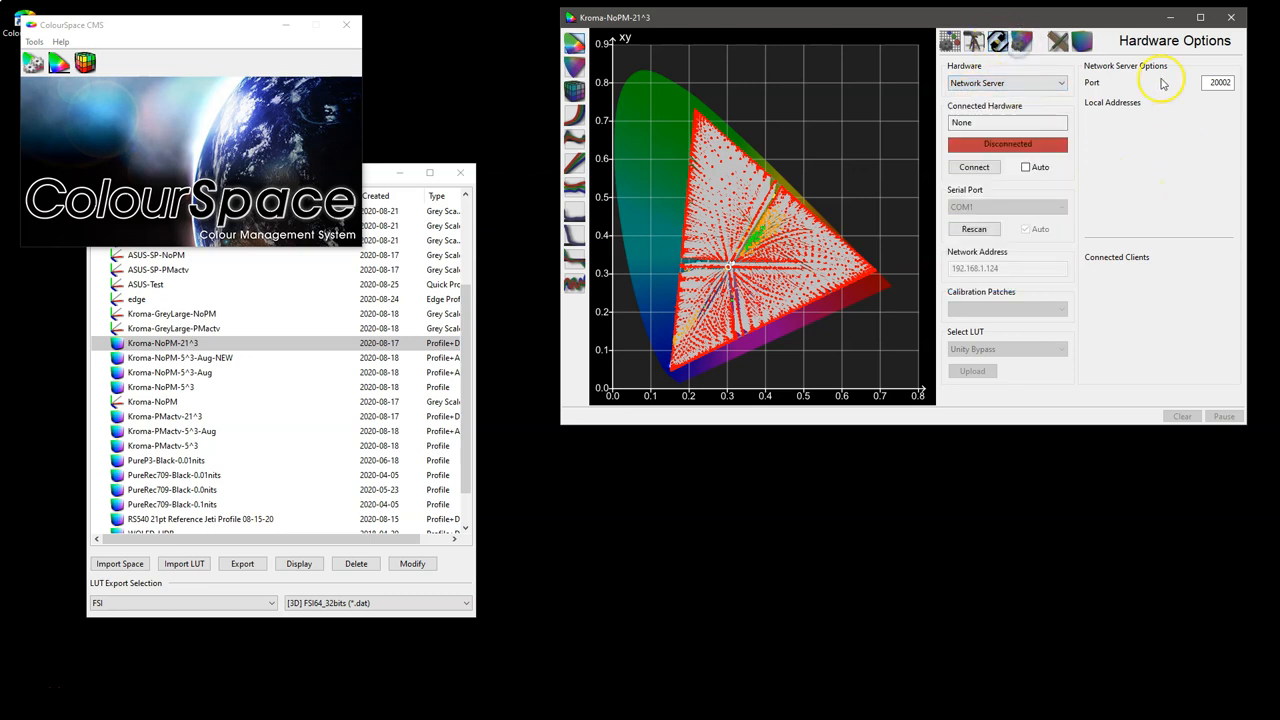
{"action": "left_click", "coordinate": [997, 41]}
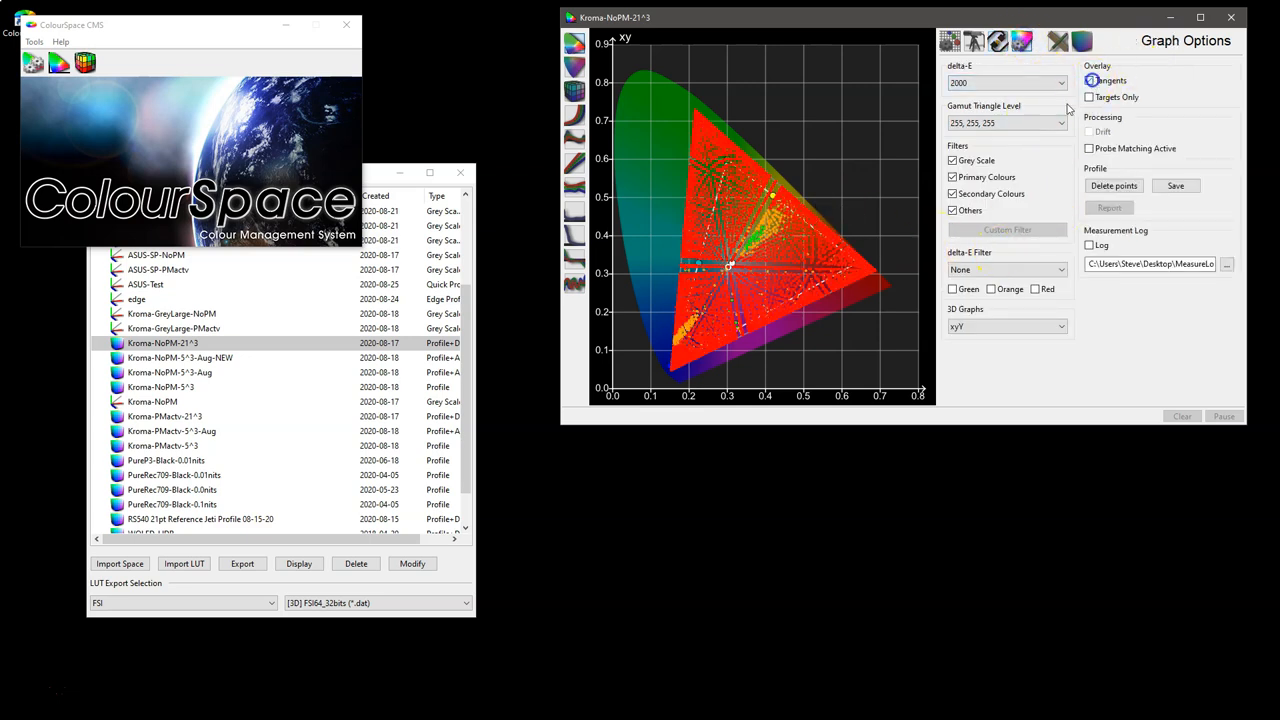
{"action": "left_click", "coordinate": [1090, 80]}
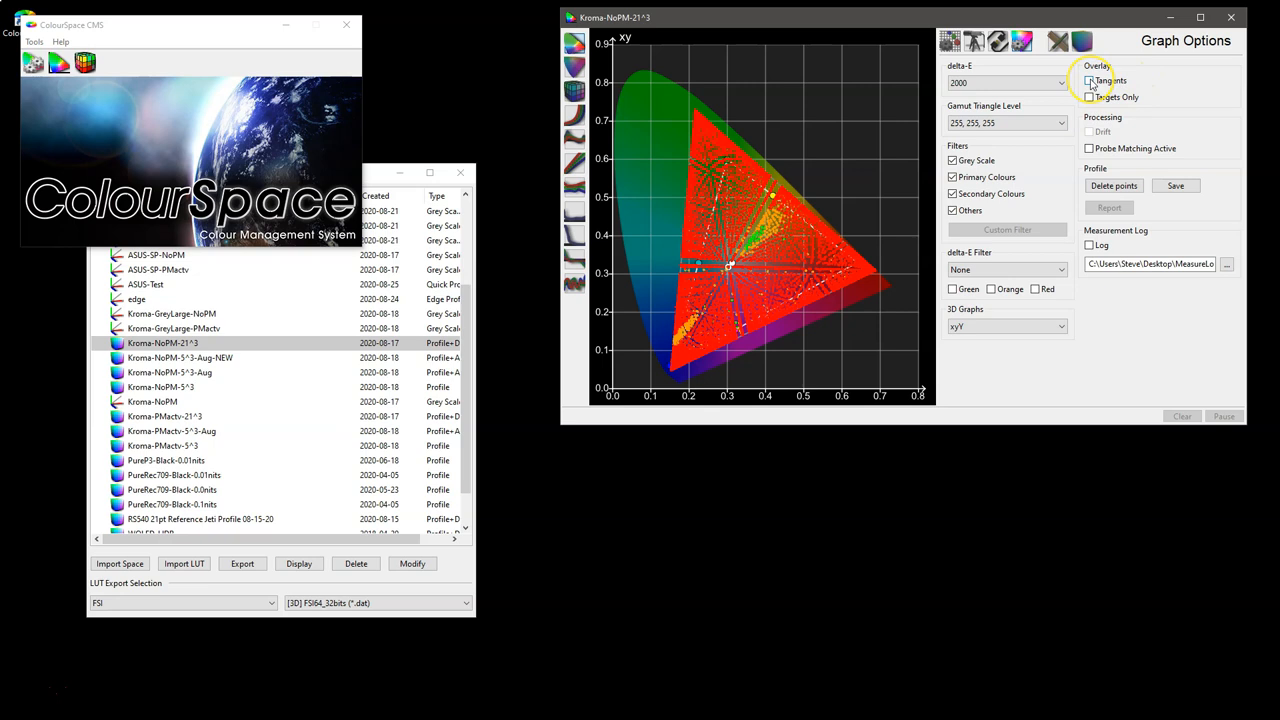
{"action": "left_click", "coordinate": [1089, 80]}
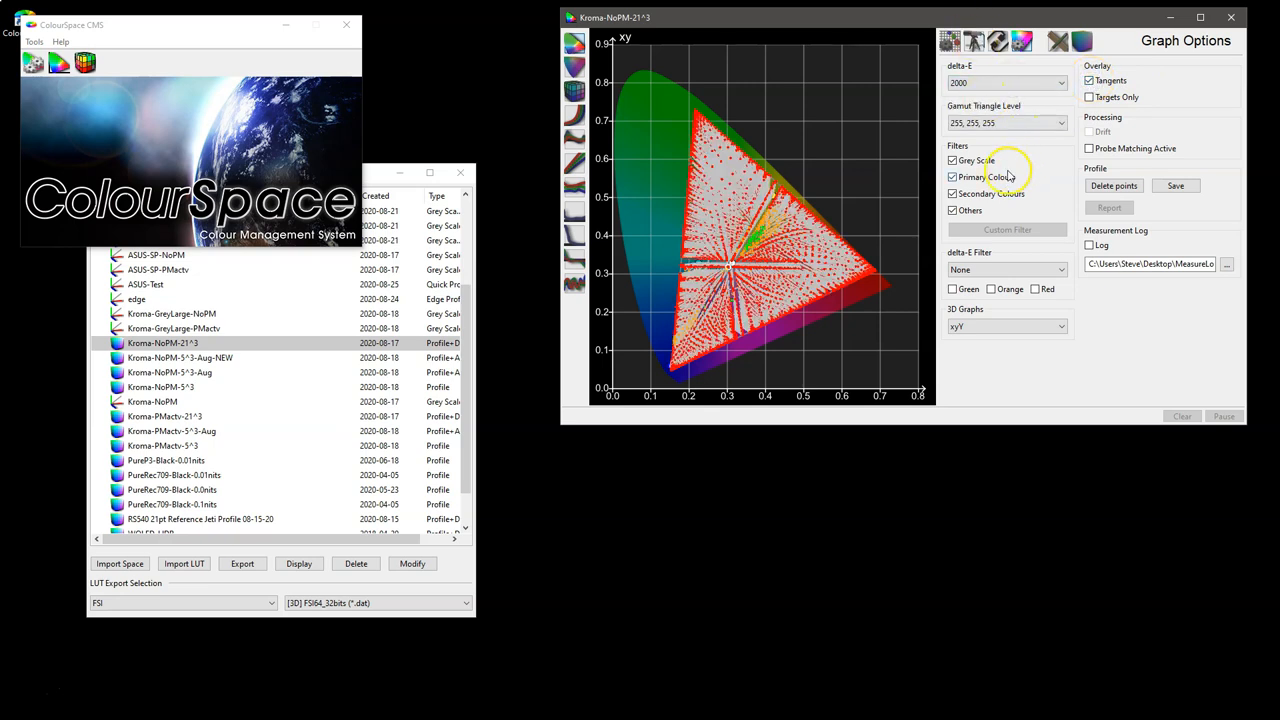
{"action": "left_click", "coordinate": [952, 193]}
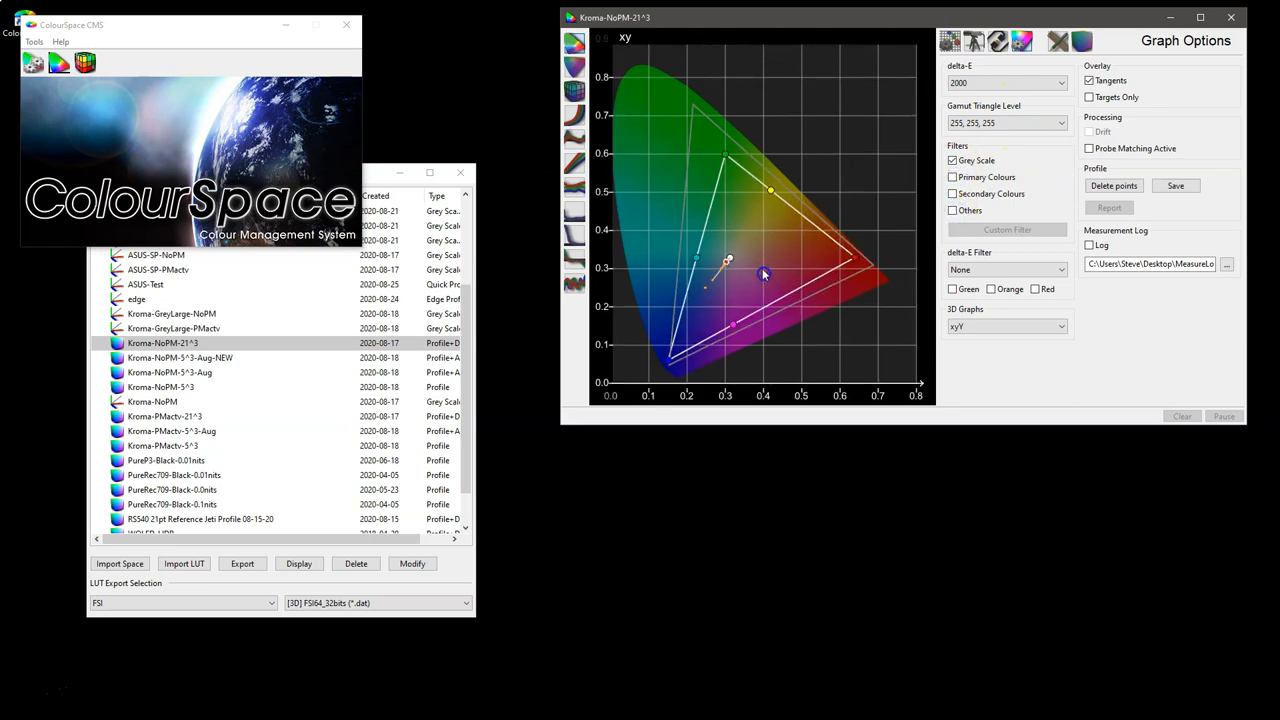
{"action": "left_click", "coordinate": [952, 177]}
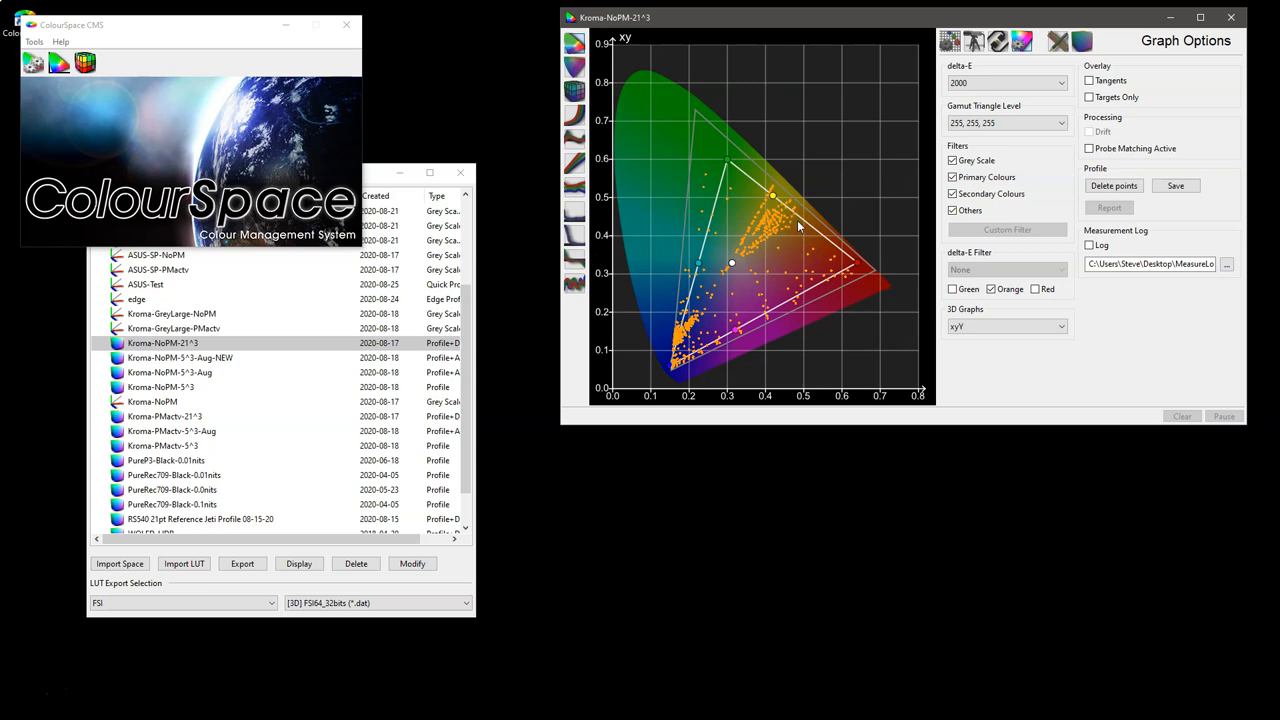
{"action": "left_click", "coordinate": [990, 289]}
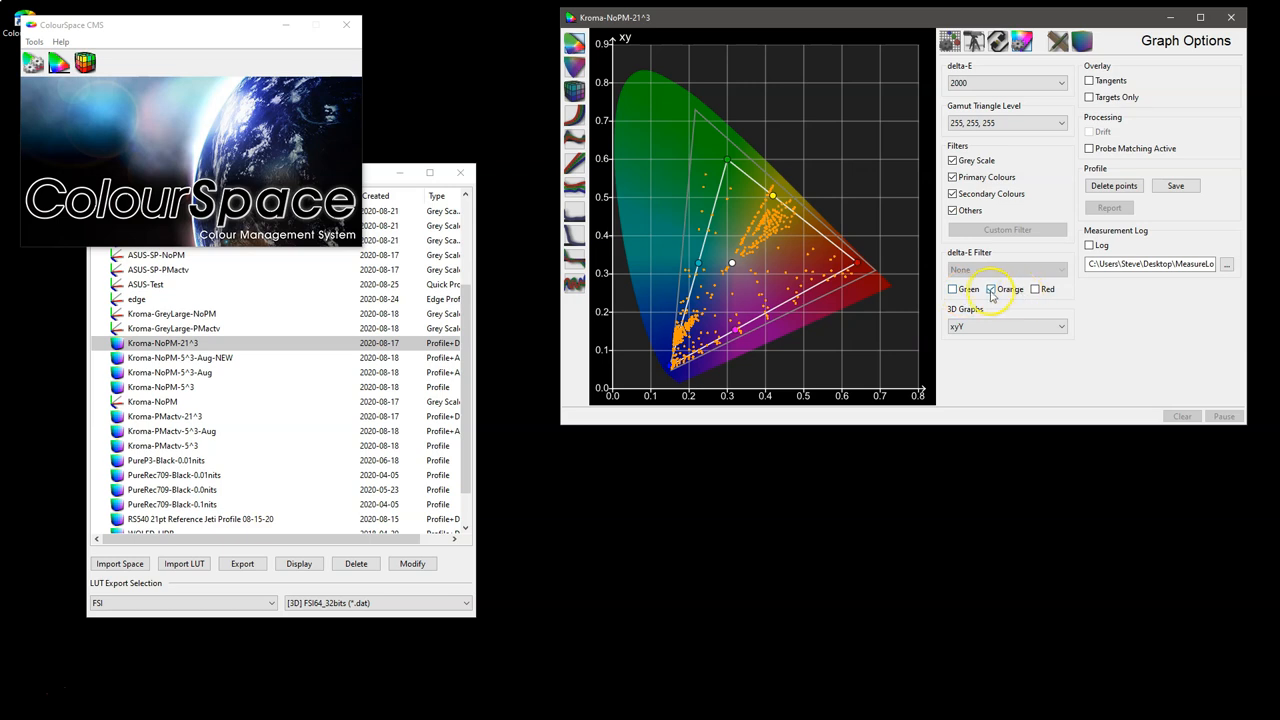
{"action": "left_click", "coordinate": [952, 289]}
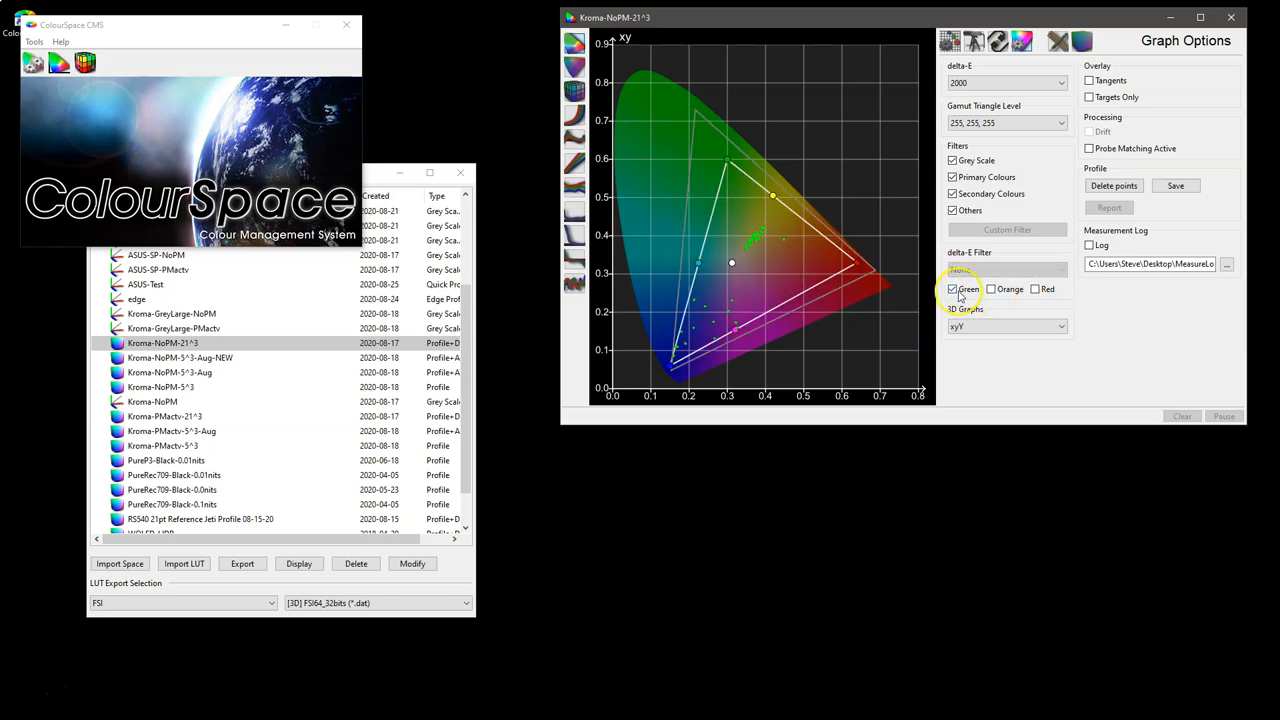
{"action": "left_click", "coordinate": [1035, 289]}
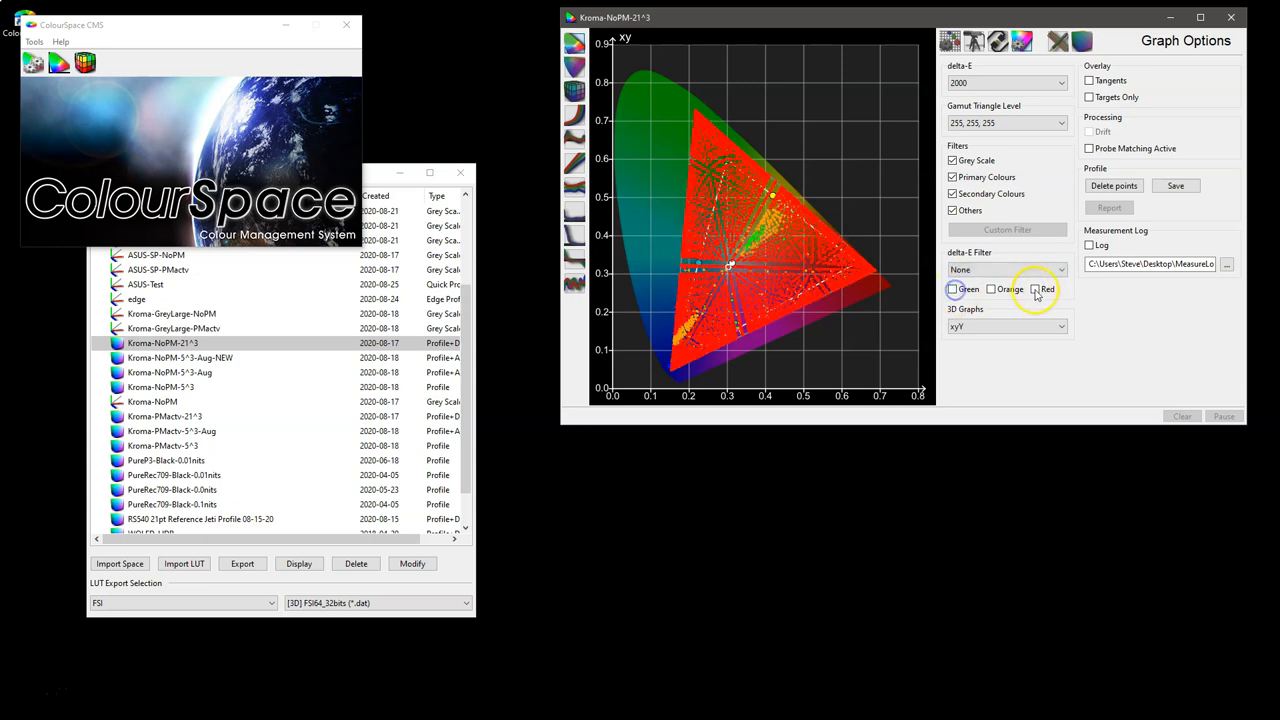
{"action": "left_click", "coordinate": [1006, 327]}
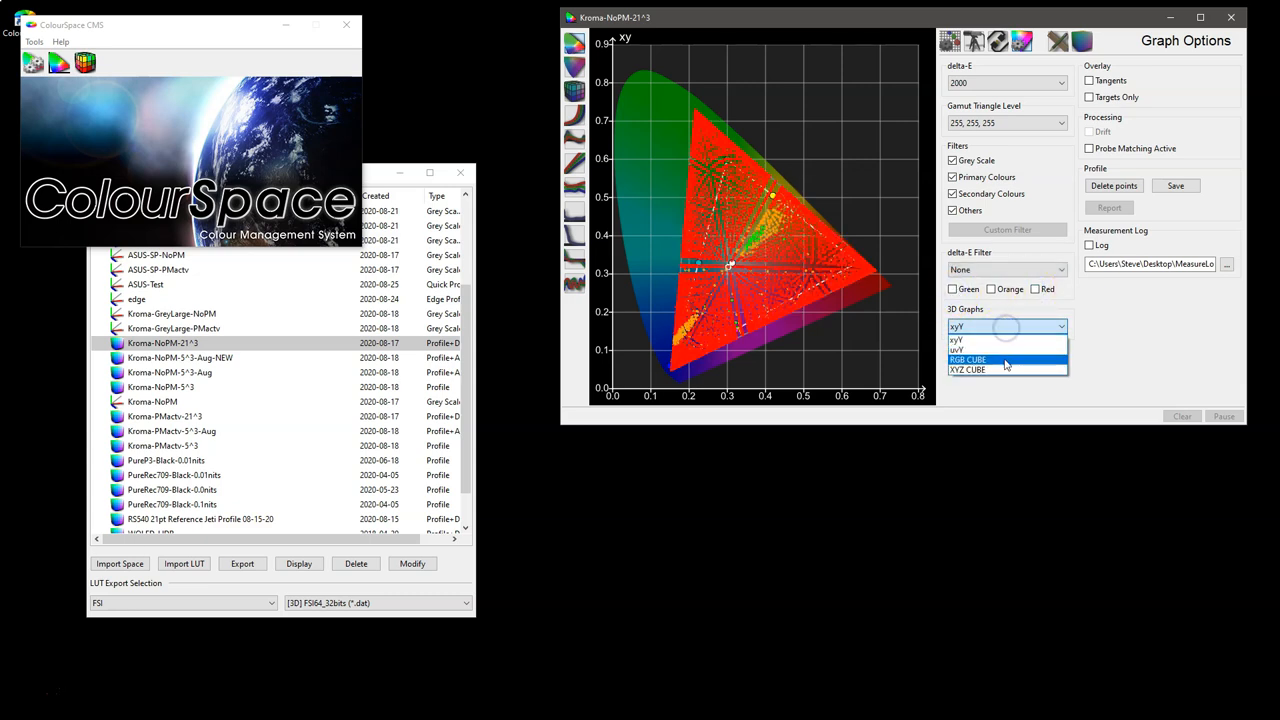
Show the measurements as a 3D RGB cube, orbit it, then switch the 3D graph to xyY.
{"action": "left_click", "coordinate": [967, 359]}
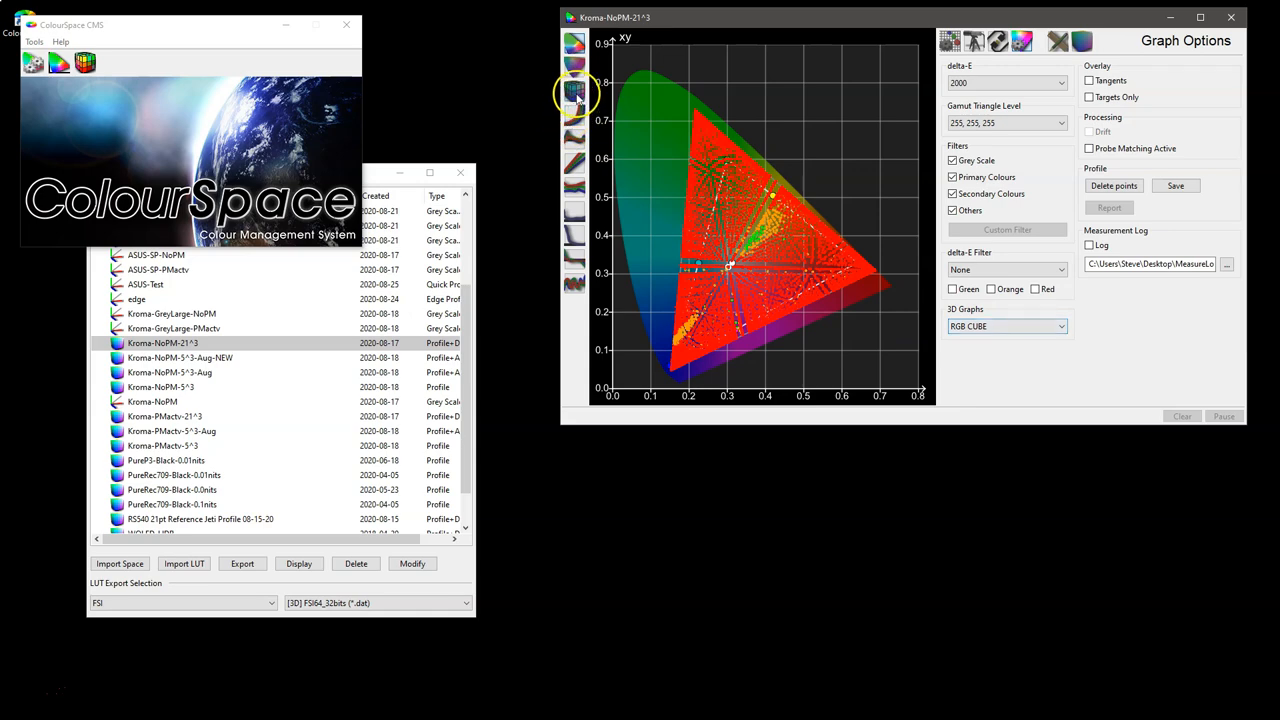
{"action": "left_click", "coordinate": [575, 95]}
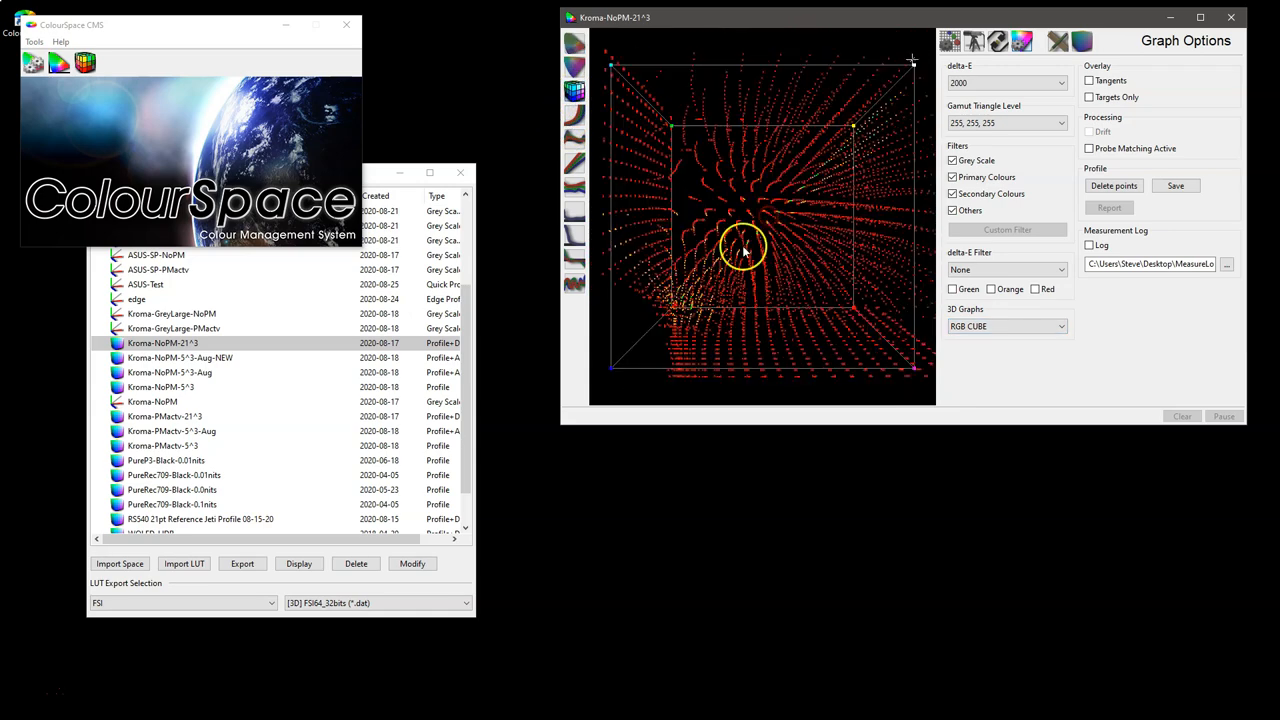
{"action": "left_click_drag", "start_coordinate": [745, 245], "coordinate": [725, 240]}
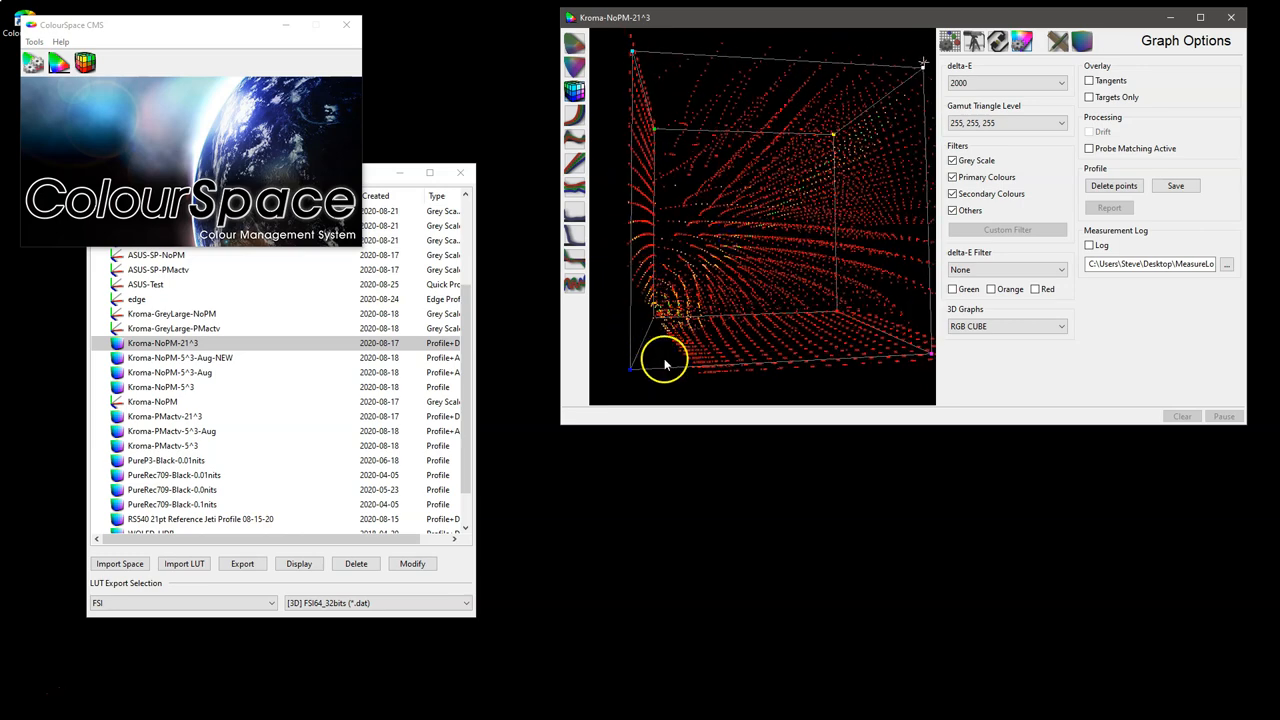
{"action": "left_click_drag", "start_coordinate": [665, 365], "coordinate": [650, 300]}
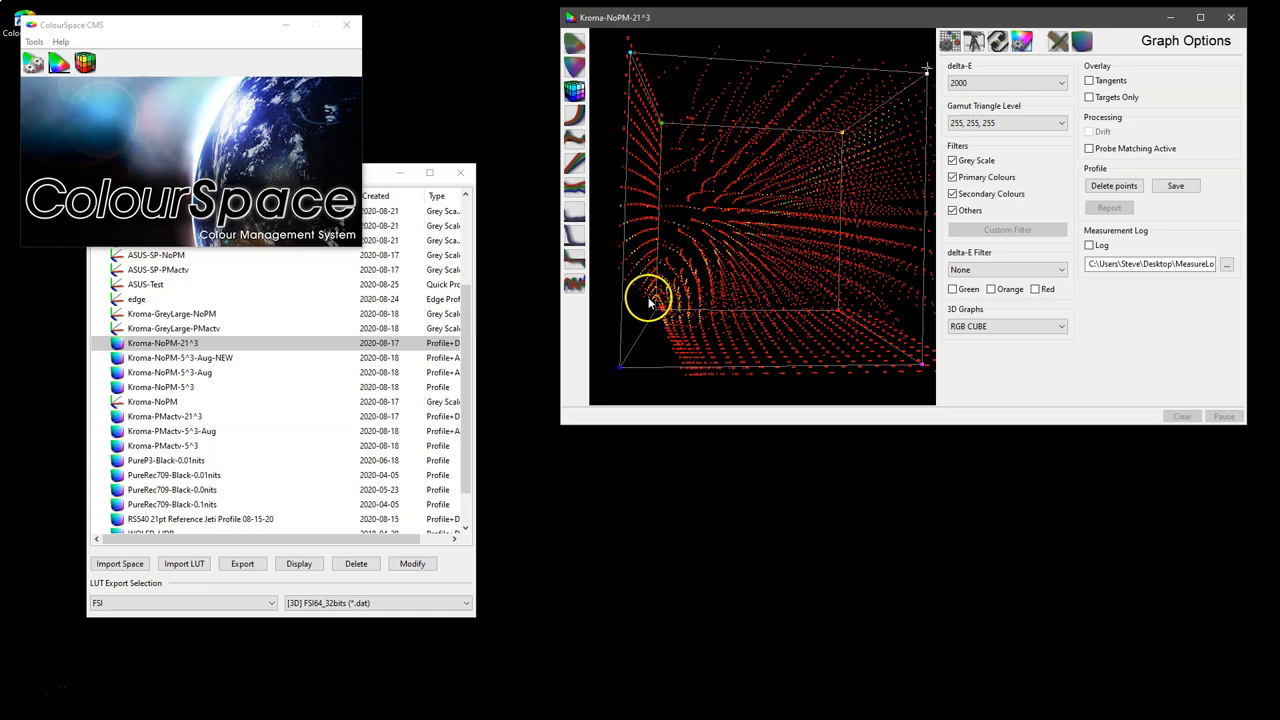
{"action": "left_click_drag", "start_coordinate": [650, 300], "coordinate": [745, 275]}
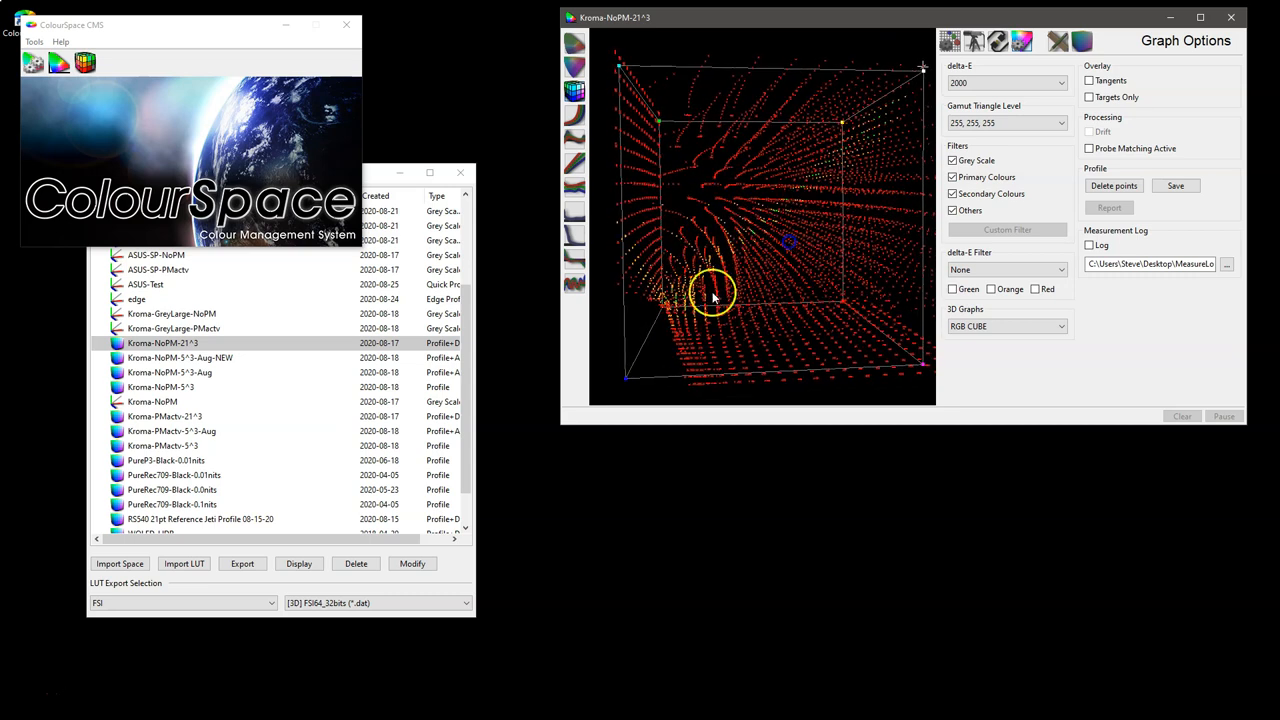
{"action": "left_click_drag", "start_coordinate": [712, 293], "coordinate": [740, 258]}
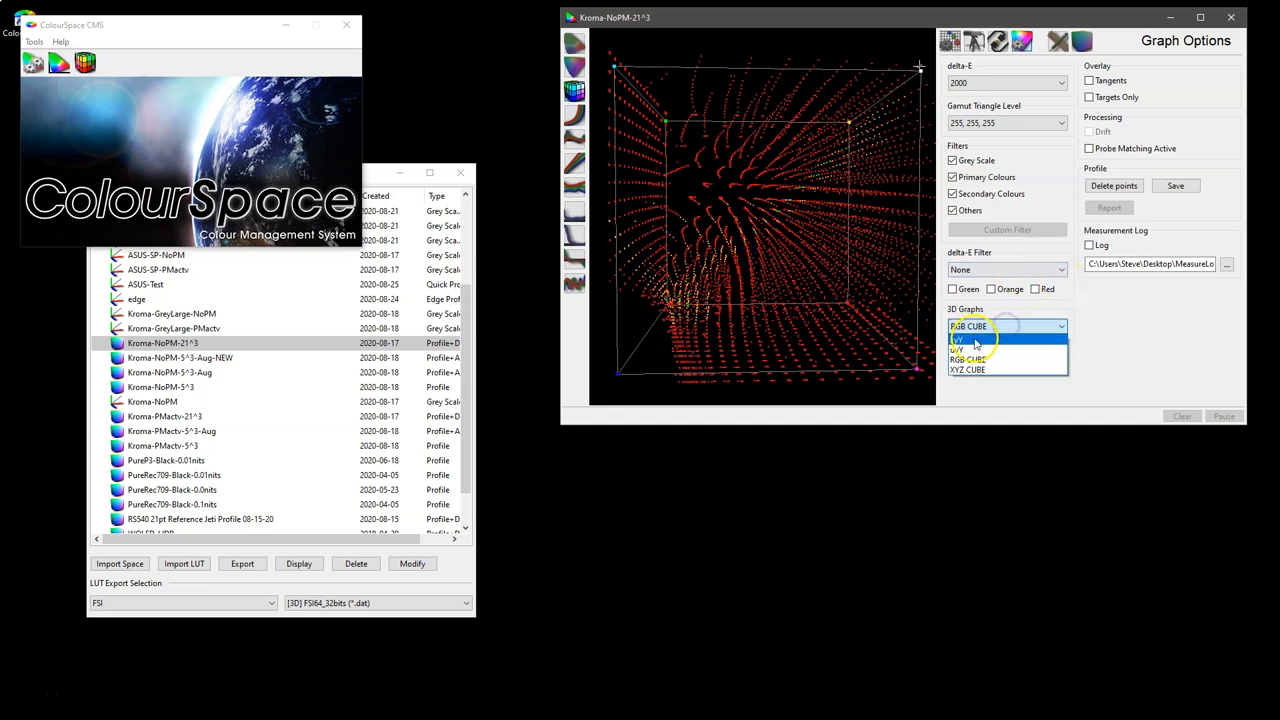
{"action": "left_click", "coordinate": [960, 339]}
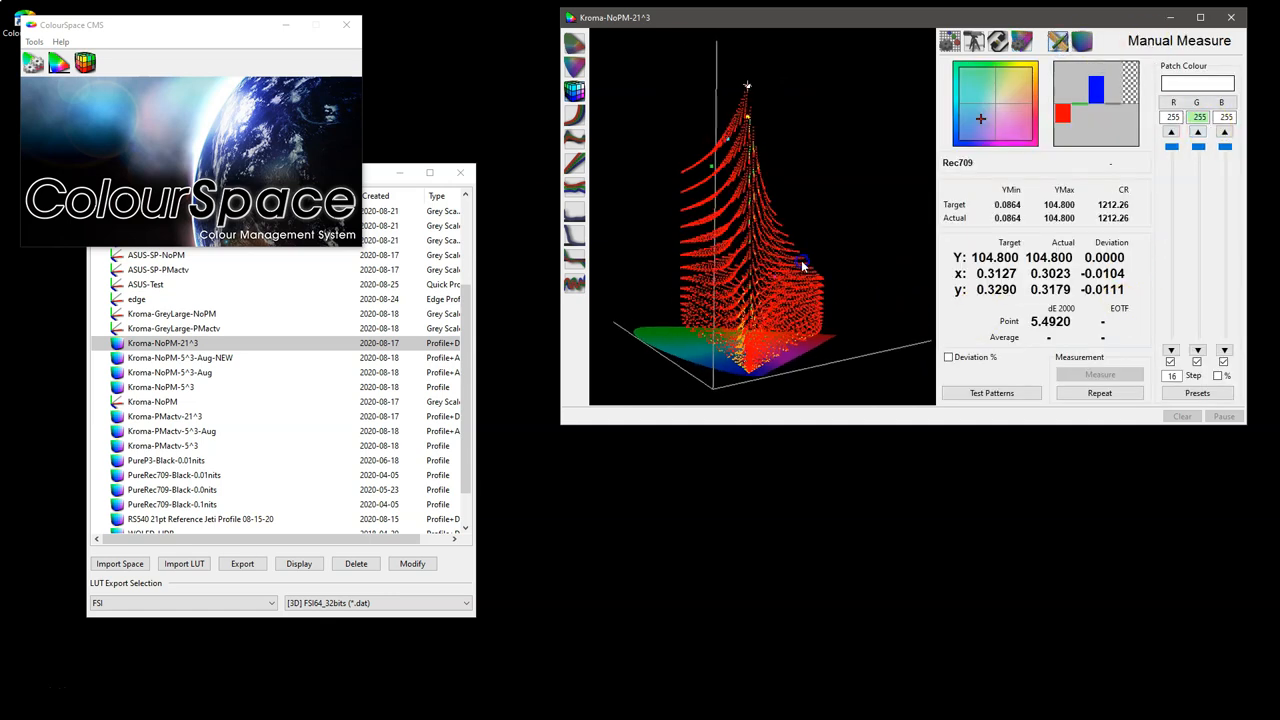
Import the Memory Colour List.csv patch presets and read the 8% grey patch.
{"action": "left_click", "coordinate": [1200, 261]}
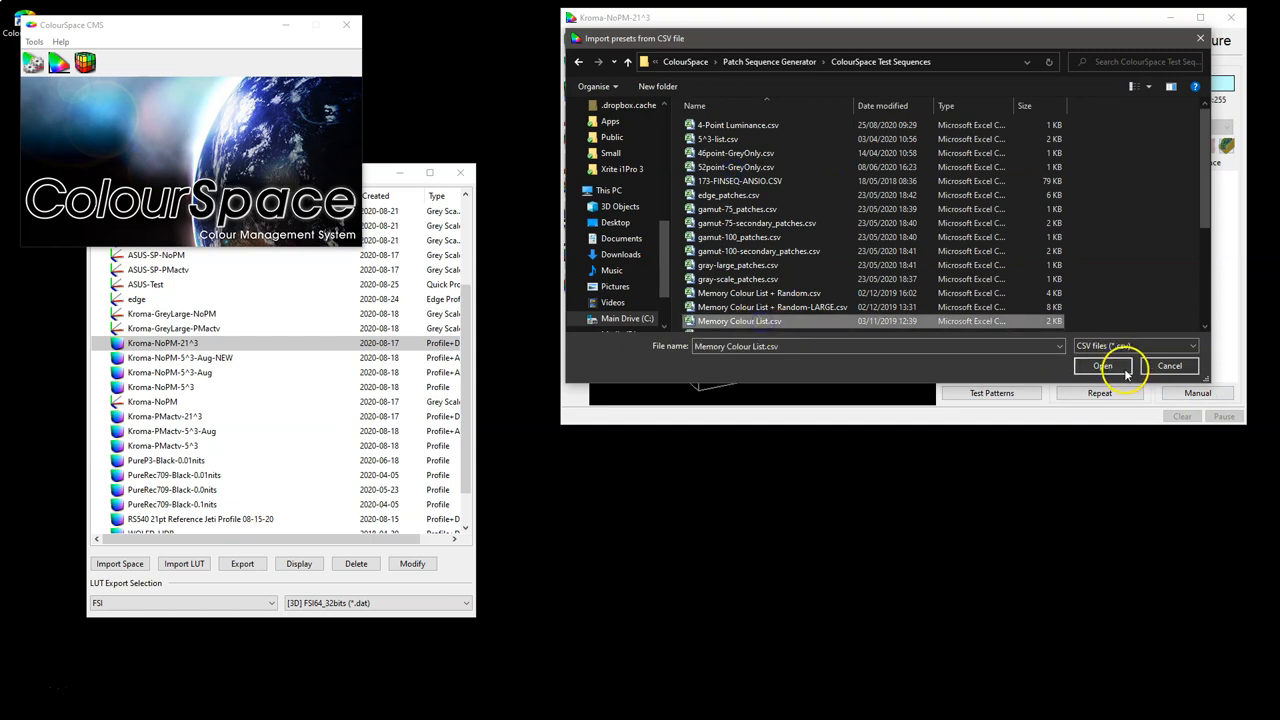
{"action": "left_click", "coordinate": [1100, 366]}
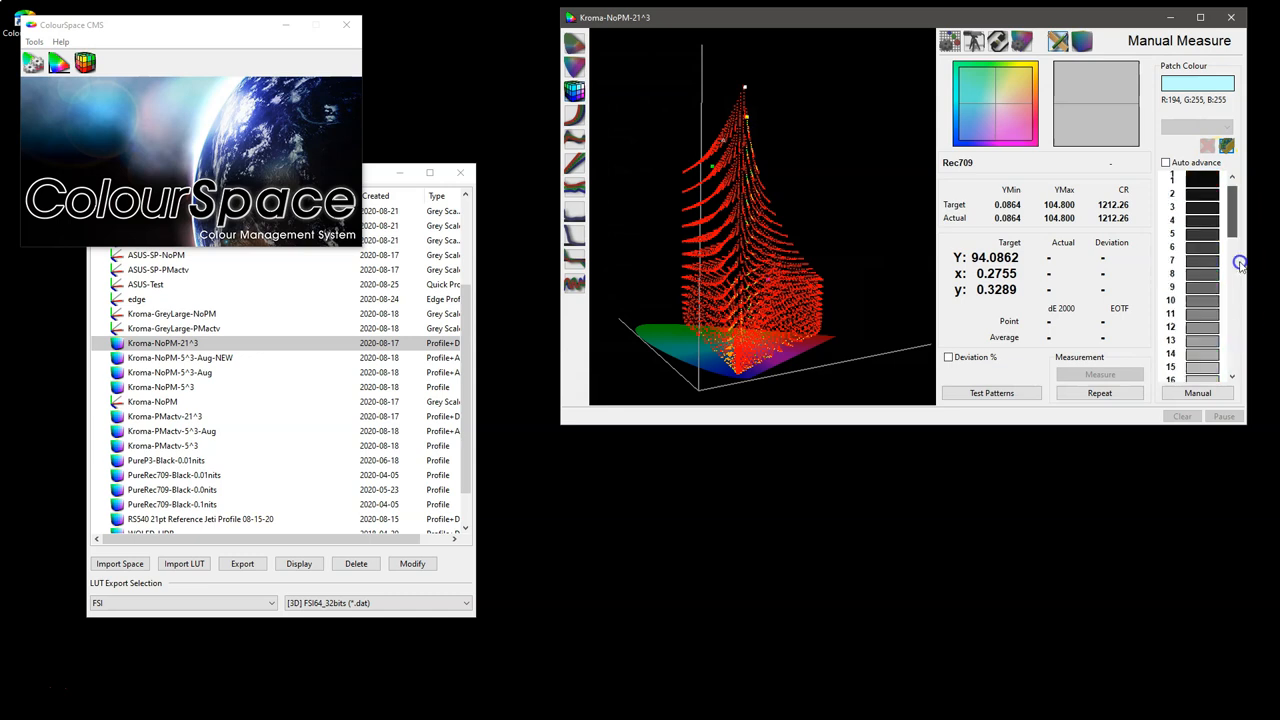
{"action": "left_click", "coordinate": [1200, 315]}
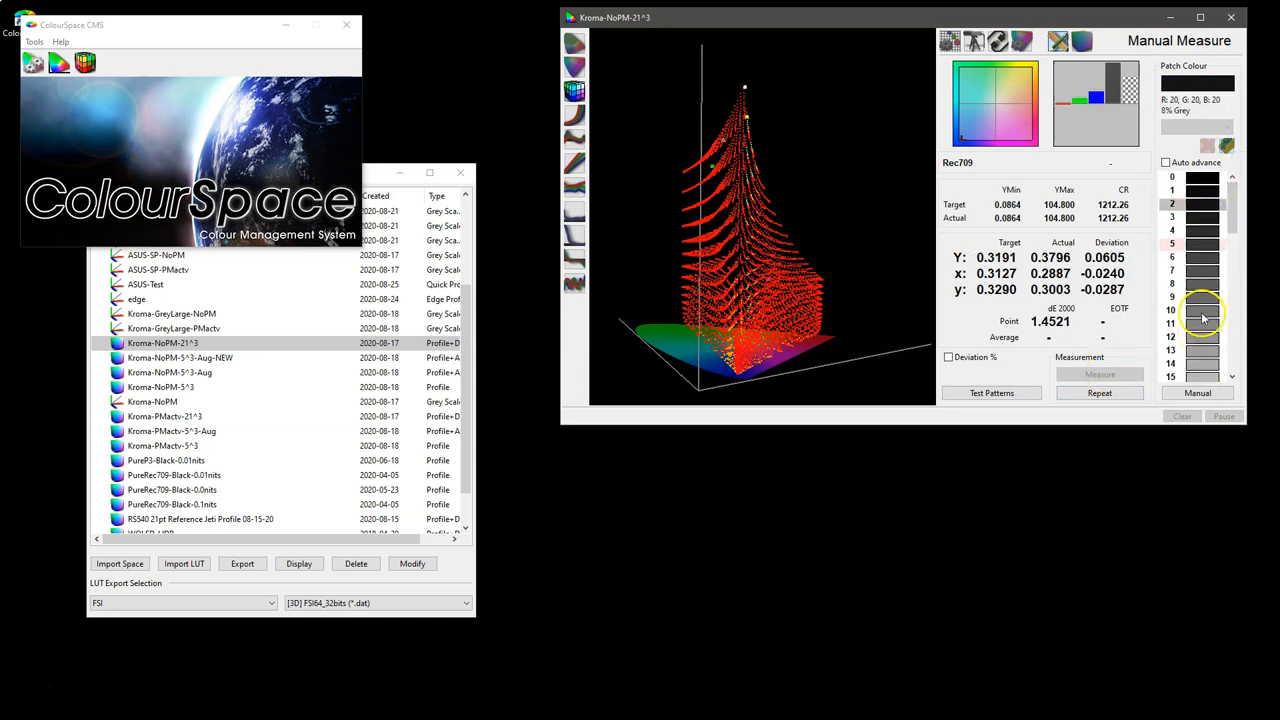
{"action": "left_click", "coordinate": [1165, 162]}
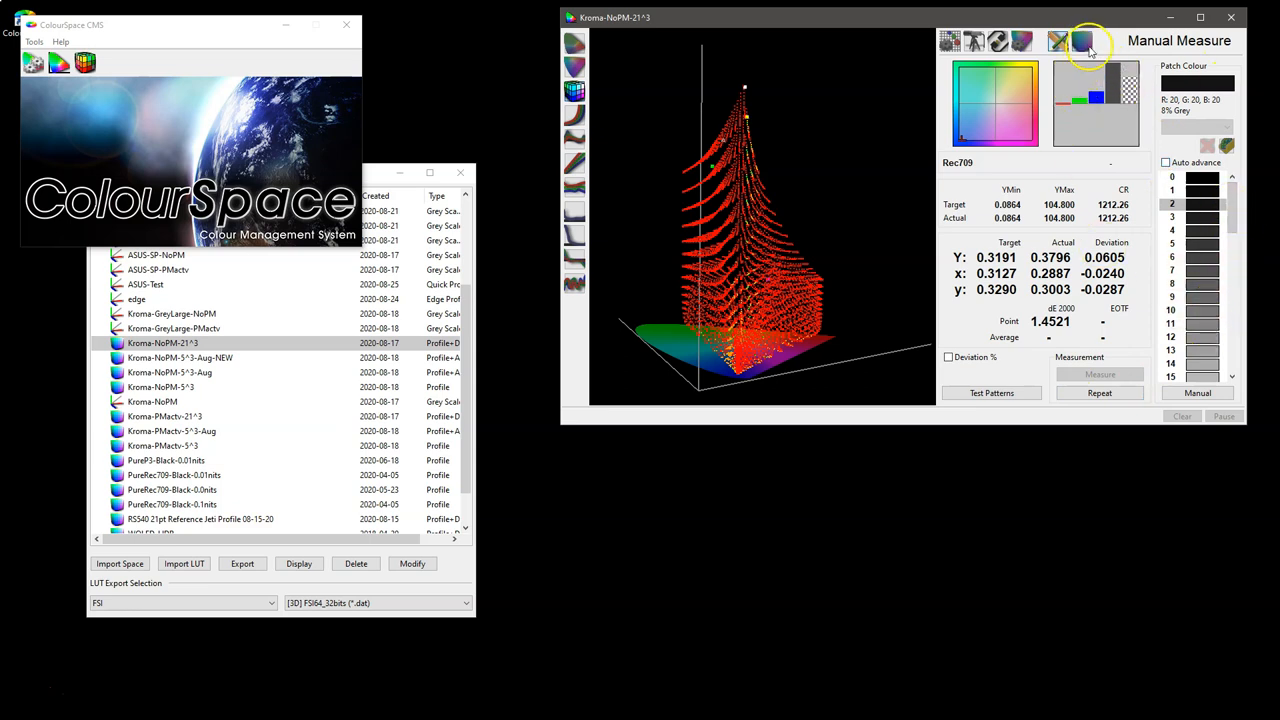
Import verify_1000.csv as the custom characterisation sequence, leaving Custom unticked.
{"action": "left_click", "coordinate": [1082, 41]}
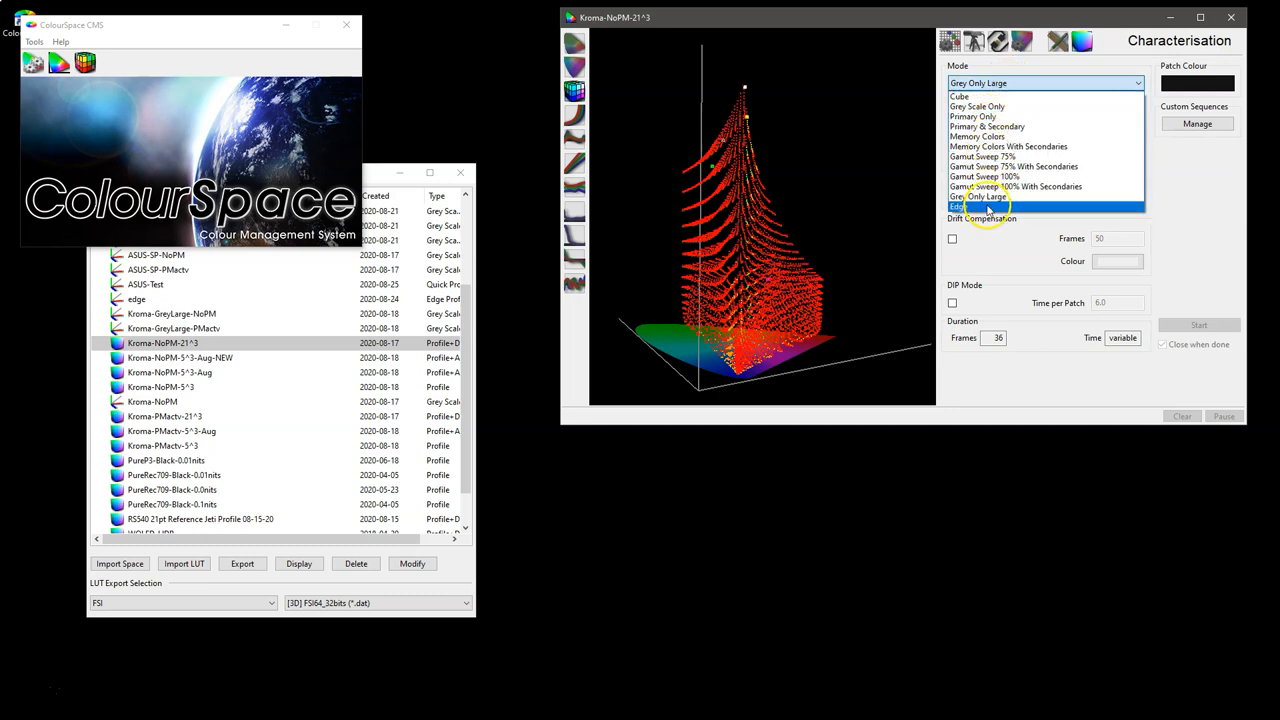
{"action": "mouse_move", "coordinate": [987, 126]}
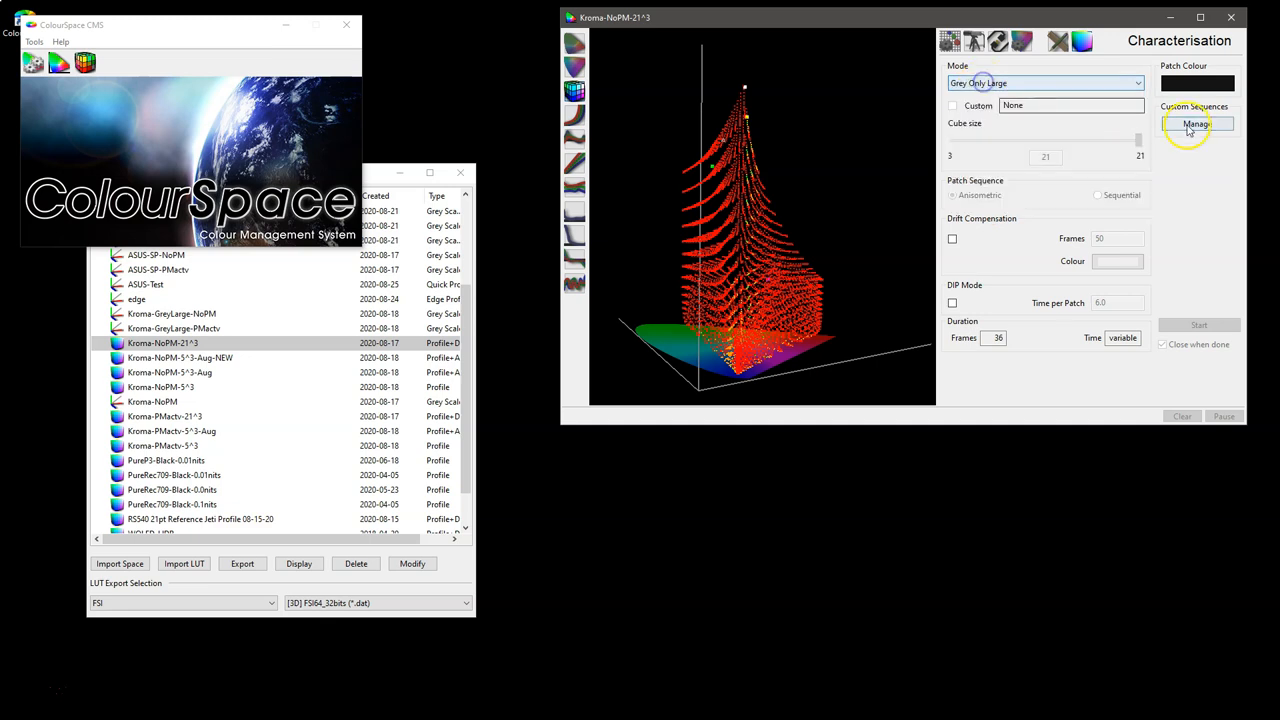
{"action": "left_click", "coordinate": [1197, 123]}
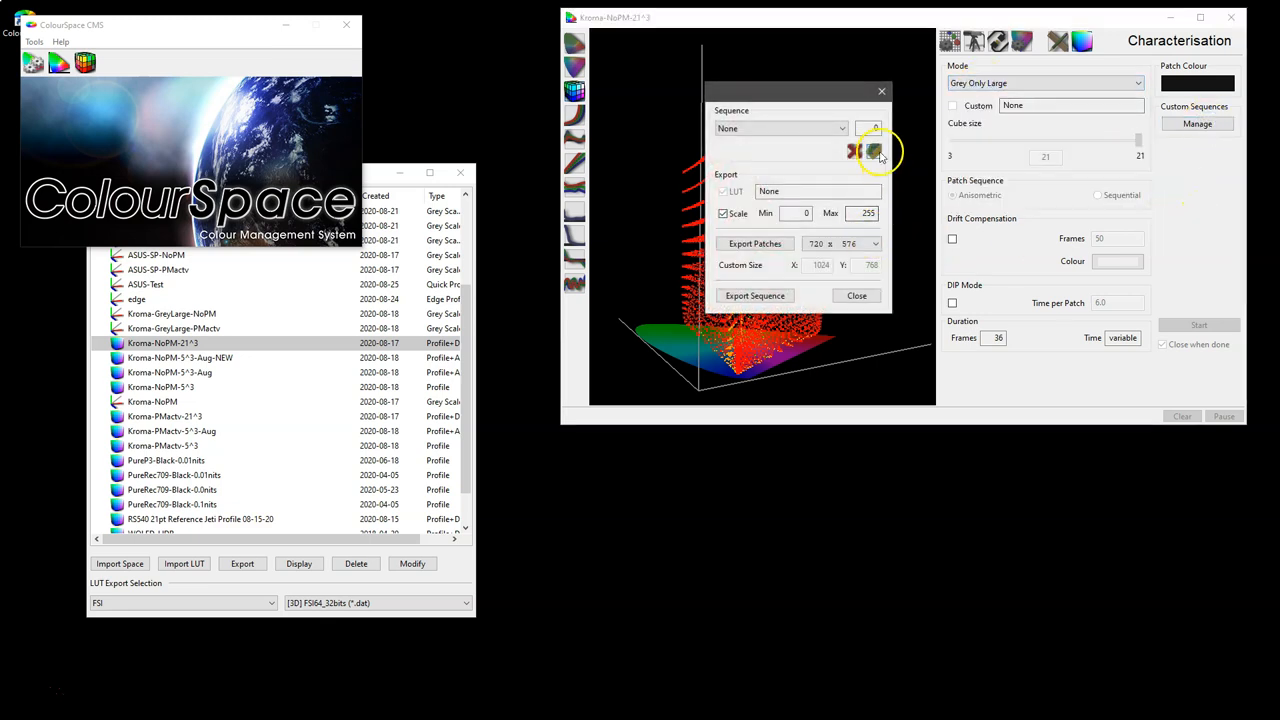
{"action": "left_click", "coordinate": [873, 150]}
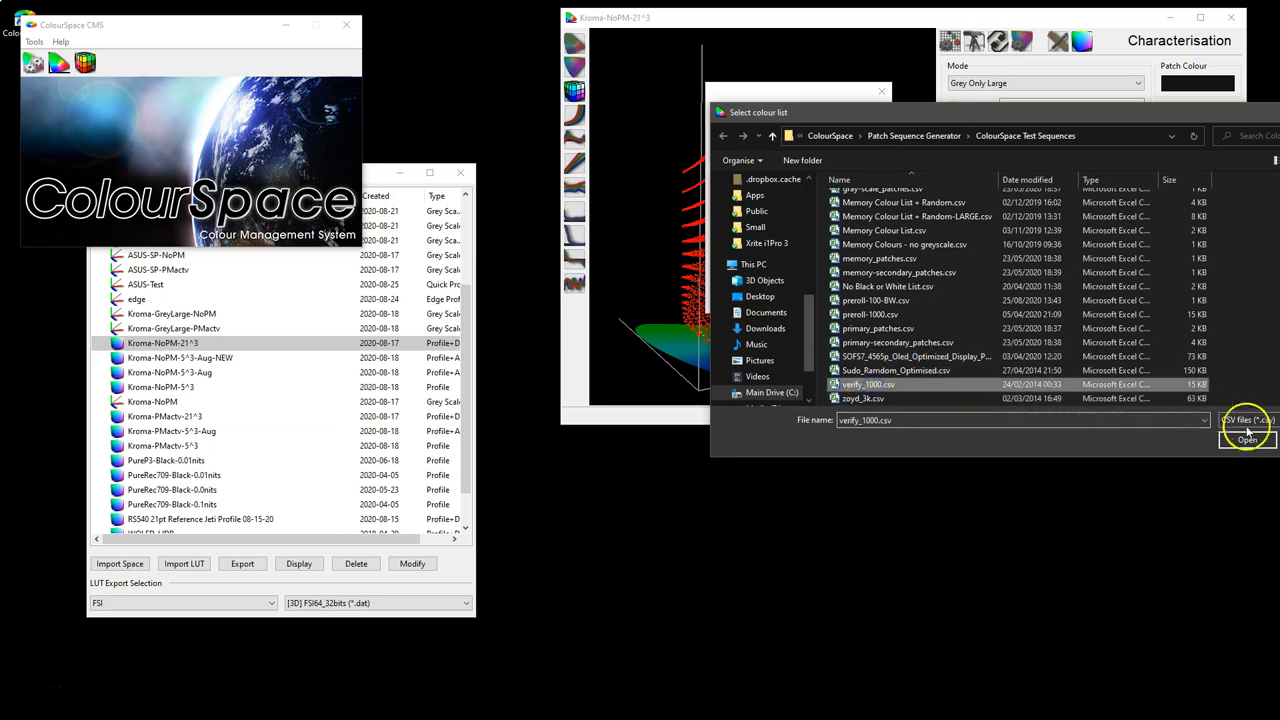
{"action": "left_click", "coordinate": [1246, 438]}
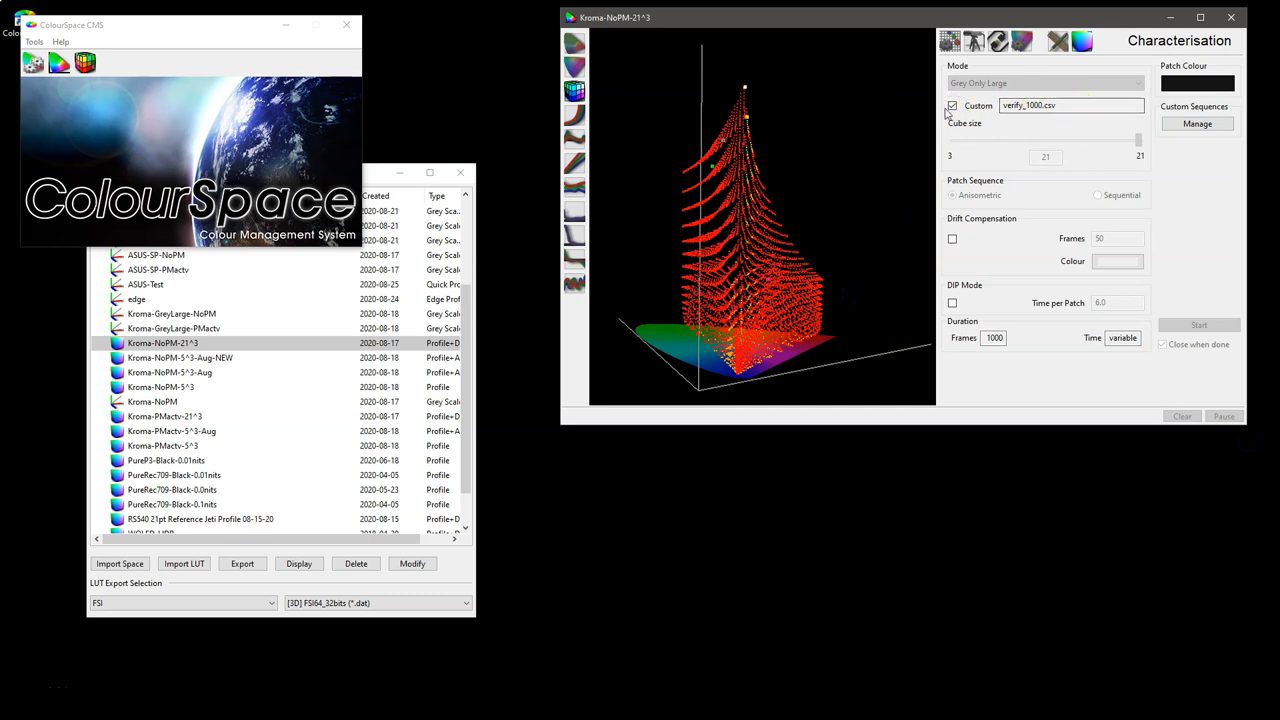
{"action": "left_click", "coordinate": [952, 105]}
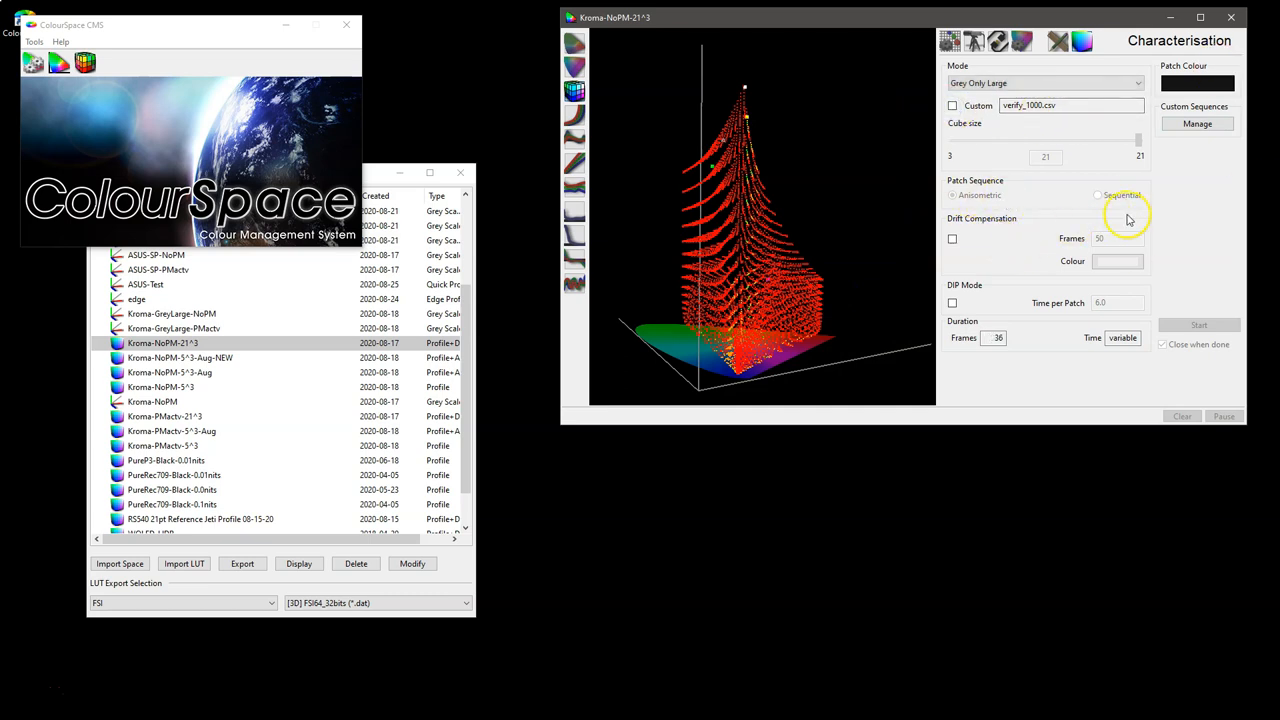
Switch the Cube characterisation patch sequence to Anisometric.
{"action": "left_click", "coordinate": [1045, 83]}
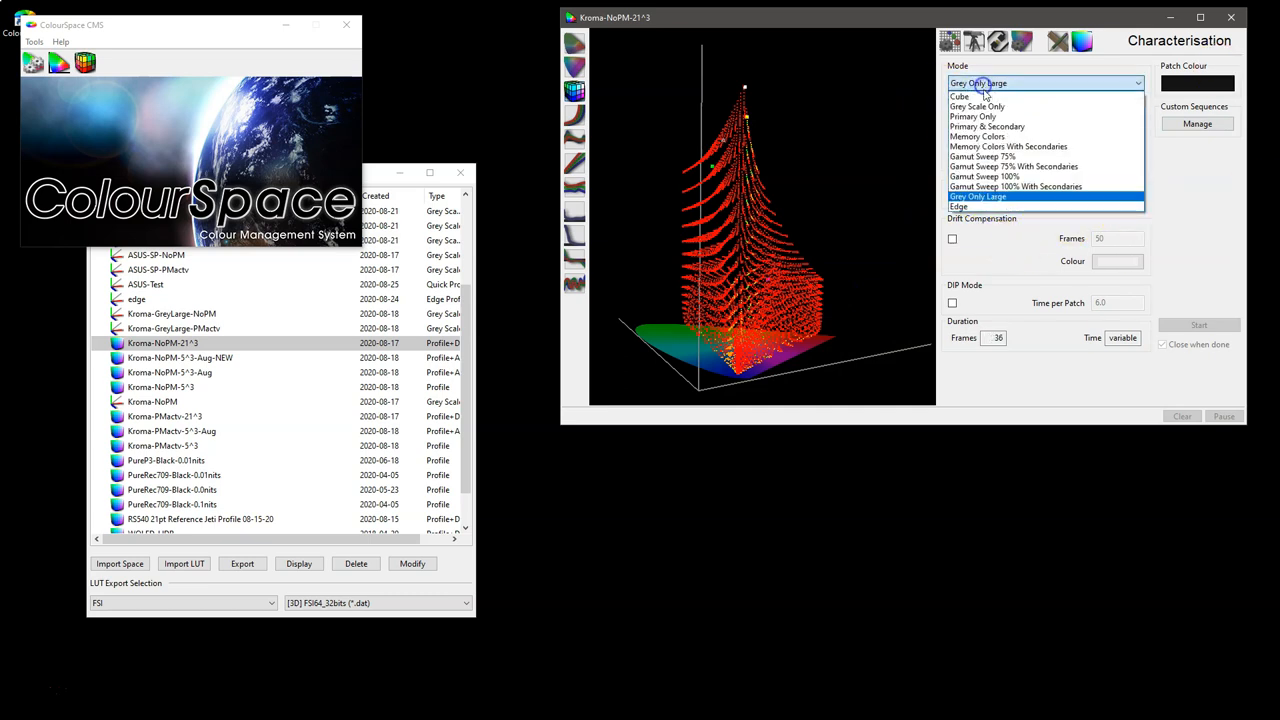
{"action": "left_click", "coordinate": [960, 97]}
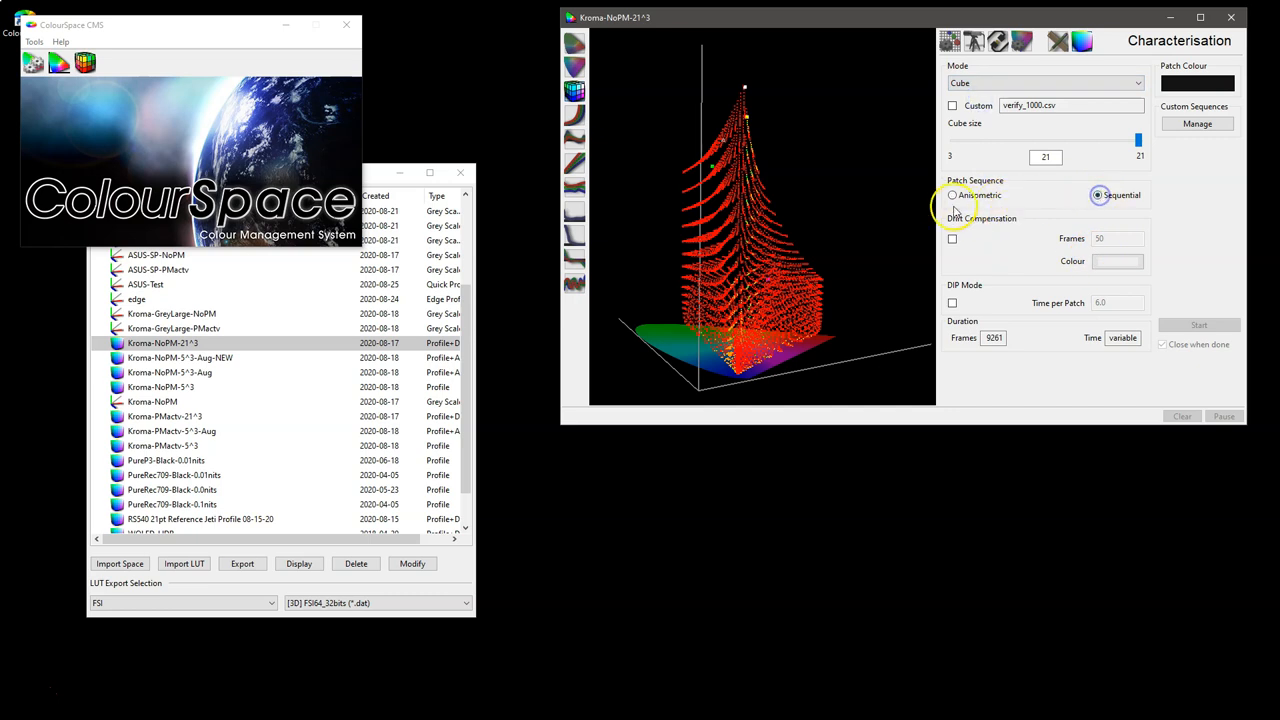
{"action": "left_click", "coordinate": [1045, 82]}
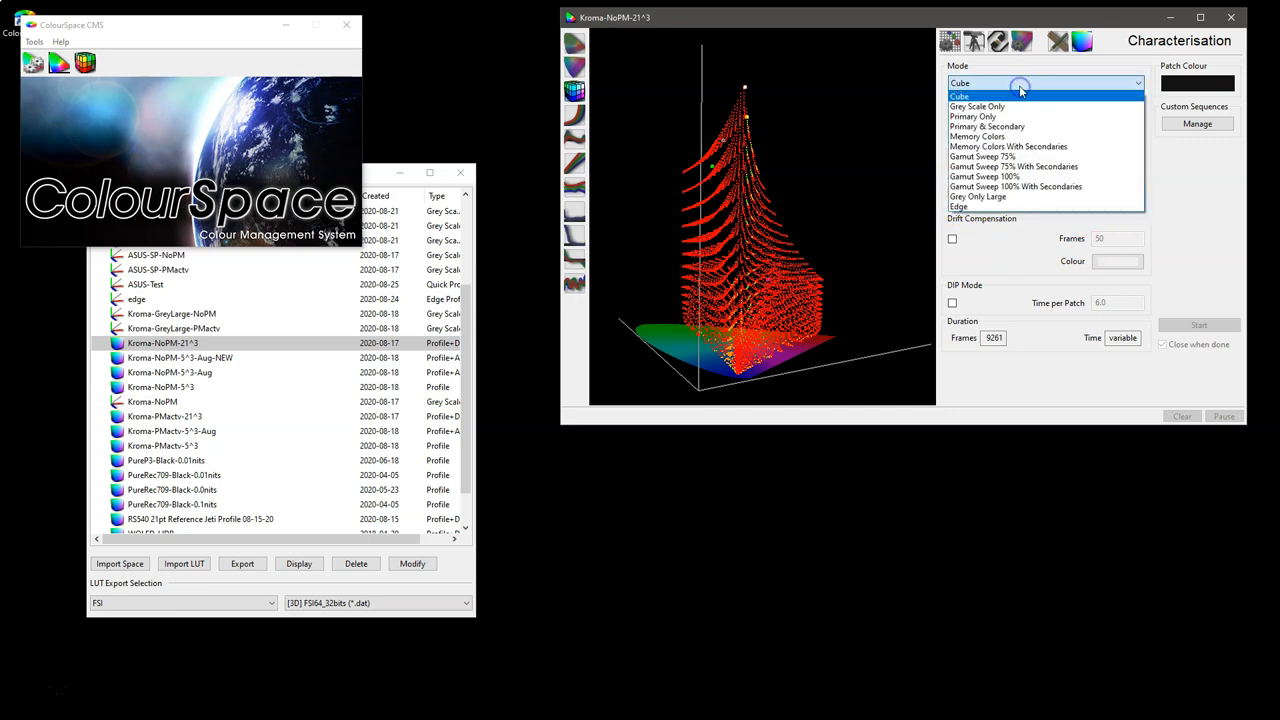
{"action": "left_click", "coordinate": [959, 95]}
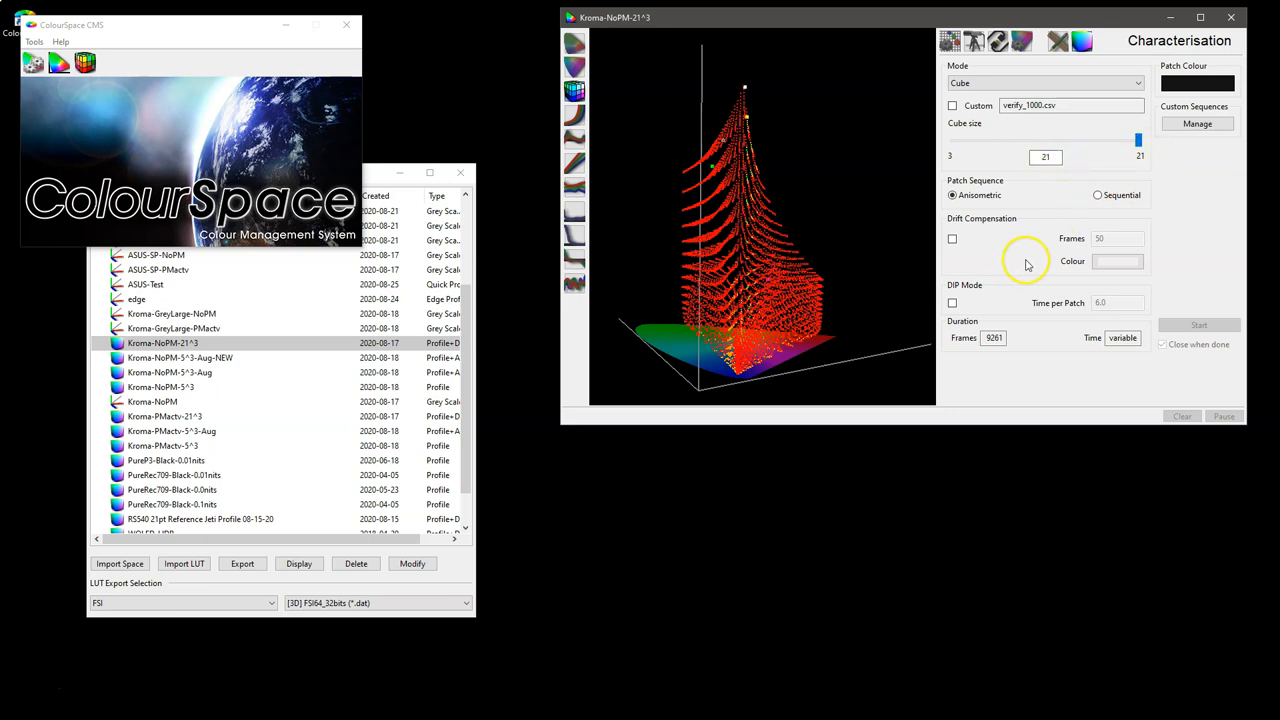
{"action": "mouse_move", "coordinate": [1061, 194]}
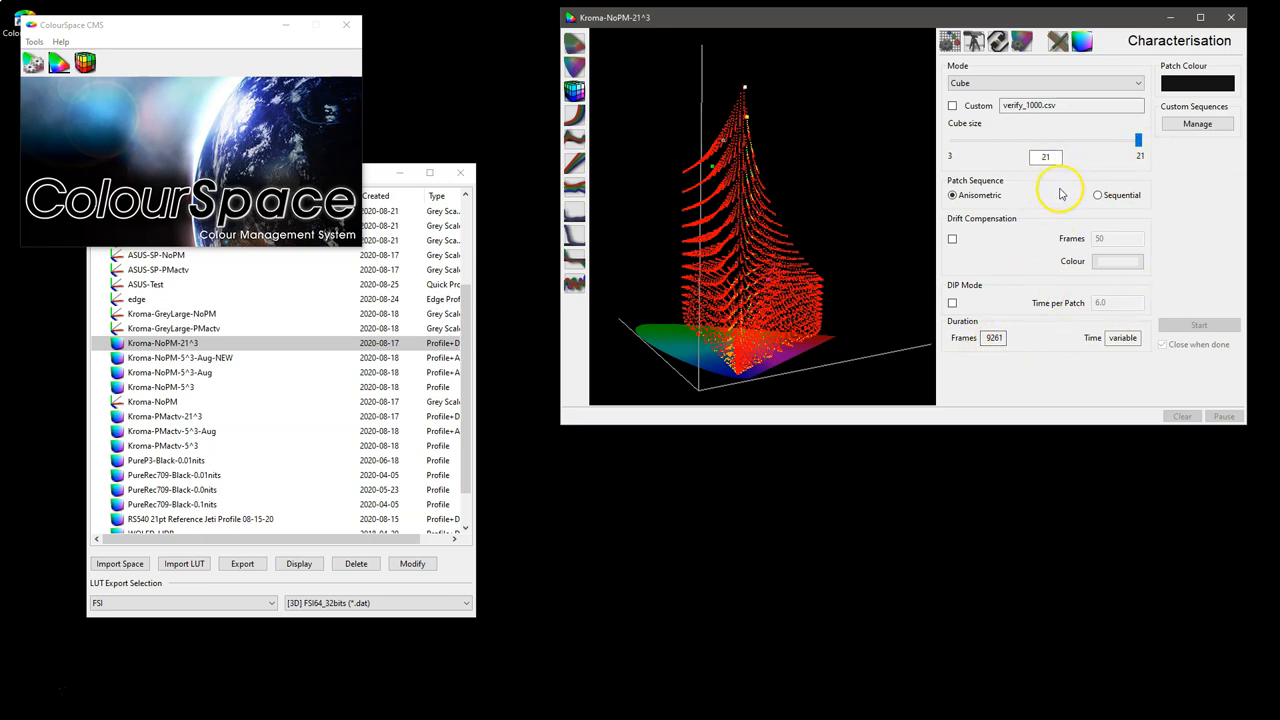
Toggle DIP Mode on and back off, leaving it disabled.
{"action": "left_click", "coordinate": [952, 238]}
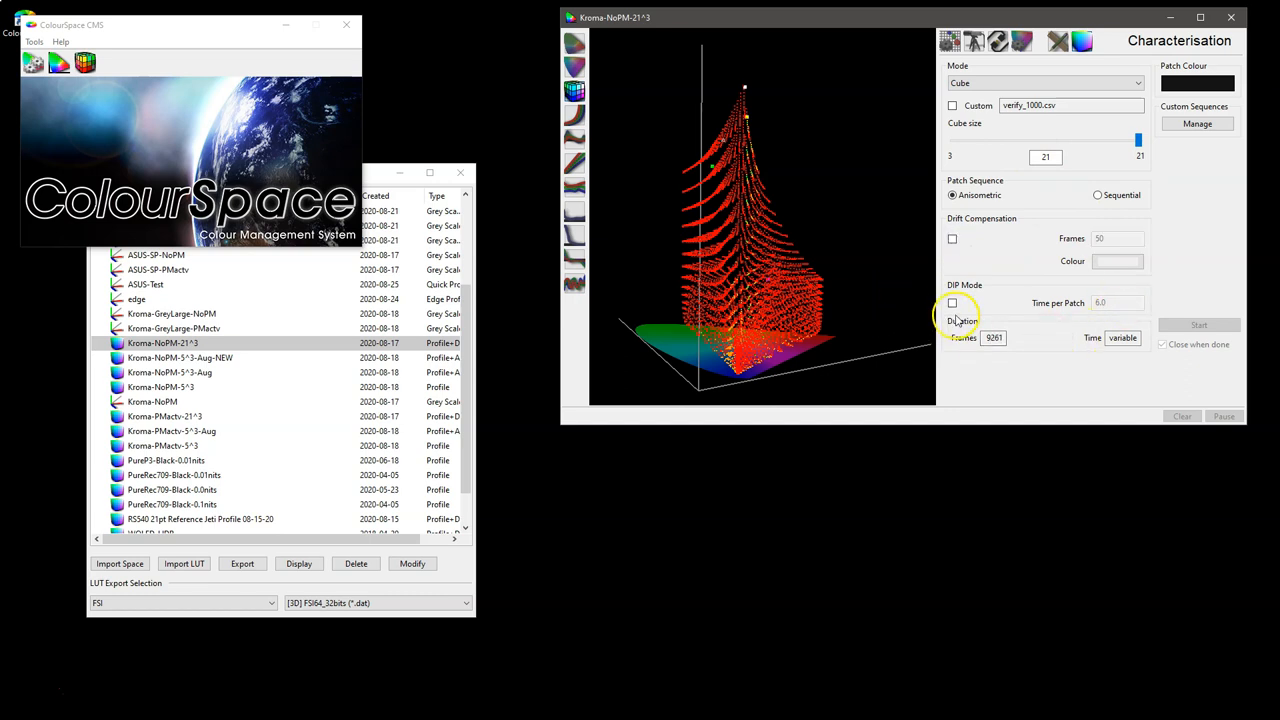
{"action": "left_click", "coordinate": [951, 303]}
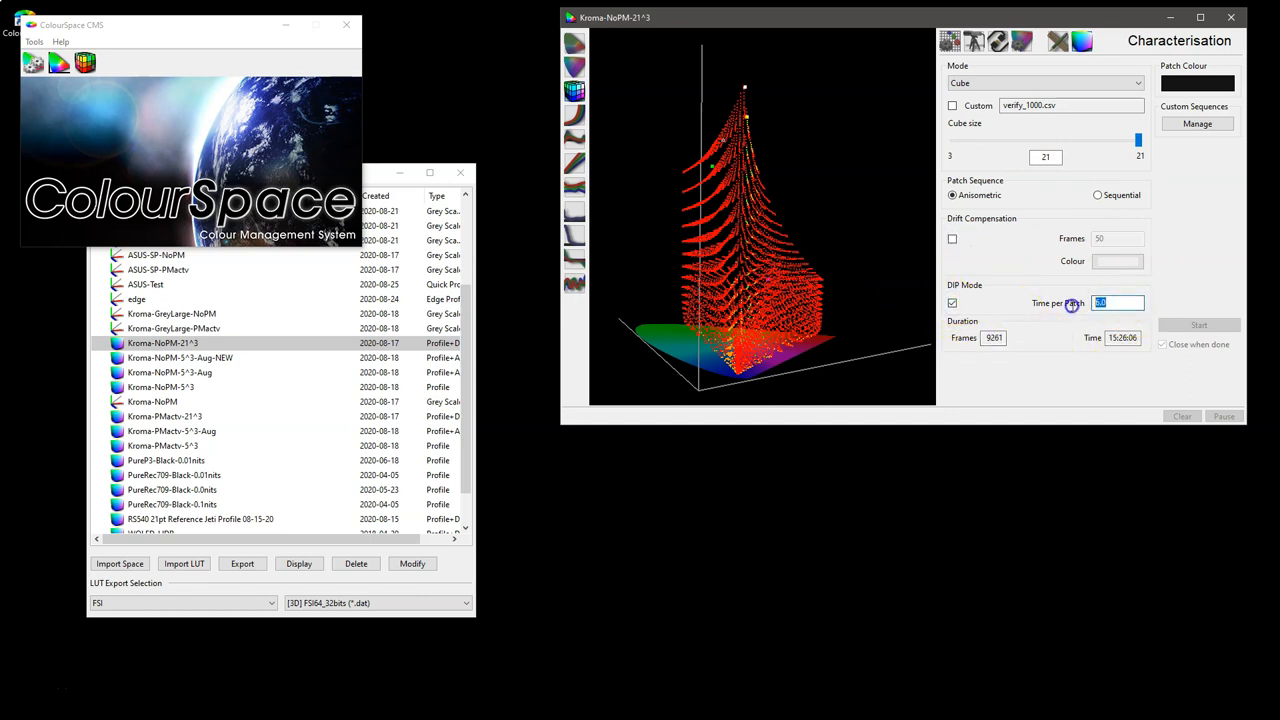
{"action": "left_click", "coordinate": [952, 302]}
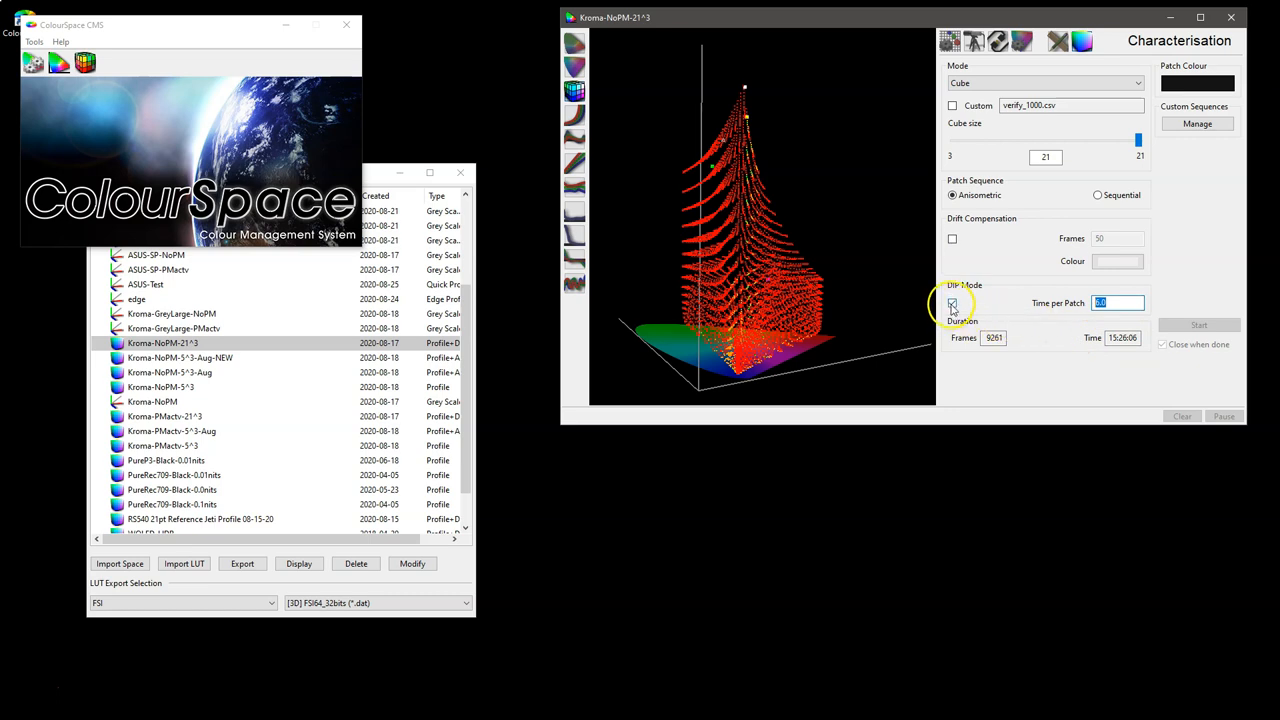
{"action": "left_click", "coordinate": [952, 302]}
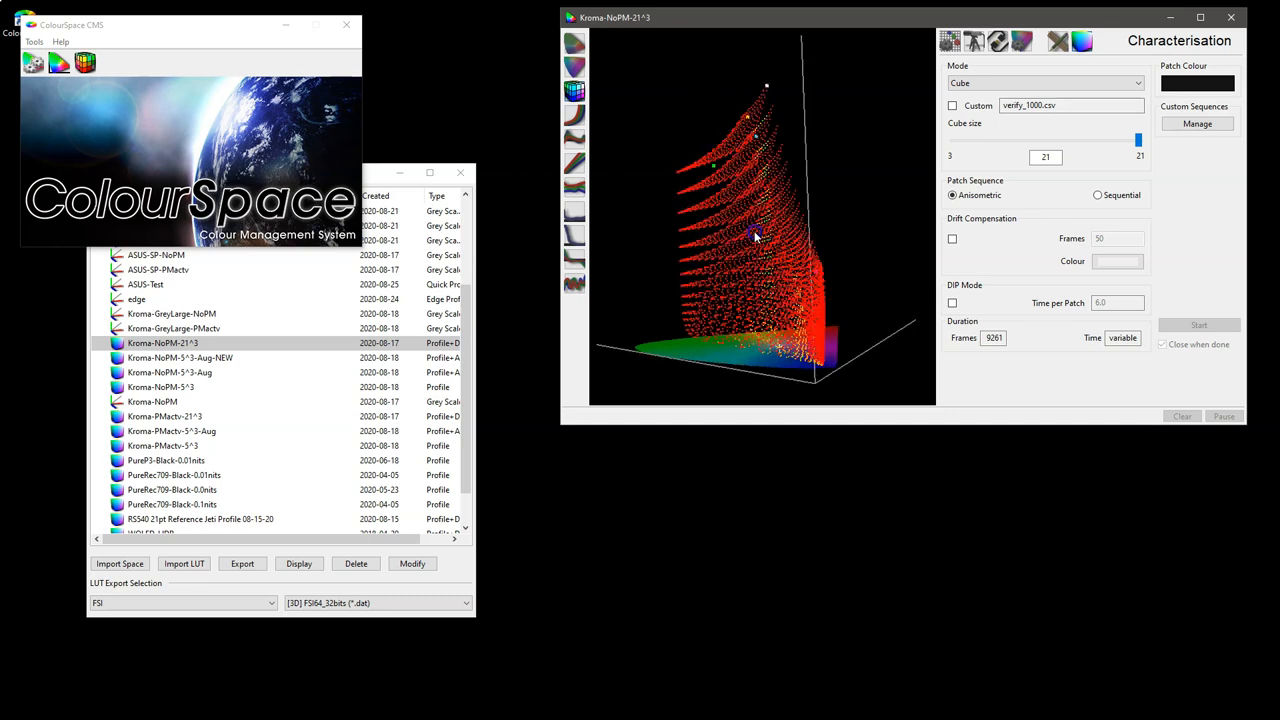
{"action": "left_click_drag", "start_coordinate": [755, 237], "coordinate": [695, 263]}
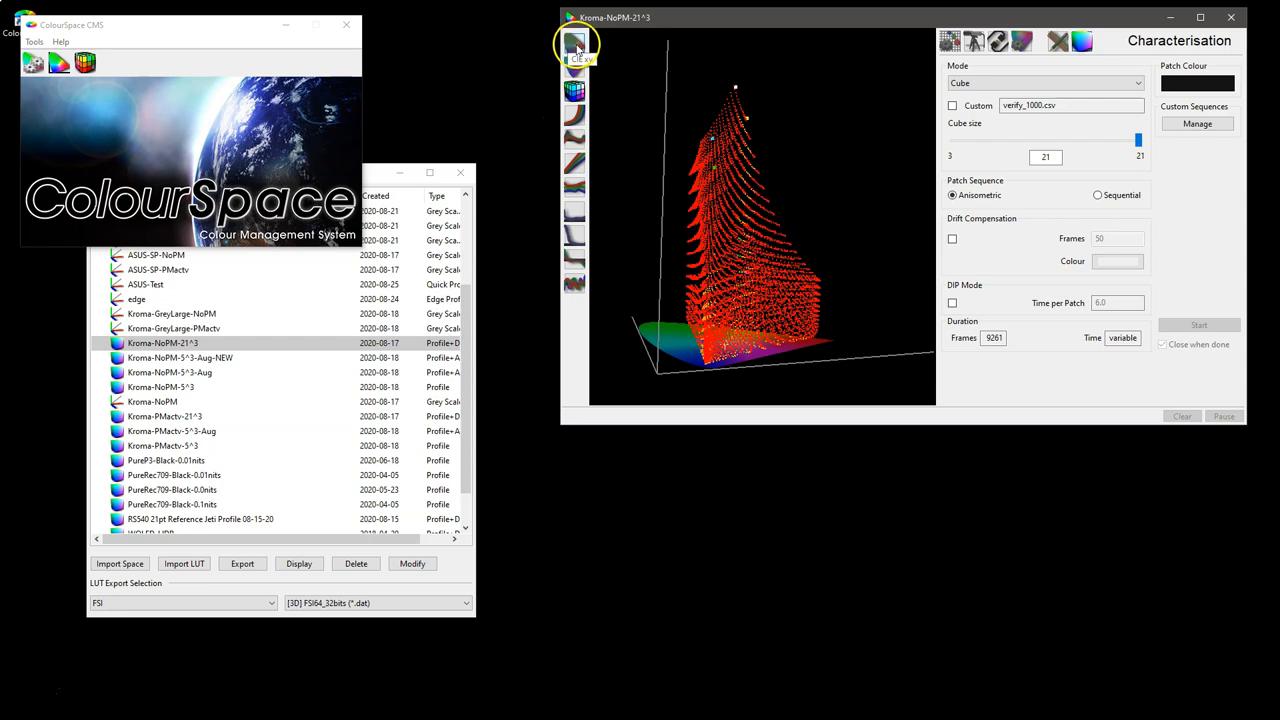
Show the xy chromaticity, Dif EOTF and RGB Balance graphs for Kroma-NoPM-21^3.
{"action": "left_click", "coordinate": [576, 45]}
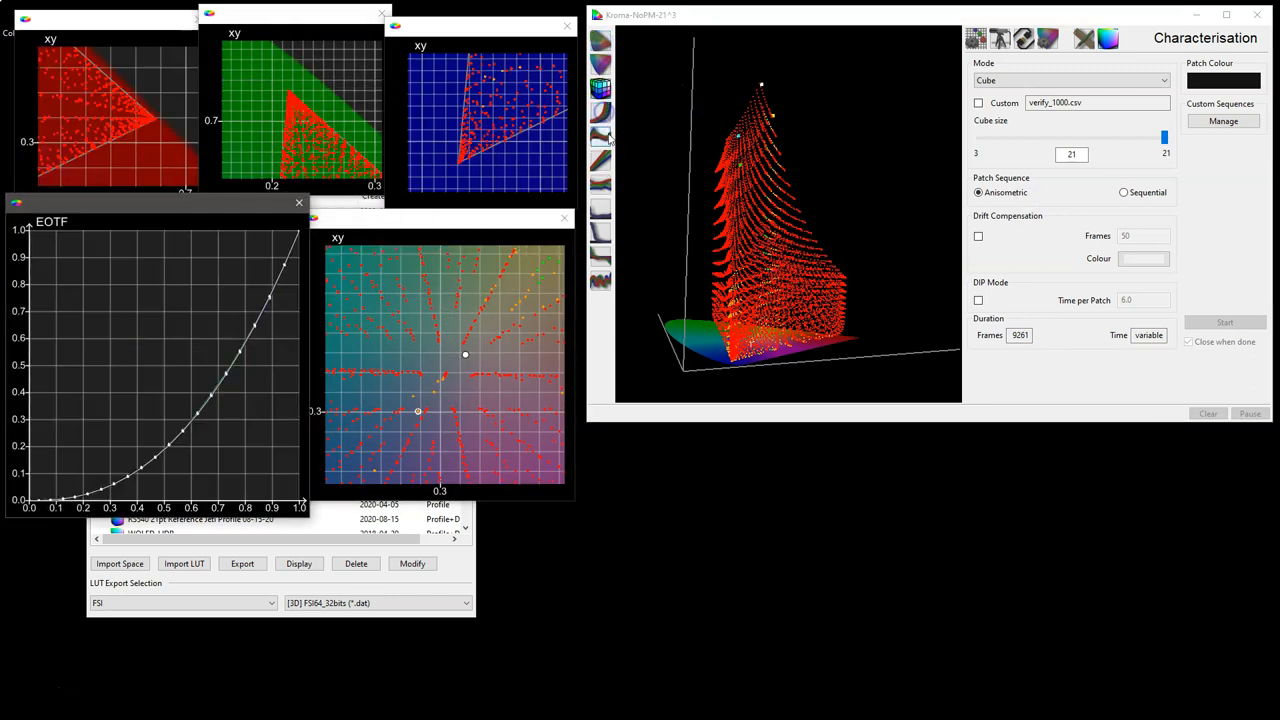
{"action": "left_click", "coordinate": [600, 185]}
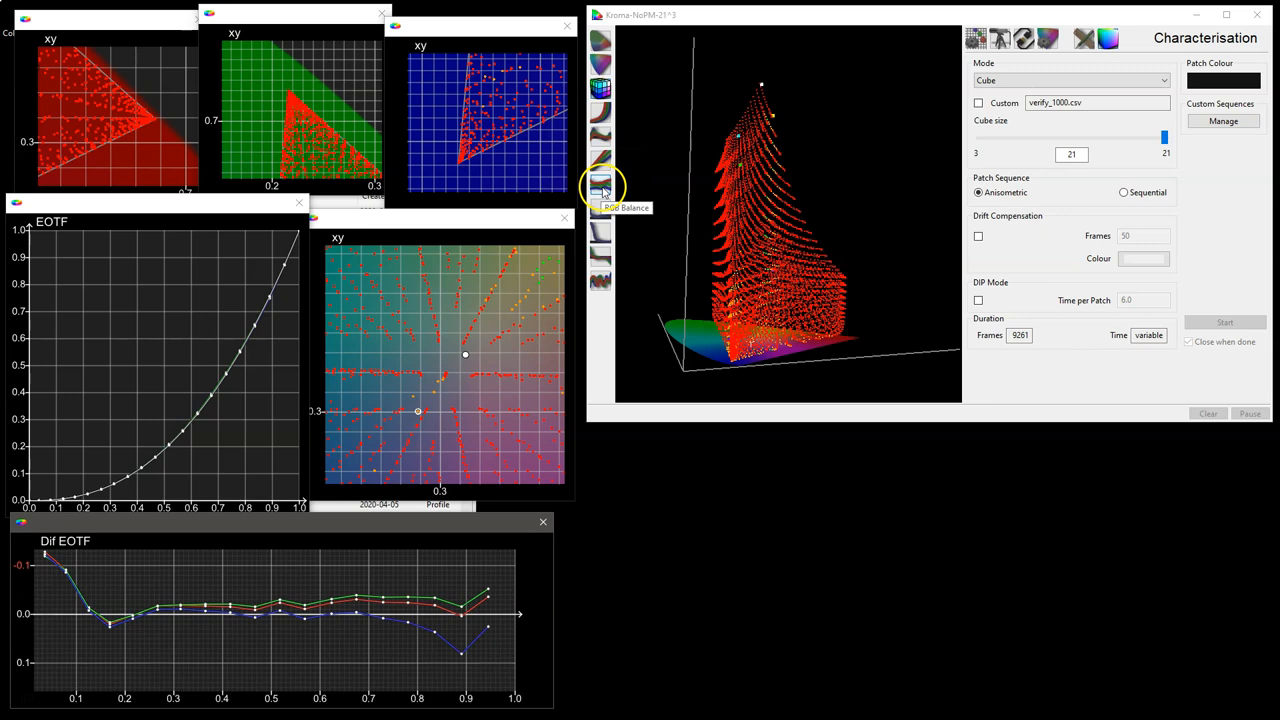
{"action": "left_click", "coordinate": [600, 185]}
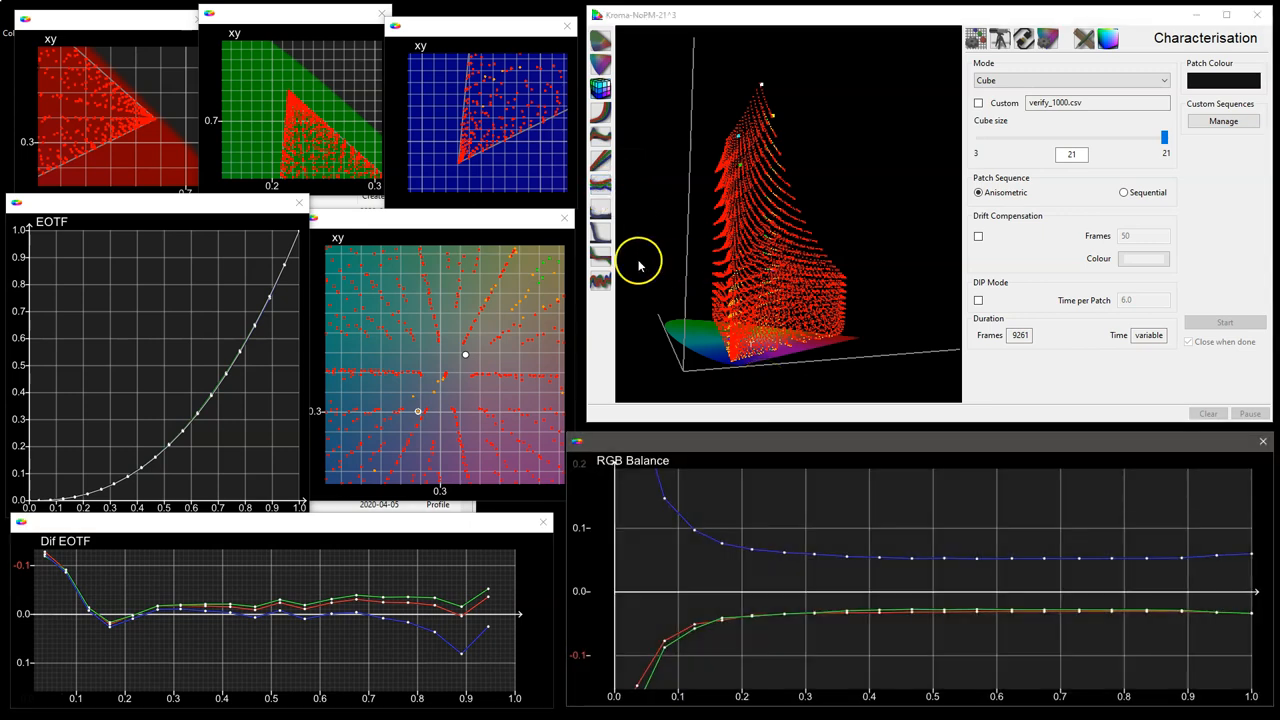
{"action": "mouse_move", "coordinate": [132, 135]}
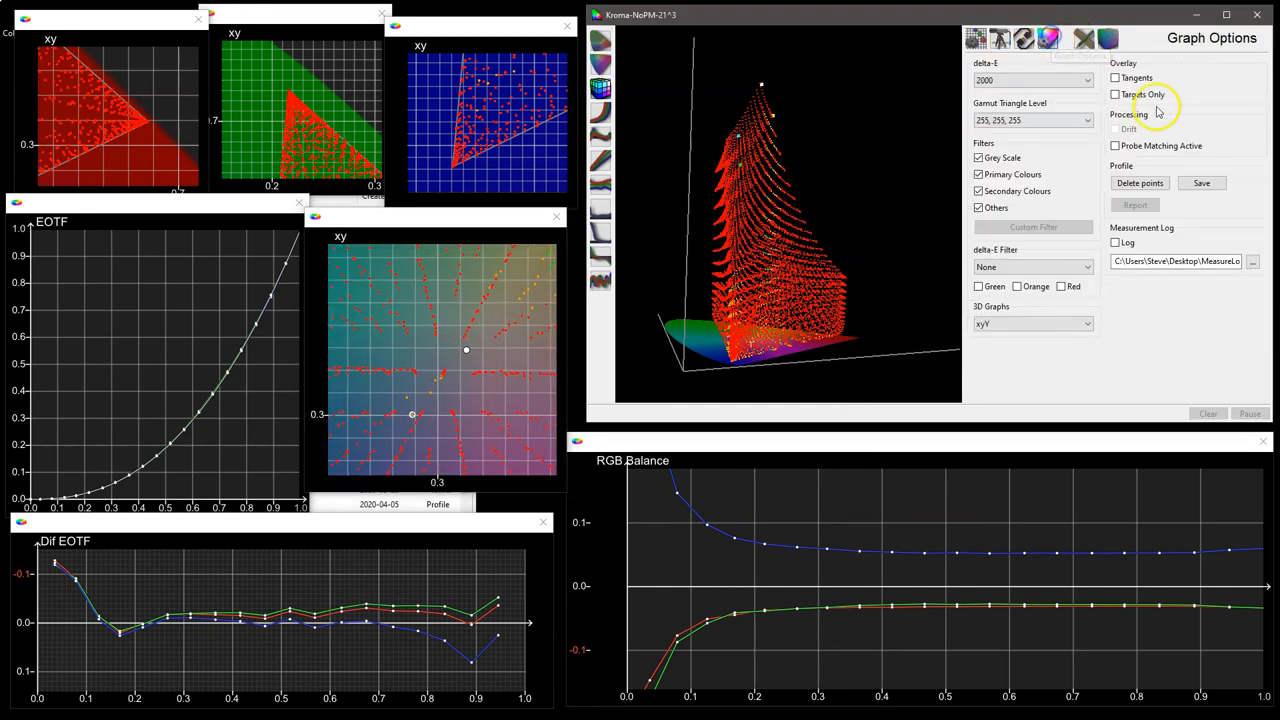
{"action": "left_click", "coordinate": [1115, 78]}
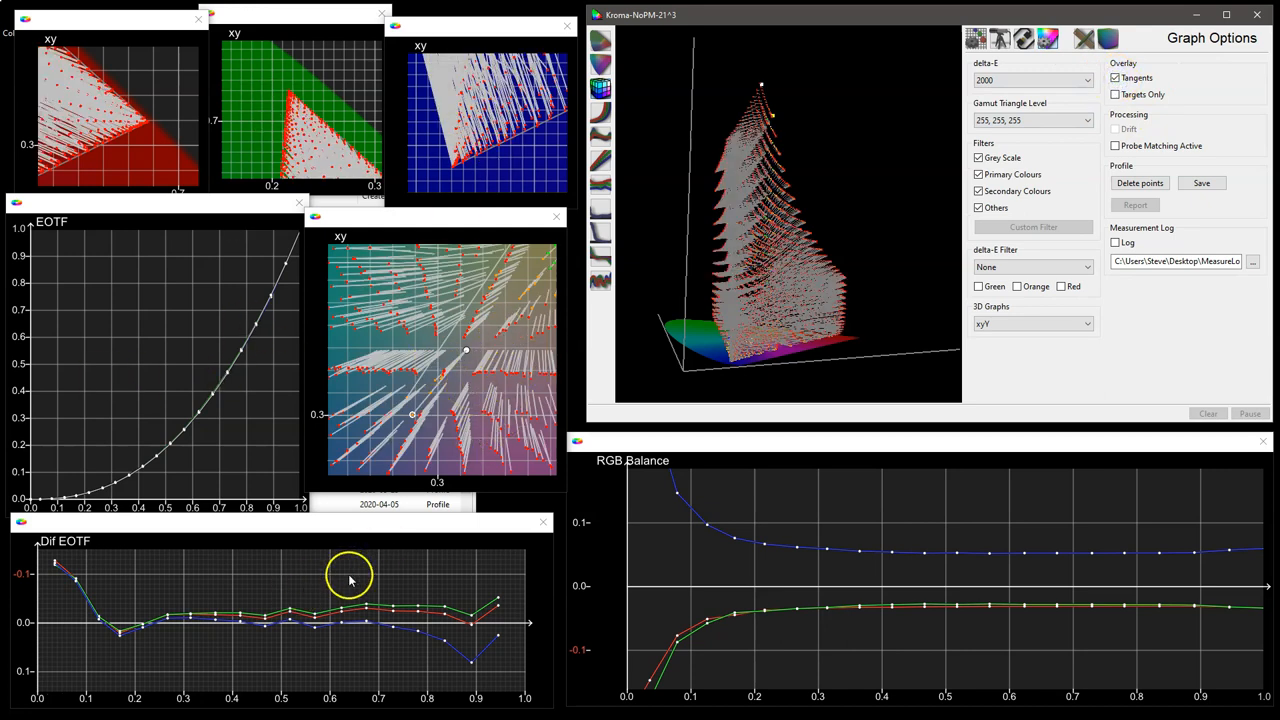
{"action": "mouse_move", "coordinate": [660, 320]}
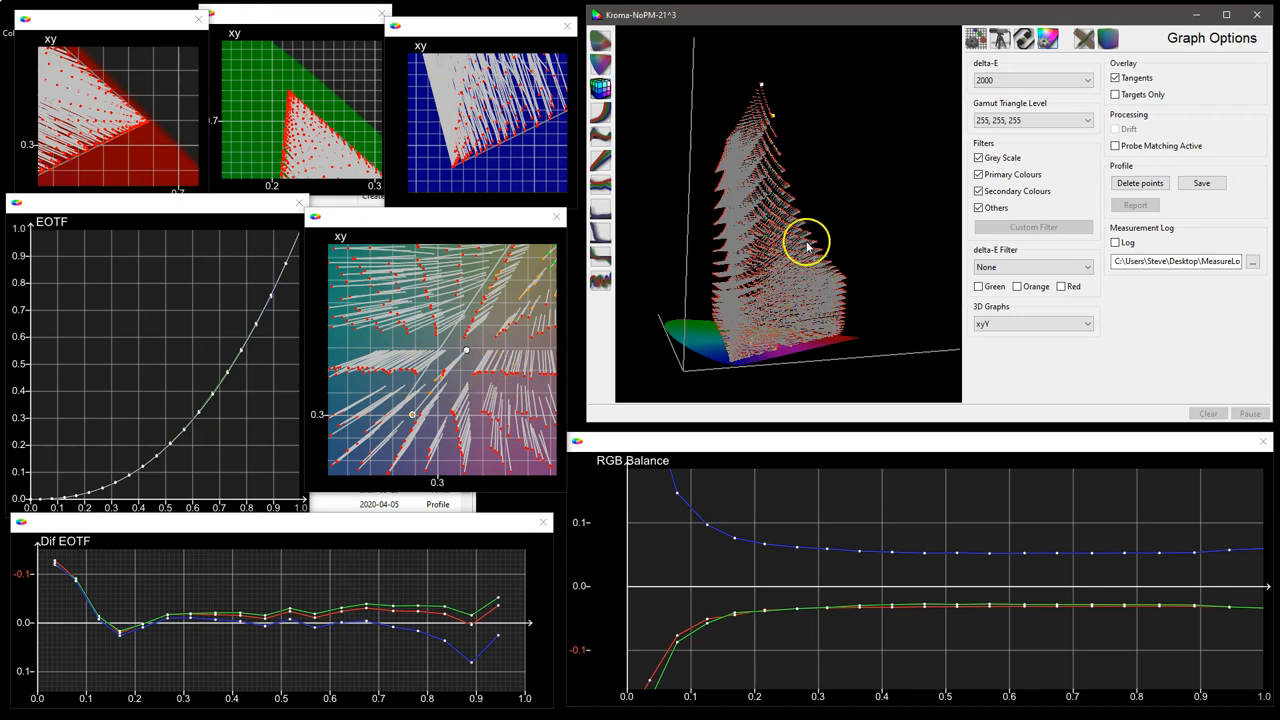
{"action": "left_click_drag", "start_coordinate": [808, 247], "coordinate": [770, 212]}
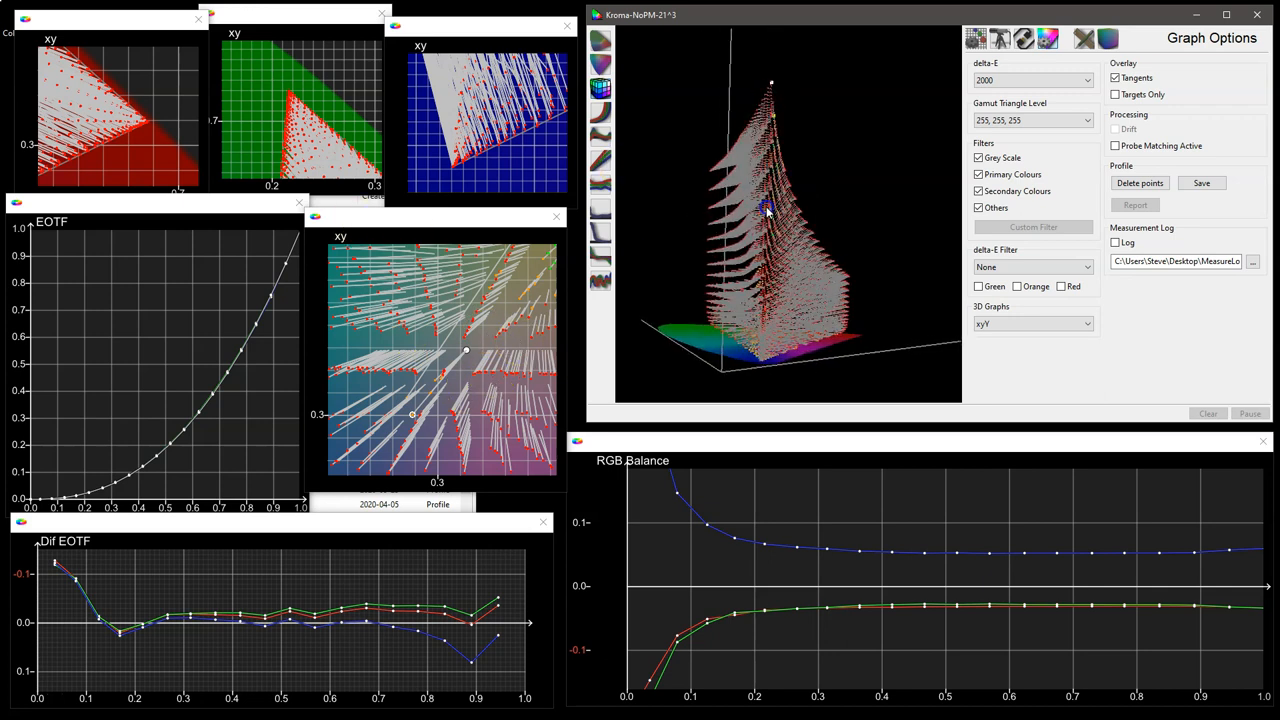
{"action": "left_click", "coordinate": [1116, 78]}
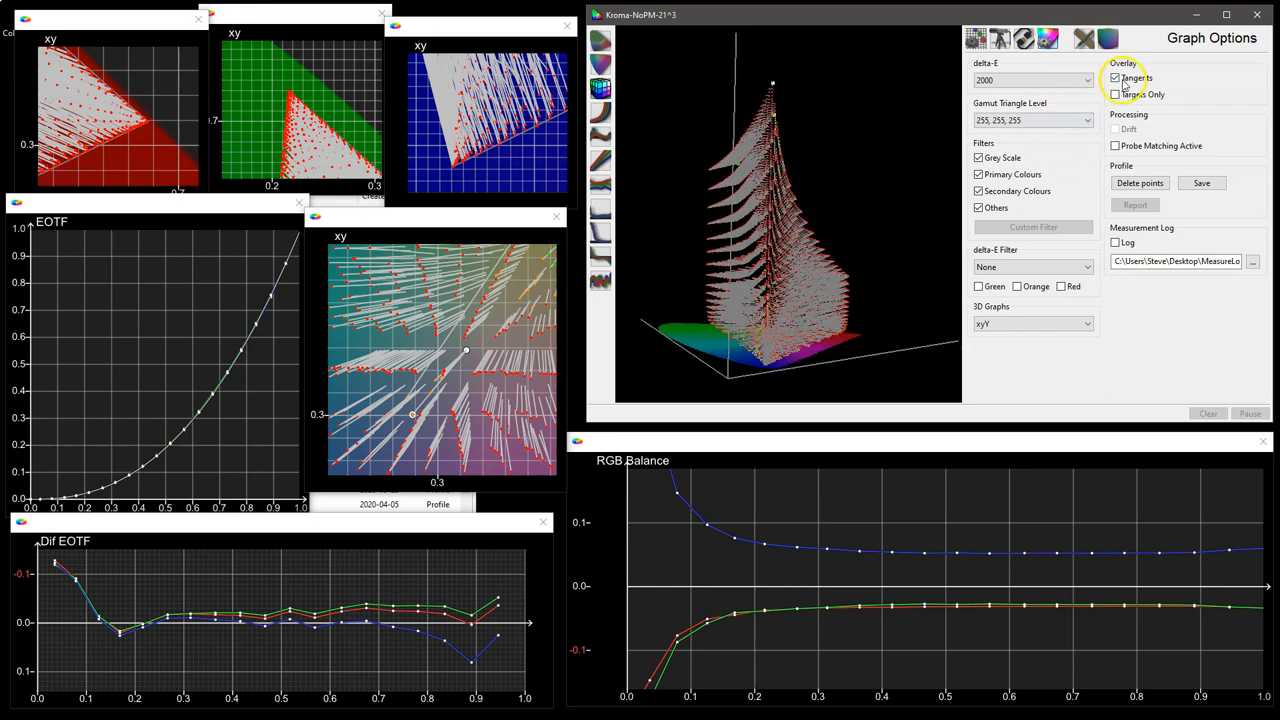
{"action": "left_click", "coordinate": [1115, 78]}
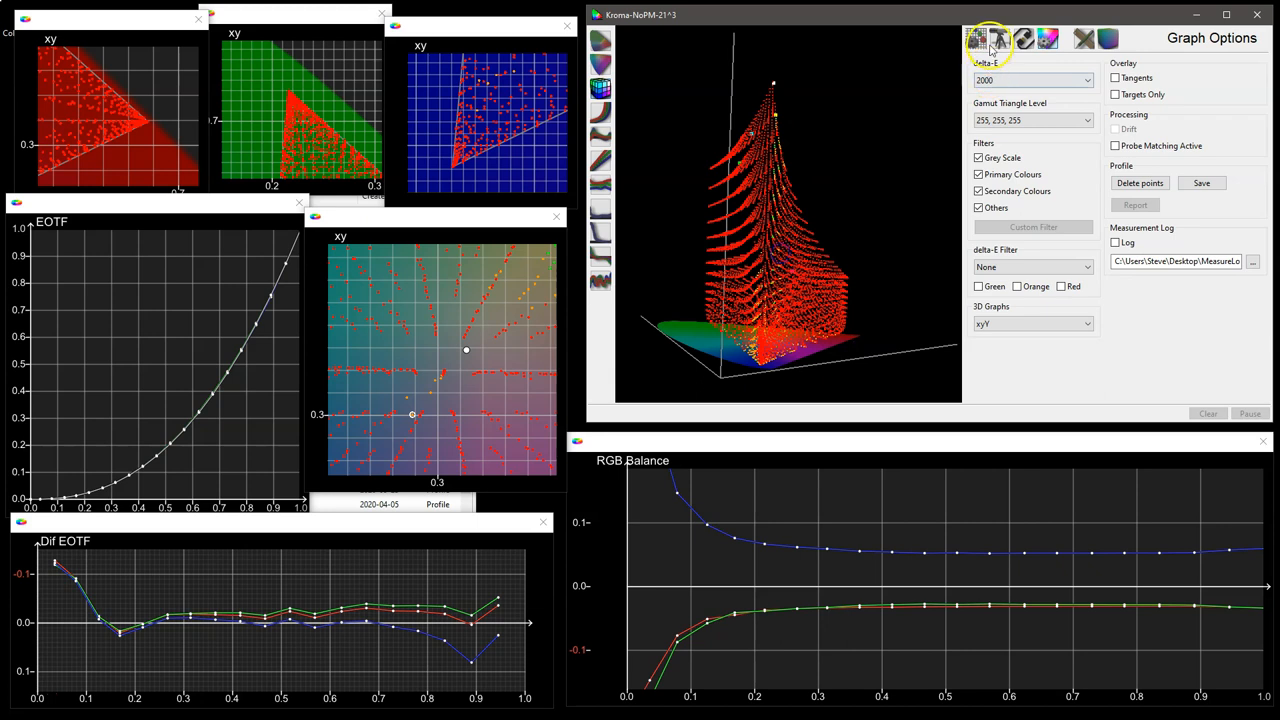
Show the profile settings with the Rec709 target and orbit the 3D plot.
{"action": "left_click", "coordinate": [977, 38]}
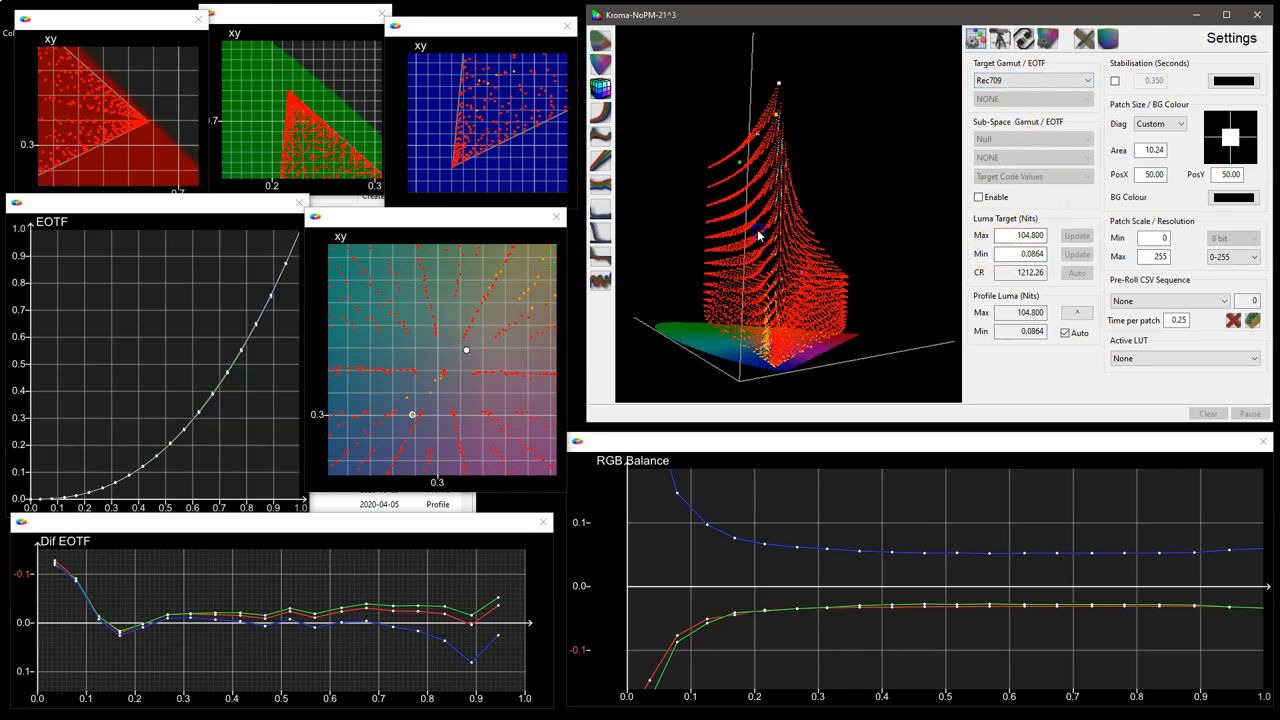
{"action": "left_click_drag", "start_coordinate": [760, 235], "coordinate": [810, 280]}
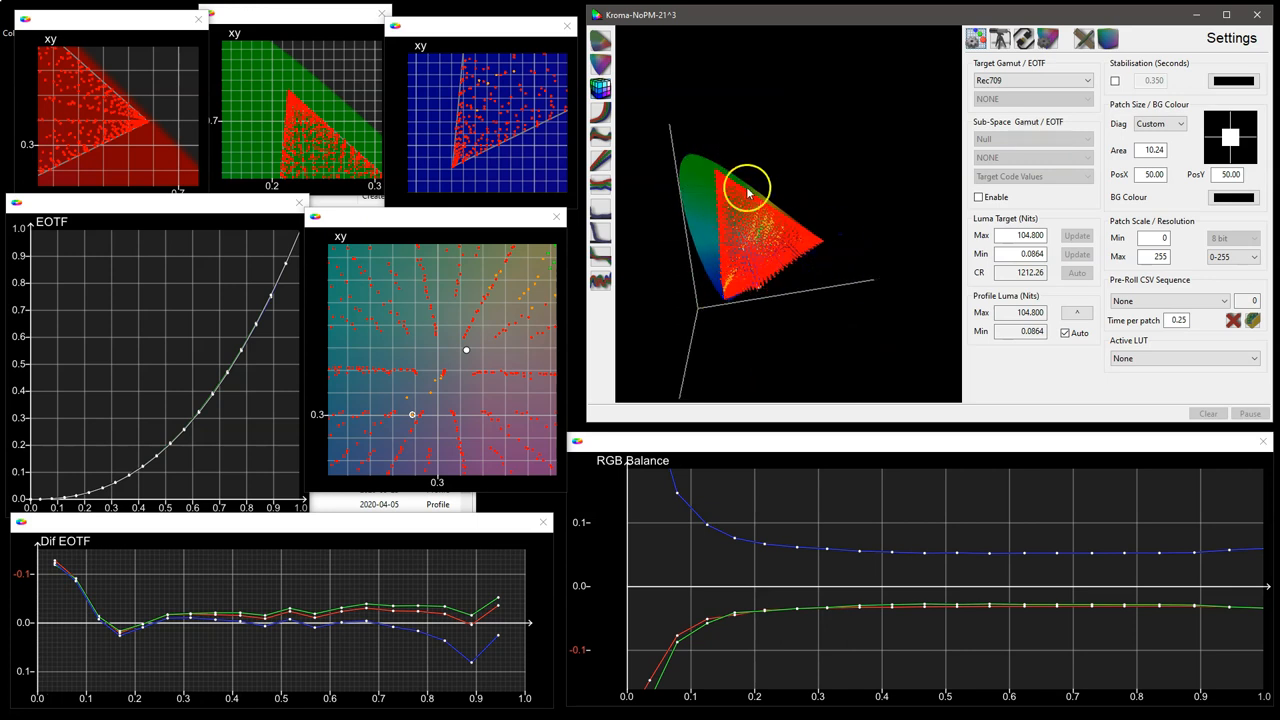
{"action": "left_click_drag", "start_coordinate": [745, 190], "coordinate": [770, 260]}
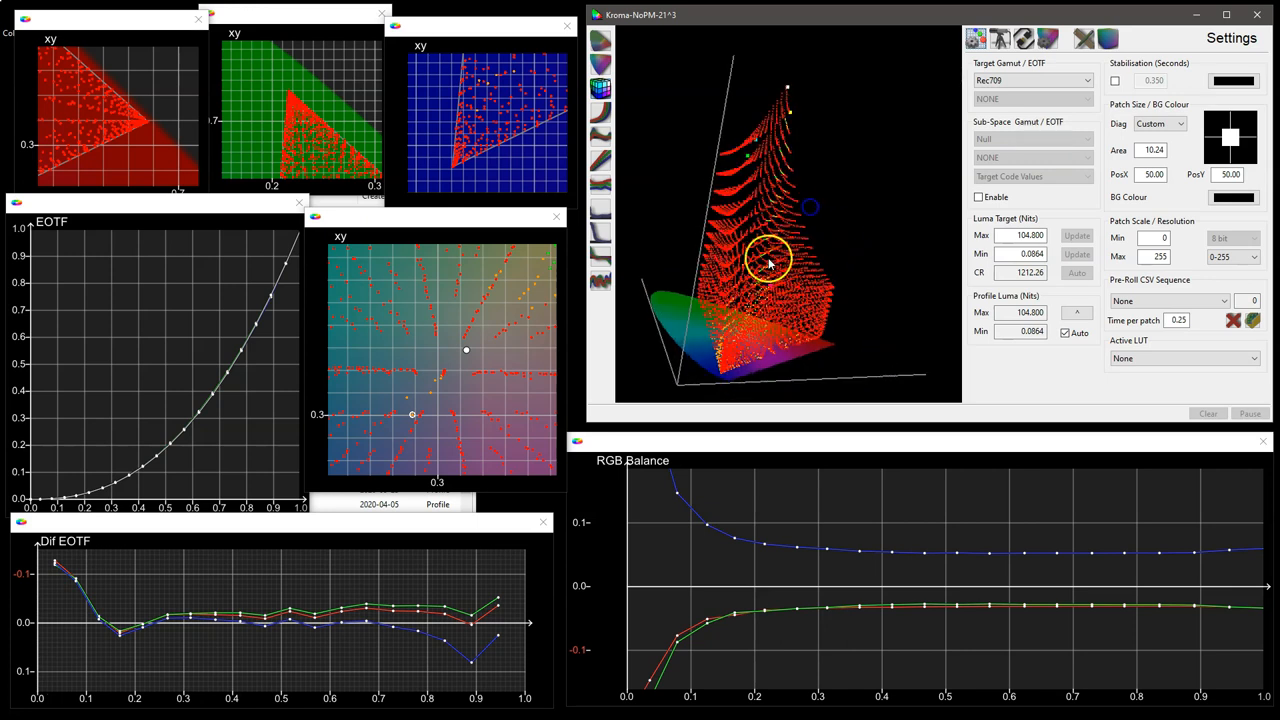
{"action": "left_click_drag", "start_coordinate": [770, 260], "coordinate": [865, 207]}
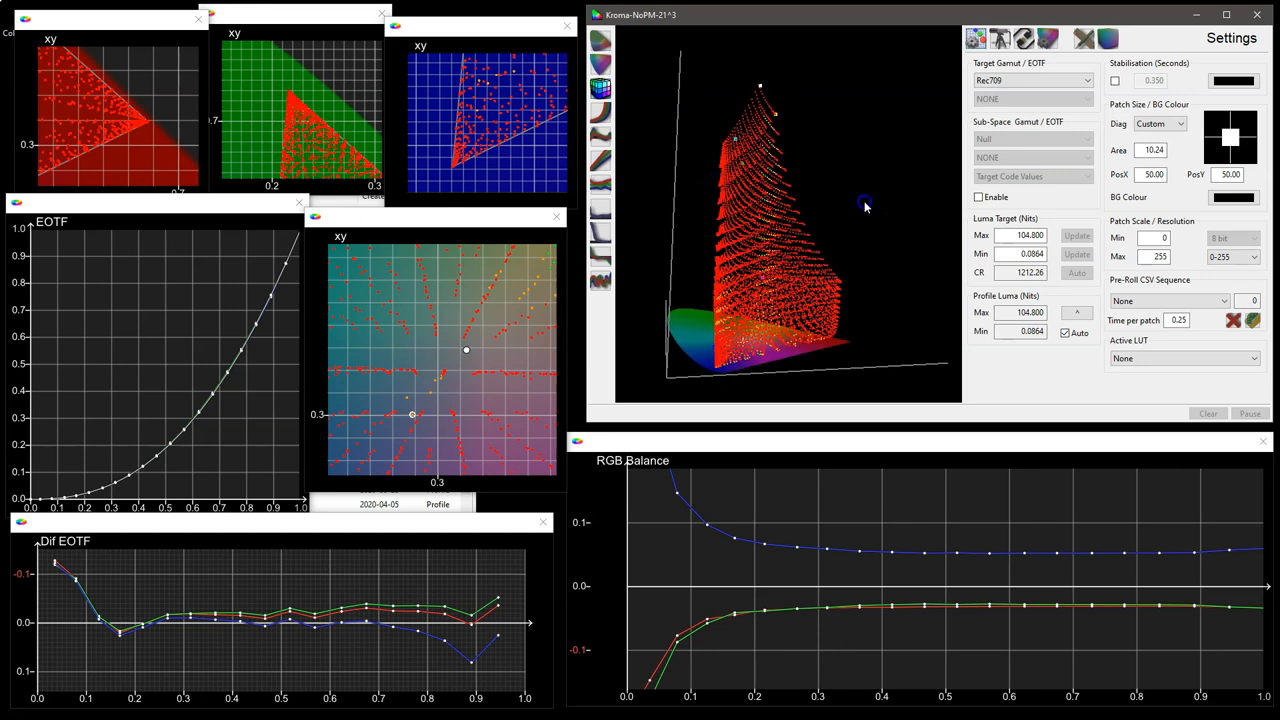
{"action": "left_click_drag", "start_coordinate": [865, 207], "coordinate": [840, 262]}
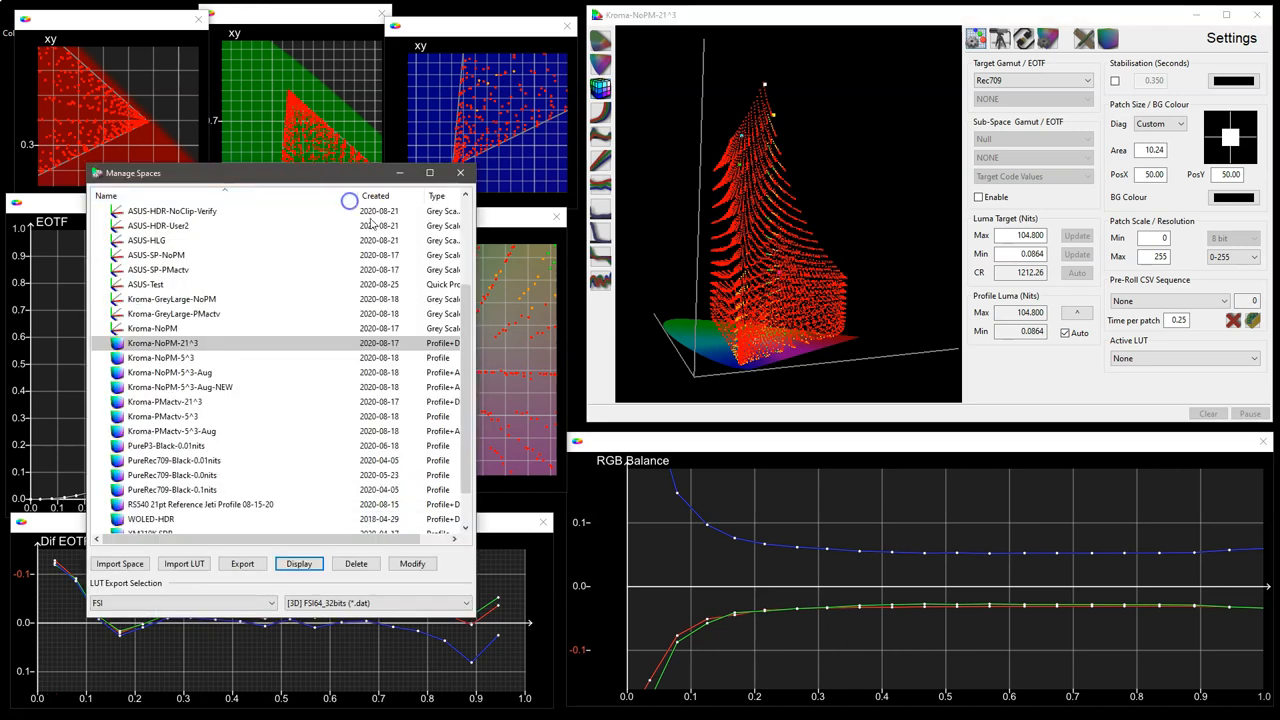
{"action": "mouse_move", "coordinate": [198, 189]}
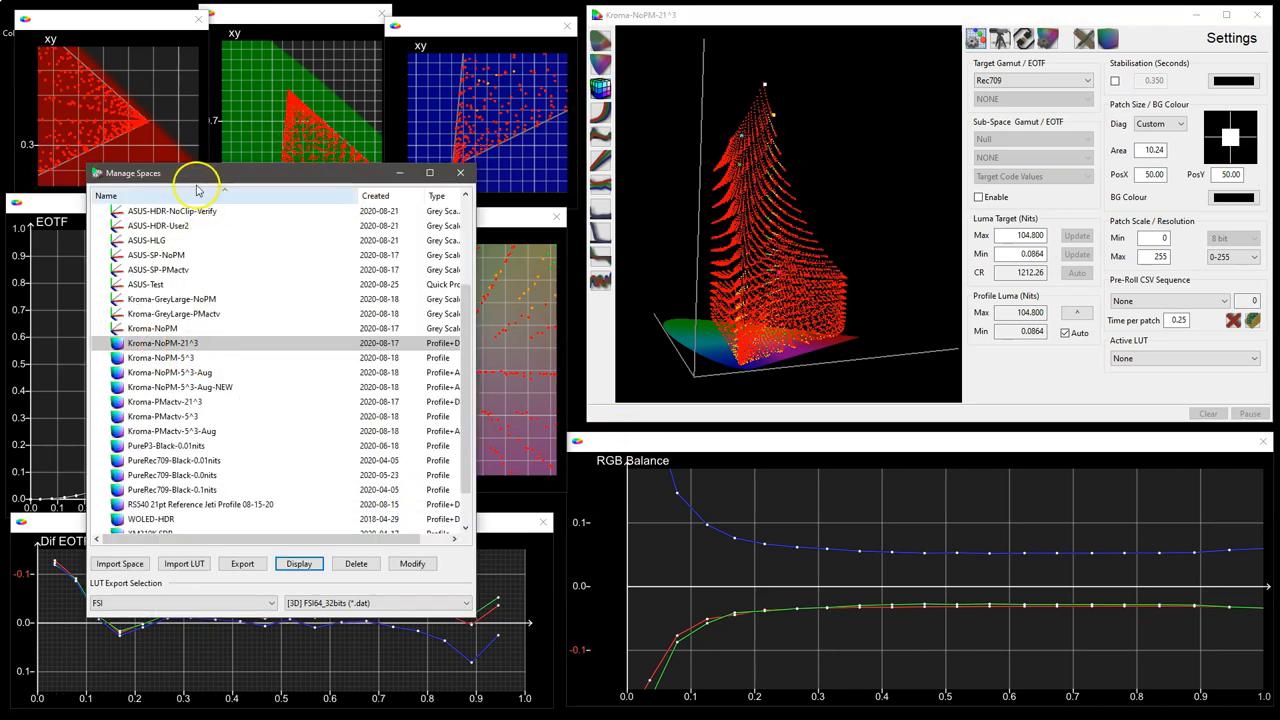
Extract the Kroma-NoPM-21^3 profile as a colour space named Kroma-NoPM-21^3-EXTR.
{"action": "left_click", "coordinate": [163, 343]}
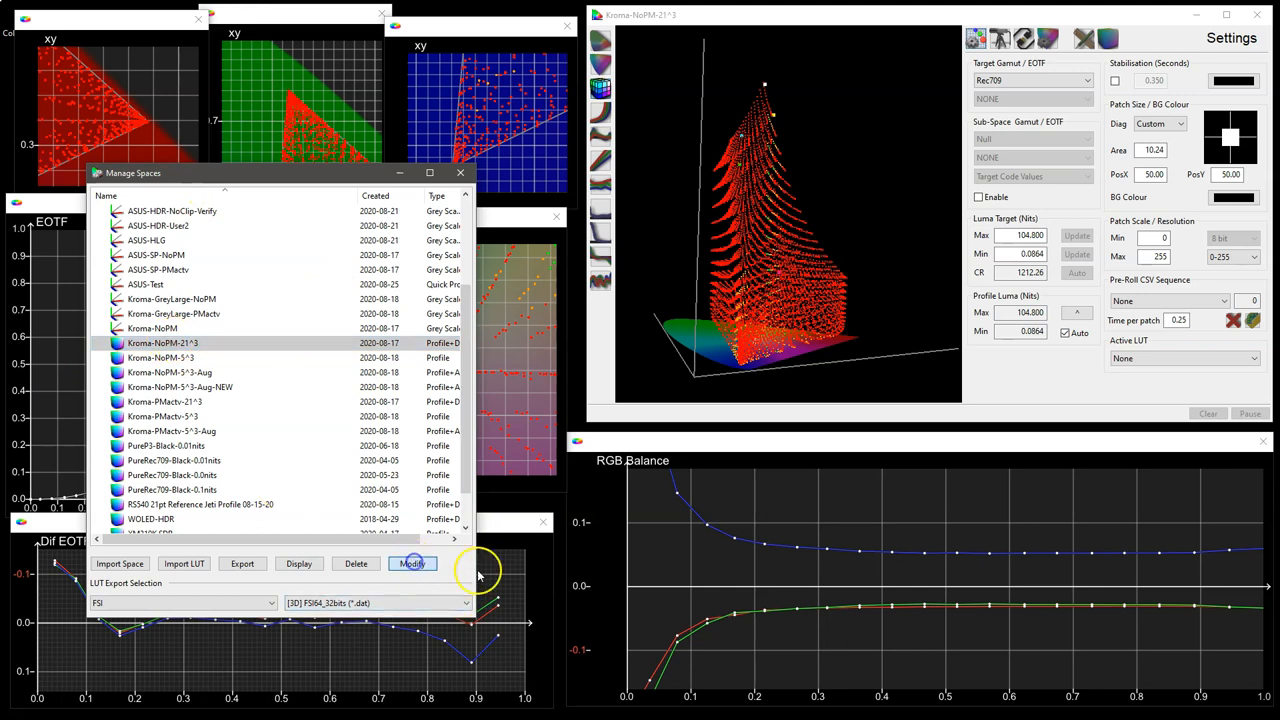
{"action": "left_click", "coordinate": [412, 563]}
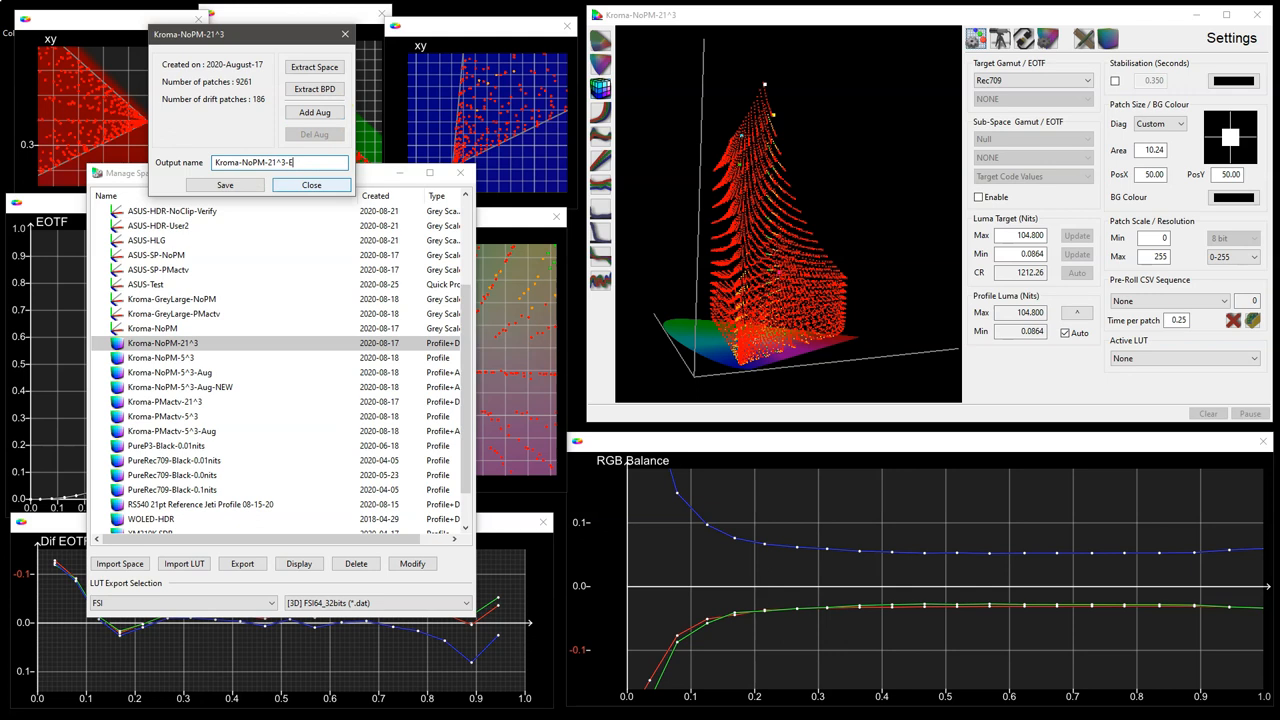
{"action": "type", "text": "XTR"}
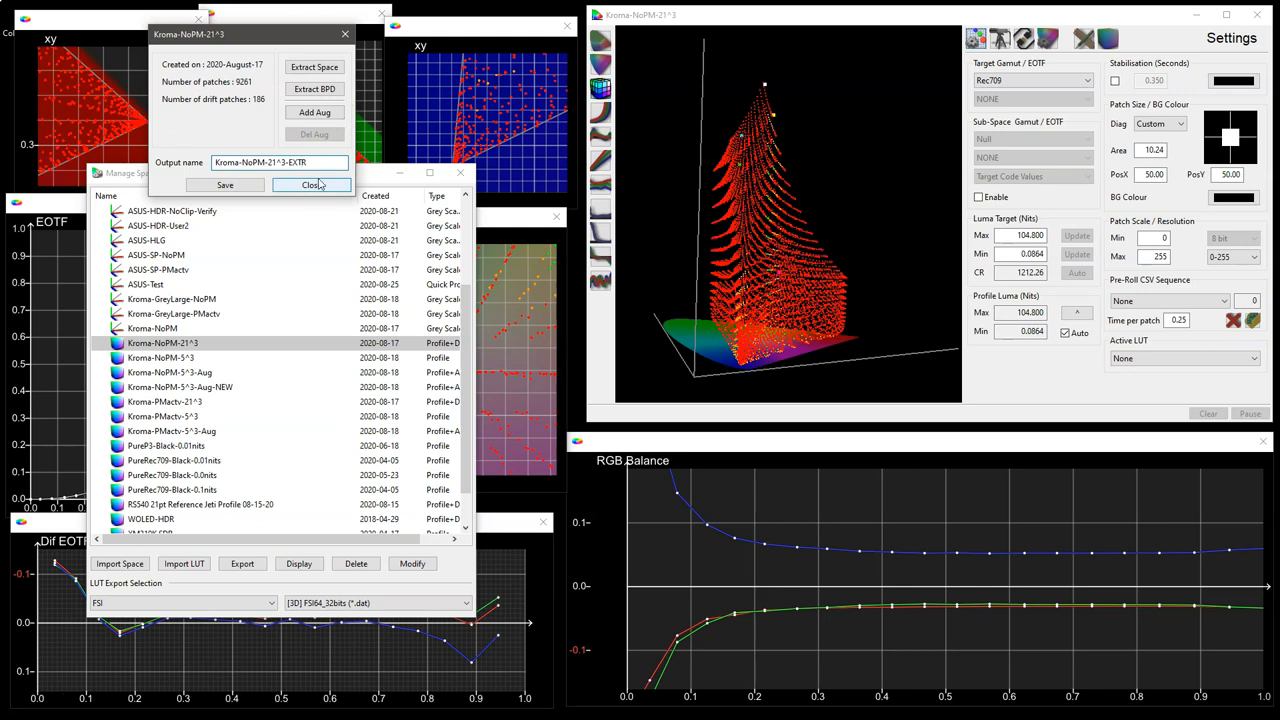
{"action": "left_click", "coordinate": [311, 185]}
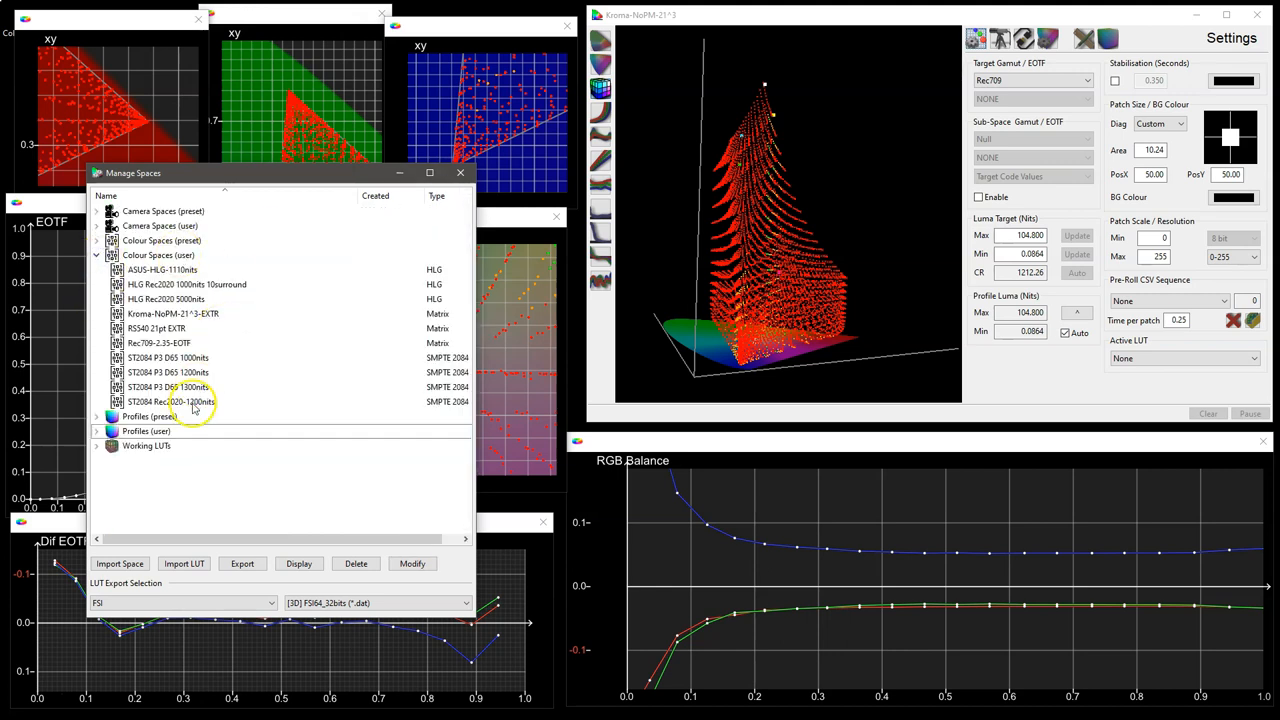
{"action": "left_click", "coordinate": [172, 313]}
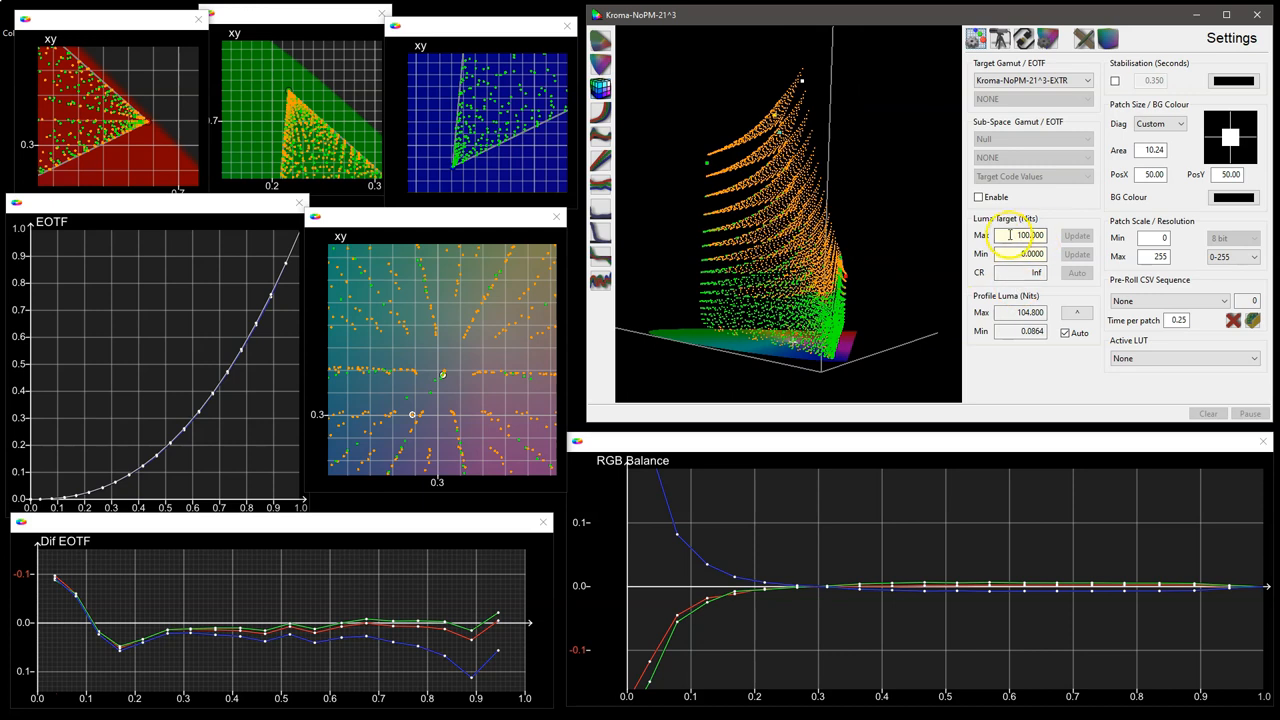
Copy the profile luma values 104.8 and 0.0864 nits into the target.
{"action": "triple_click", "coordinate": [1028, 235]}
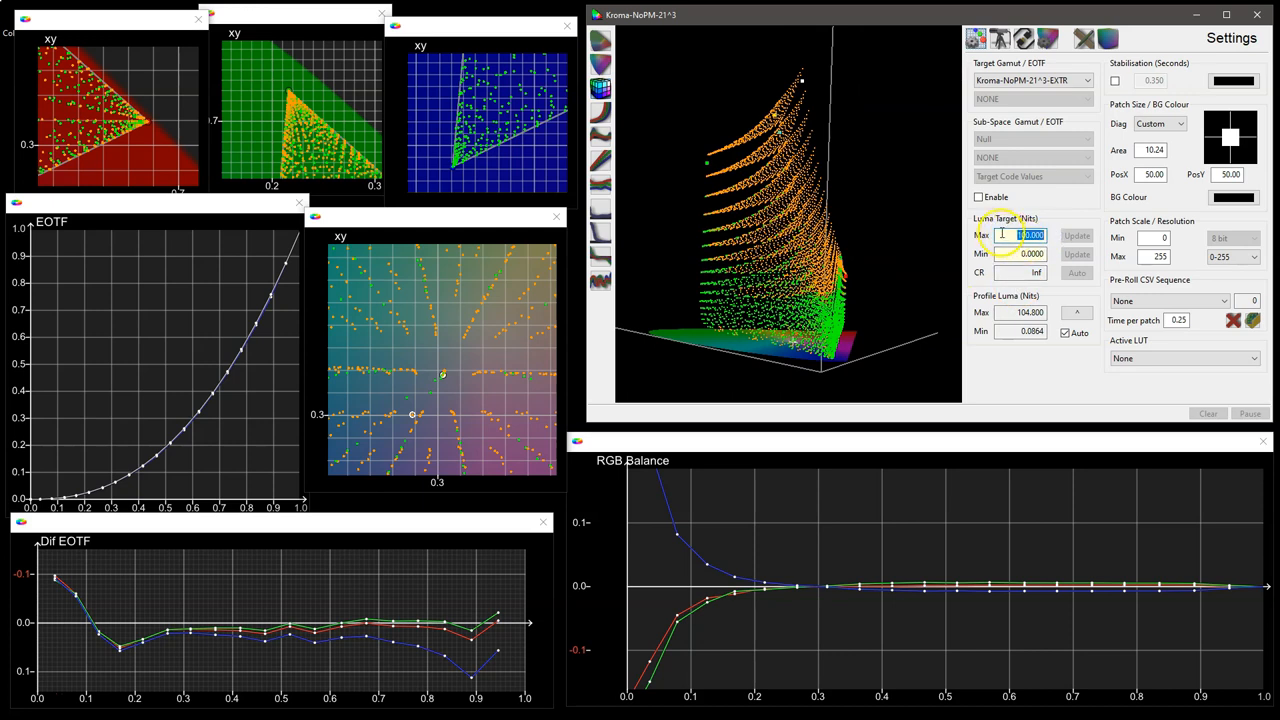
{"action": "left_click", "coordinate": [1031, 253]}
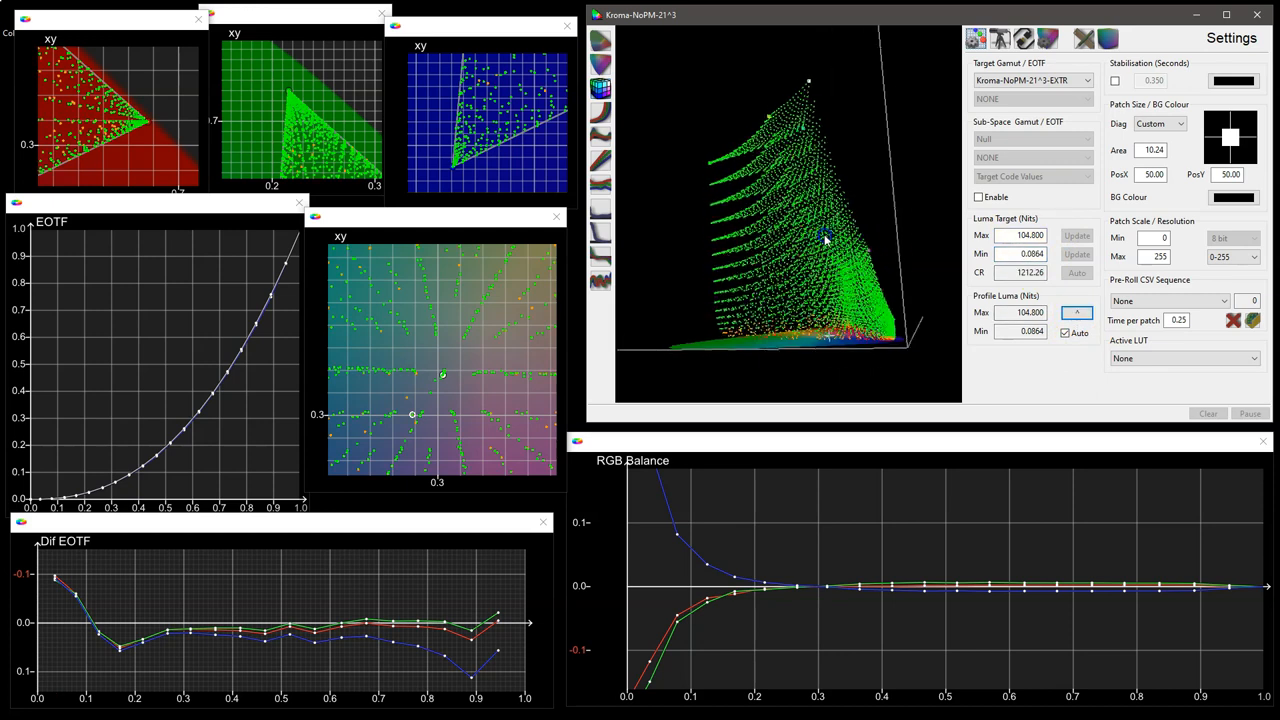
{"action": "left_click_drag", "start_coordinate": [825, 235], "coordinate": [840, 110]}
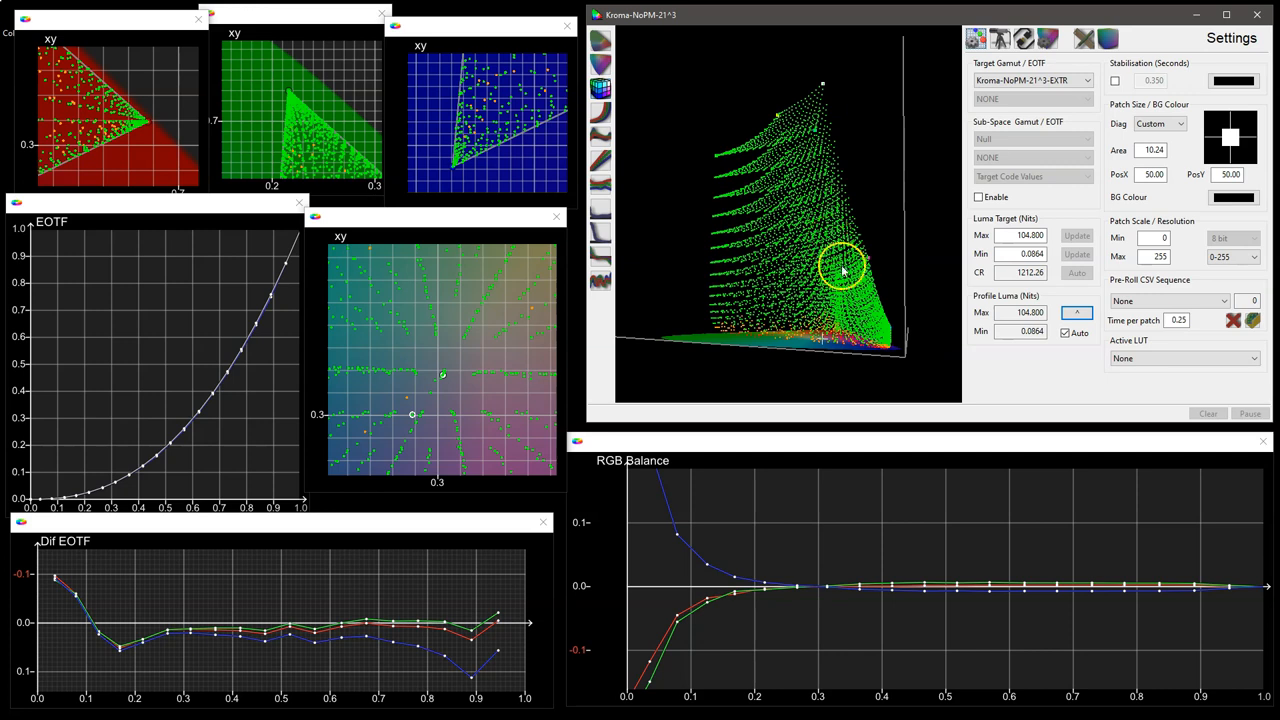
{"action": "mouse_move", "coordinate": [762, 322]}
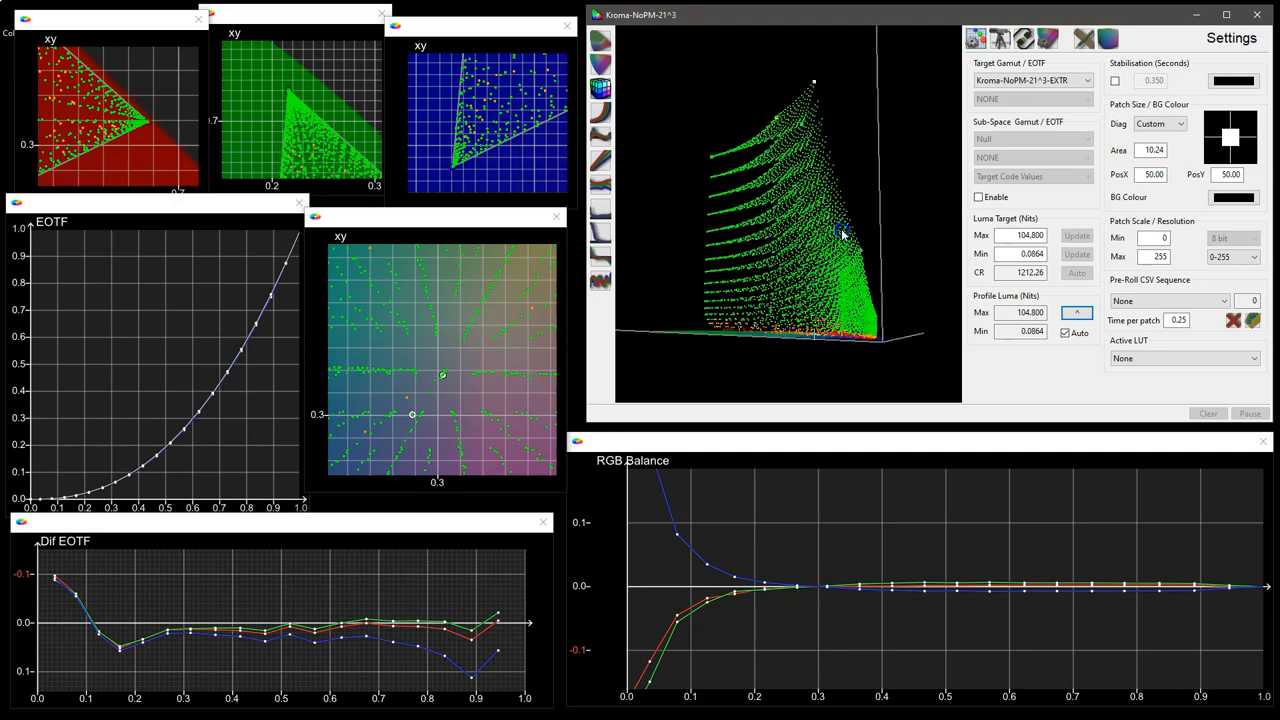
Rotate the measured point cloud from several angles and show the graph display options.
{"action": "left_click_drag", "start_coordinate": [840, 230], "coordinate": [718, 125]}
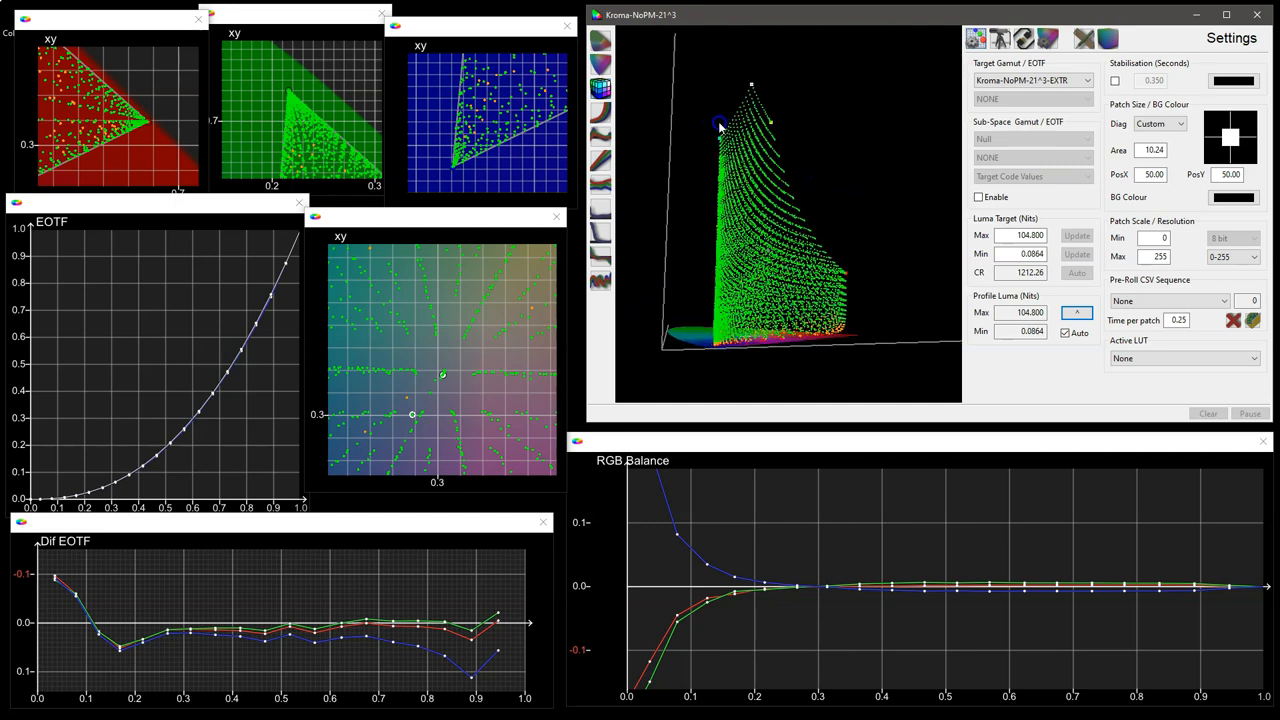
{"action": "left_click_drag", "start_coordinate": [720, 125], "coordinate": [785, 300]}
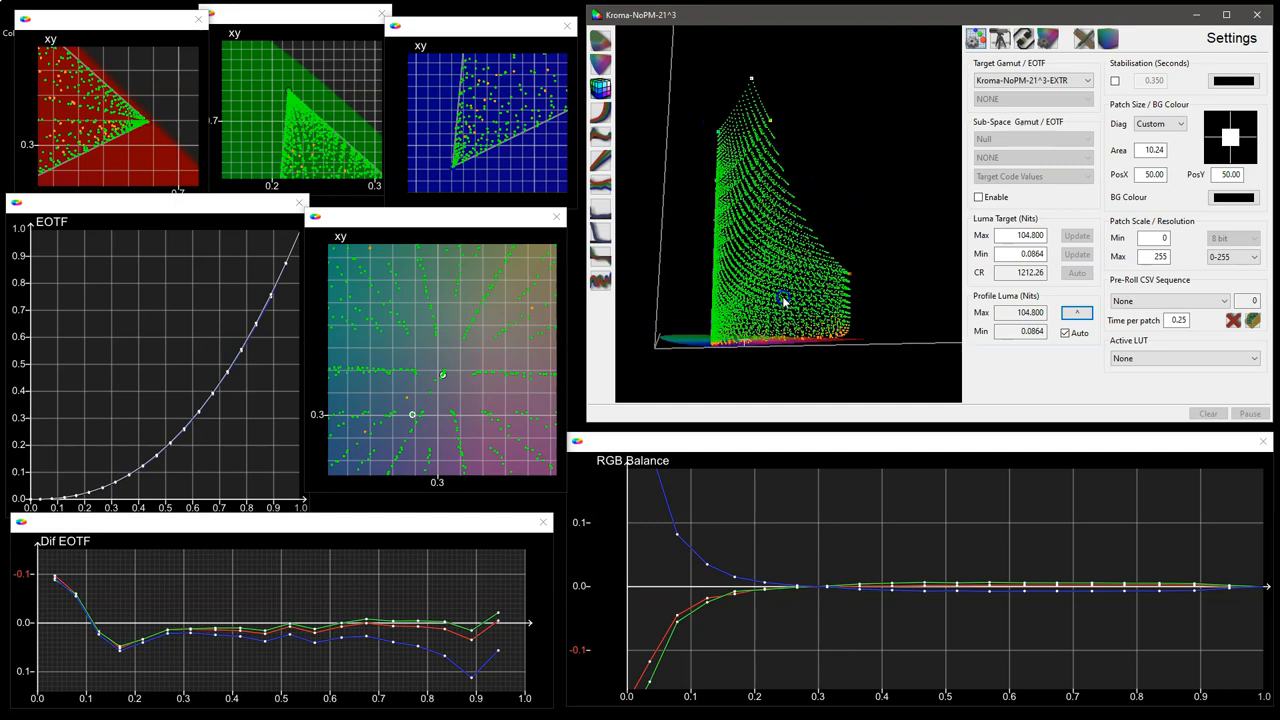
{"action": "left_click", "coordinate": [1047, 38]}
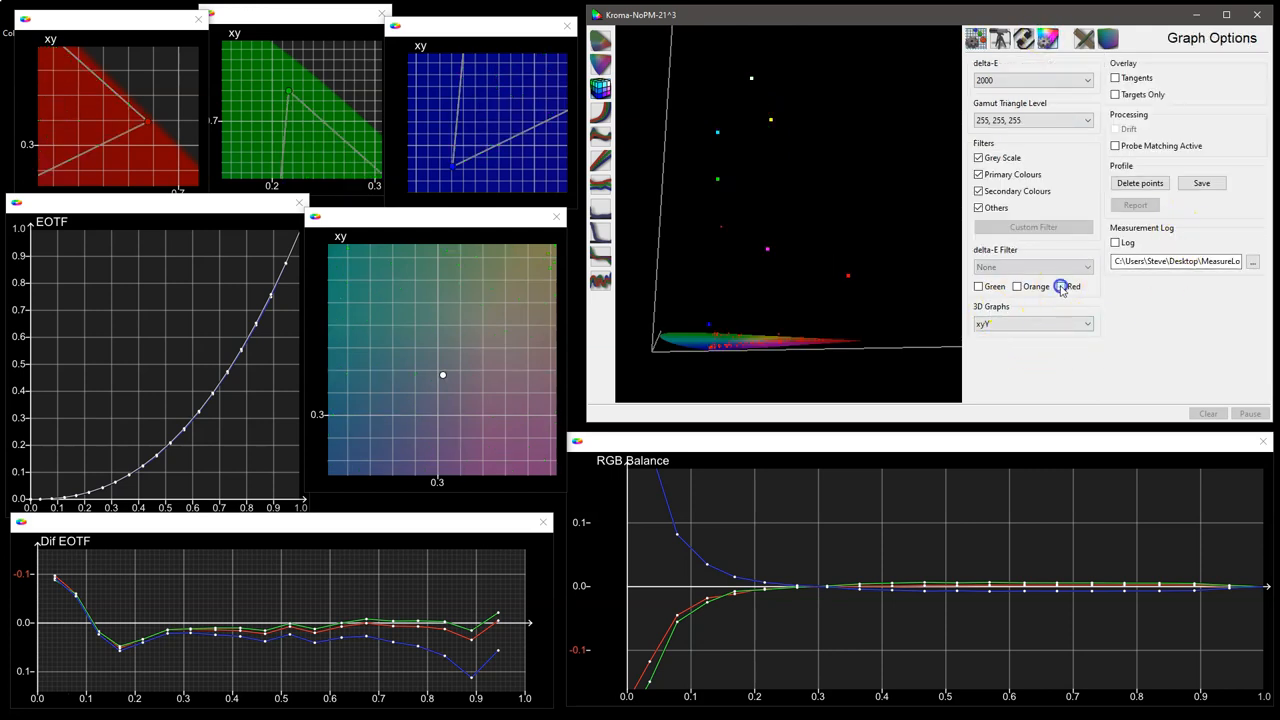
Filter the xy plot to red delta-E points with tangent lines to their targets.
{"action": "left_click", "coordinate": [1060, 286]}
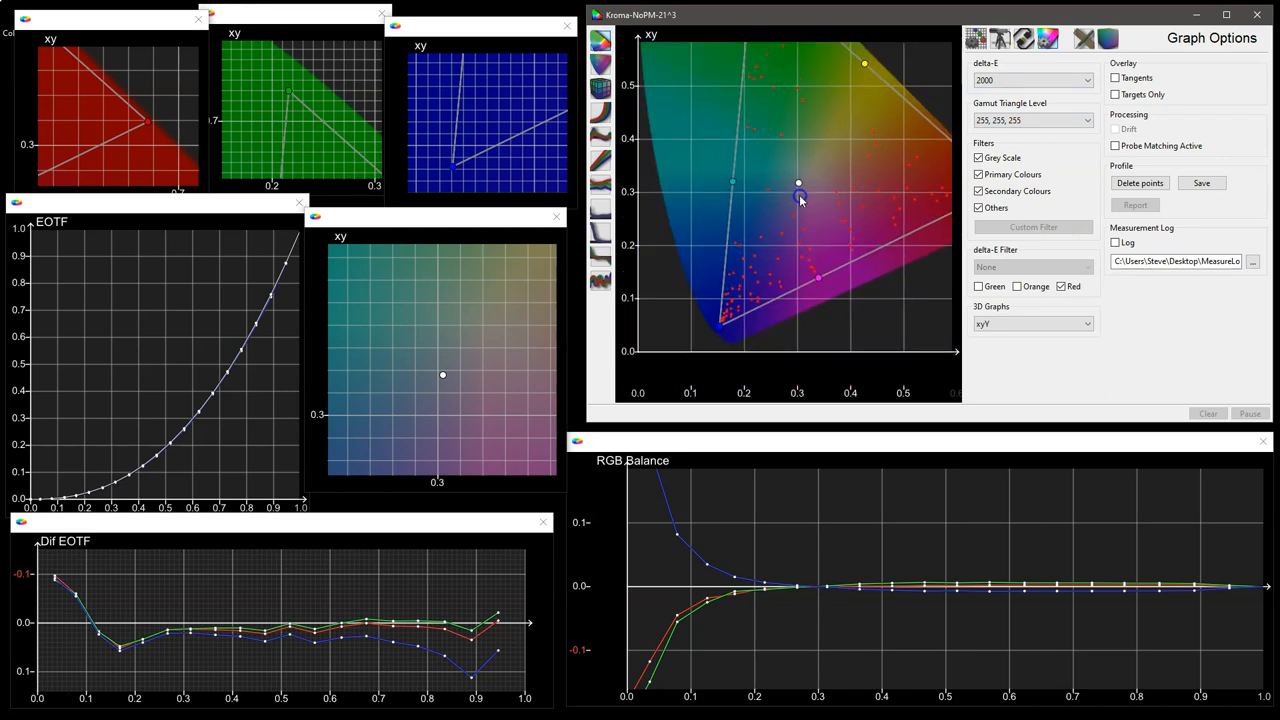
{"action": "left_click", "coordinate": [1116, 78]}
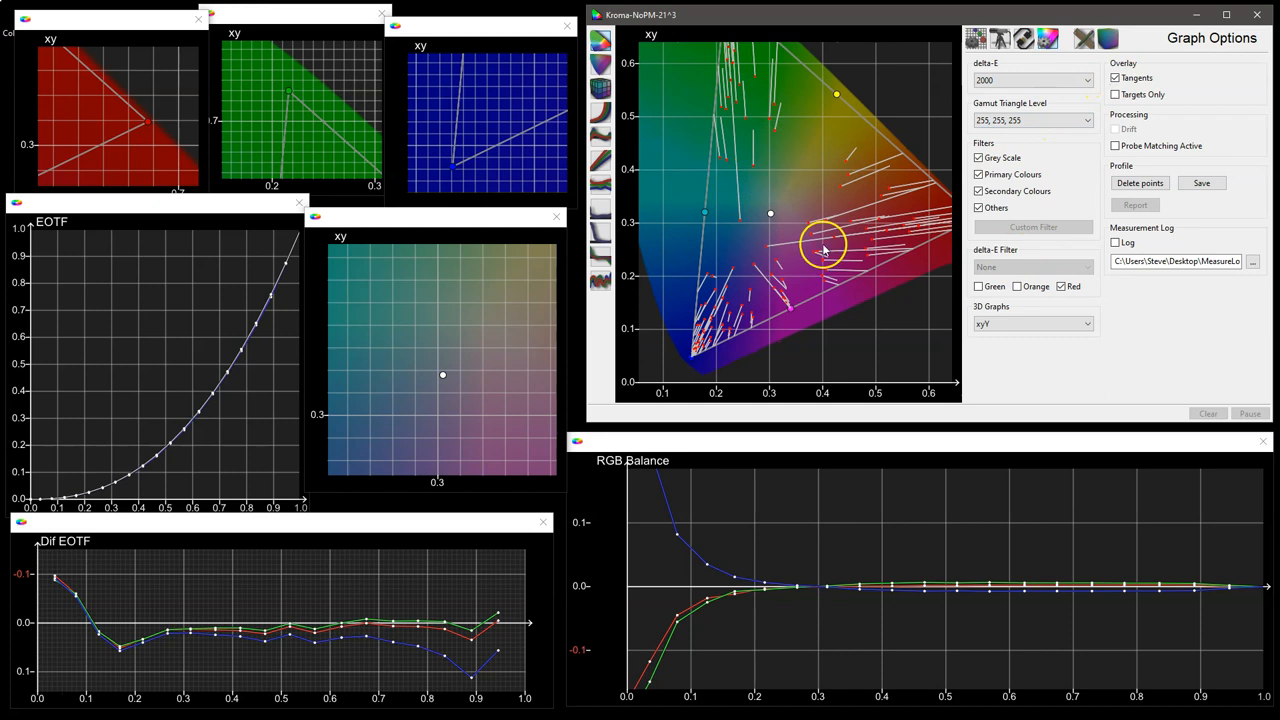
{"action": "mouse_move", "coordinate": [818, 162]}
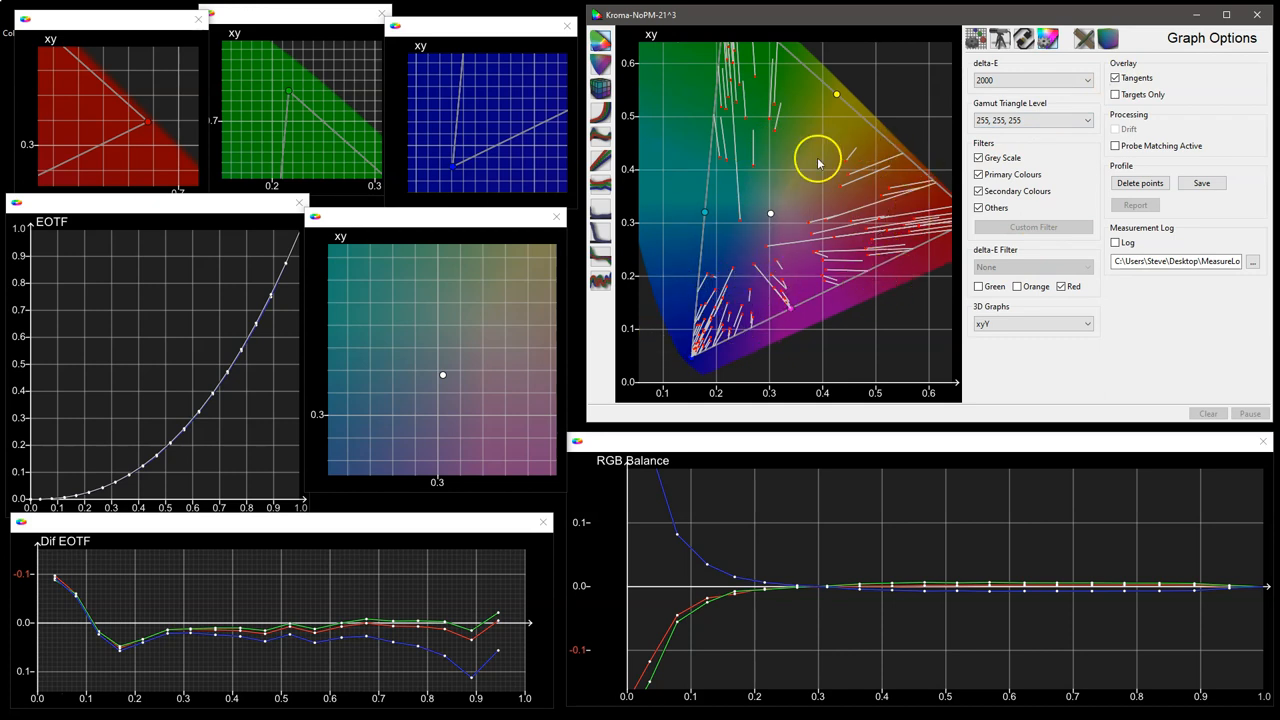
{"action": "mouse_move", "coordinate": [795, 258]}
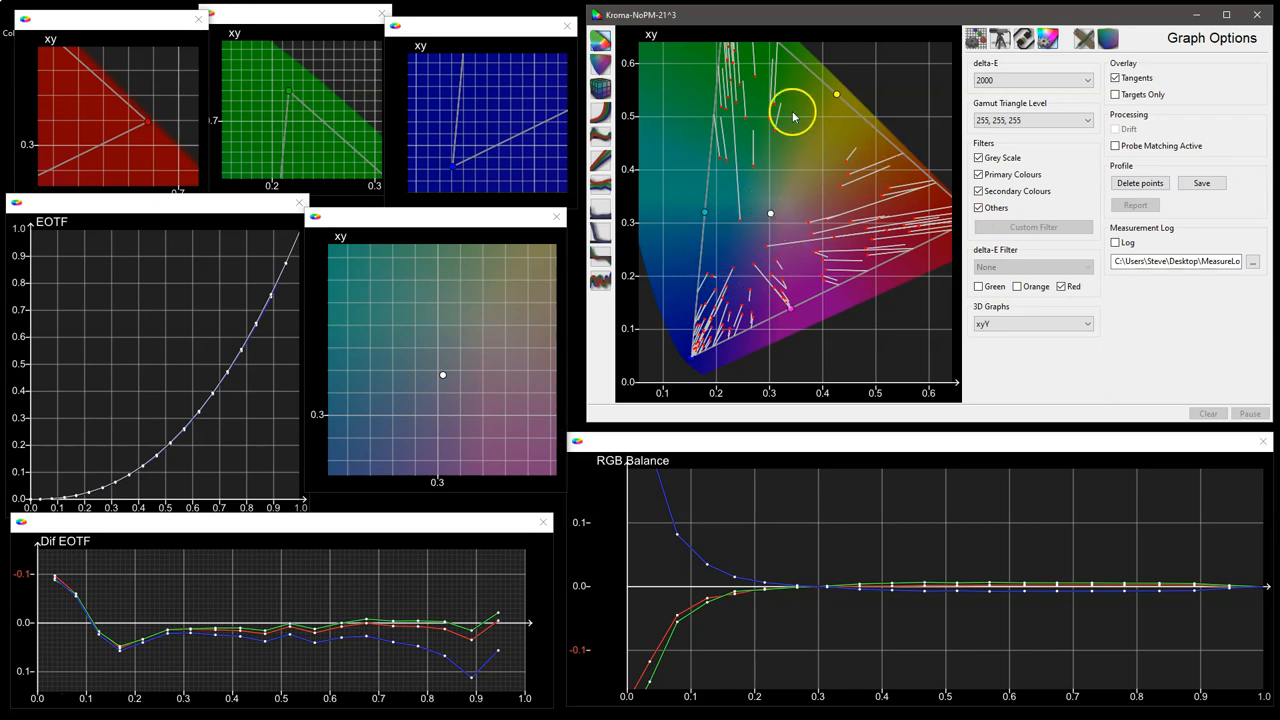
{"action": "mouse_move", "coordinate": [685, 310]}
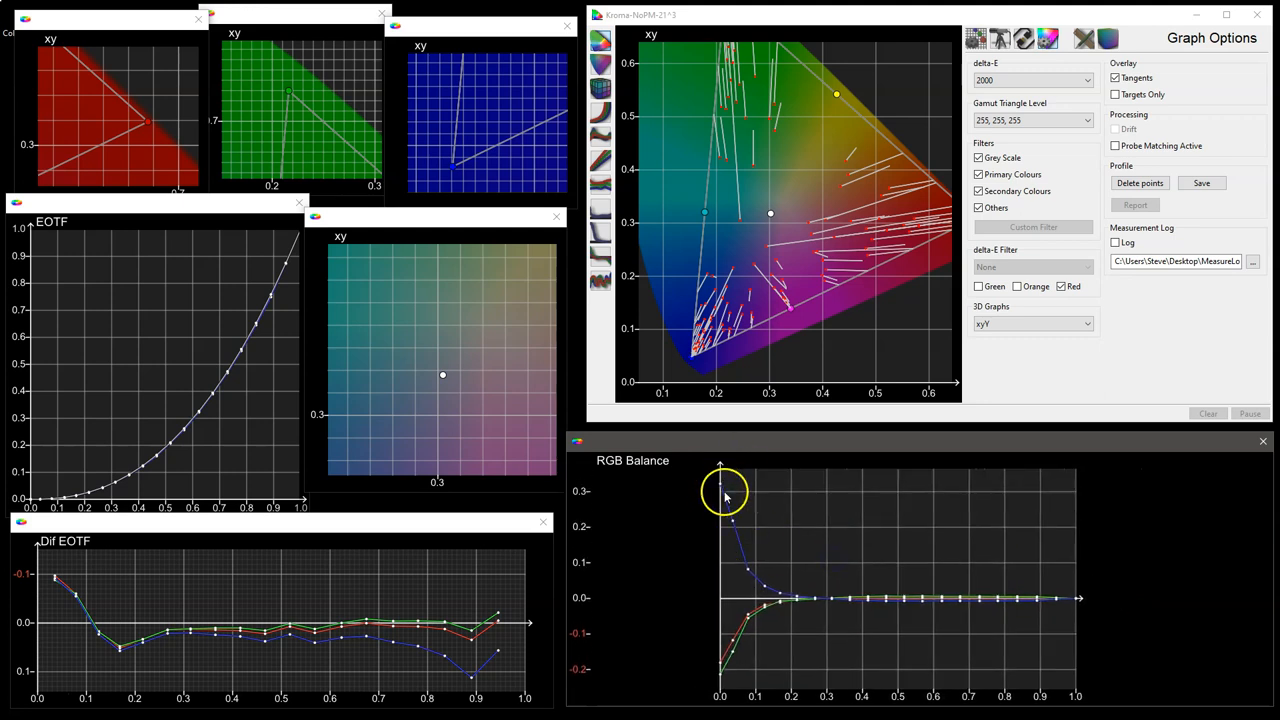
{"action": "mouse_move", "coordinate": [722, 508]}
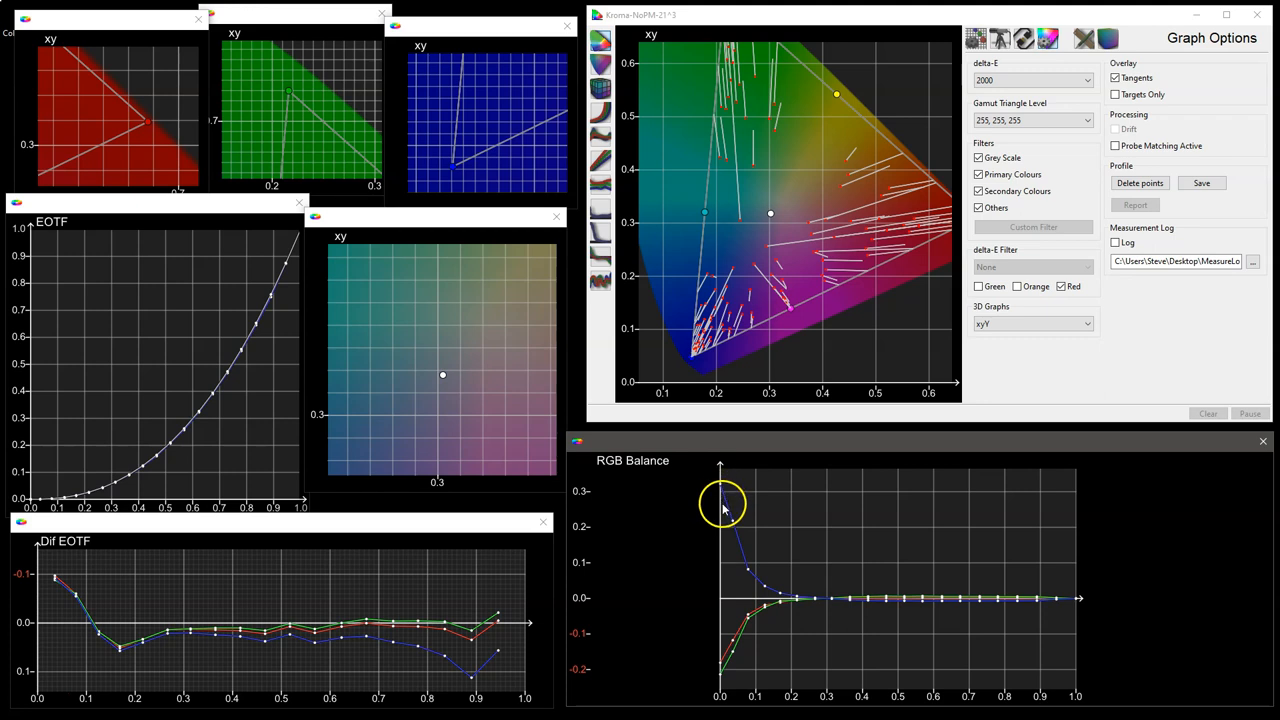
{"action": "mouse_move", "coordinate": [770, 590]}
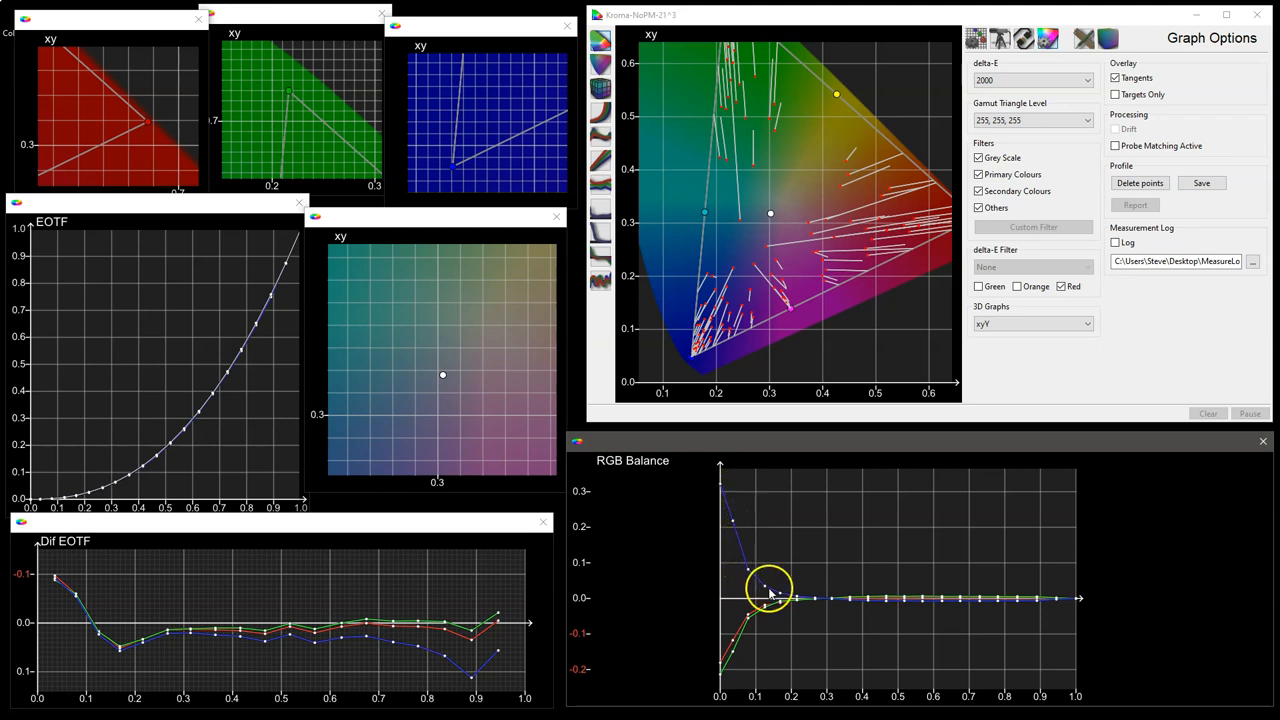
{"action": "mouse_move", "coordinate": [1020, 597]}
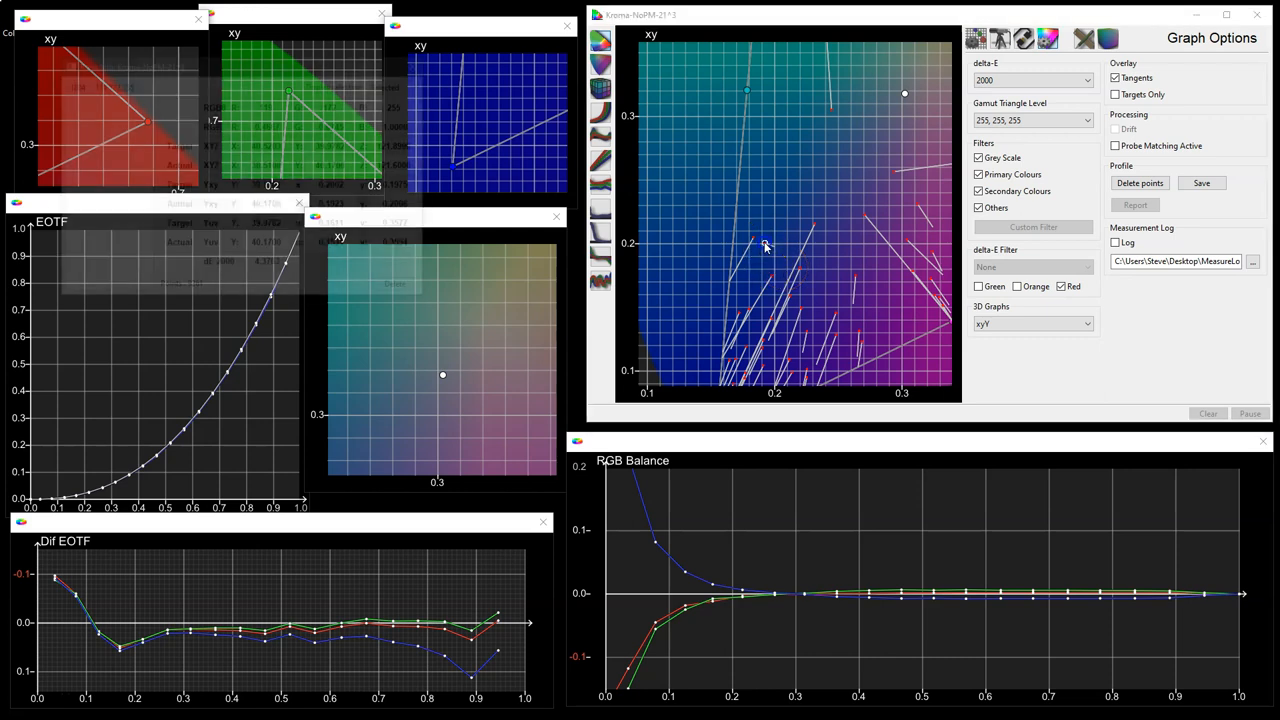
Return to the 3D xyY graph of measured points and orbit it.
{"action": "left_click", "coordinate": [765, 242]}
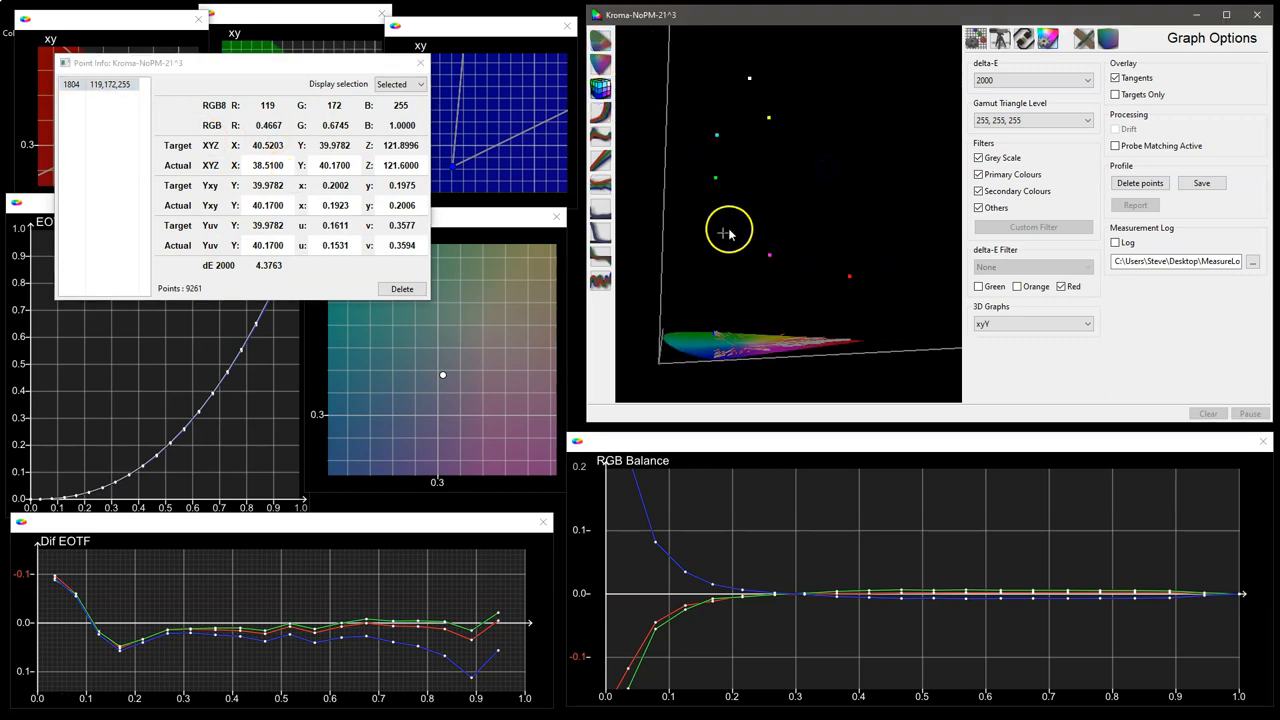
{"action": "mouse_move", "coordinate": [718, 232]}
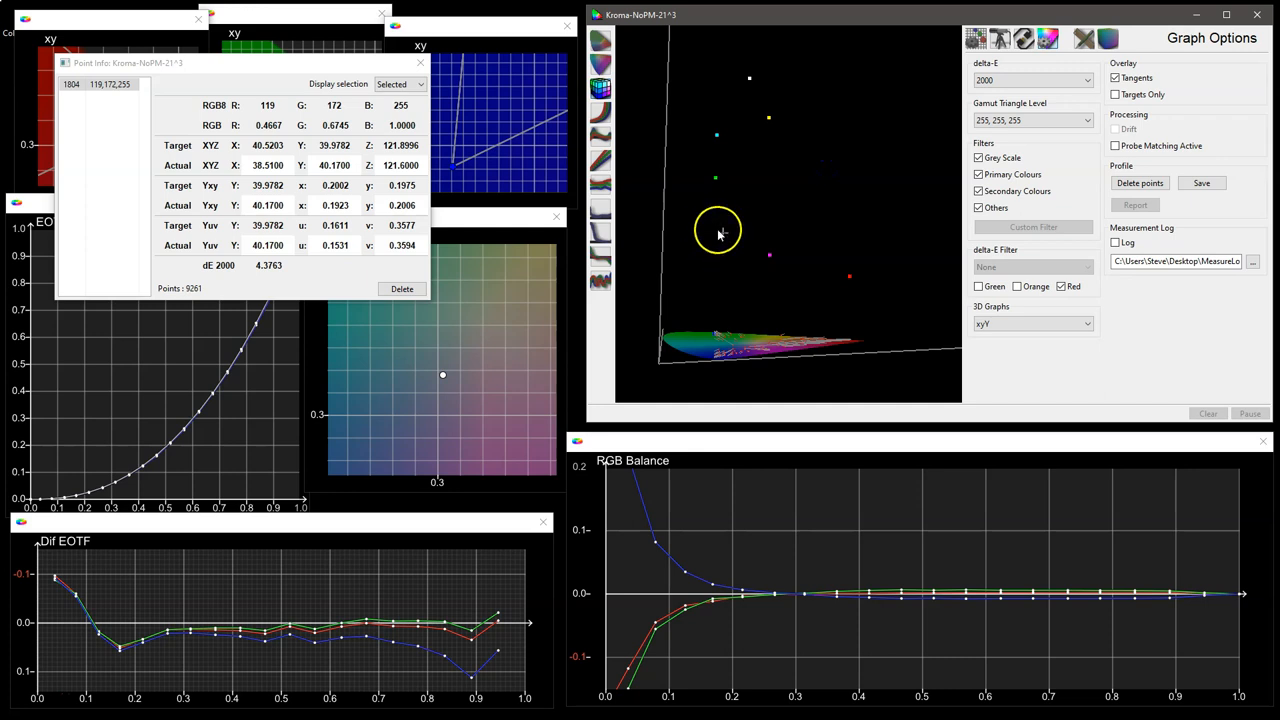
{"action": "mouse_move", "coordinate": [728, 237]}
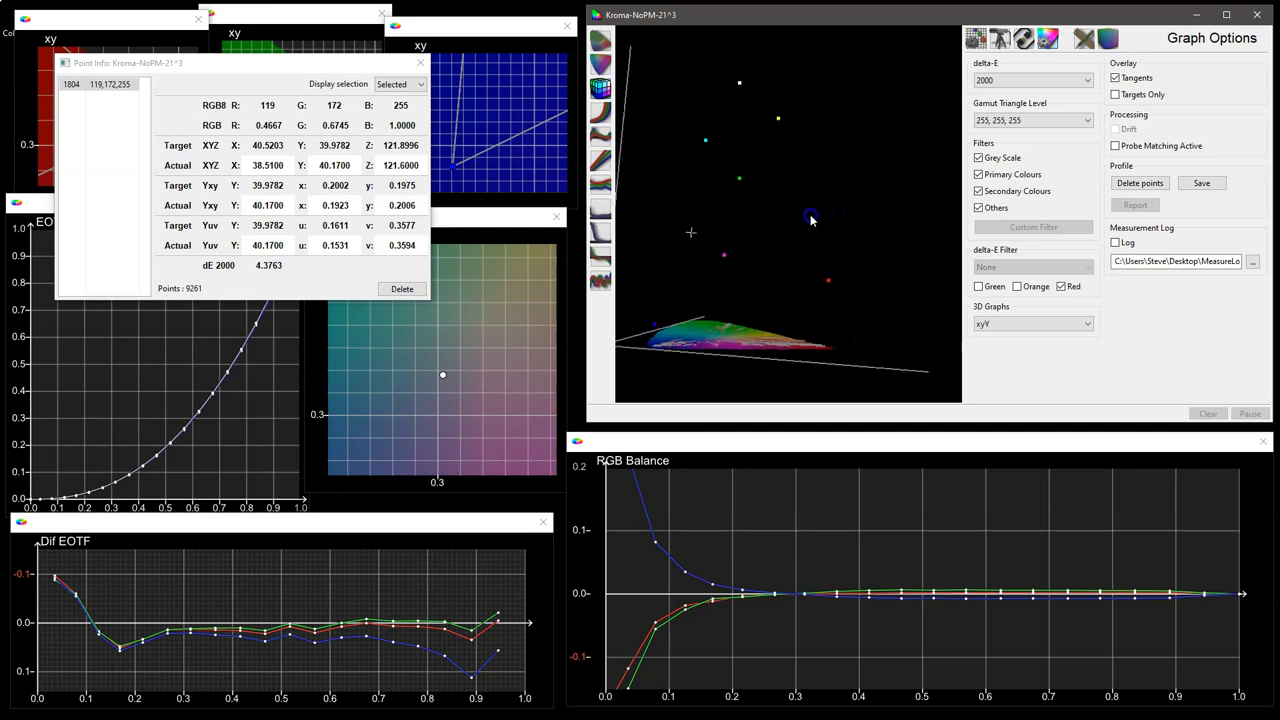
{"action": "left_click_drag", "start_coordinate": [810, 218], "coordinate": [897, 187]}
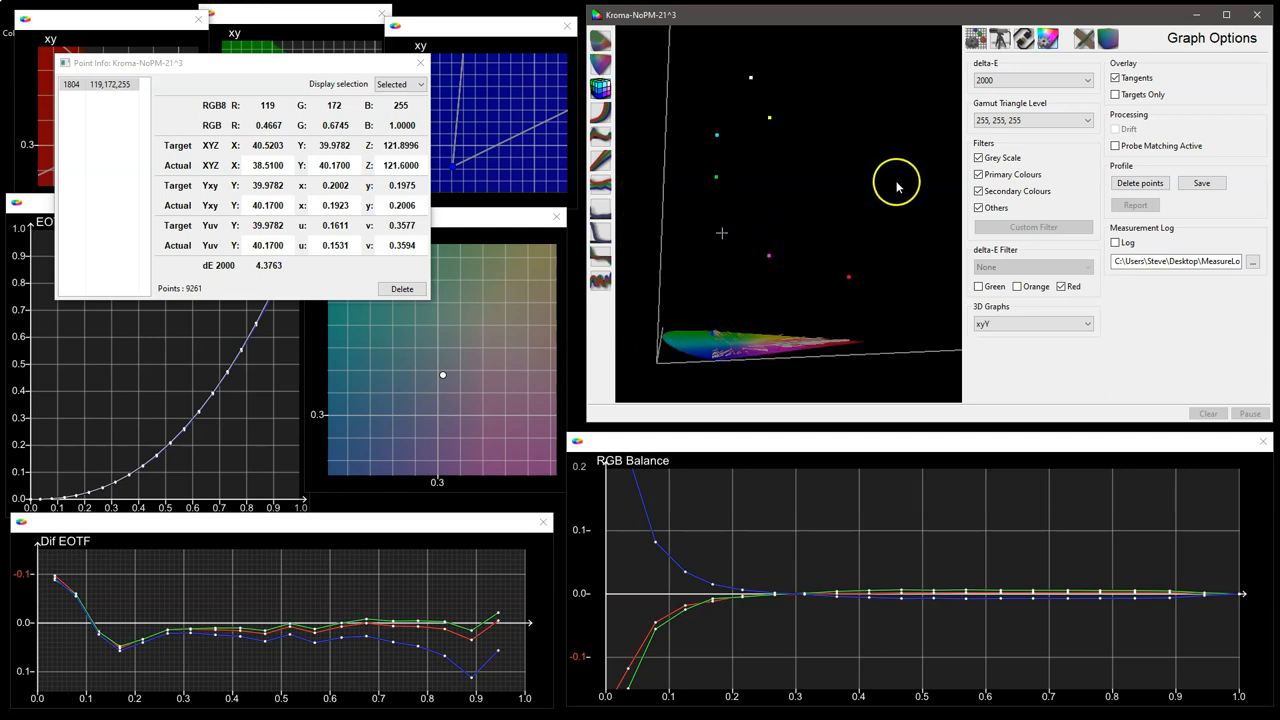
{"action": "mouse_move", "coordinate": [1085, 39]}
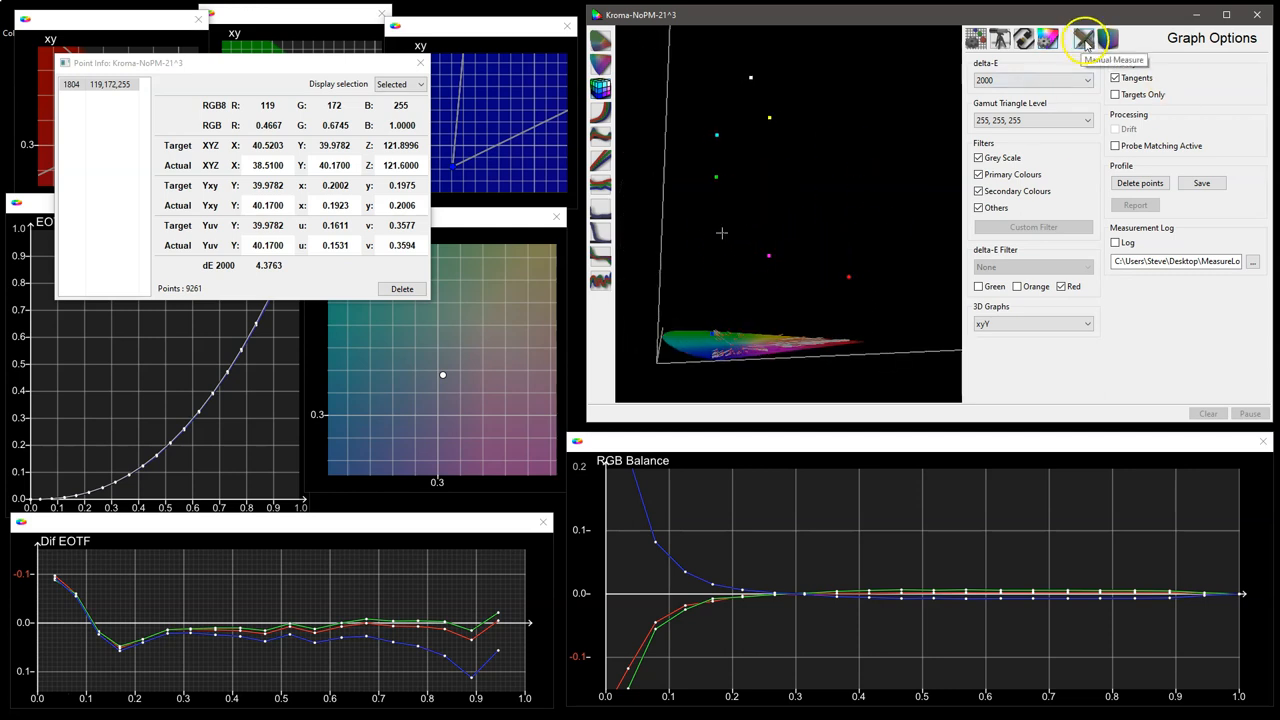
Measure patch 119,172,255 manually, delete it leaving 9260 points, and close Point Info.
{"action": "left_click", "coordinate": [1085, 38]}
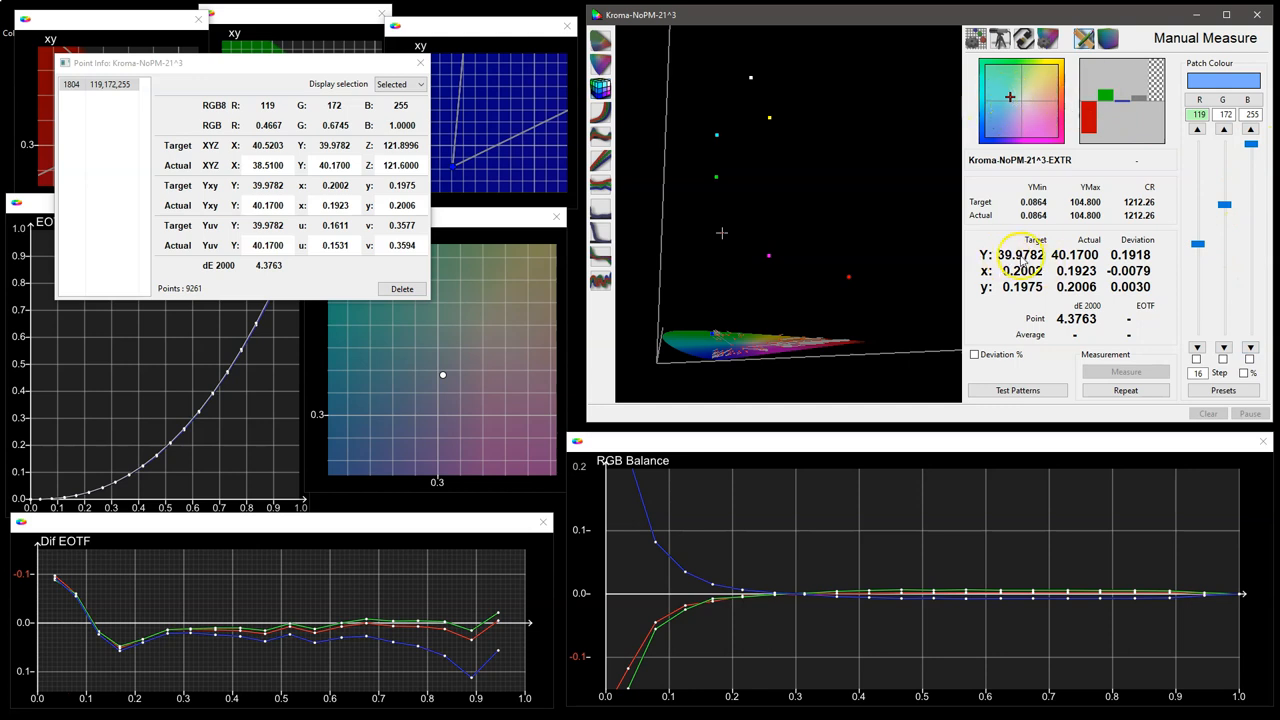
{"action": "mouse_move", "coordinate": [1025, 275]}
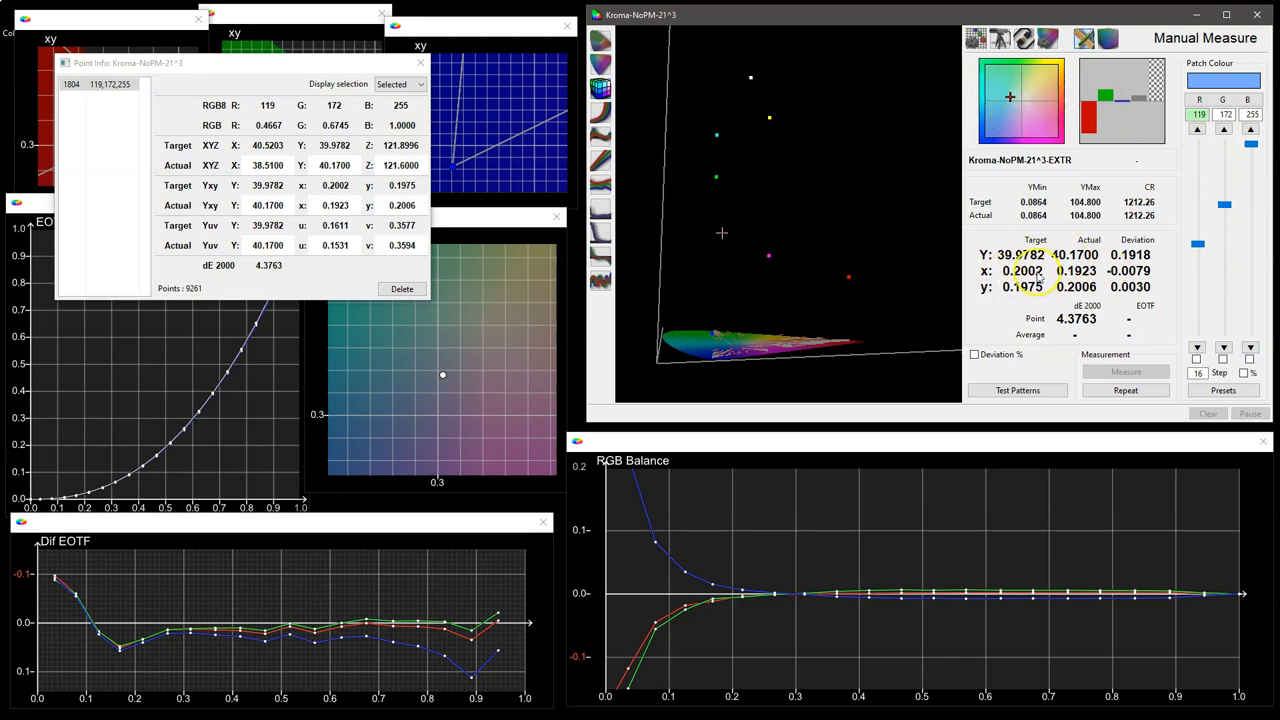
{"action": "mouse_move", "coordinate": [1058, 326]}
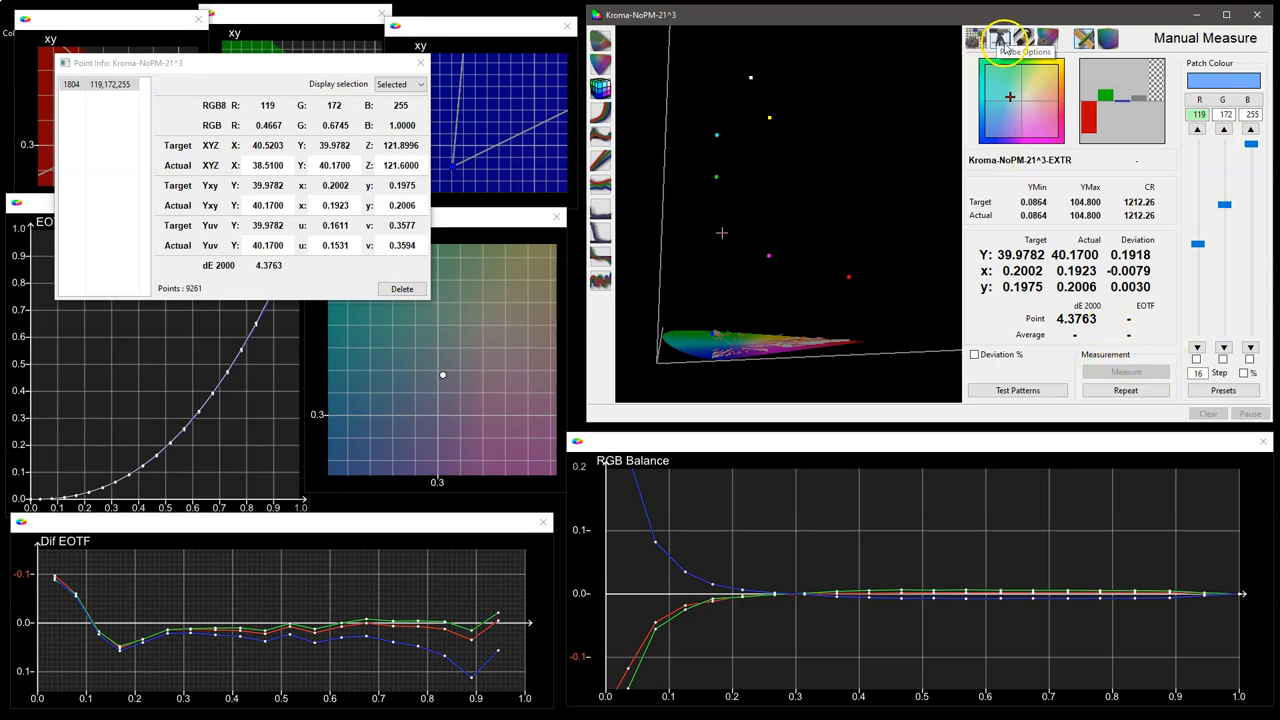
{"action": "left_click", "coordinate": [999, 38]}
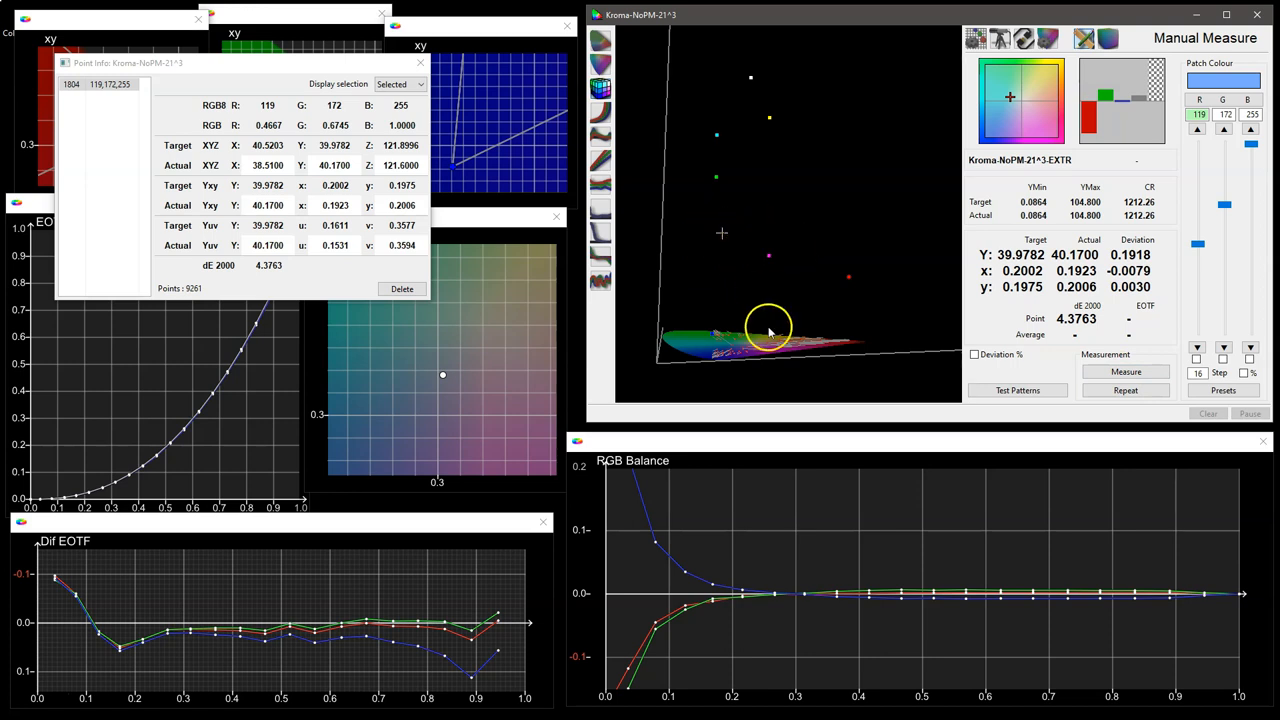
{"action": "left_click", "coordinate": [402, 289]}
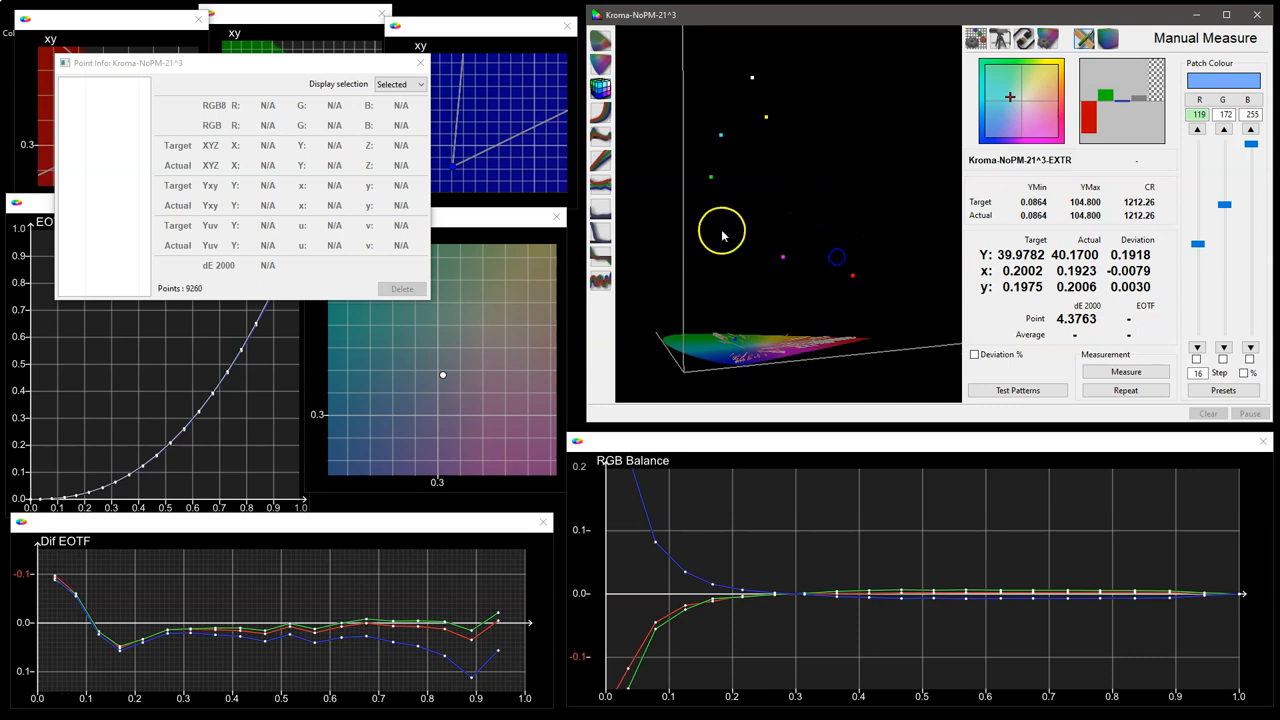
{"action": "mouse_move", "coordinate": [726, 291]}
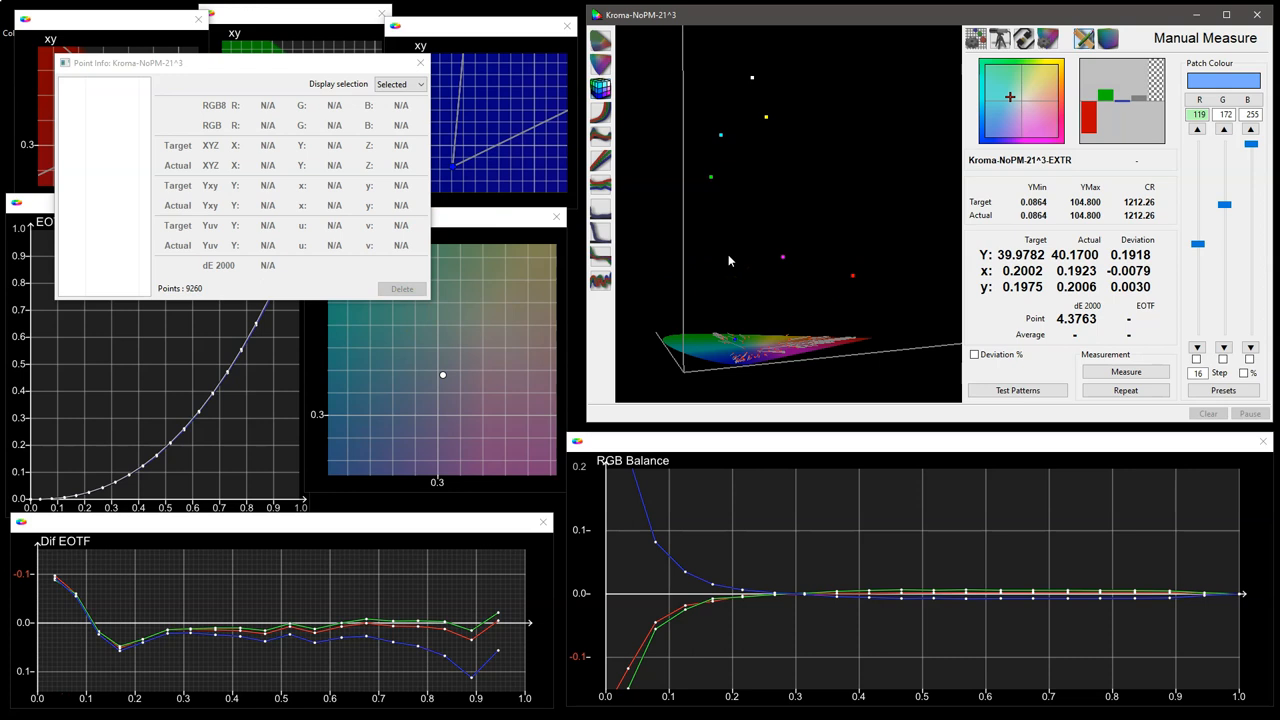
{"action": "left_click", "coordinate": [420, 64]}
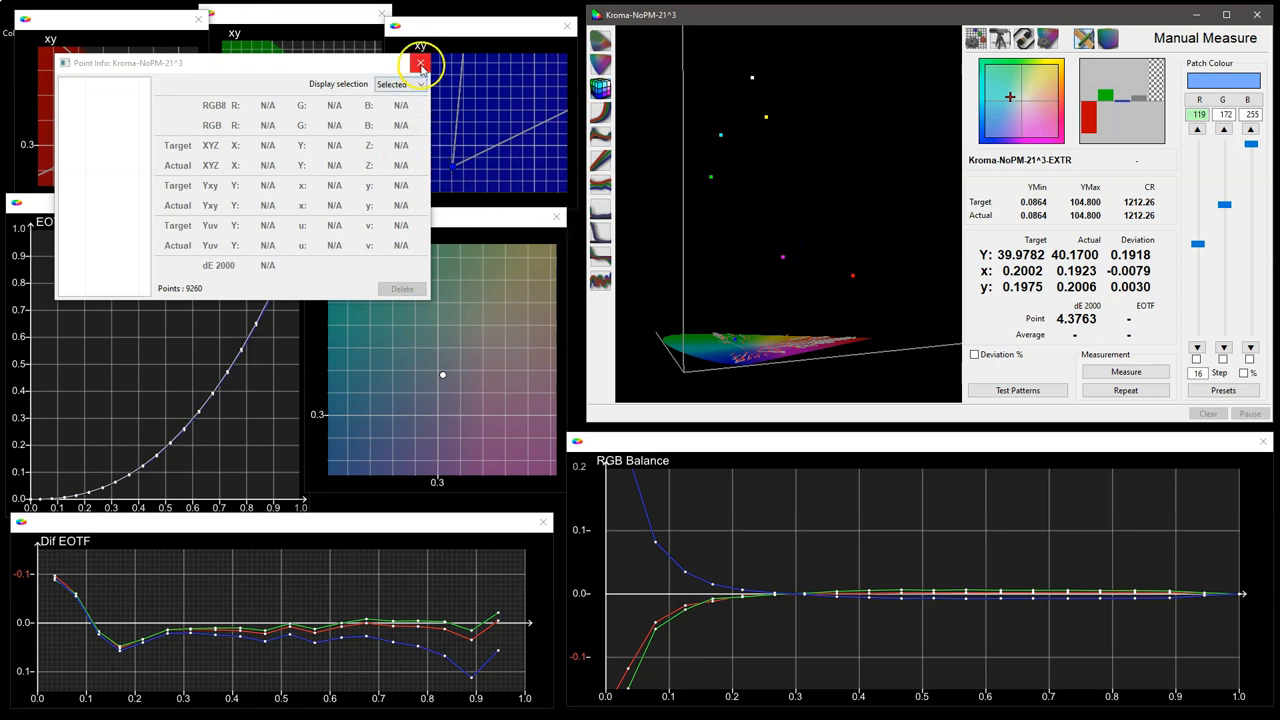
{"action": "left_click", "coordinate": [420, 63]}
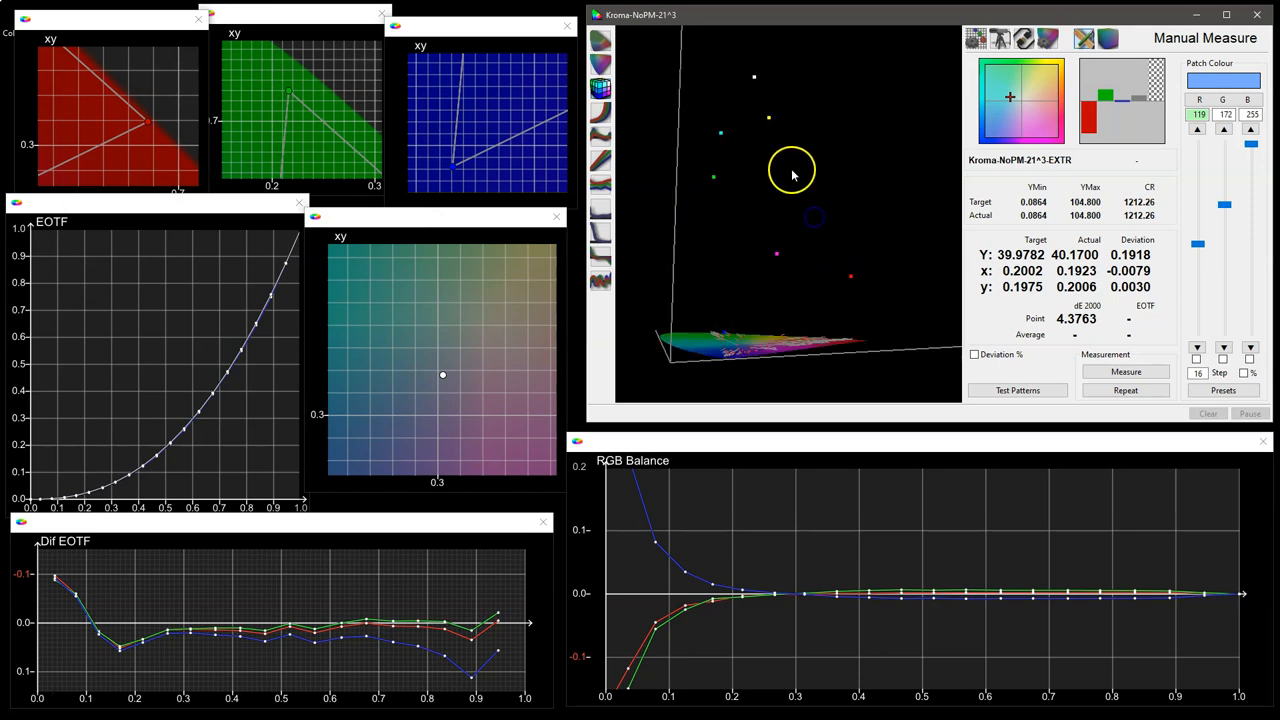
{"action": "mouse_move", "coordinate": [1020, 250]}
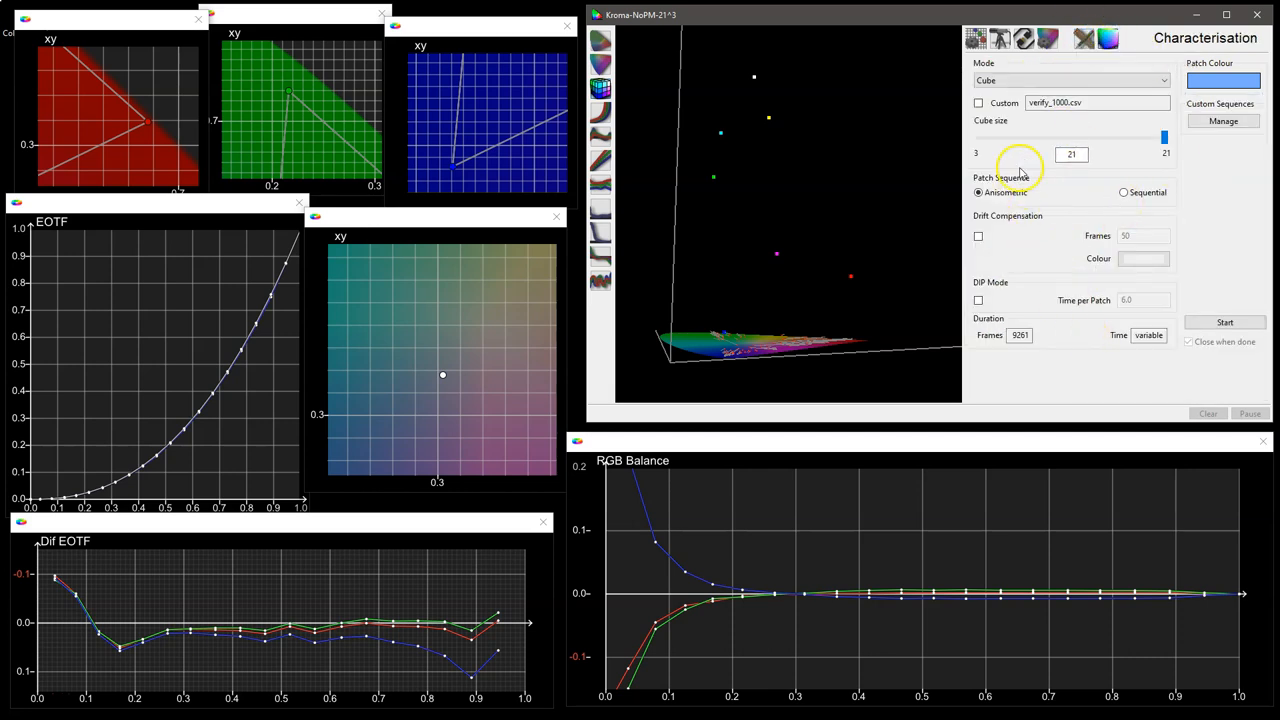
Keep Cube mode and set the cube size to 12, giving 1728 frames.
{"action": "left_click", "coordinate": [1070, 80]}
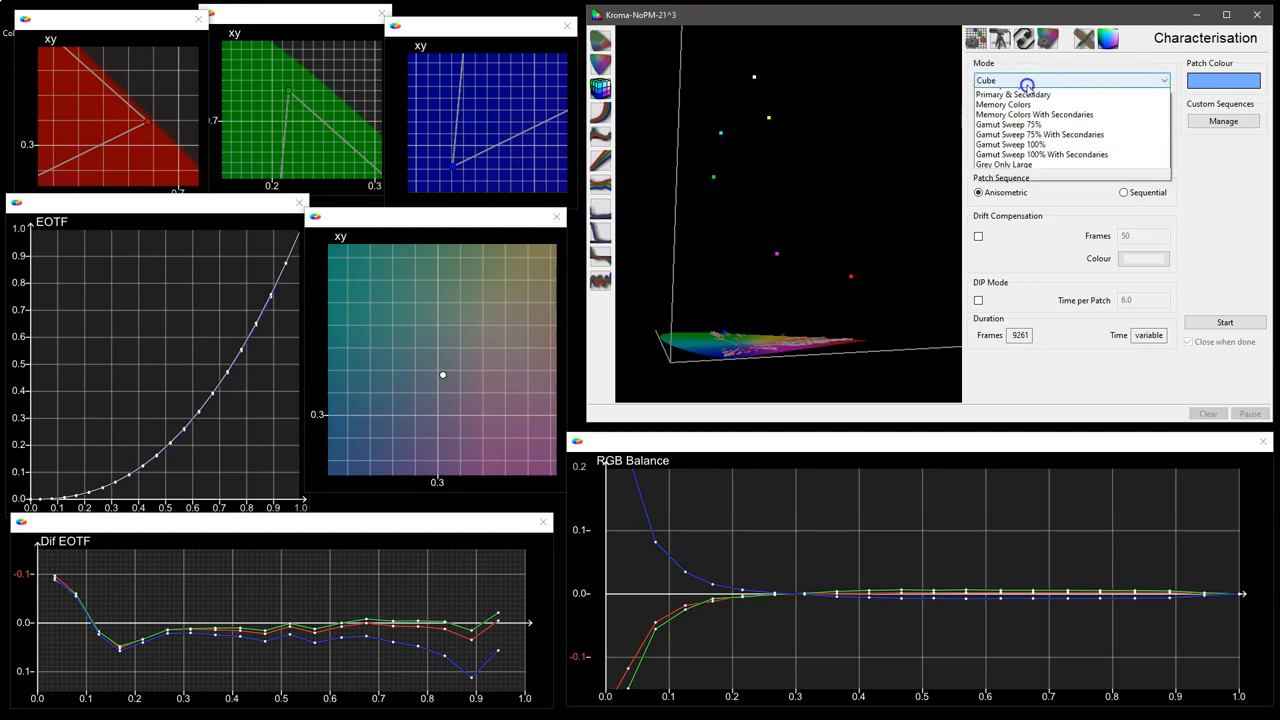
{"action": "left_click", "coordinate": [1020, 80]}
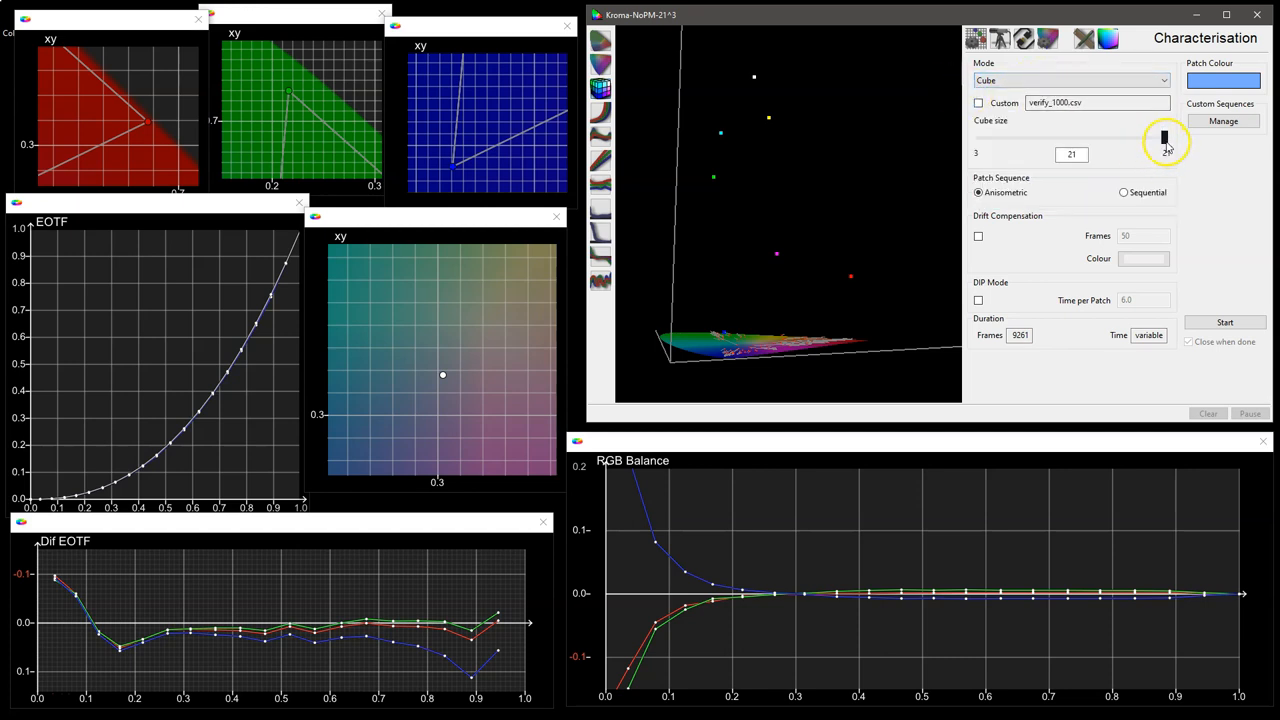
{"action": "left_click_drag", "start_coordinate": [1165, 138], "coordinate": [1000, 148]}
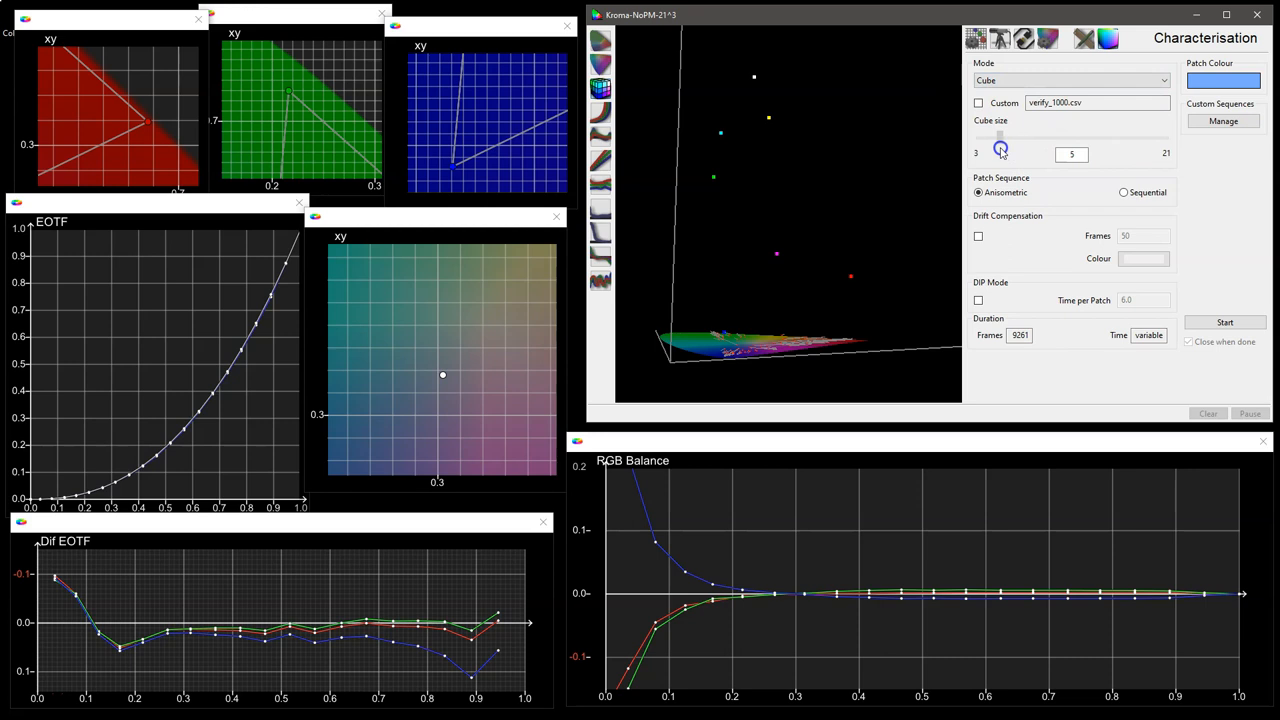
{"action": "left_click_drag", "start_coordinate": [1000, 137], "coordinate": [975, 137]}
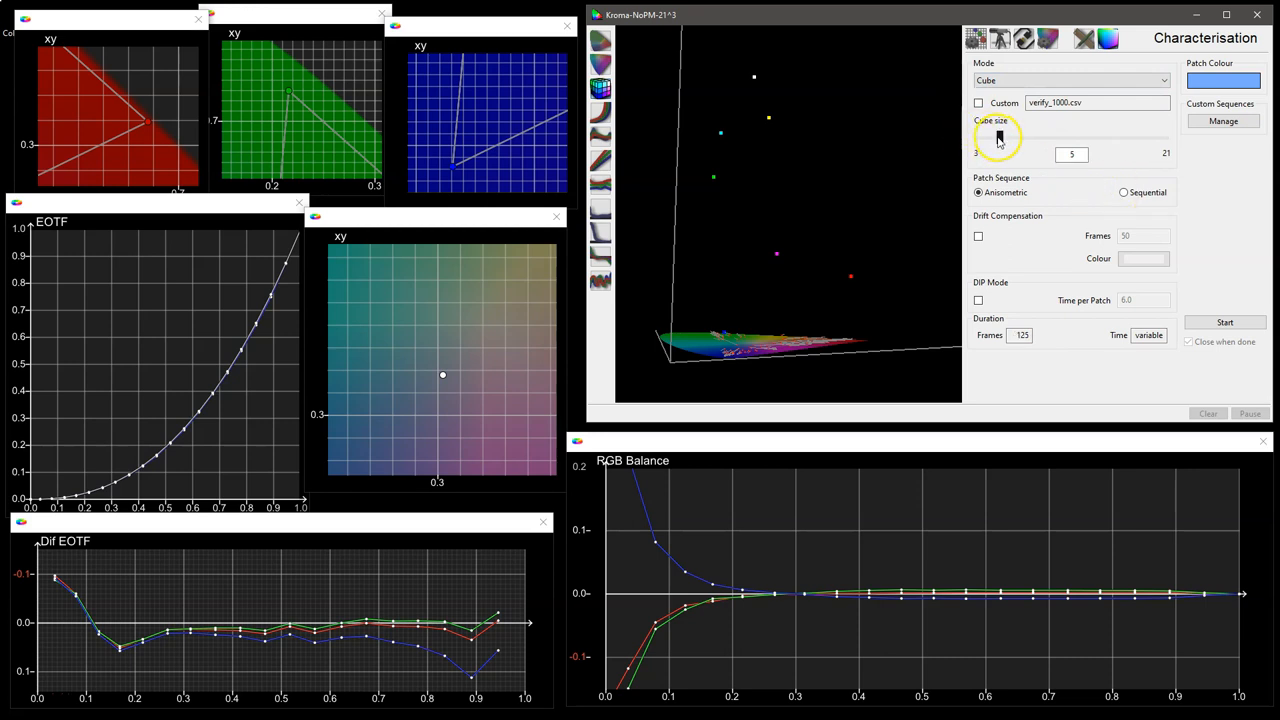
{"action": "left_click_drag", "start_coordinate": [997, 137], "coordinate": [1085, 137]}
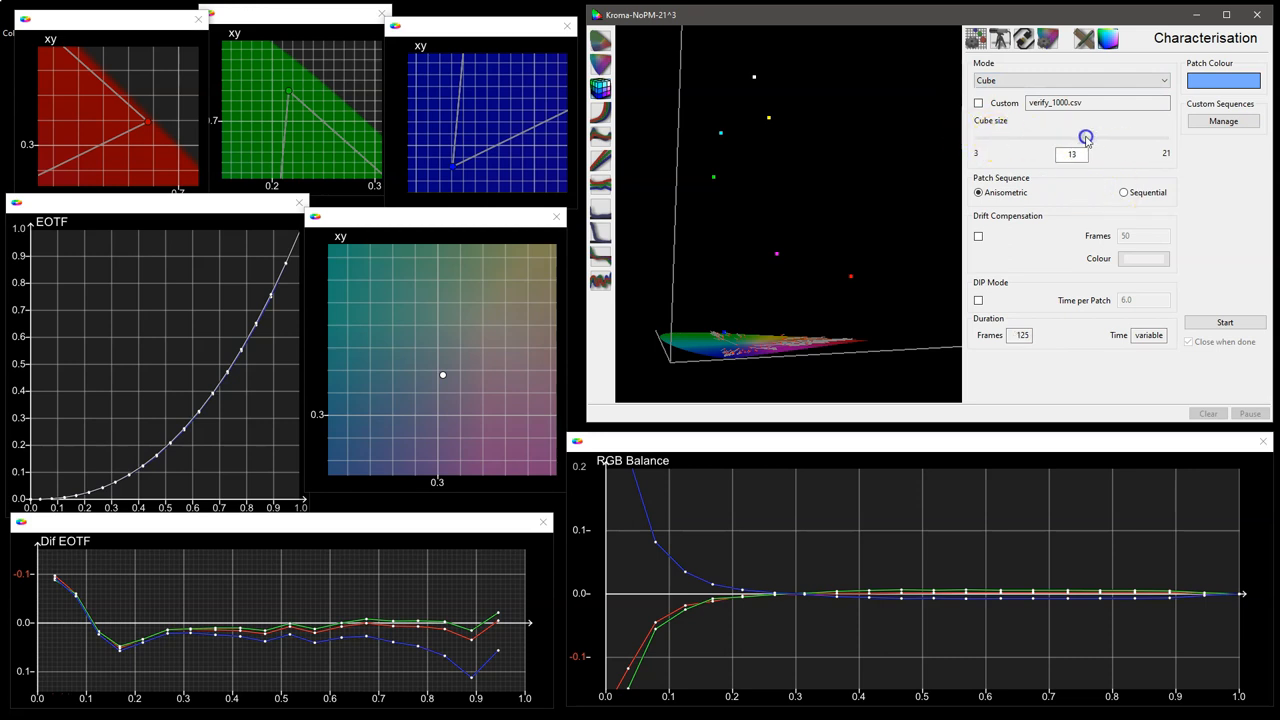
{"action": "left_click_drag", "start_coordinate": [1085, 137], "coordinate": [1072, 137]}
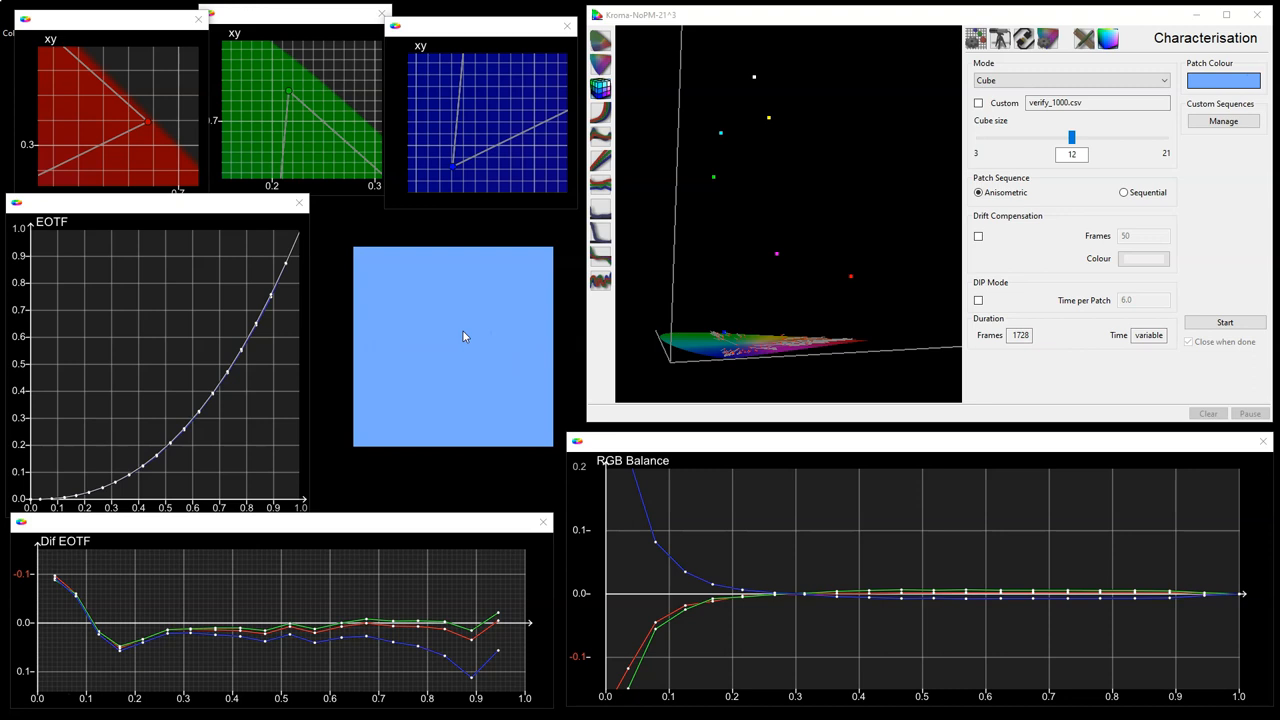
{"action": "mouse_move", "coordinate": [463, 336]}
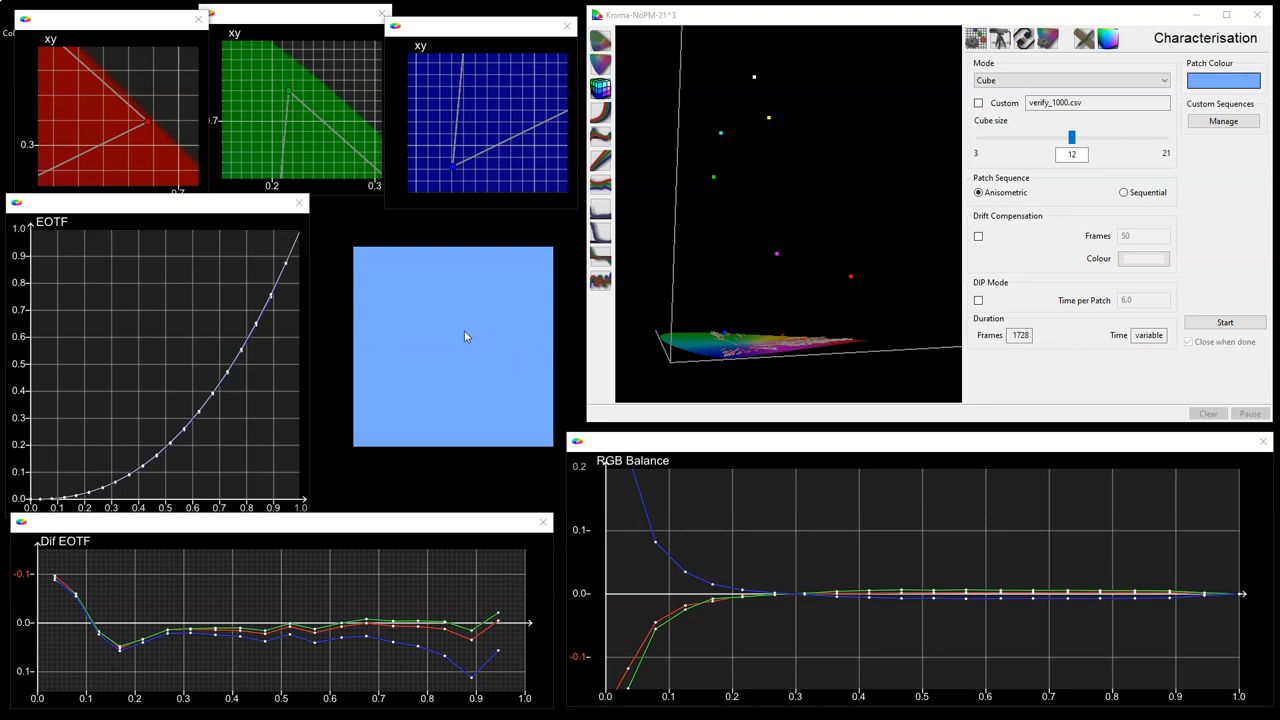
Check the i1Display Pro probe connection, then show the manual measure panel.
{"action": "left_click", "coordinate": [998, 38]}
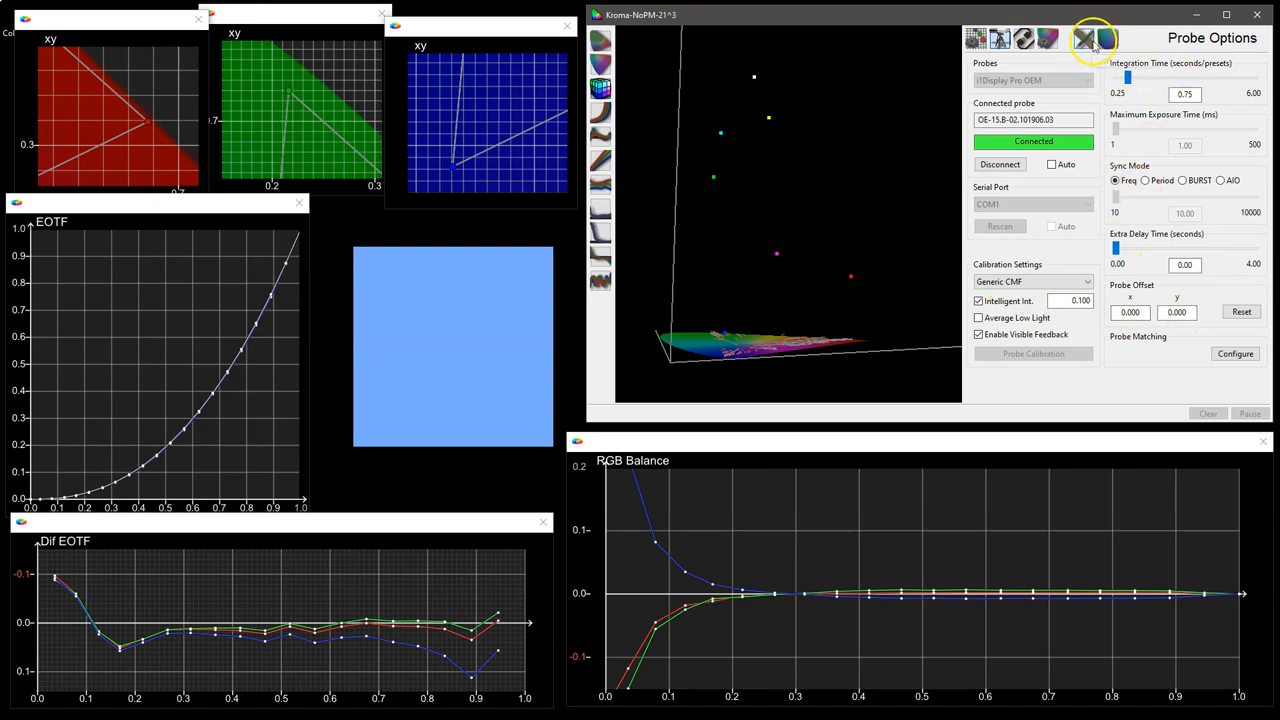
{"action": "left_click", "coordinate": [1083, 38]}
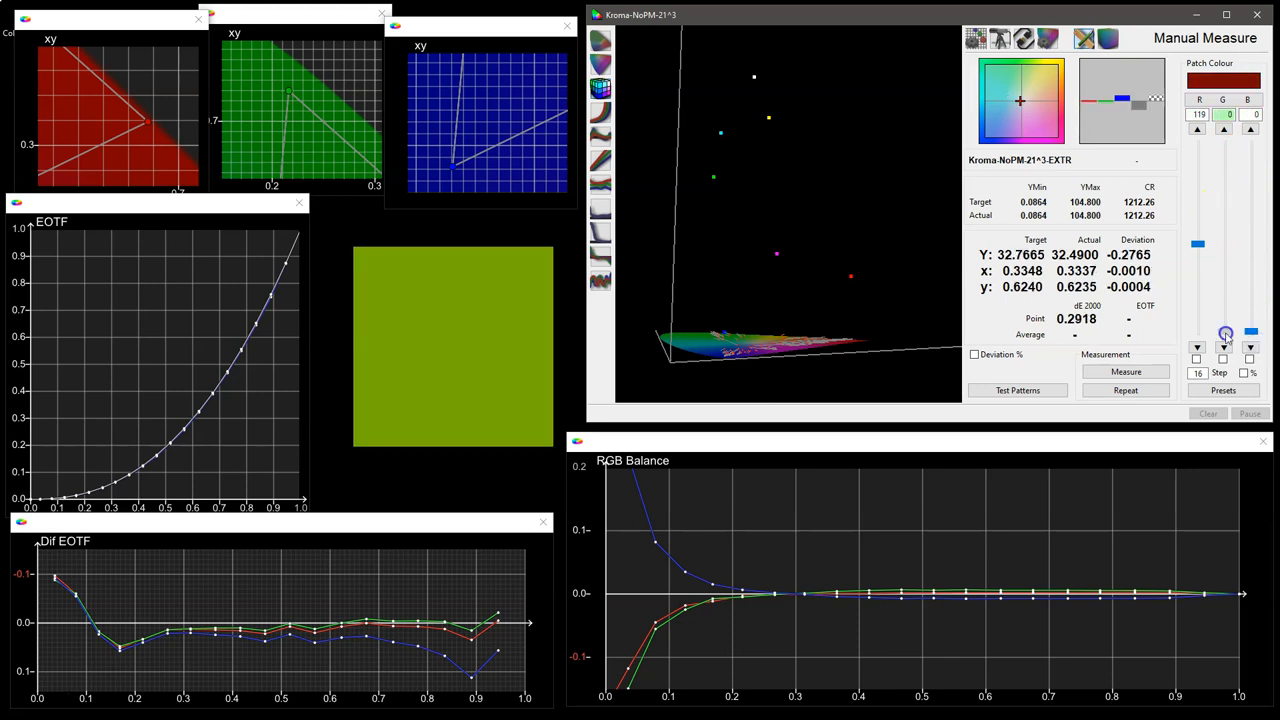
Delete all measured points via Graph Options, confirm, and go back to Manual Measure.
{"action": "left_click", "coordinate": [1048, 38]}
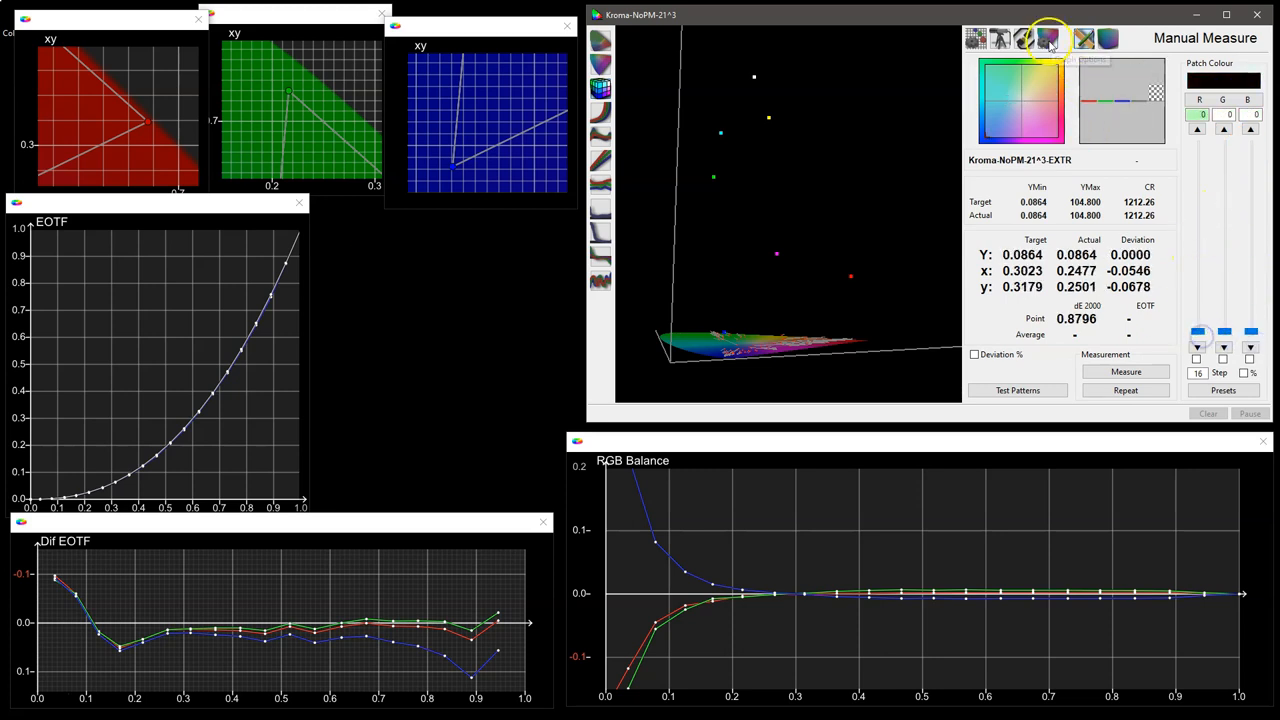
{"action": "left_click", "coordinate": [1049, 38]}
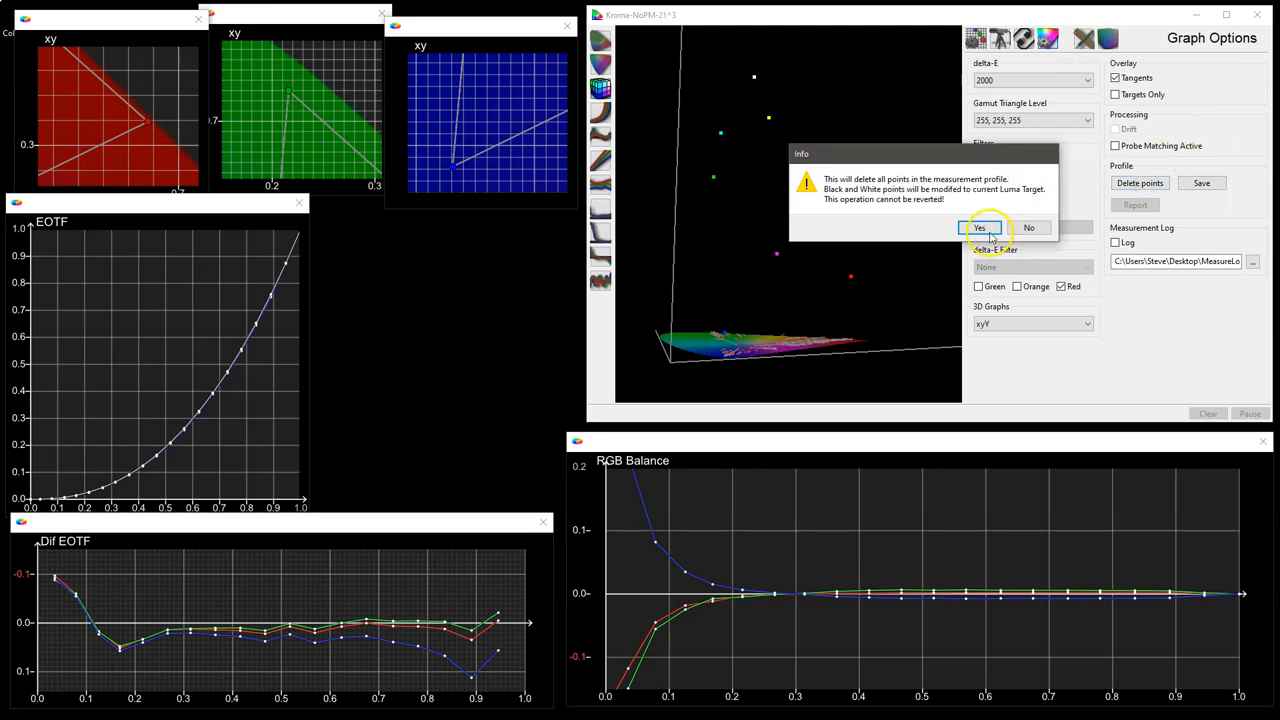
{"action": "left_click", "coordinate": [978, 228]}
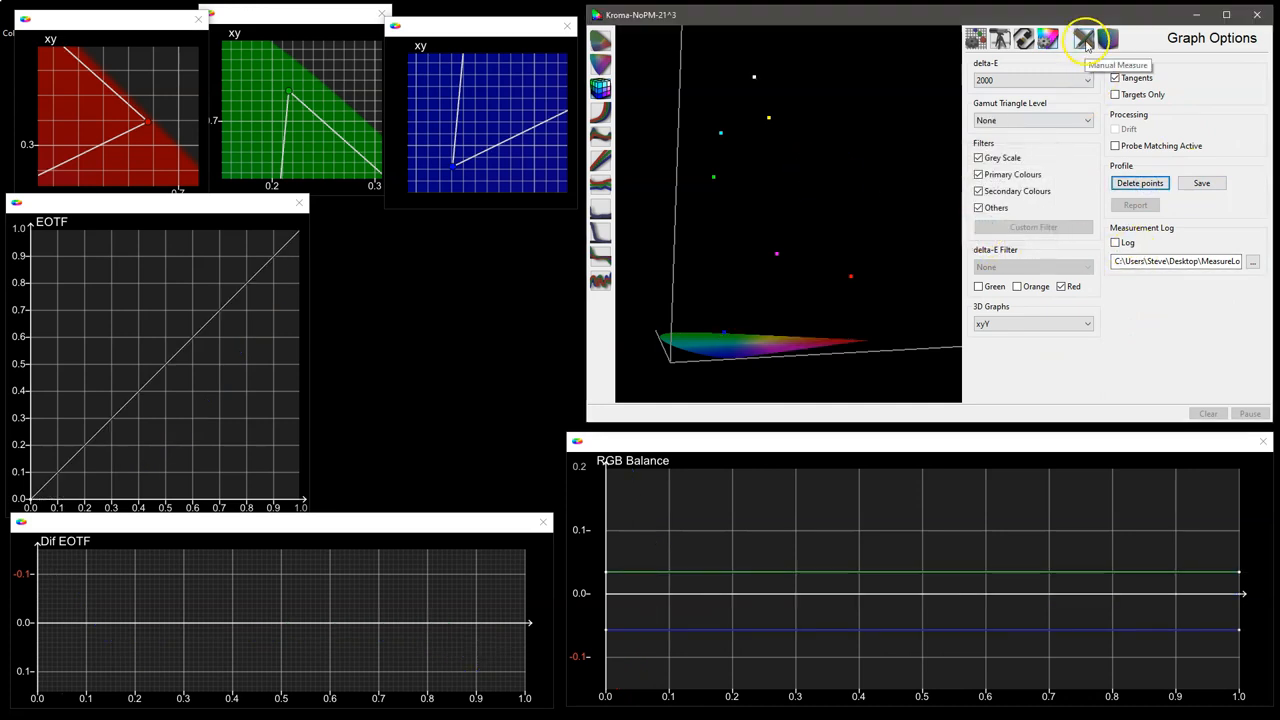
{"action": "left_click", "coordinate": [1083, 38]}
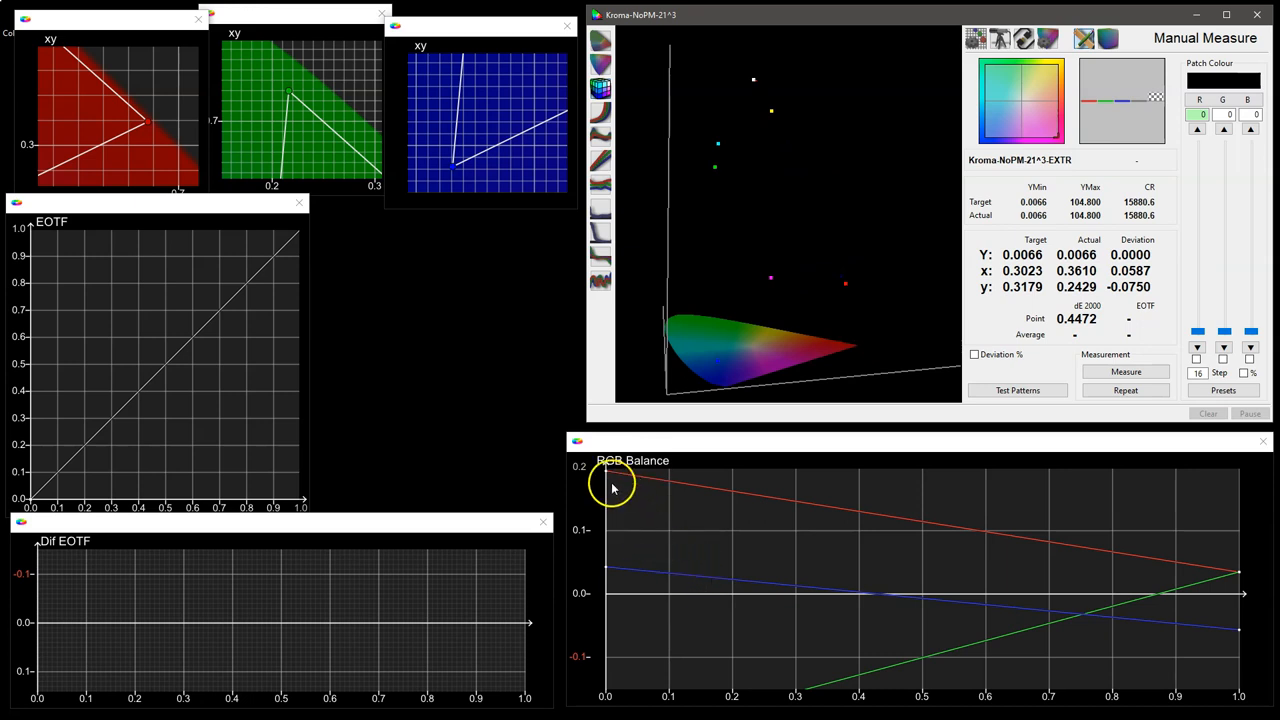
{"action": "mouse_move", "coordinate": [780, 535]}
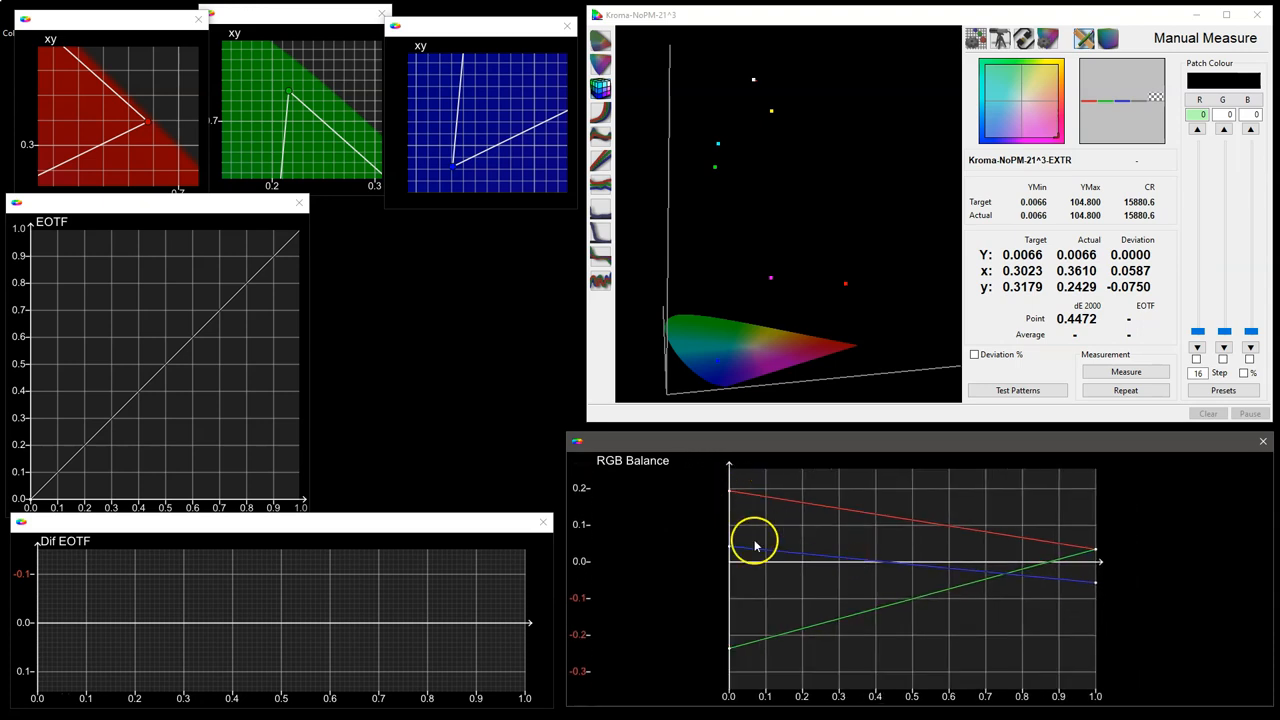
{"action": "mouse_move", "coordinate": [745, 527]}
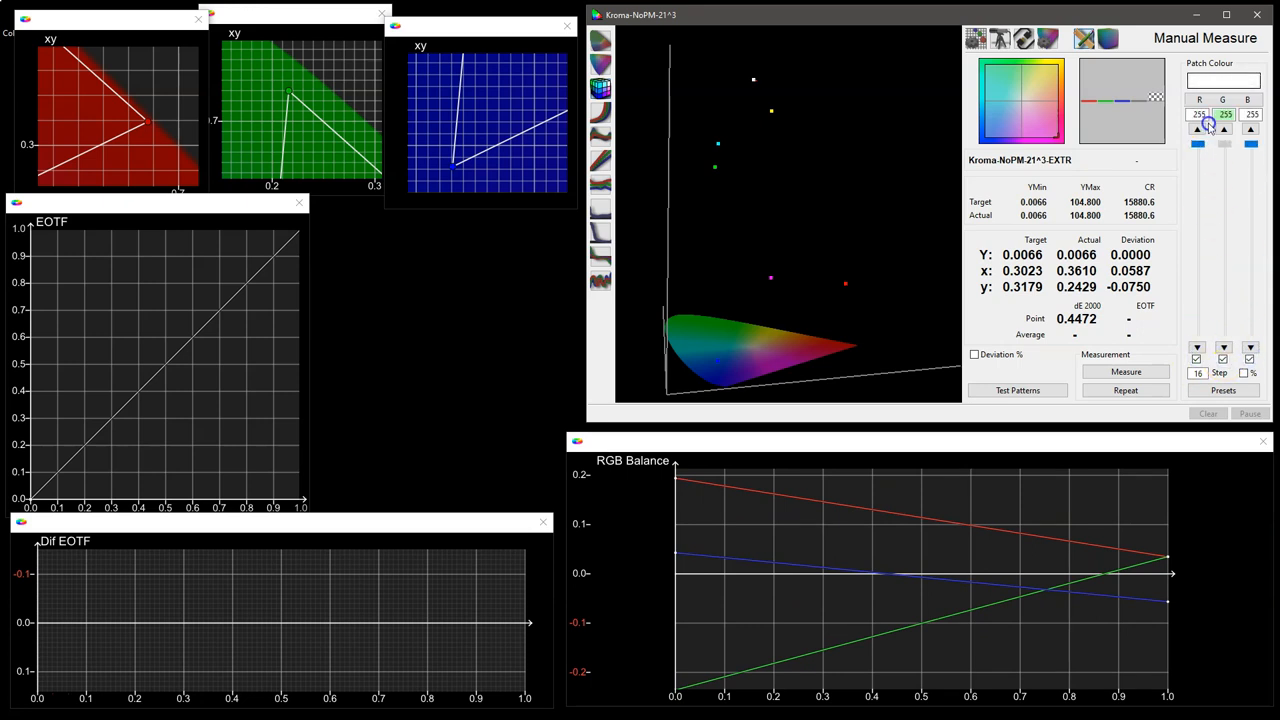
Measure the 255,255,255 white patch, reading about 96.99 nits.
{"action": "left_click", "coordinate": [1125, 371]}
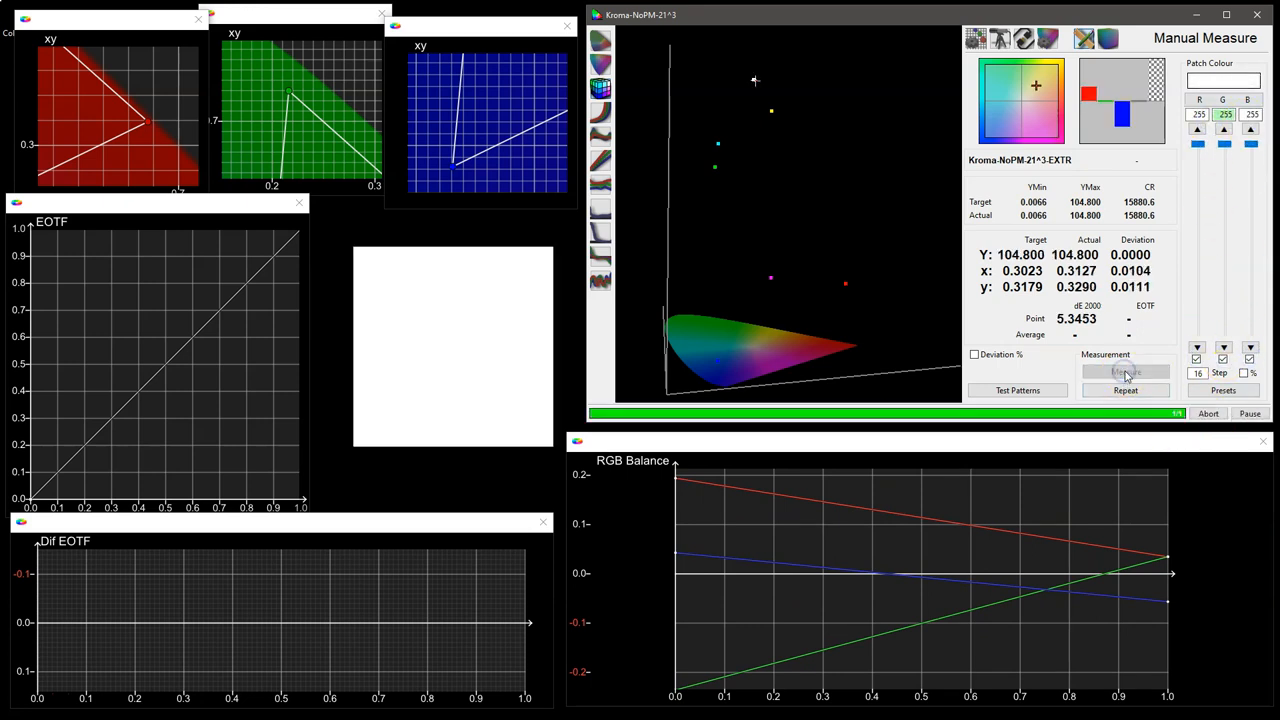
{"action": "left_click", "coordinate": [1125, 372]}
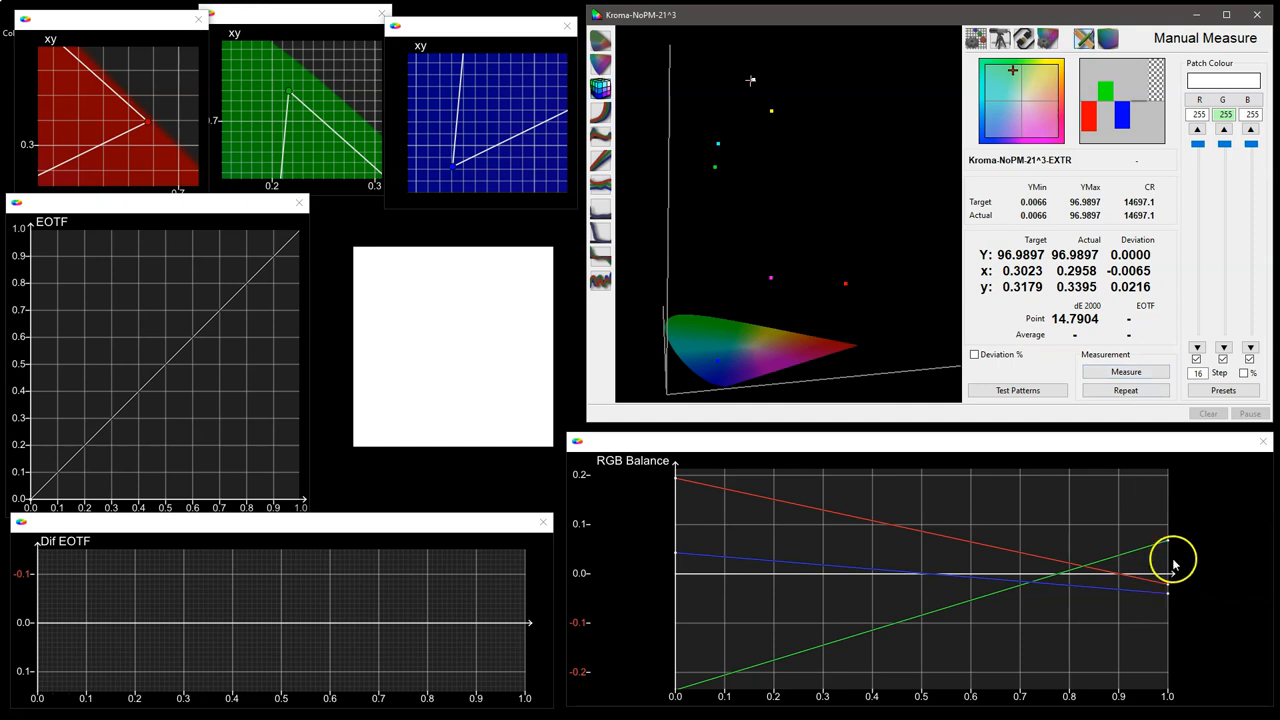
{"action": "mouse_move", "coordinate": [1158, 530]}
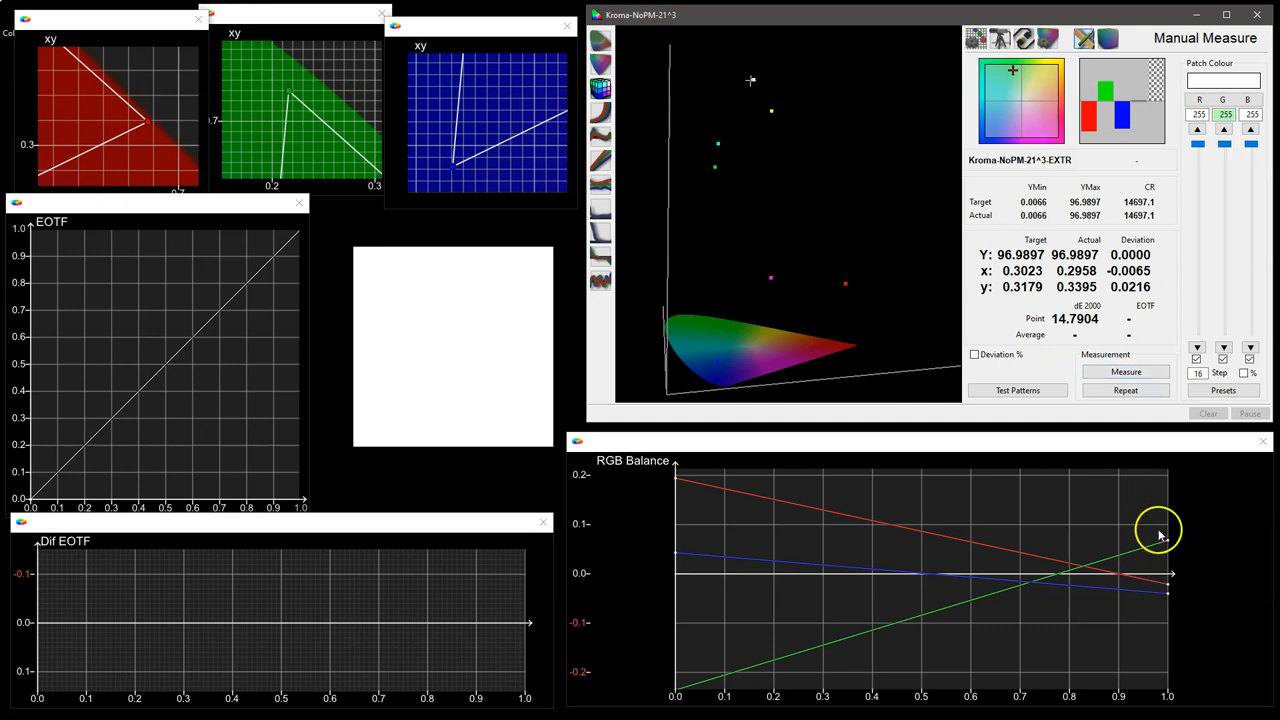
{"action": "mouse_move", "coordinate": [975, 40]}
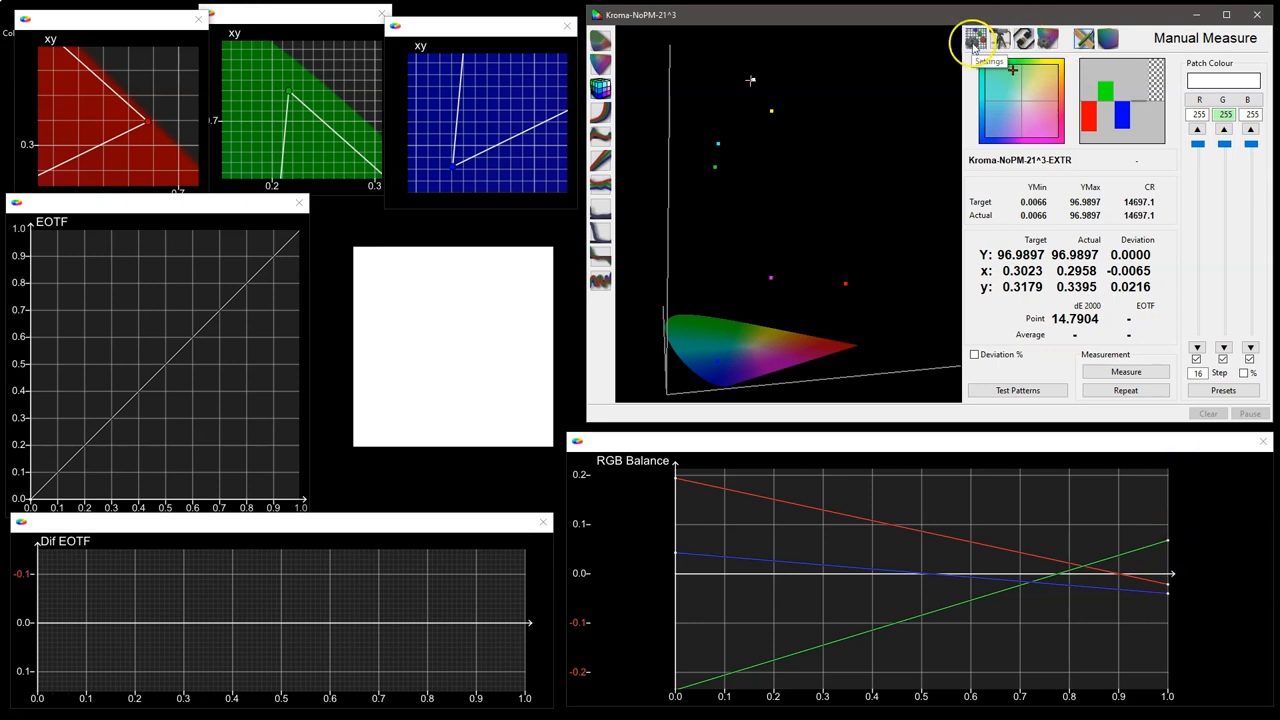
Choose Rec709 as the target gamut/EOTF in Settings and return to Manual Measure.
{"action": "left_click", "coordinate": [975, 38]}
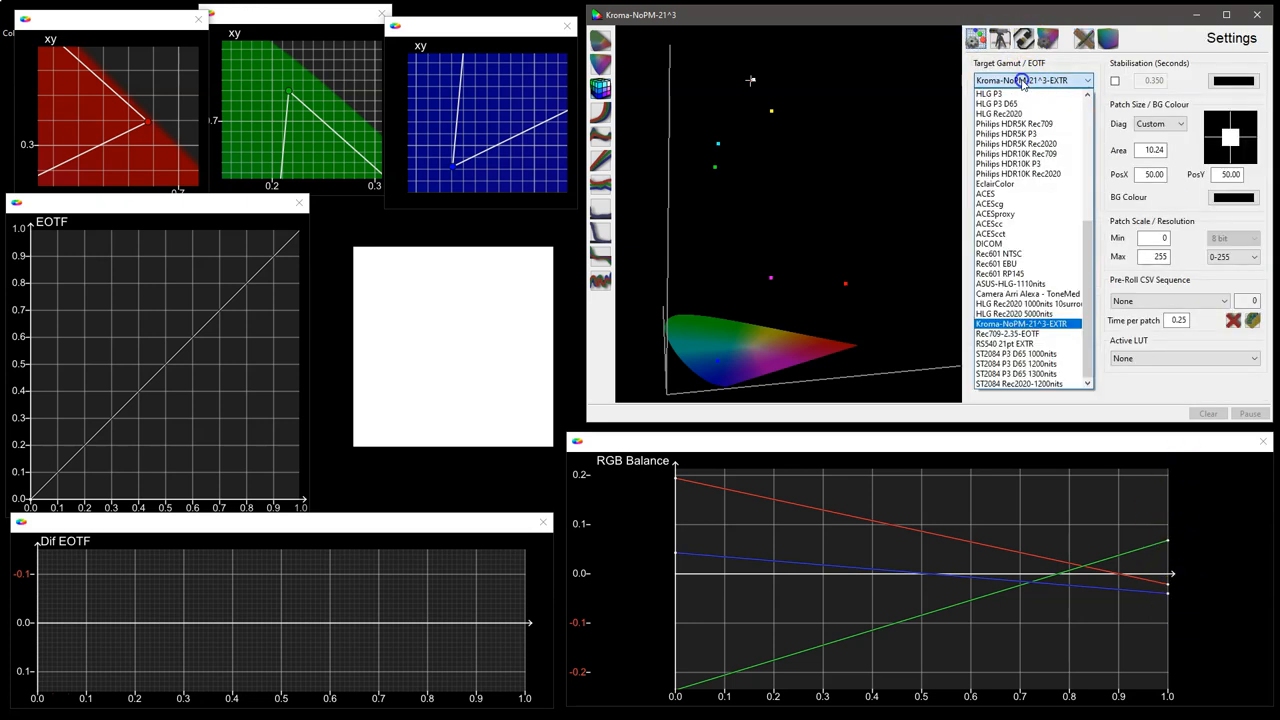
{"action": "scroll", "scroll_direction": "down", "scroll_amount": 3}
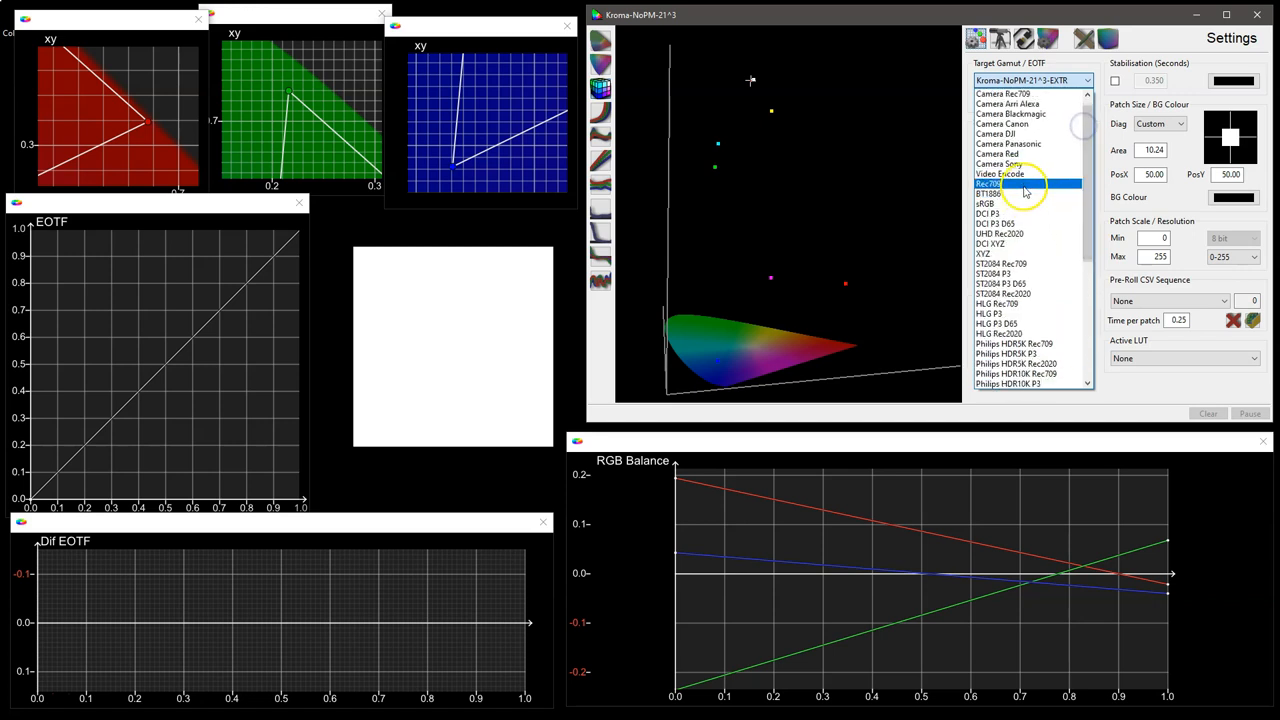
{"action": "left_click", "coordinate": [990, 183]}
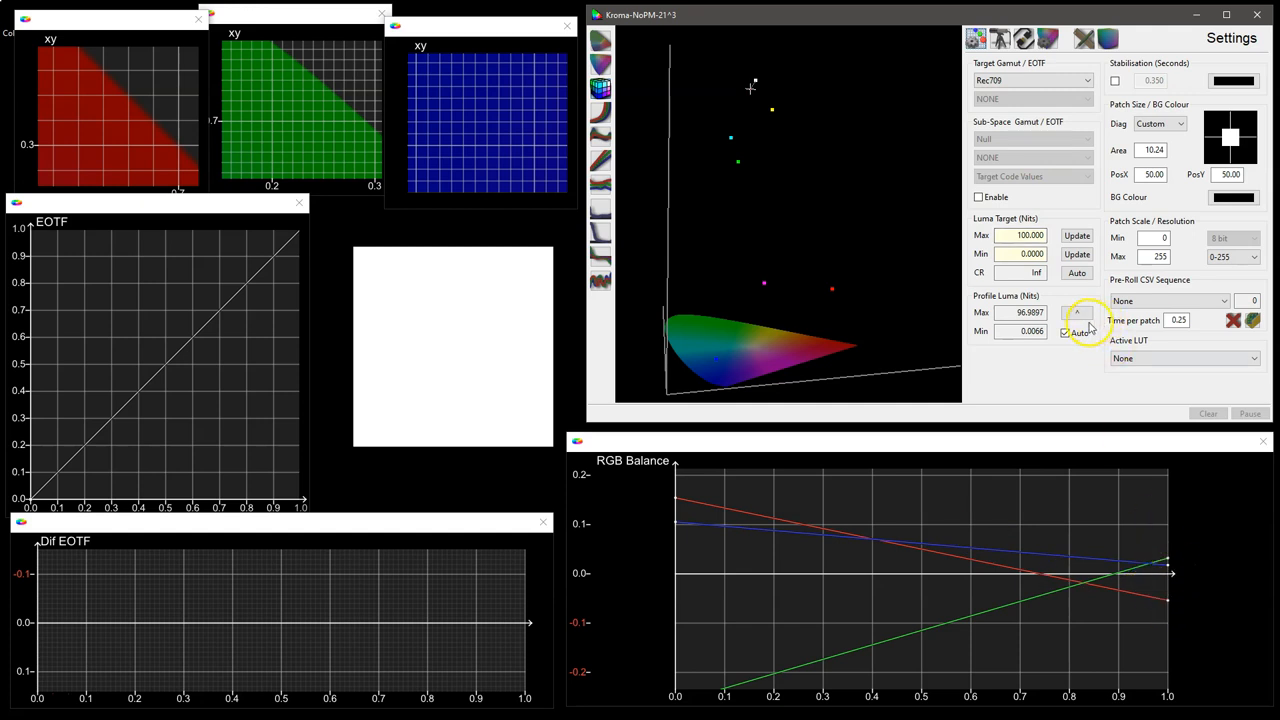
{"action": "left_click", "coordinate": [1077, 312]}
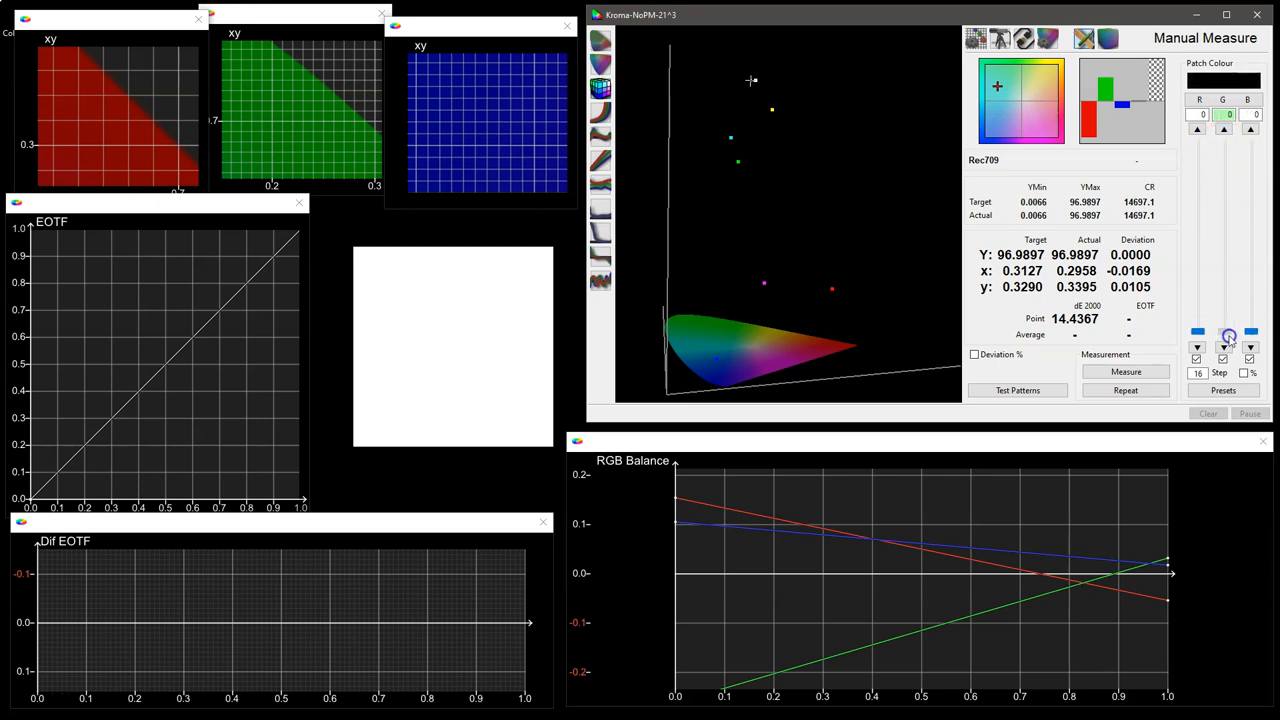
Measure grey patches in 10% steps, from 10% through 70% and 90% to full white.
{"action": "left_click", "coordinate": [1245, 373]}
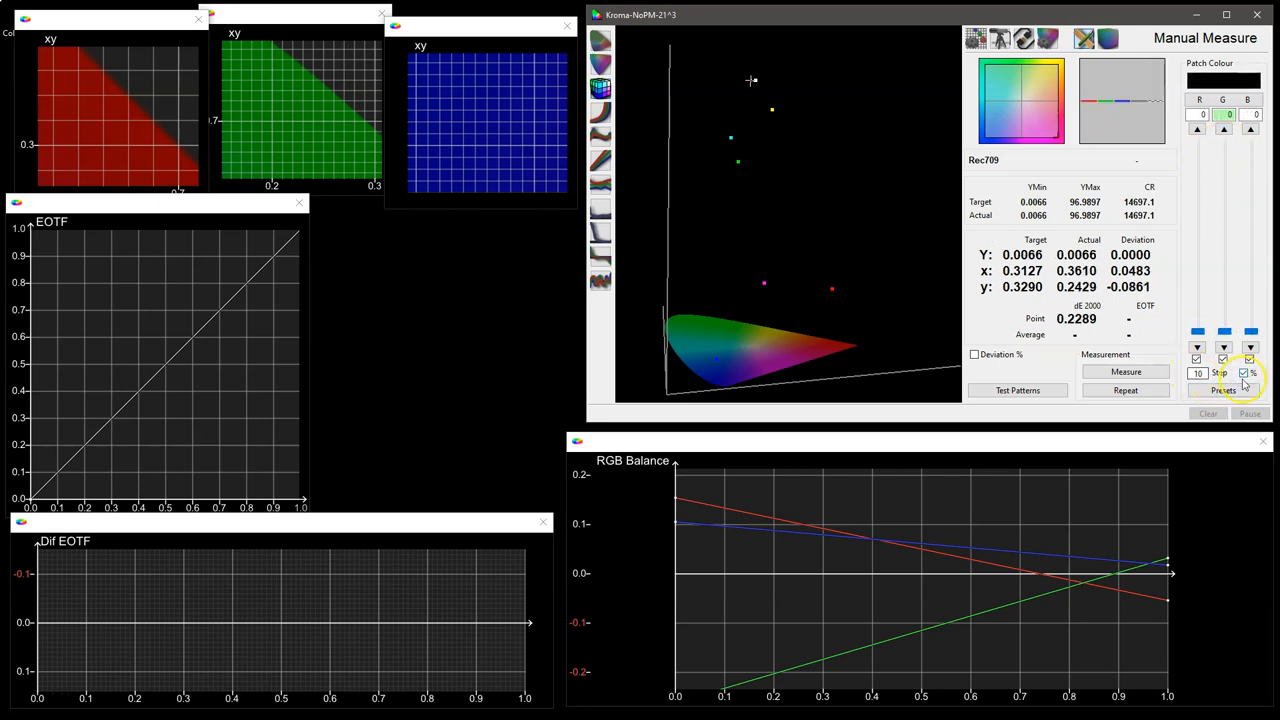
{"action": "left_click", "coordinate": [1243, 373]}
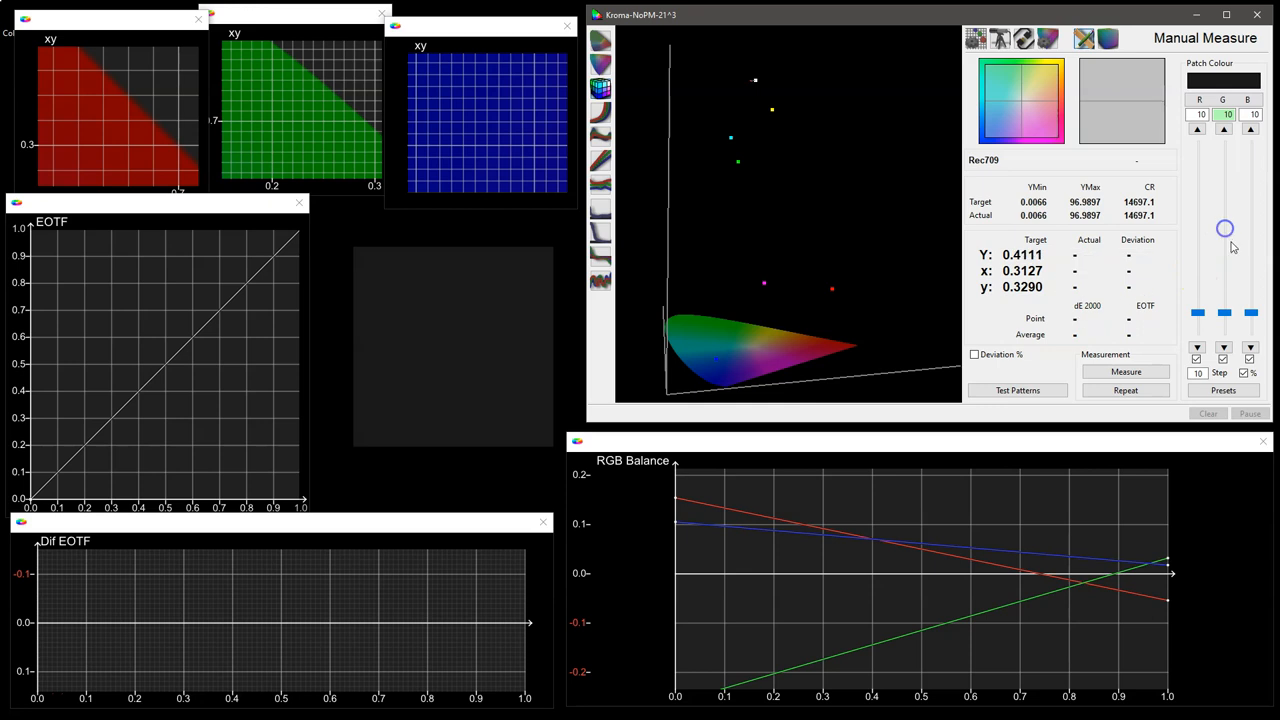
{"action": "left_click", "coordinate": [1125, 371]}
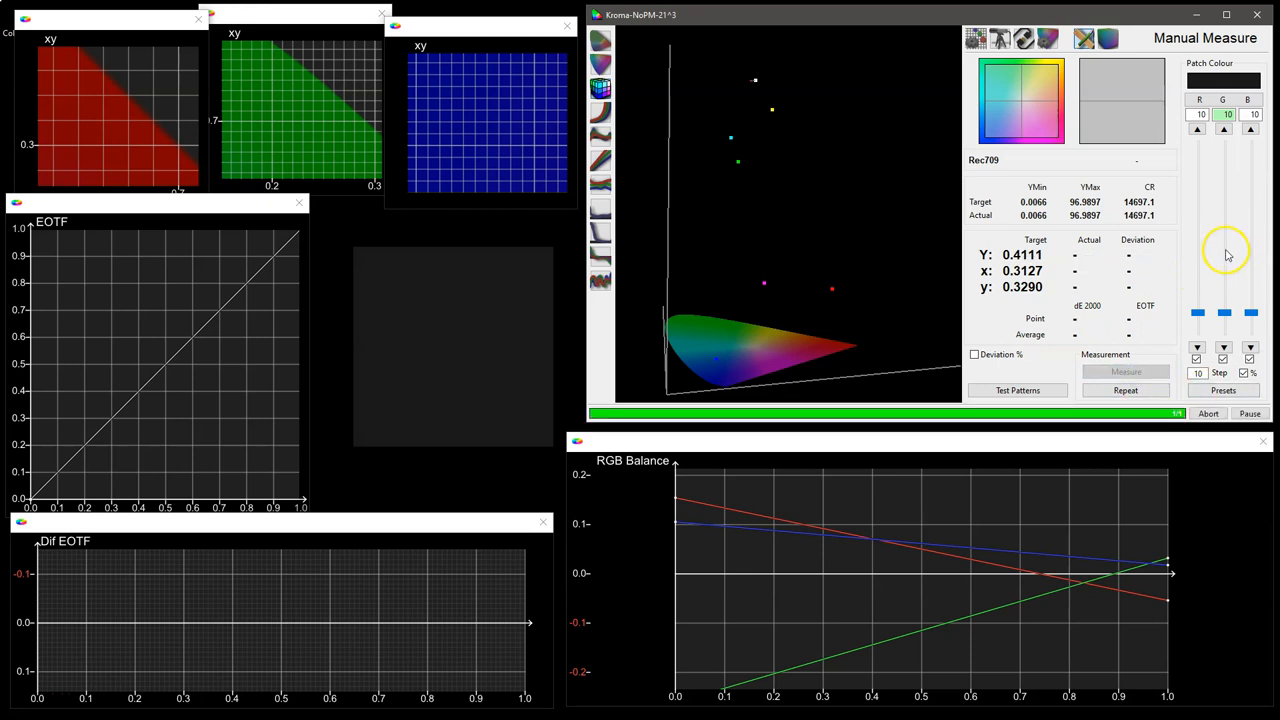
{"action": "left_click", "coordinate": [1125, 371]}
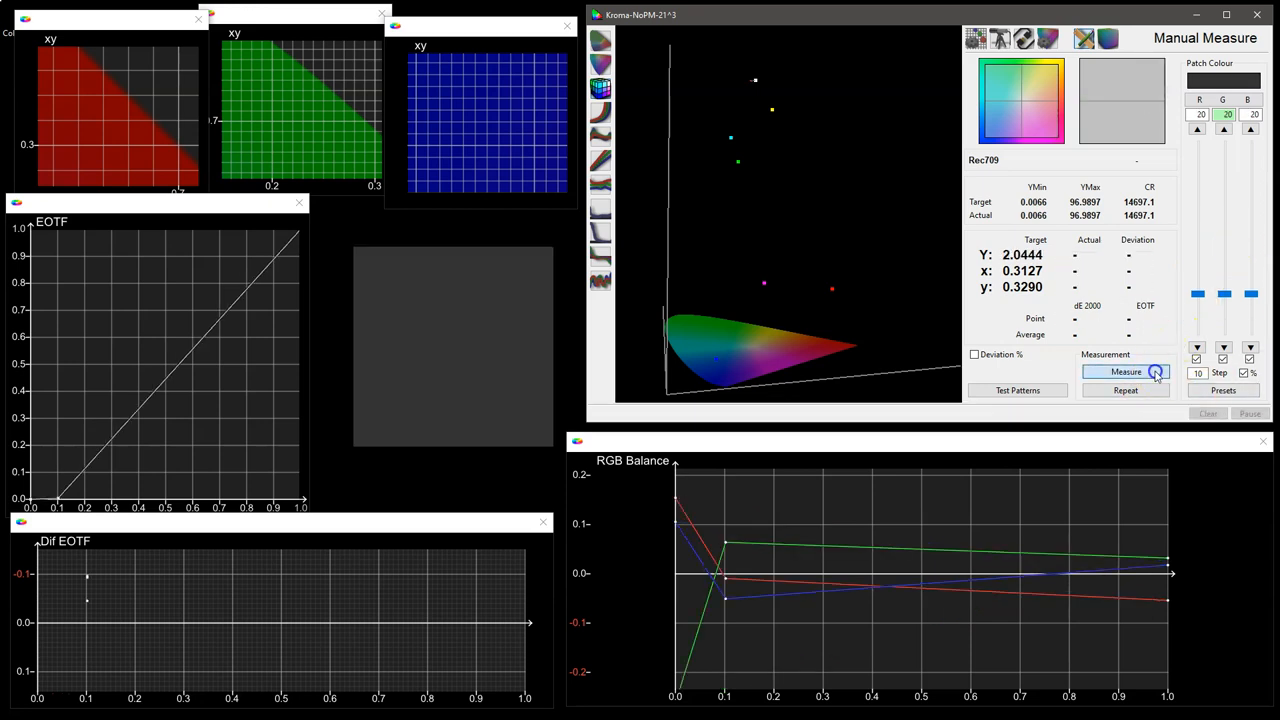
{"action": "left_click", "coordinate": [1125, 371]}
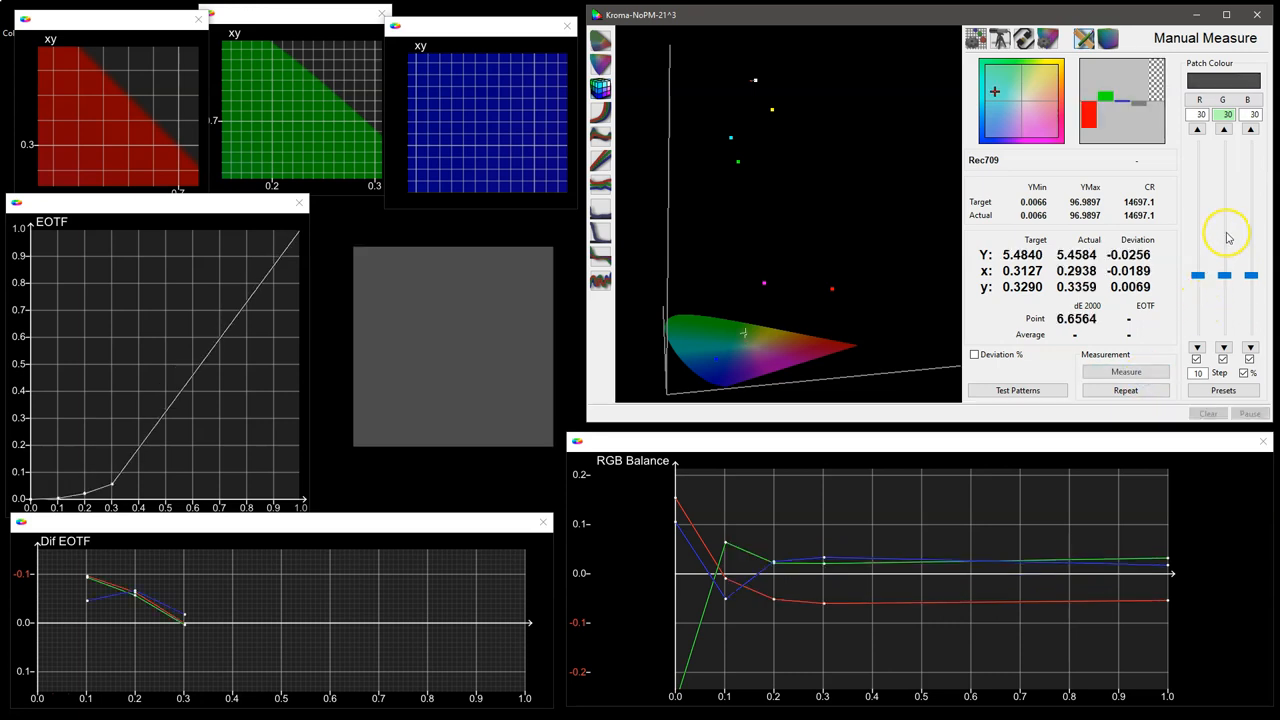
{"action": "left_click", "coordinate": [1125, 371]}
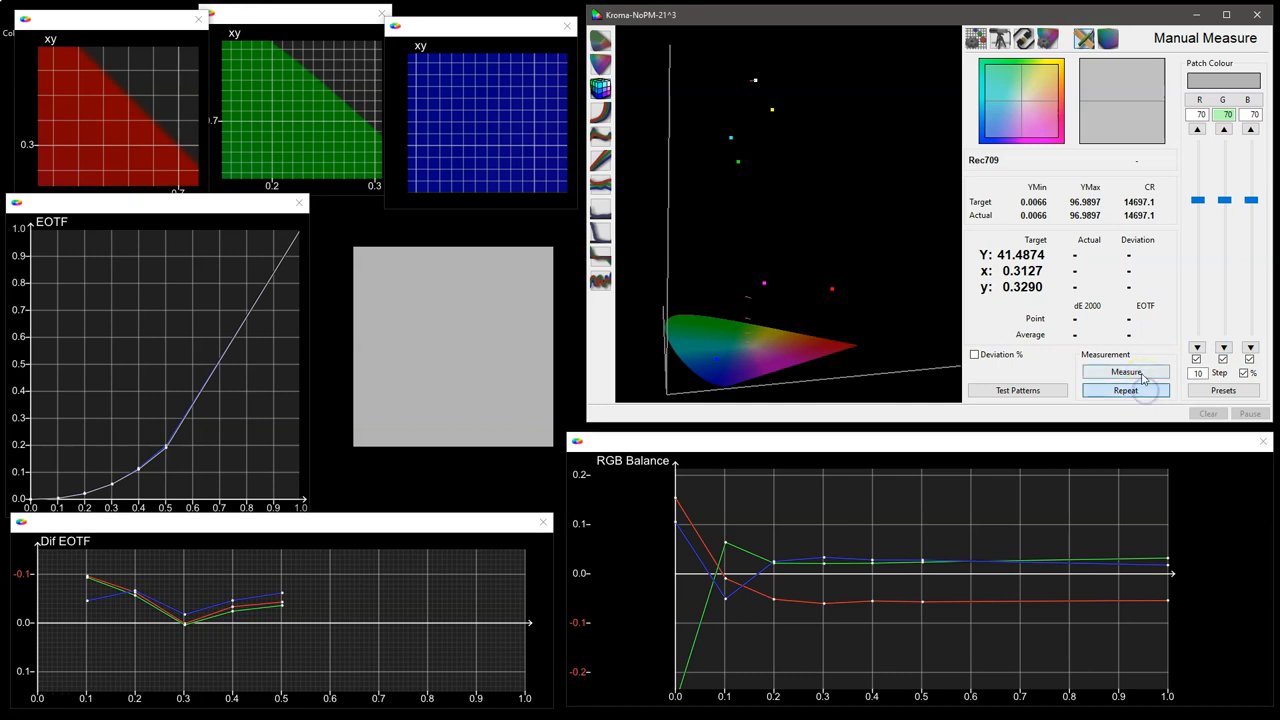
{"action": "left_click", "coordinate": [1125, 371]}
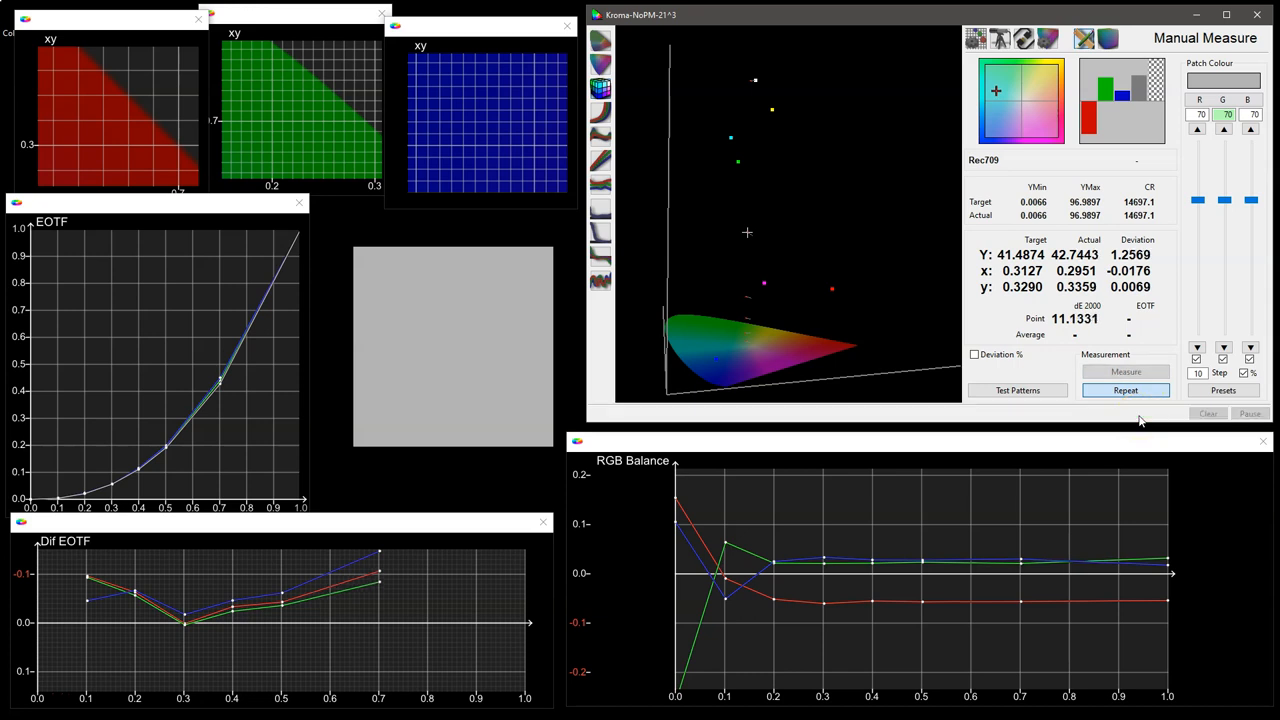
{"action": "left_click", "coordinate": [1125, 390]}
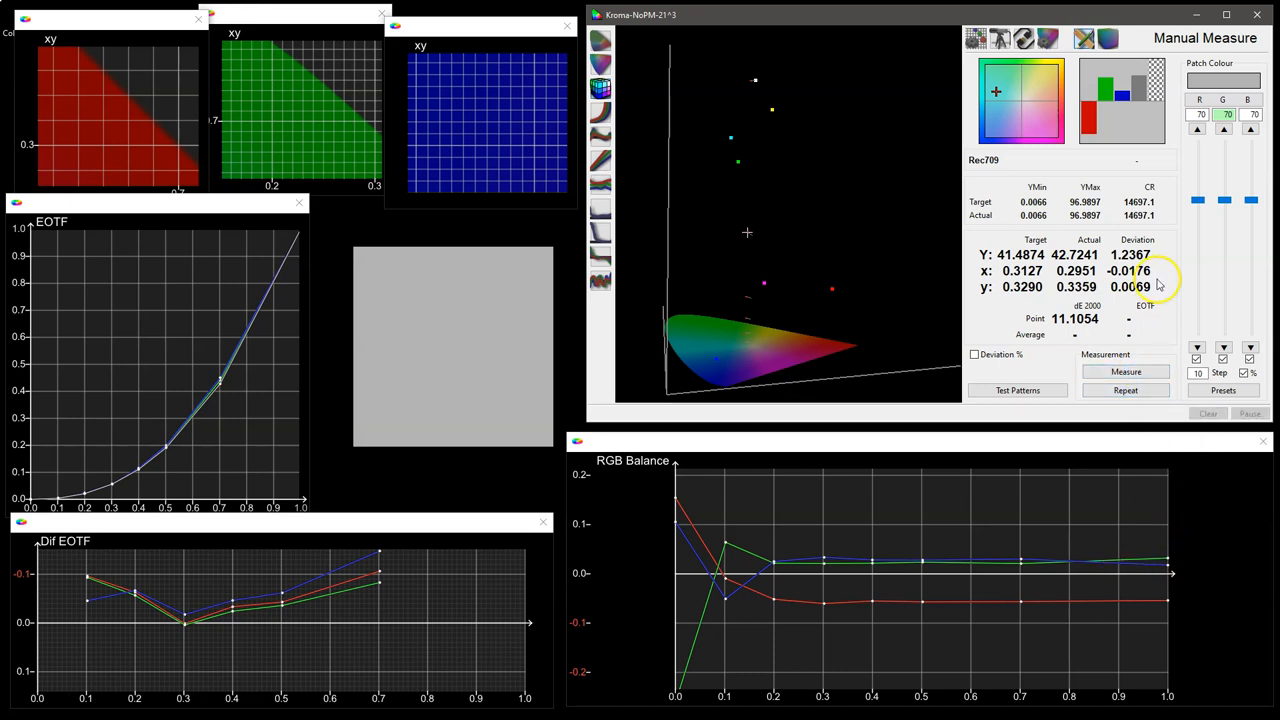
{"action": "left_click", "coordinate": [1125, 371]}
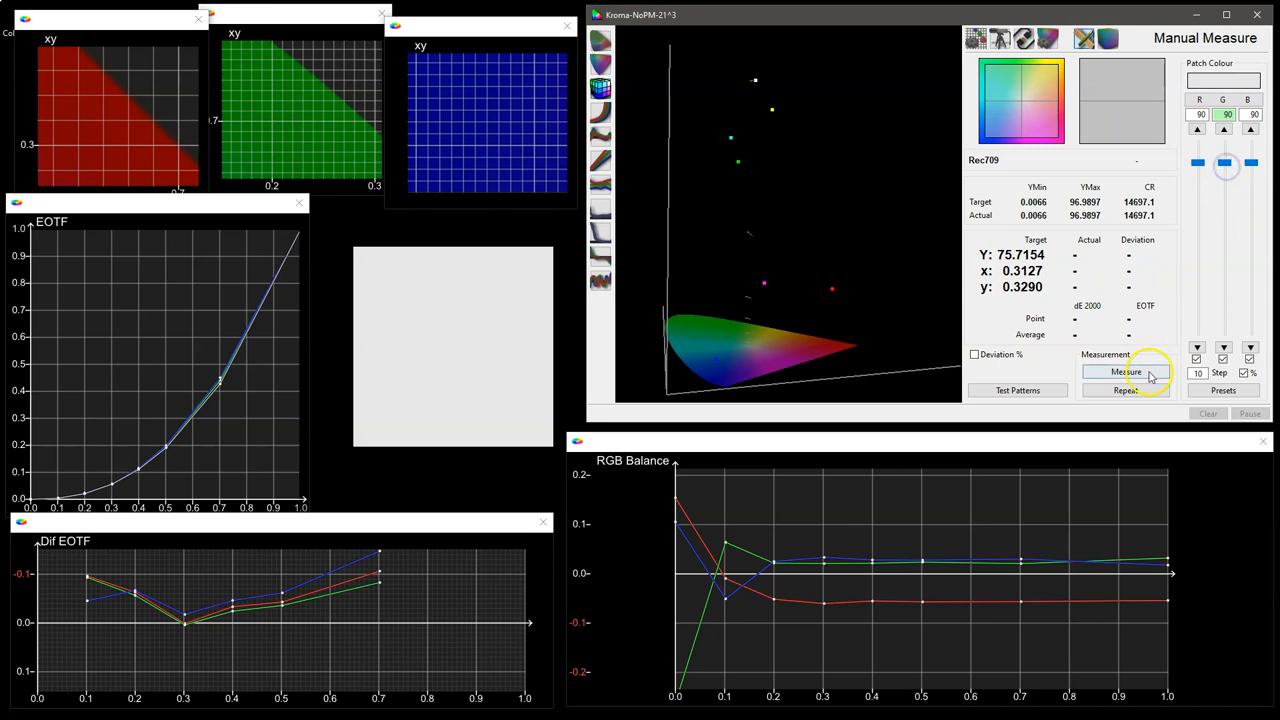
{"action": "left_click", "coordinate": [1125, 371]}
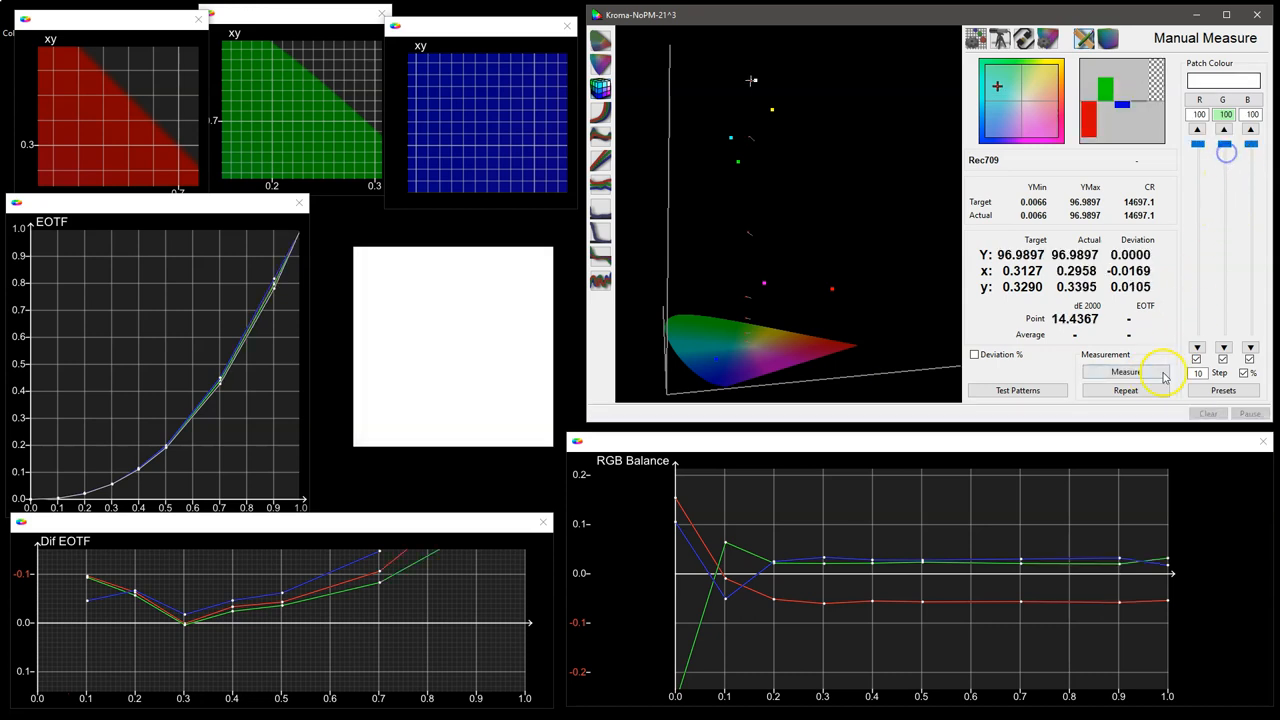
{"action": "left_click", "coordinate": [1125, 371]}
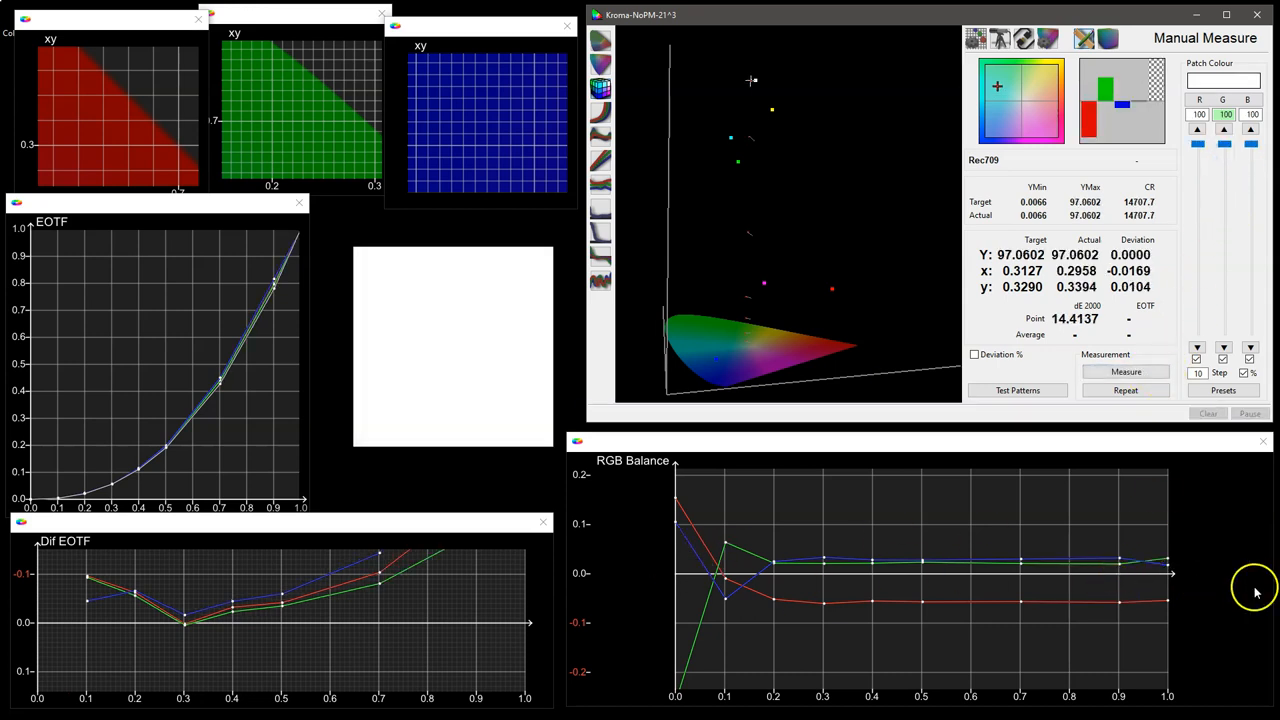
{"action": "mouse_move", "coordinate": [692, 566]}
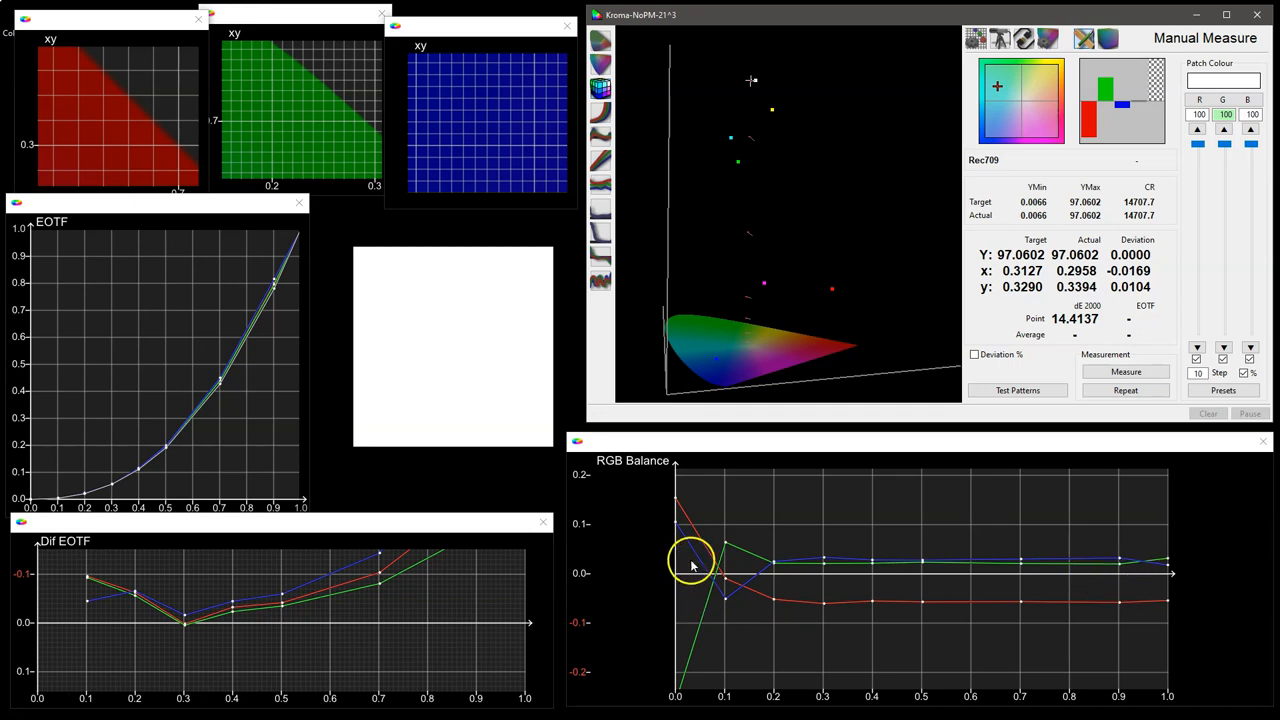
{"action": "mouse_move", "coordinate": [1140, 580]}
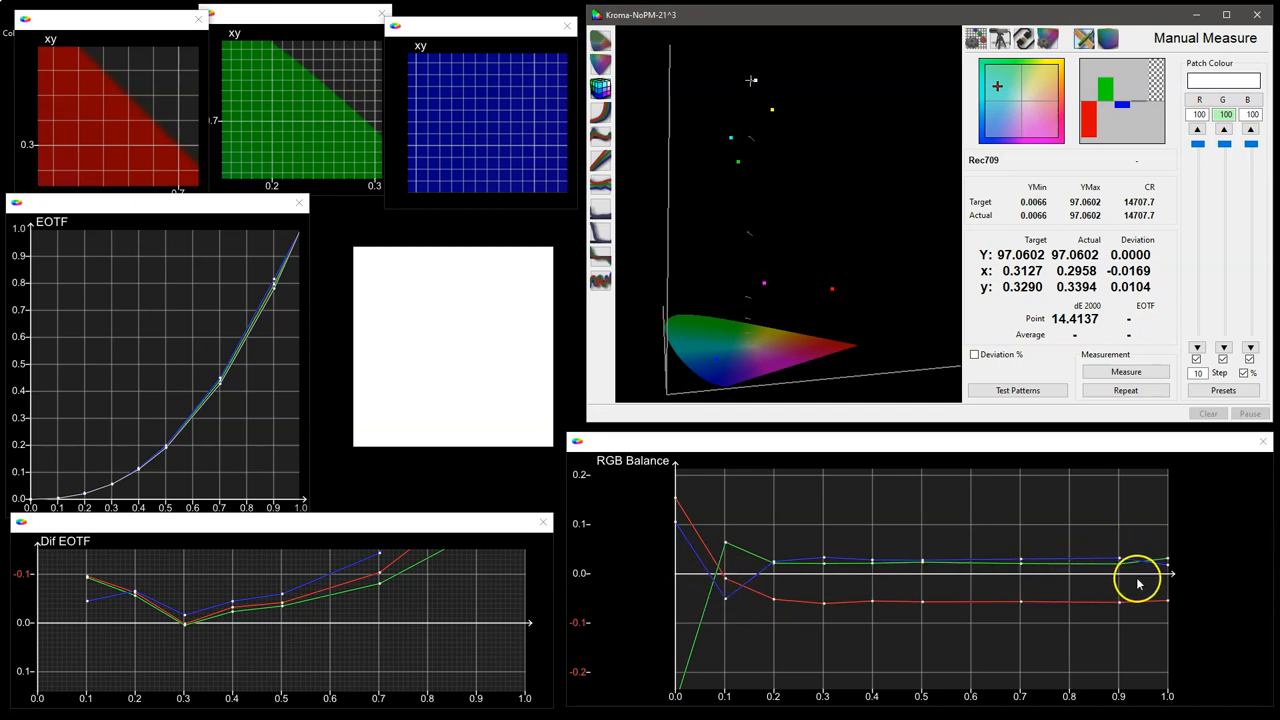
Pick a preset test patch list and start the automatic 58-patch sequence from 0% black.
{"action": "left_click", "coordinate": [1223, 390]}
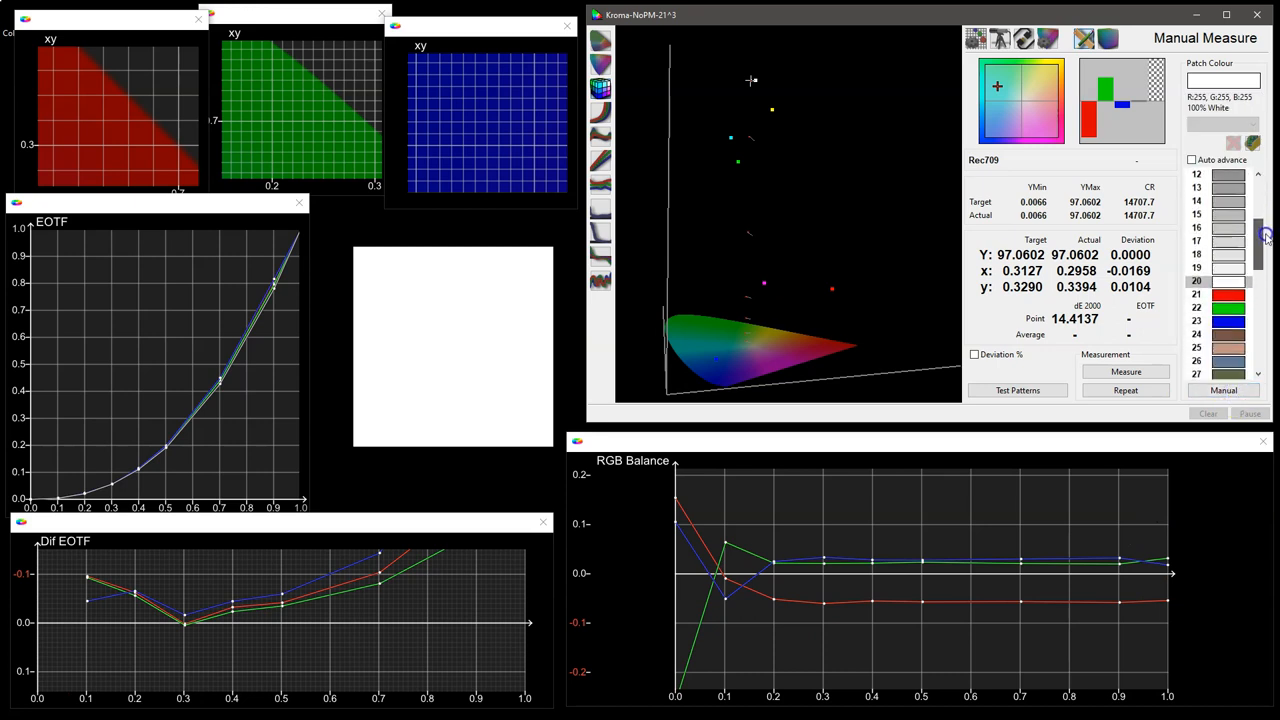
{"action": "scroll", "scroll_direction": "down", "scroll_amount": 3}
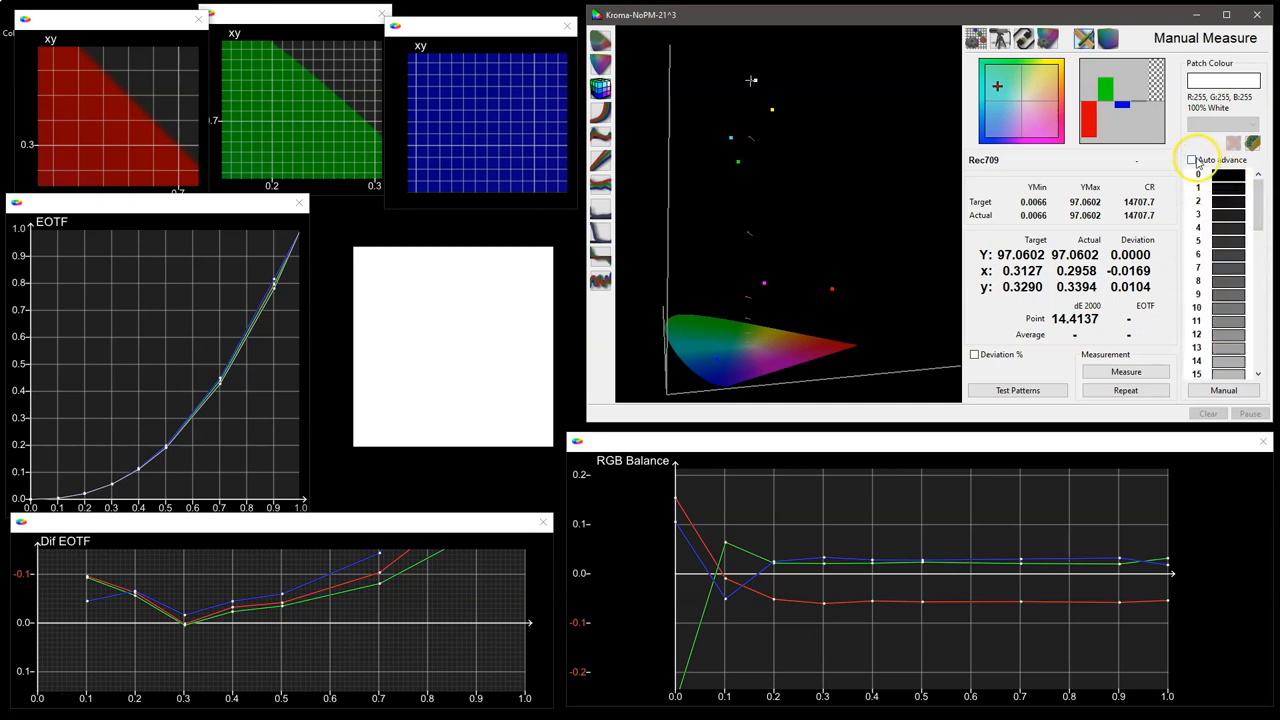
{"action": "left_click", "coordinate": [1125, 371]}
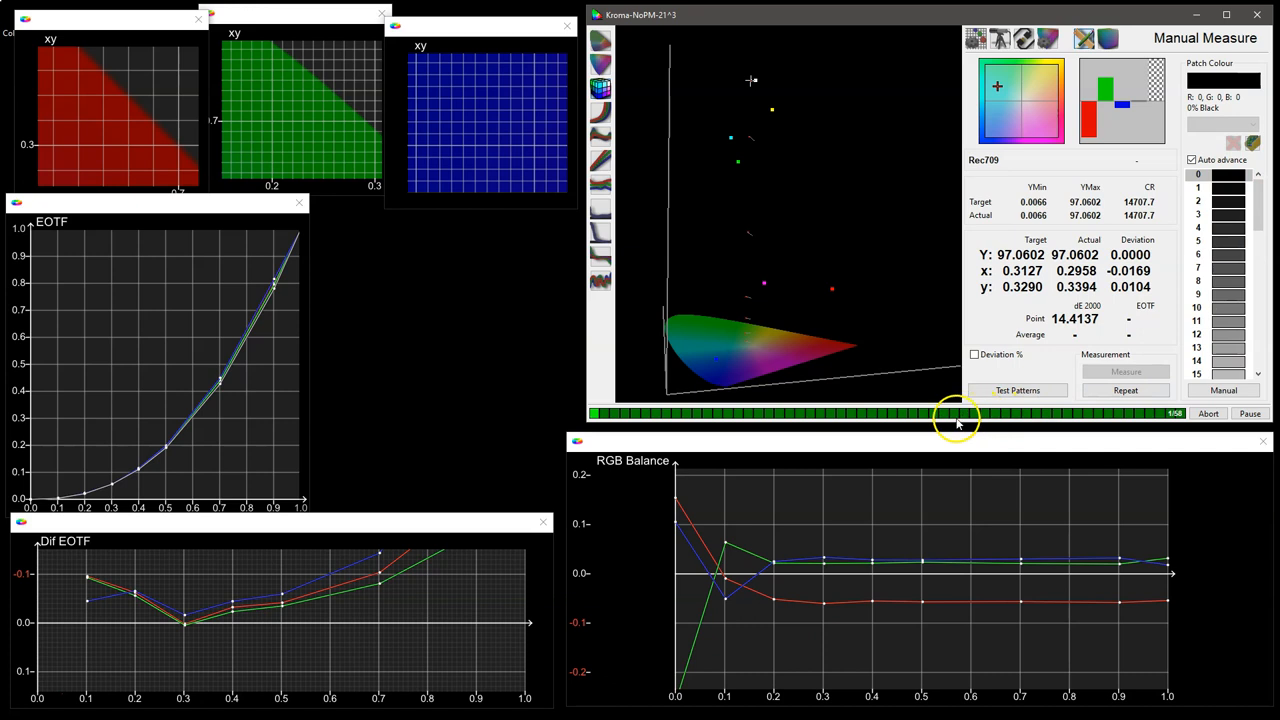
{"action": "mouse_move", "coordinate": [862, 232]}
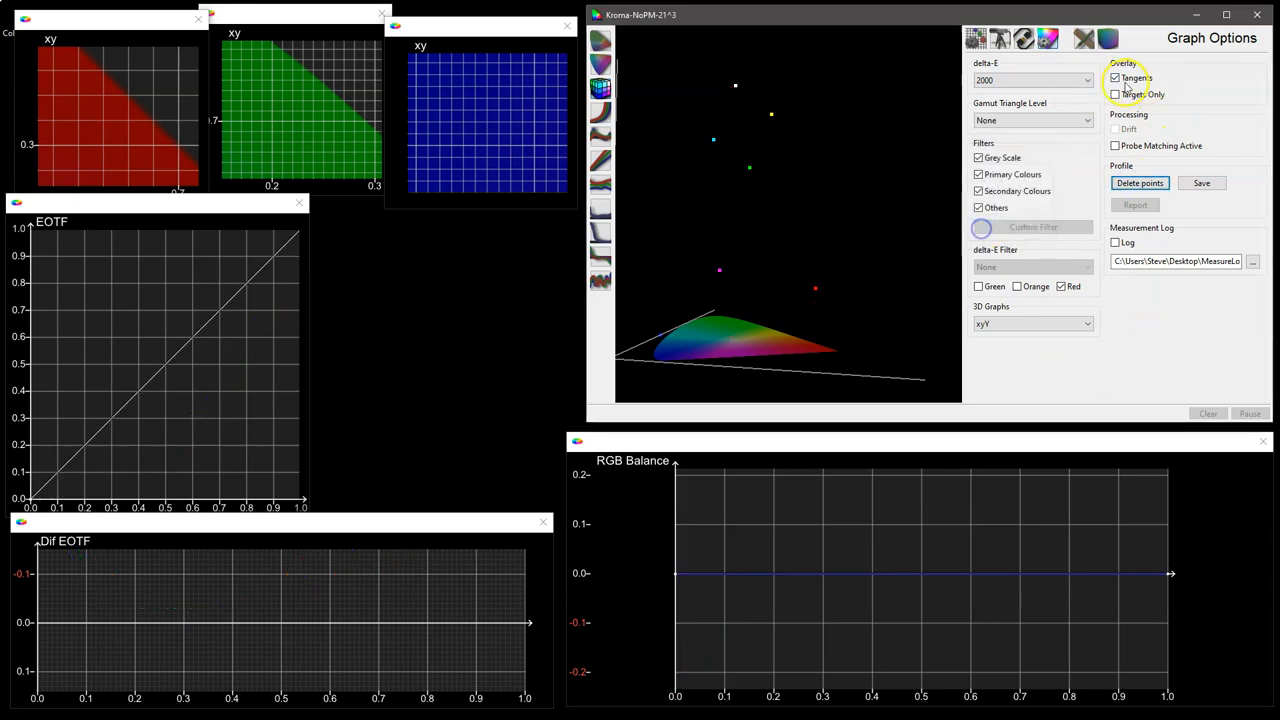
Set the characterisation to a size-21 anisometric cube with drift compensation enabled.
{"action": "left_click", "coordinate": [1047, 38]}
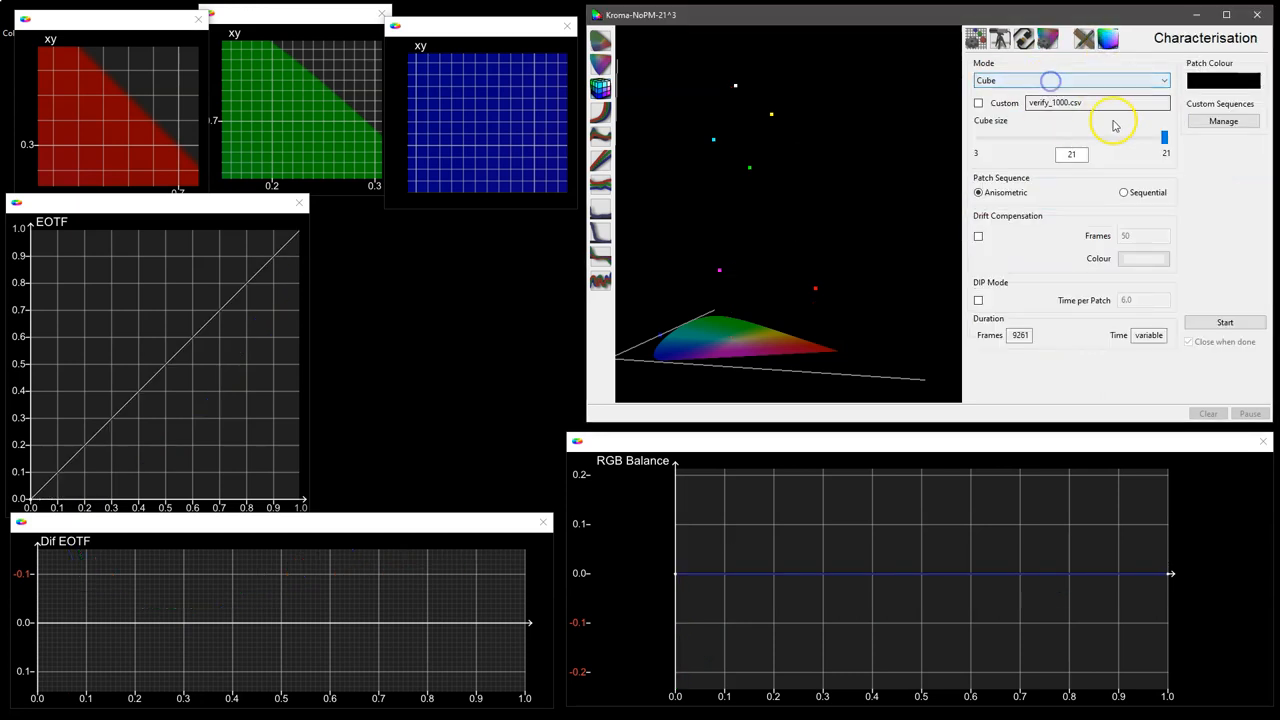
{"action": "left_click_drag", "start_coordinate": [1163, 138], "coordinate": [1025, 143]}
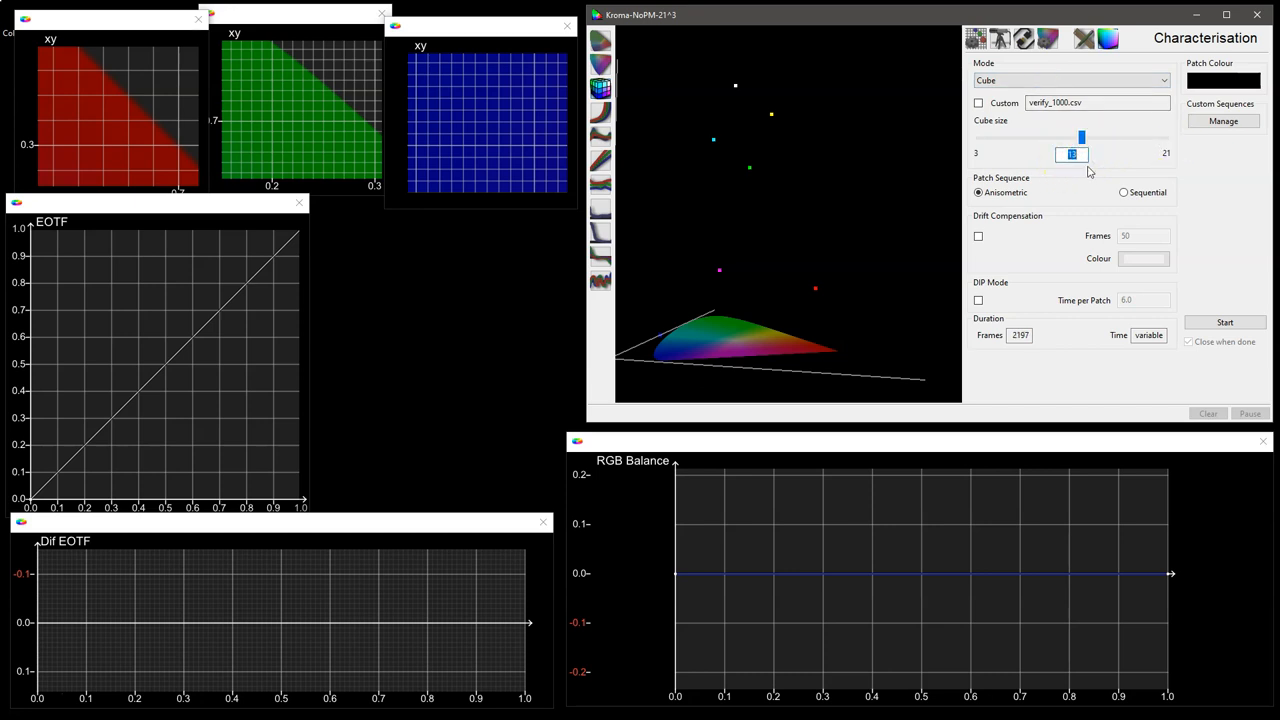
{"action": "left_click_drag", "start_coordinate": [1081, 137], "coordinate": [1163, 137]}
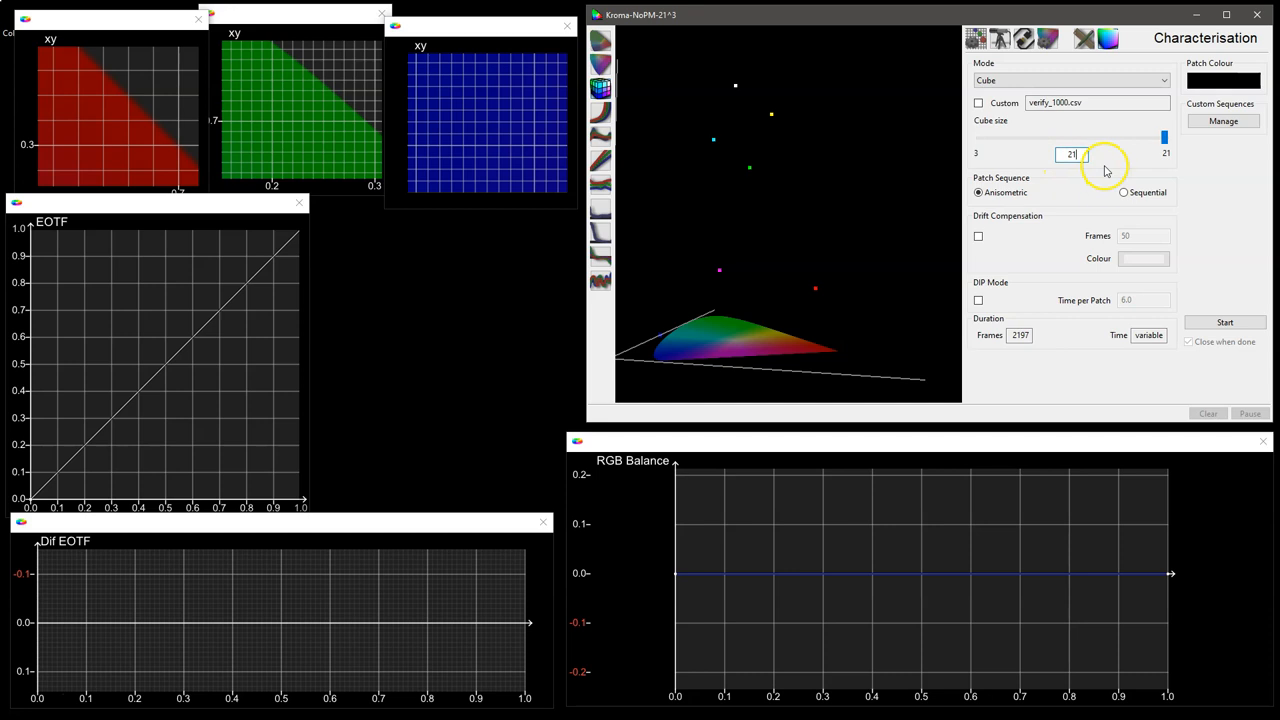
{"action": "mouse_move", "coordinate": [1092, 207]}
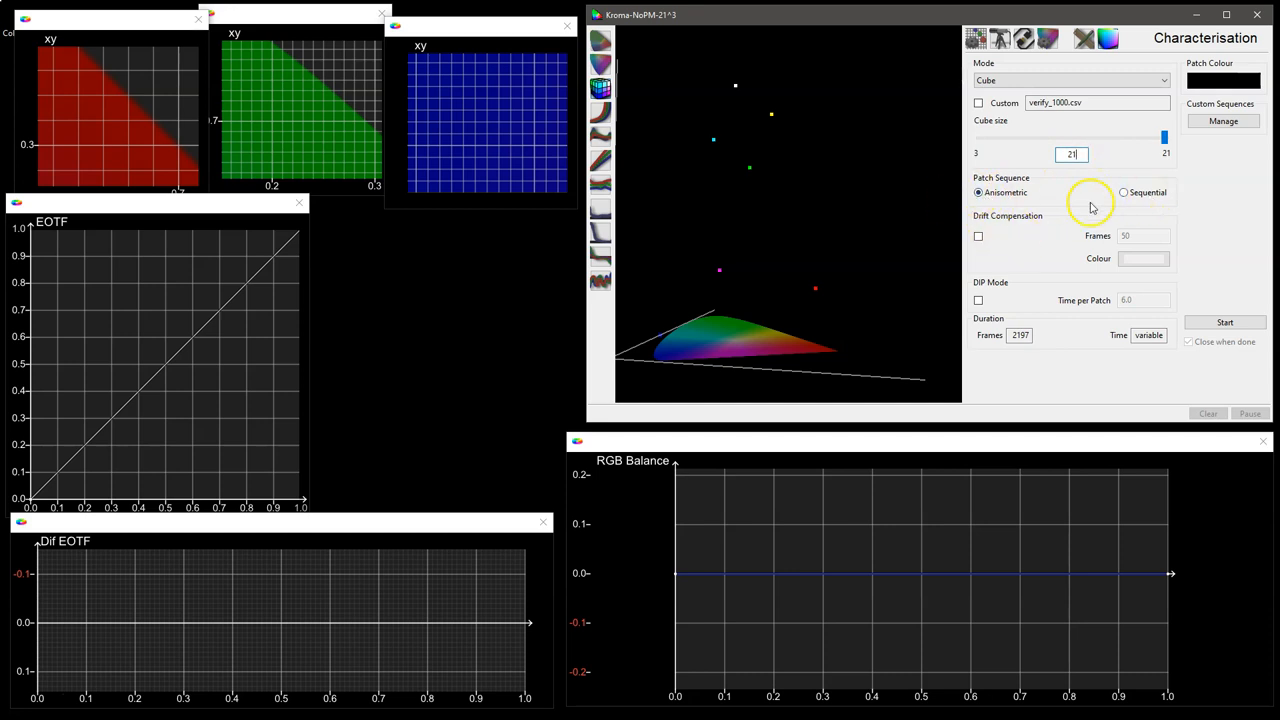
{"action": "left_click", "coordinate": [1123, 192]}
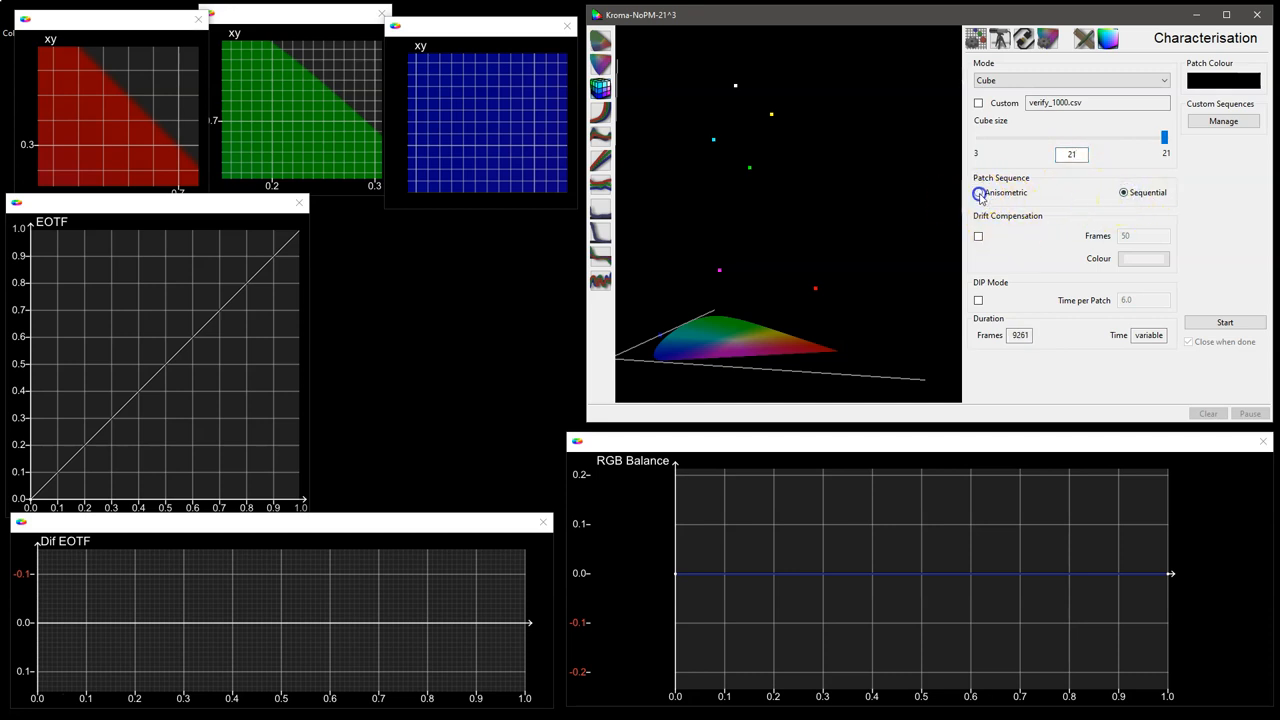
{"action": "left_click", "coordinate": [978, 192]}
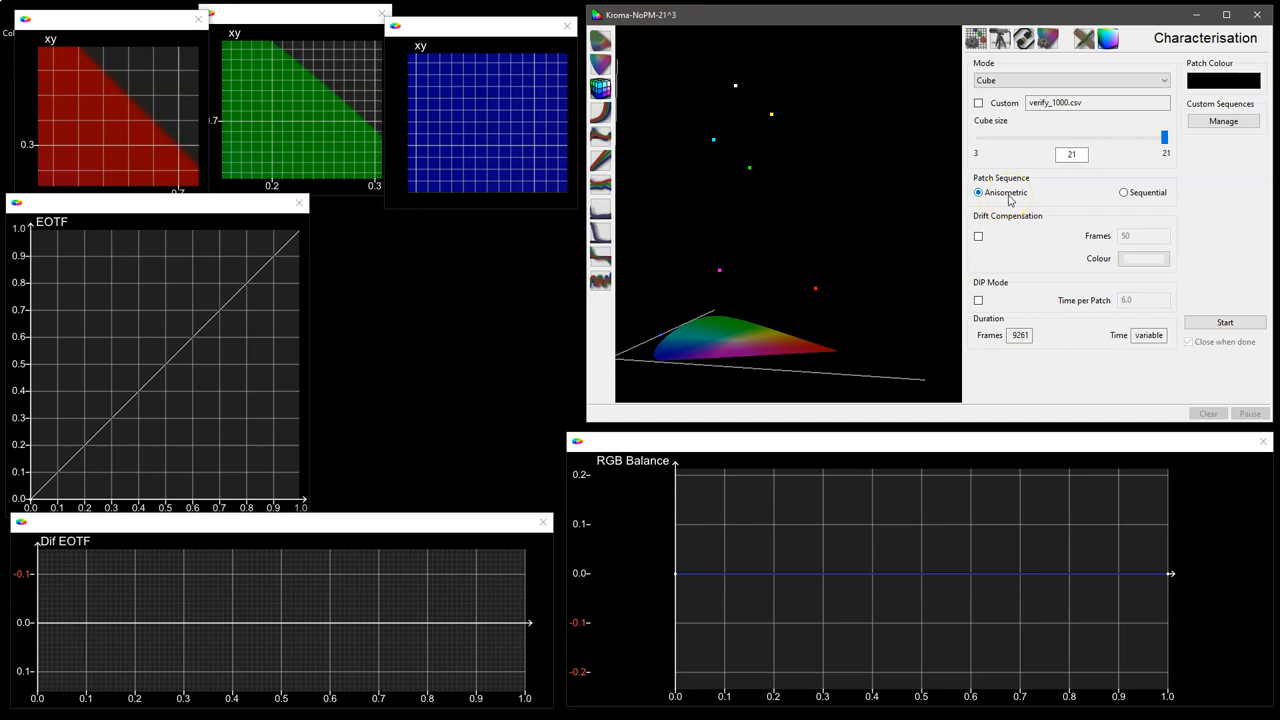
{"action": "left_click", "coordinate": [978, 236]}
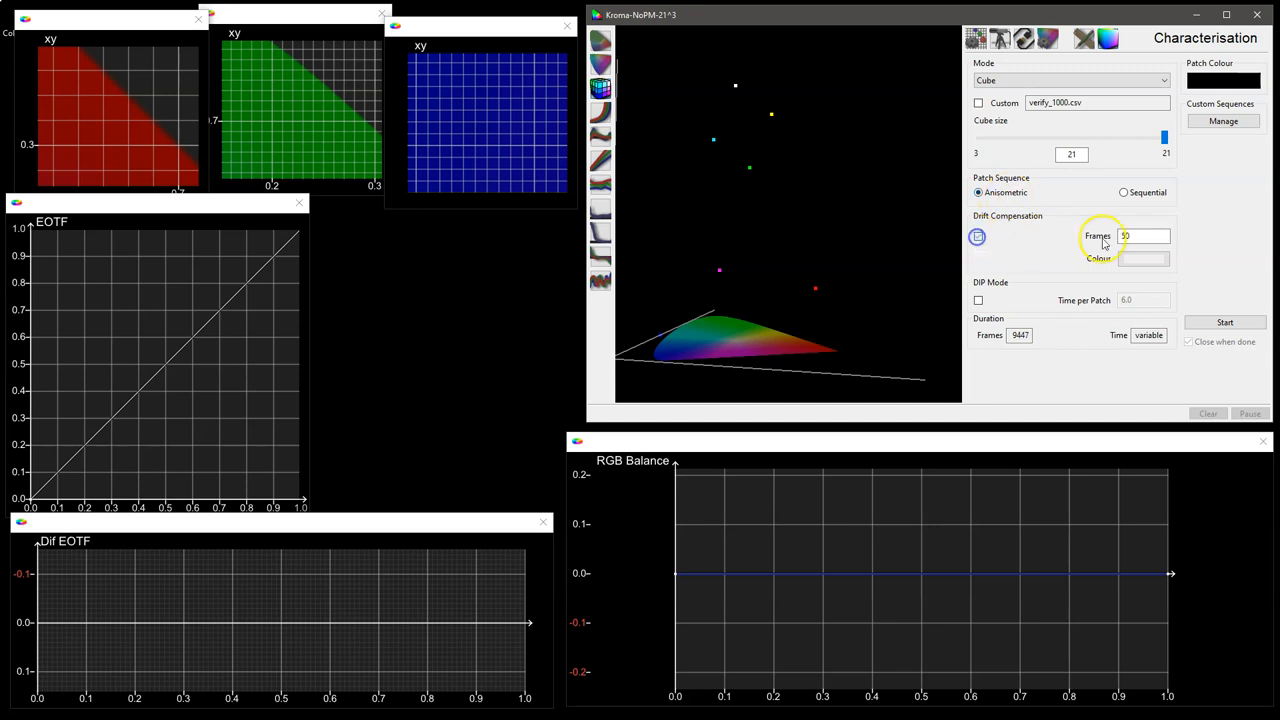
{"action": "left_click", "coordinate": [978, 236]}
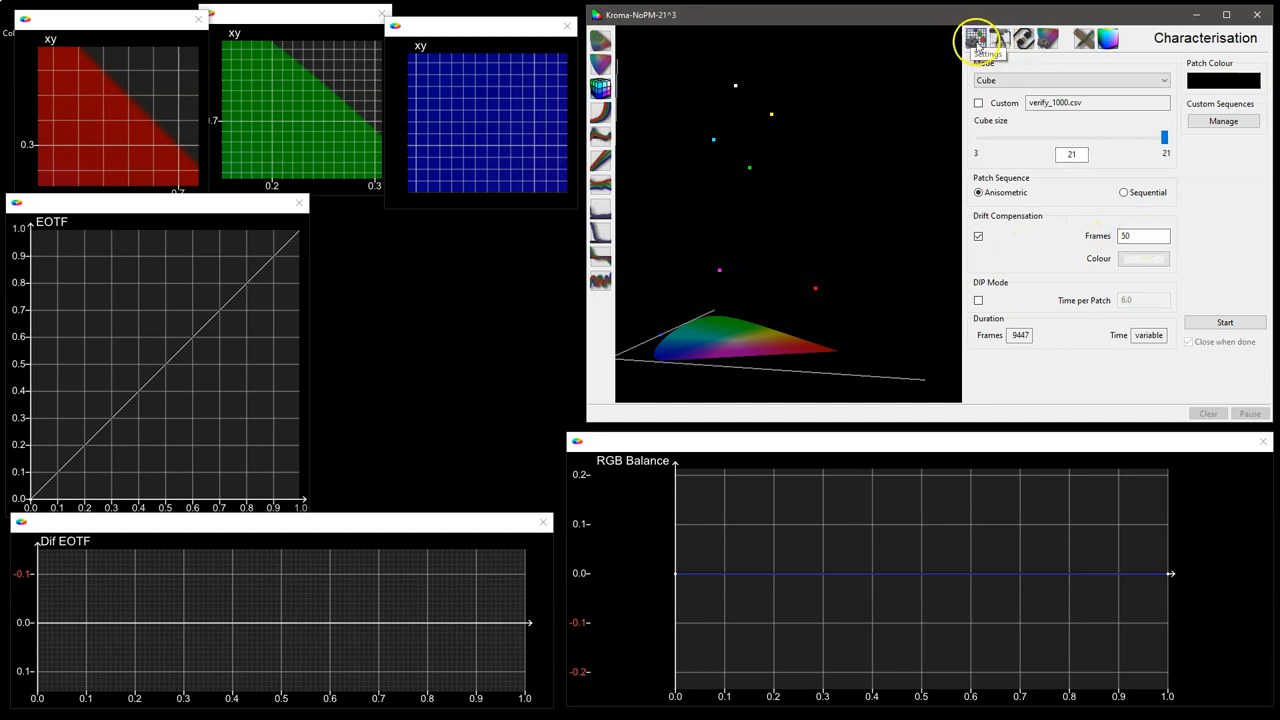
Set the measurement stabilisation time to 0.250 seconds.
{"action": "left_click", "coordinate": [976, 38]}
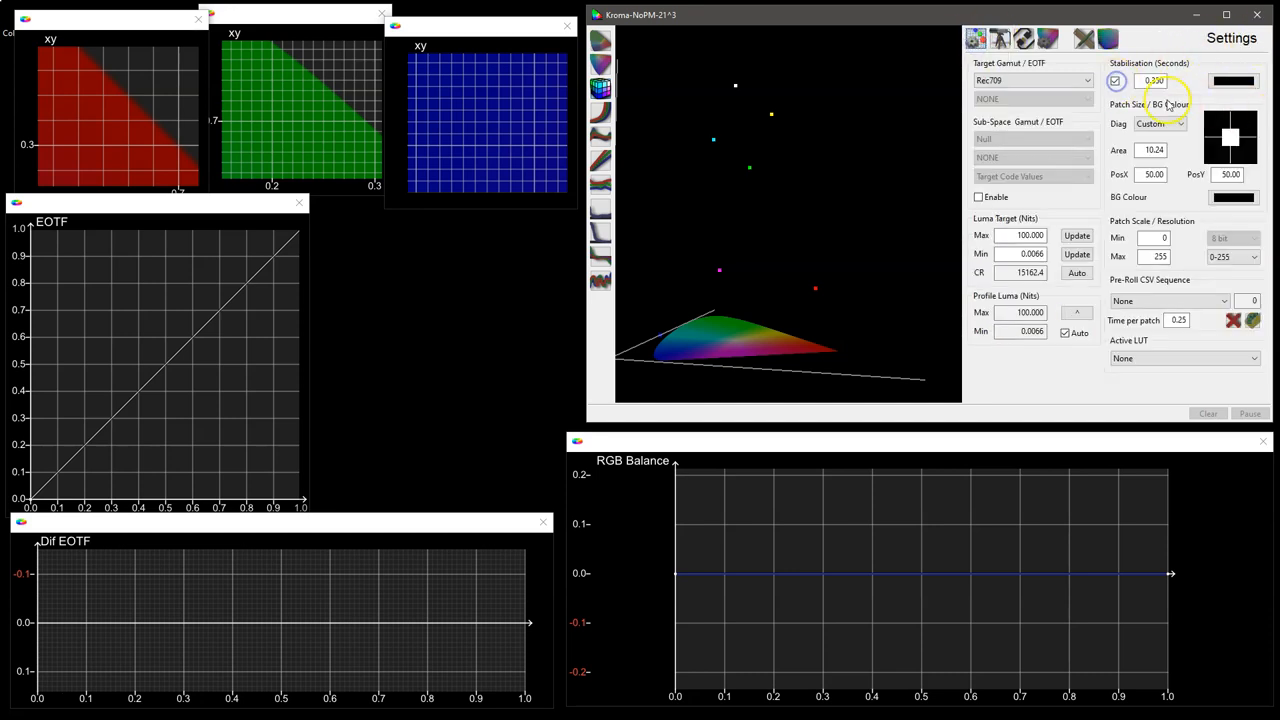
{"action": "left_click", "coordinate": [1152, 81]}
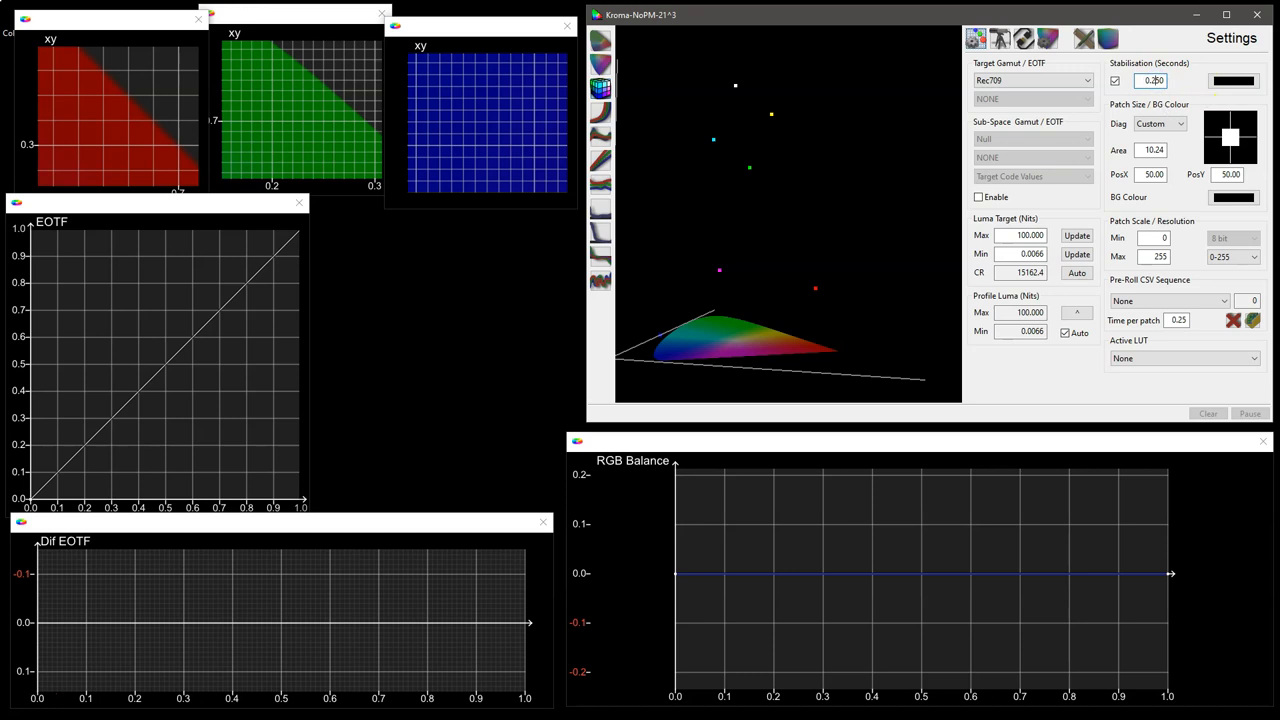
{"action": "left_click", "coordinate": [1153, 150]}
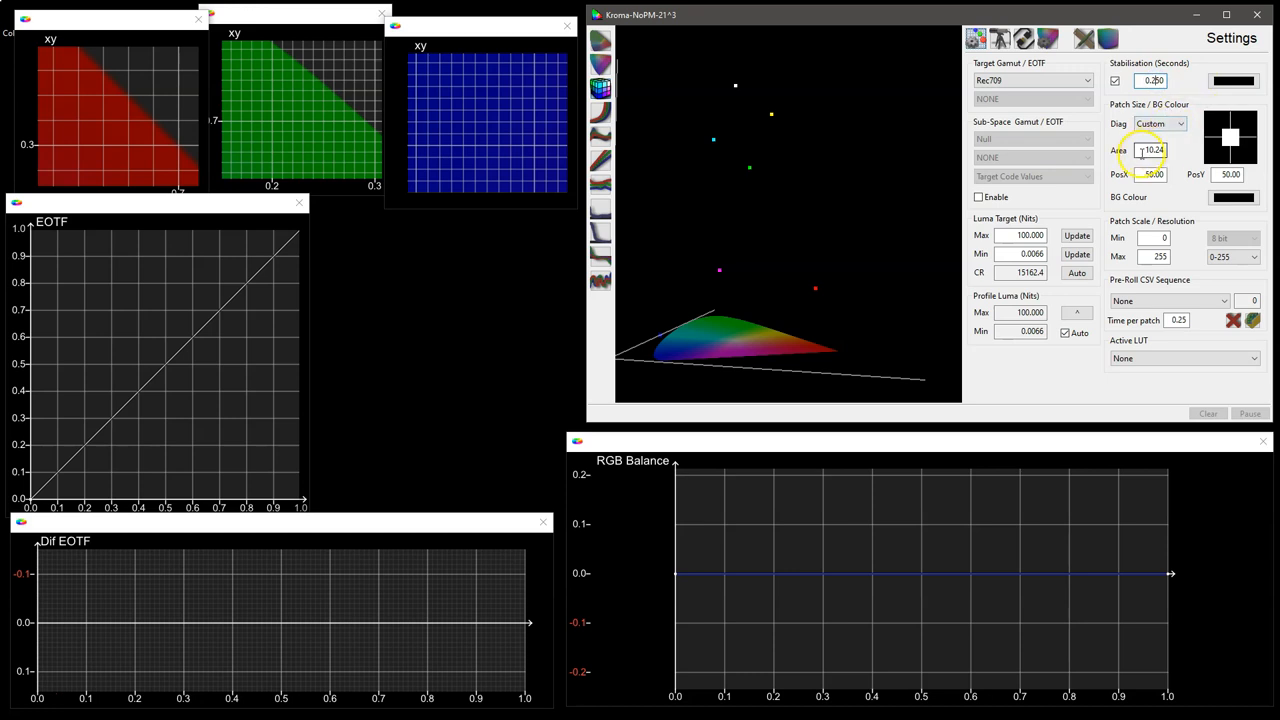
{"action": "left_click", "coordinate": [1046, 38]}
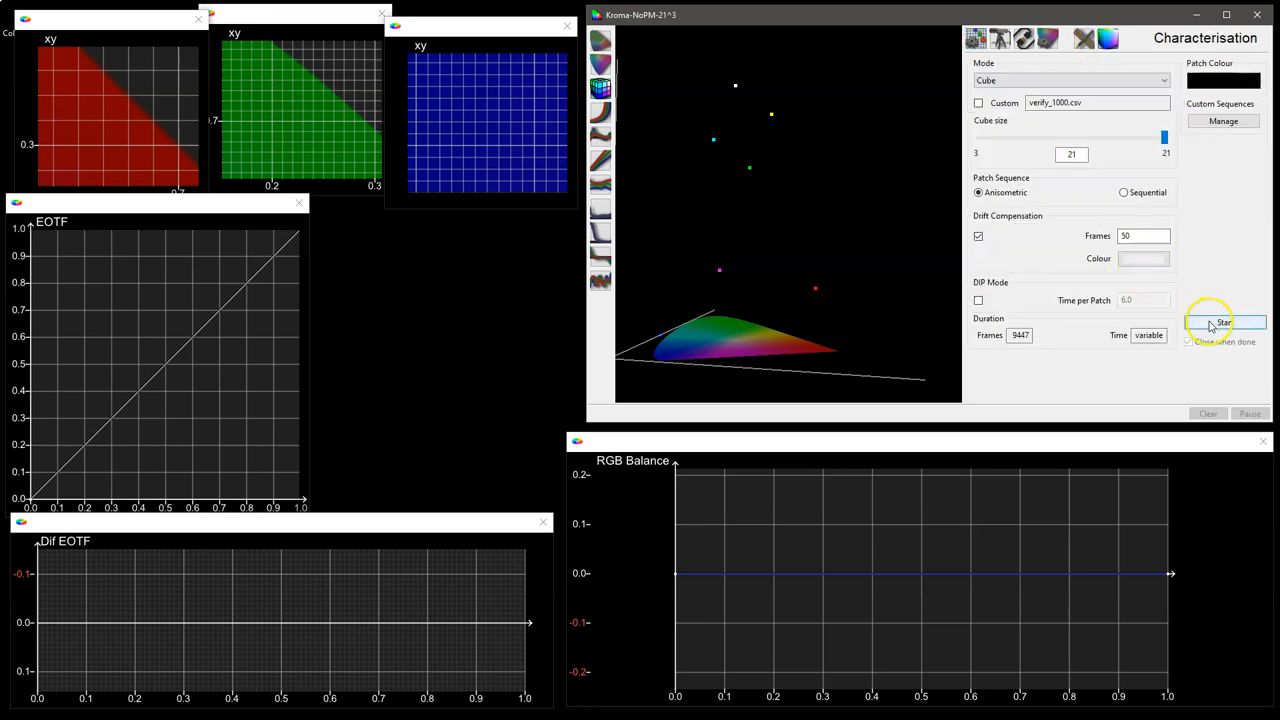
Start the 9447-patch cube run, confirm erasing points, and watch Manual Measure readings.
{"action": "left_click", "coordinate": [1224, 322]}
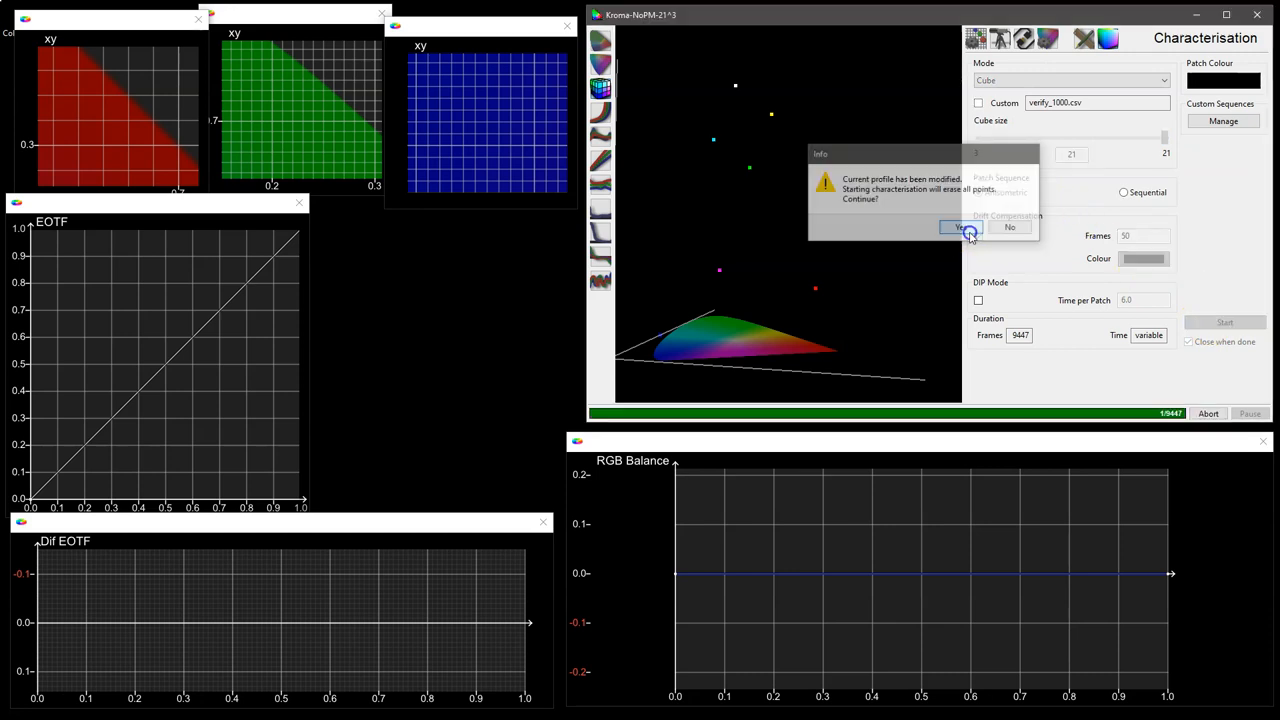
{"action": "left_click", "coordinate": [961, 228]}
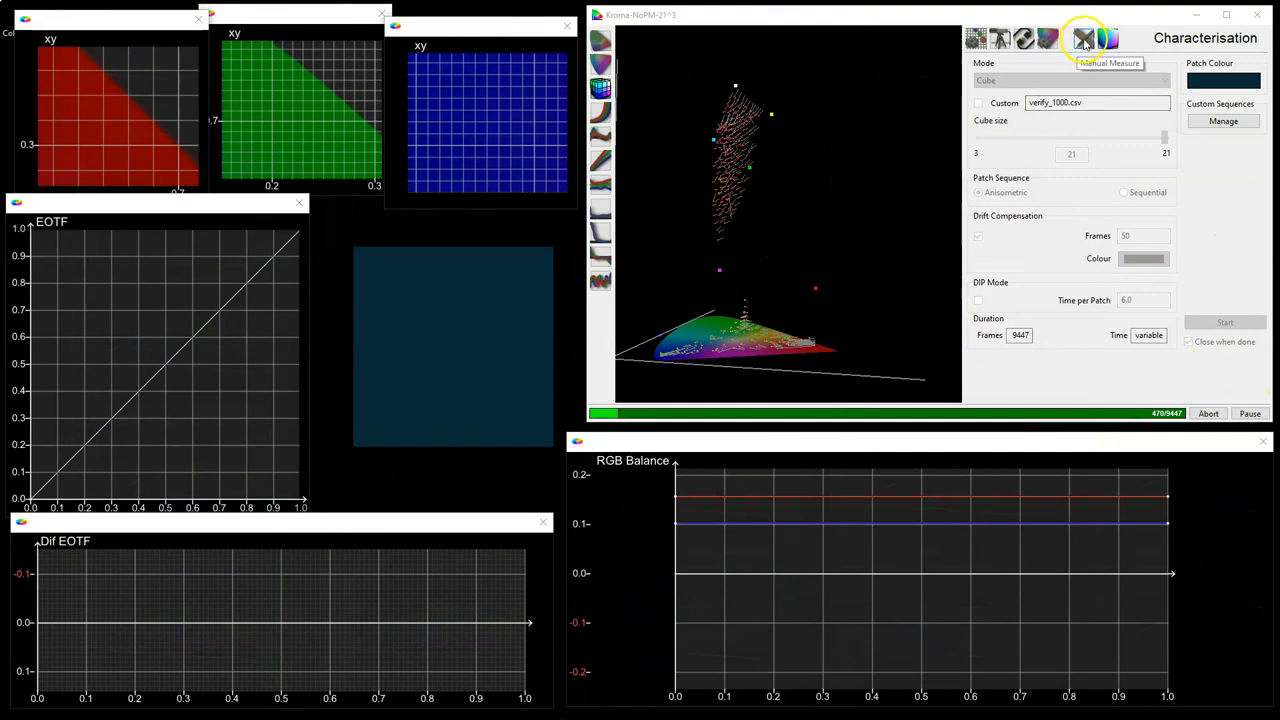
{"action": "left_click", "coordinate": [1083, 38]}
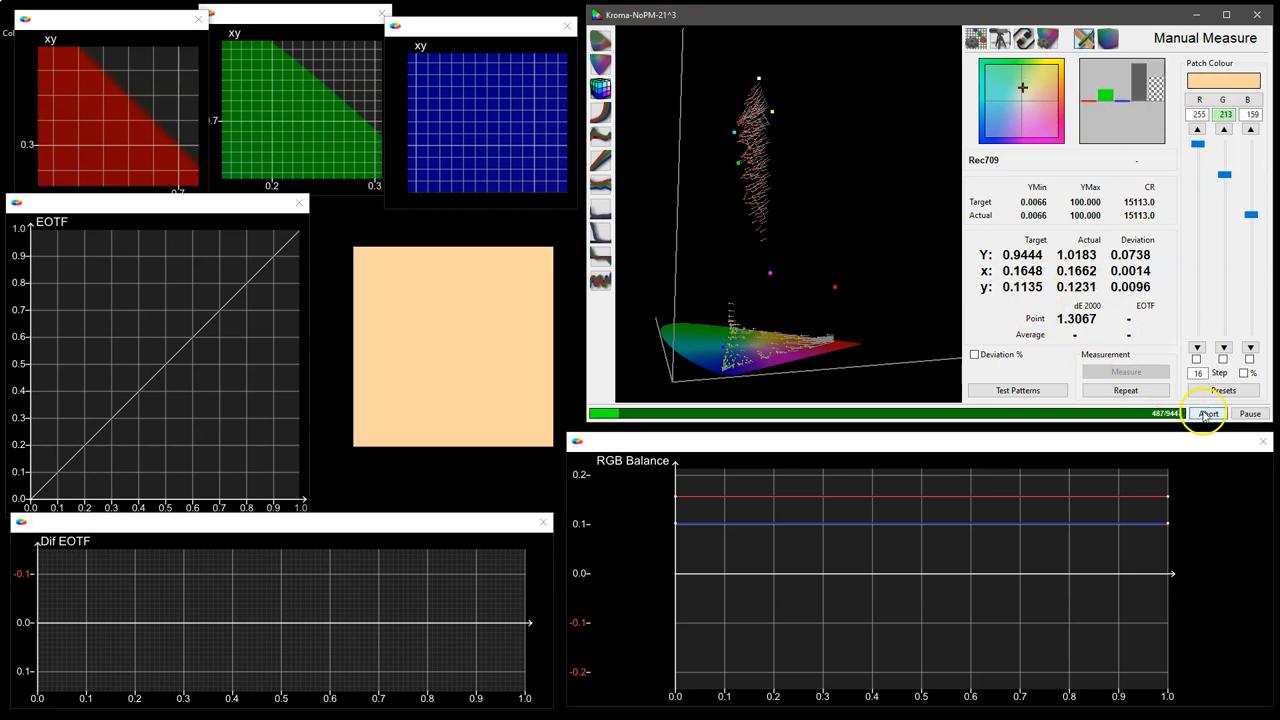
Abort the characterisation keeping partial results and orbit the 3D plot of measured points.
{"action": "left_click", "coordinate": [1207, 413]}
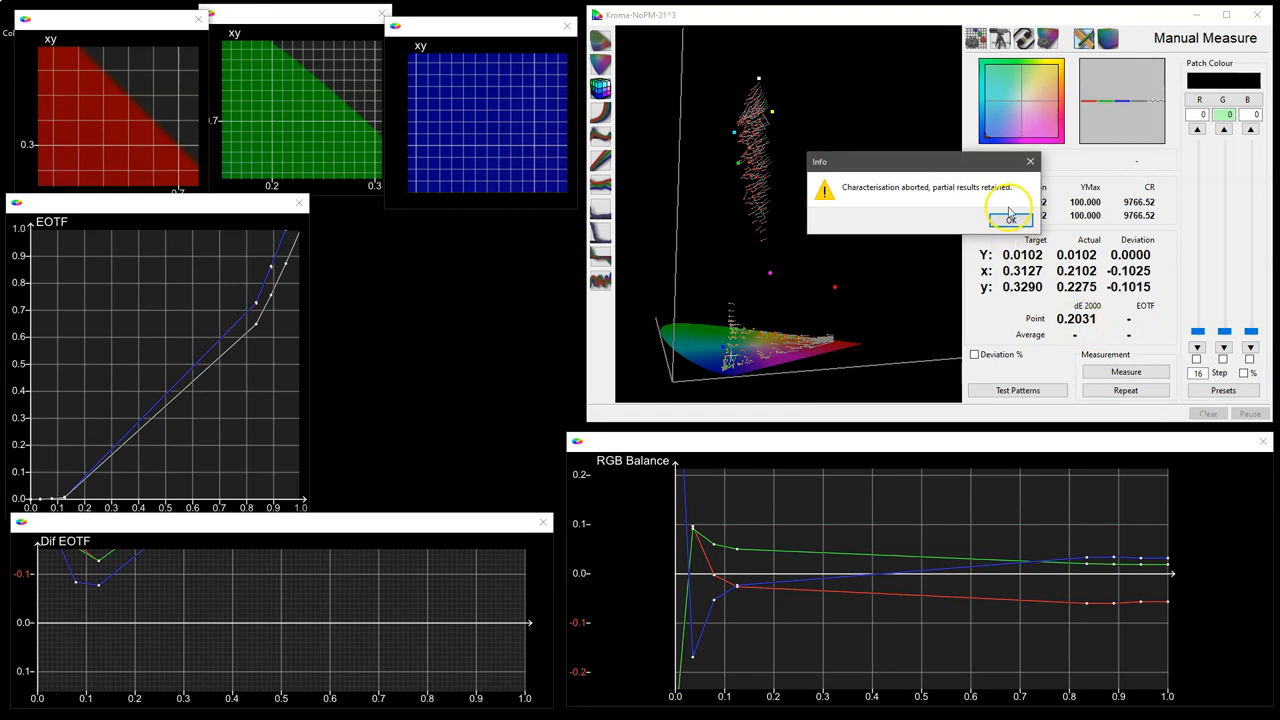
{"action": "mouse_move", "coordinate": [1000, 210]}
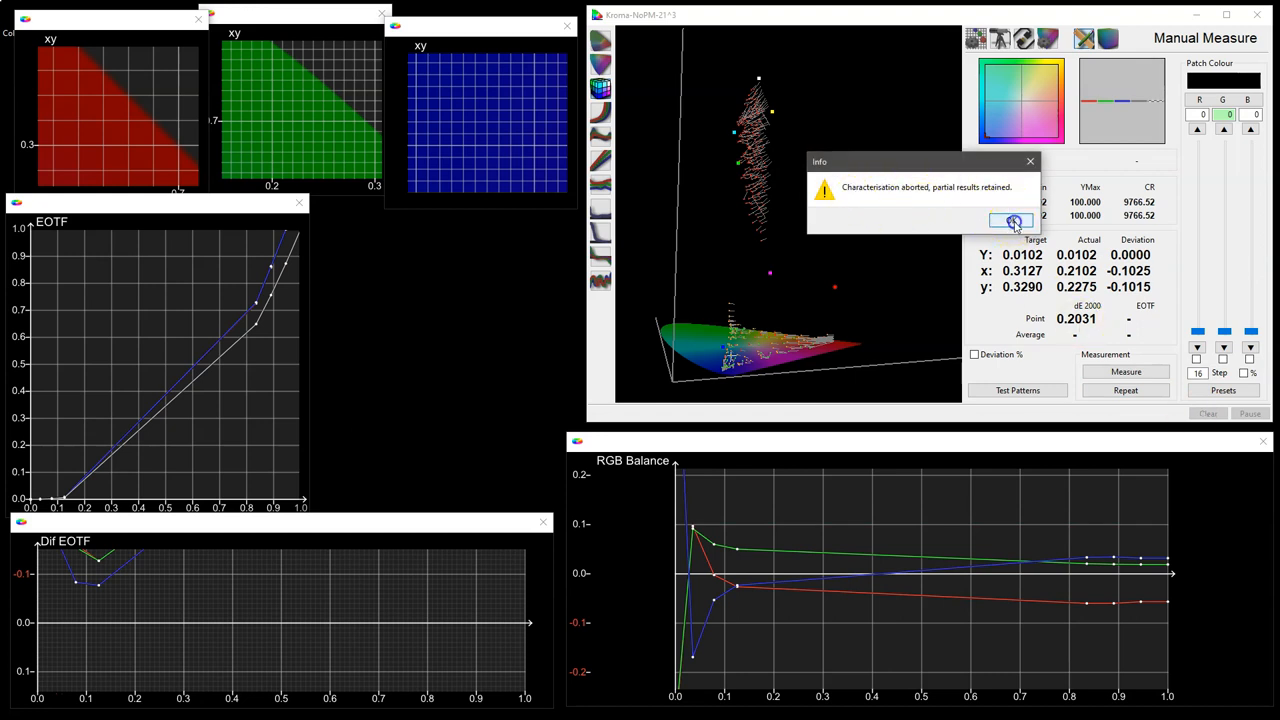
{"action": "left_click", "coordinate": [1011, 220]}
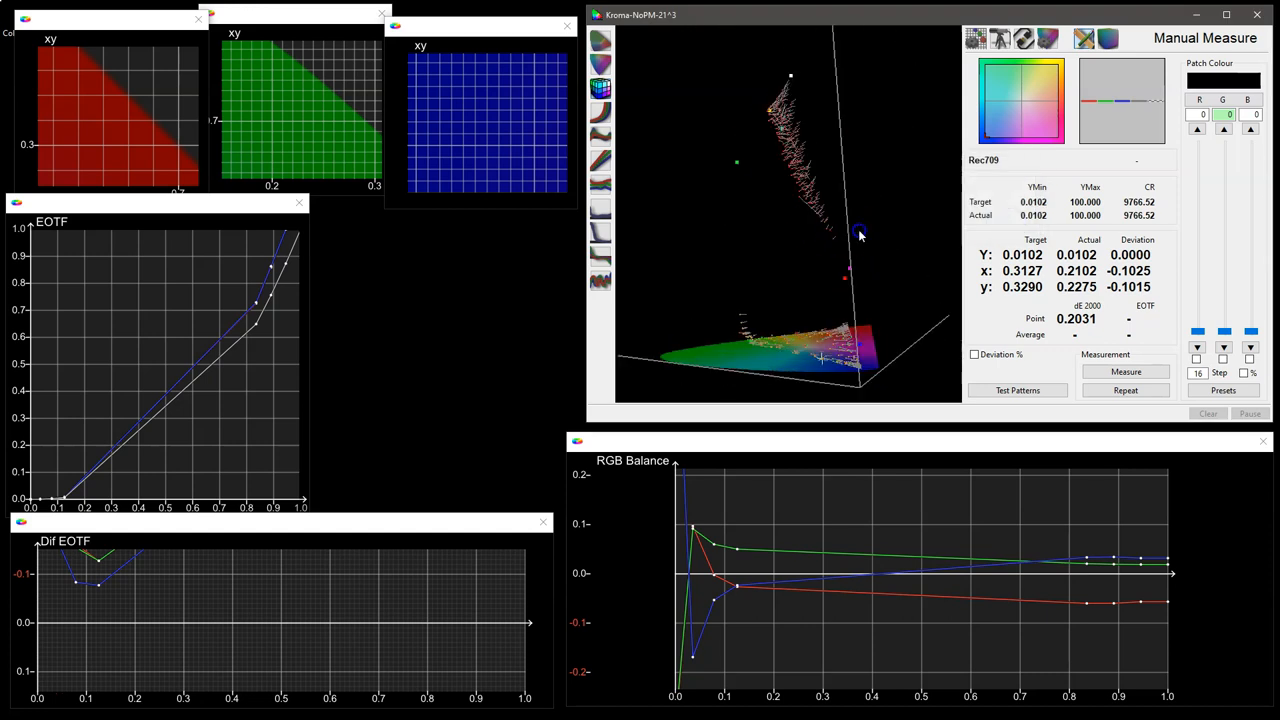
{"action": "left_click_drag", "start_coordinate": [858, 236], "coordinate": [750, 203]}
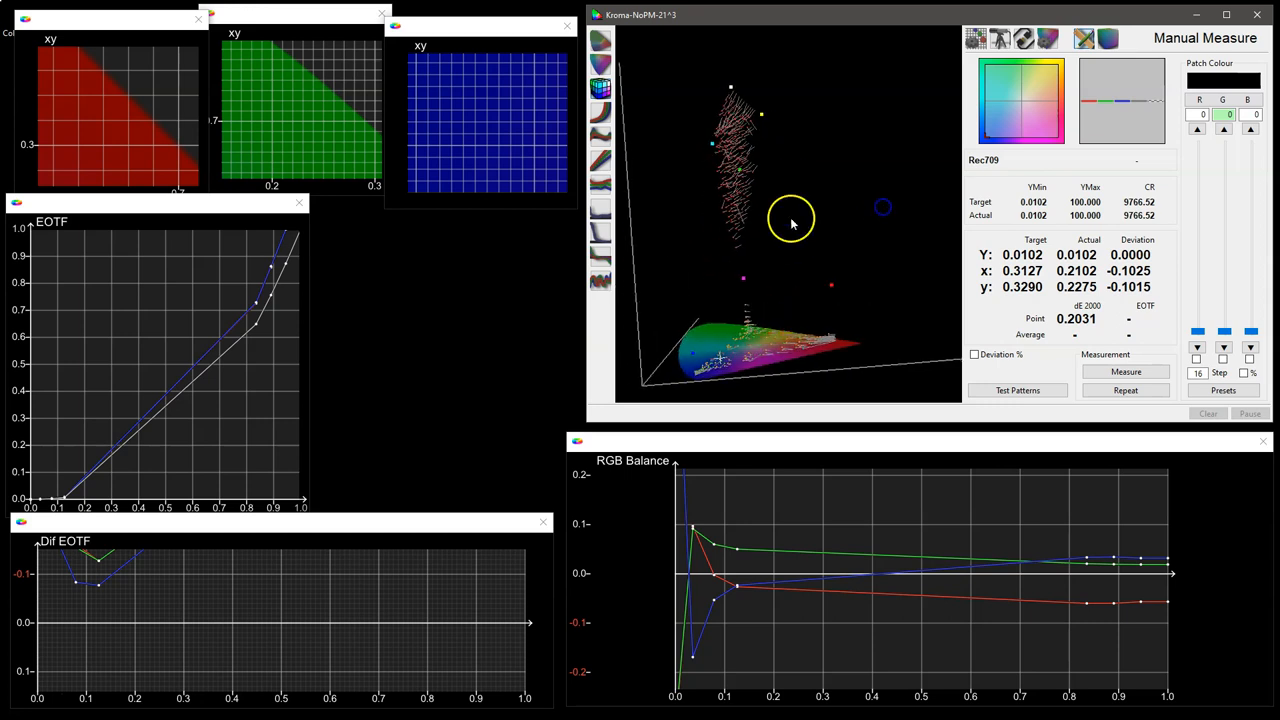
{"action": "left_click_drag", "start_coordinate": [792, 221], "coordinate": [768, 210]}
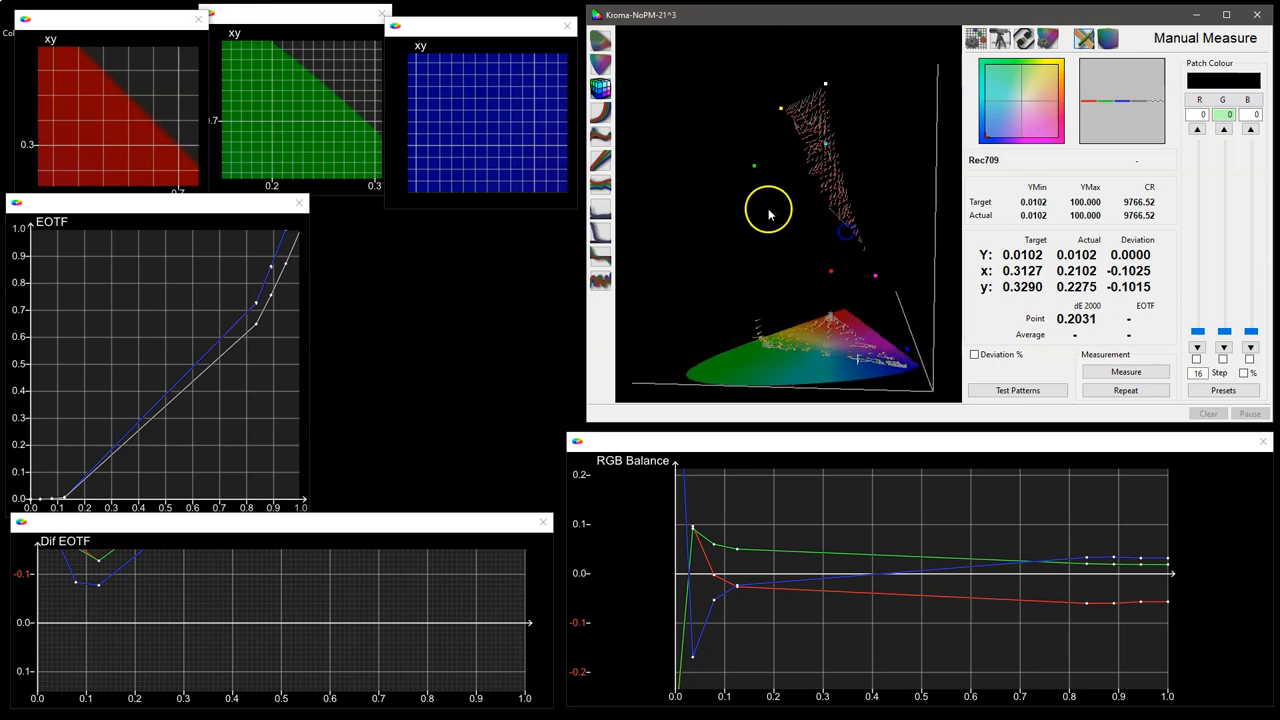
{"action": "mouse_move", "coordinate": [1050, 38]}
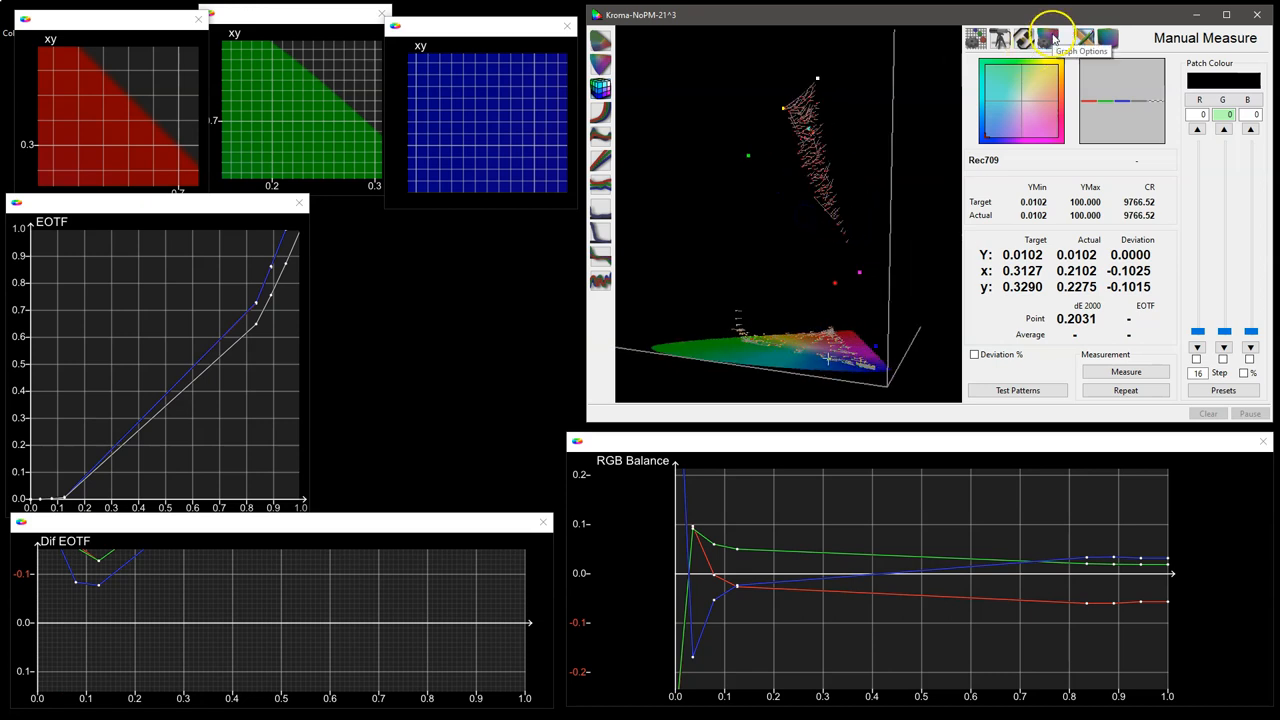
Delete all measured points from the profile through Graph Options.
{"action": "left_click", "coordinate": [1048, 38]}
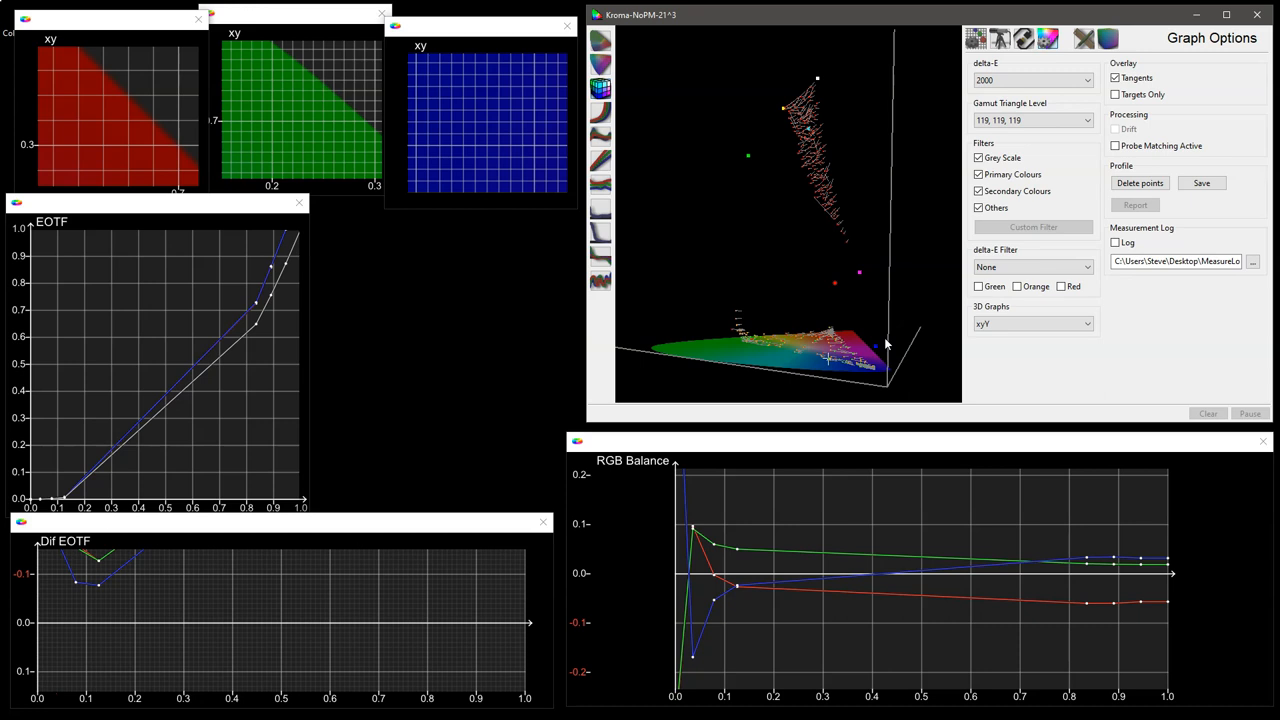
{"action": "left_click", "coordinate": [1139, 183]}
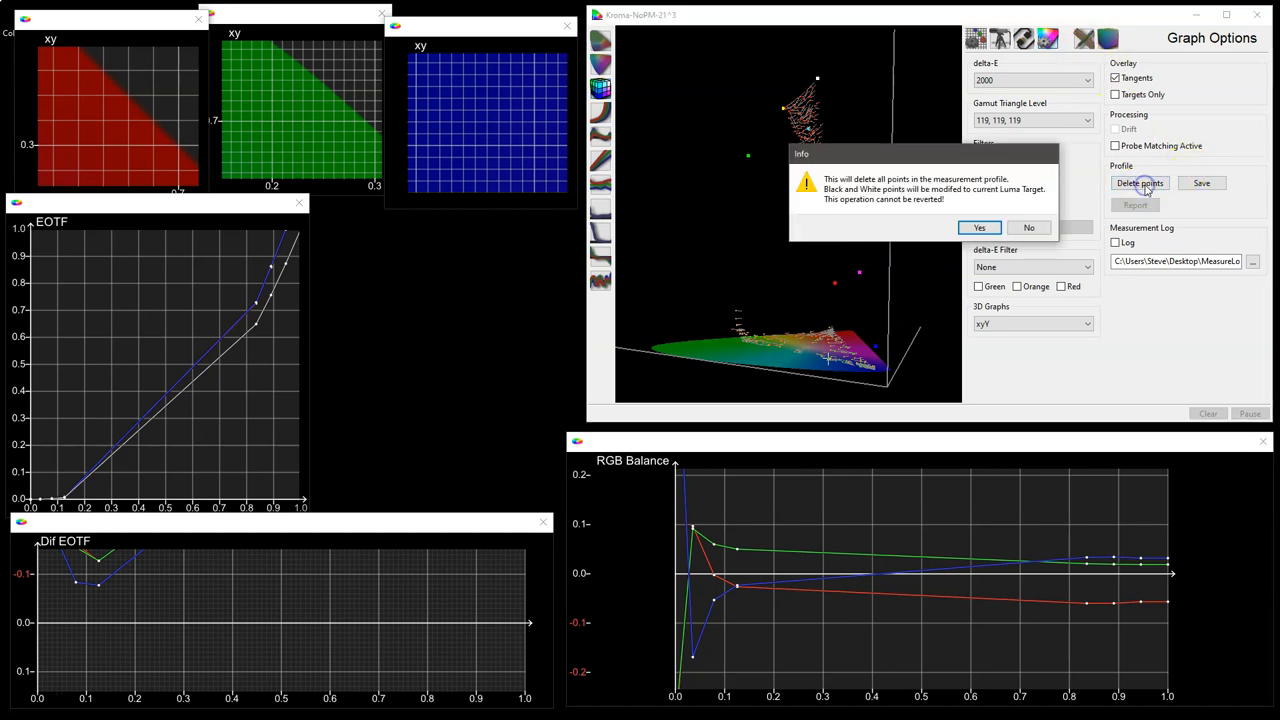
{"action": "left_click", "coordinate": [979, 227]}
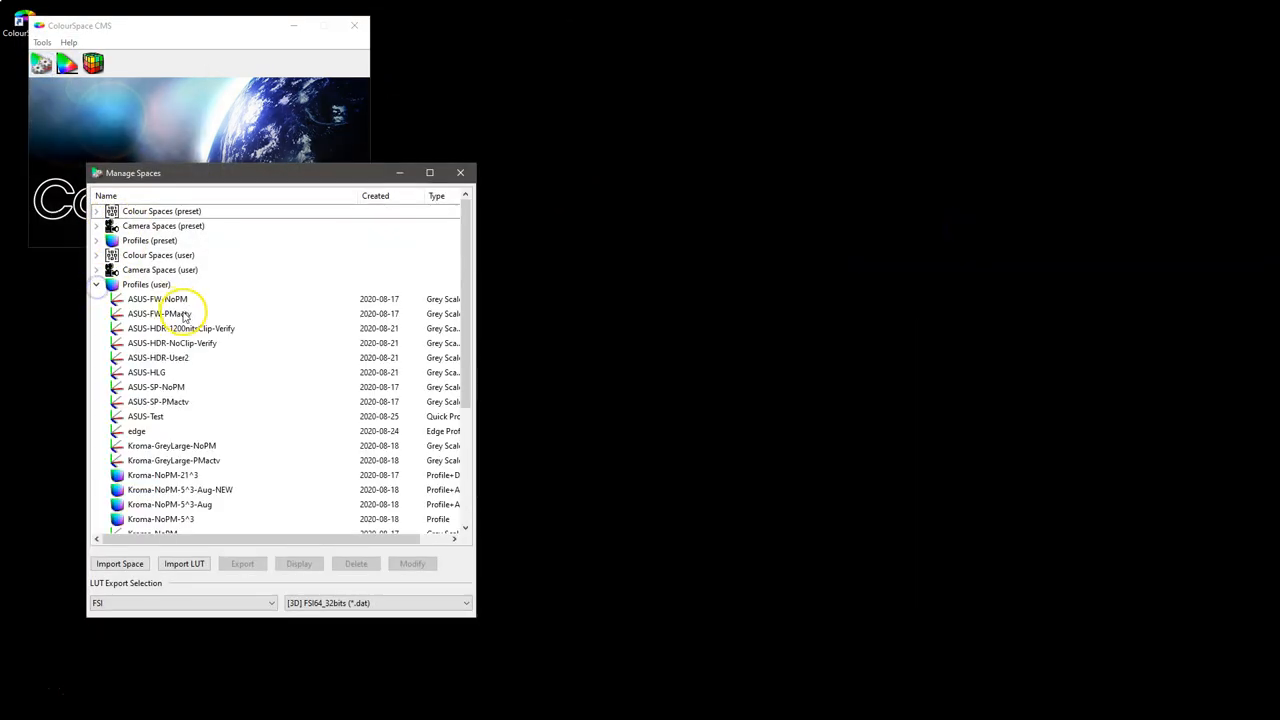
Open the Kroma-NoPM-21^3 profile and set its target gamut to DCI P3 D65.
{"action": "left_click", "coordinate": [162, 387]}
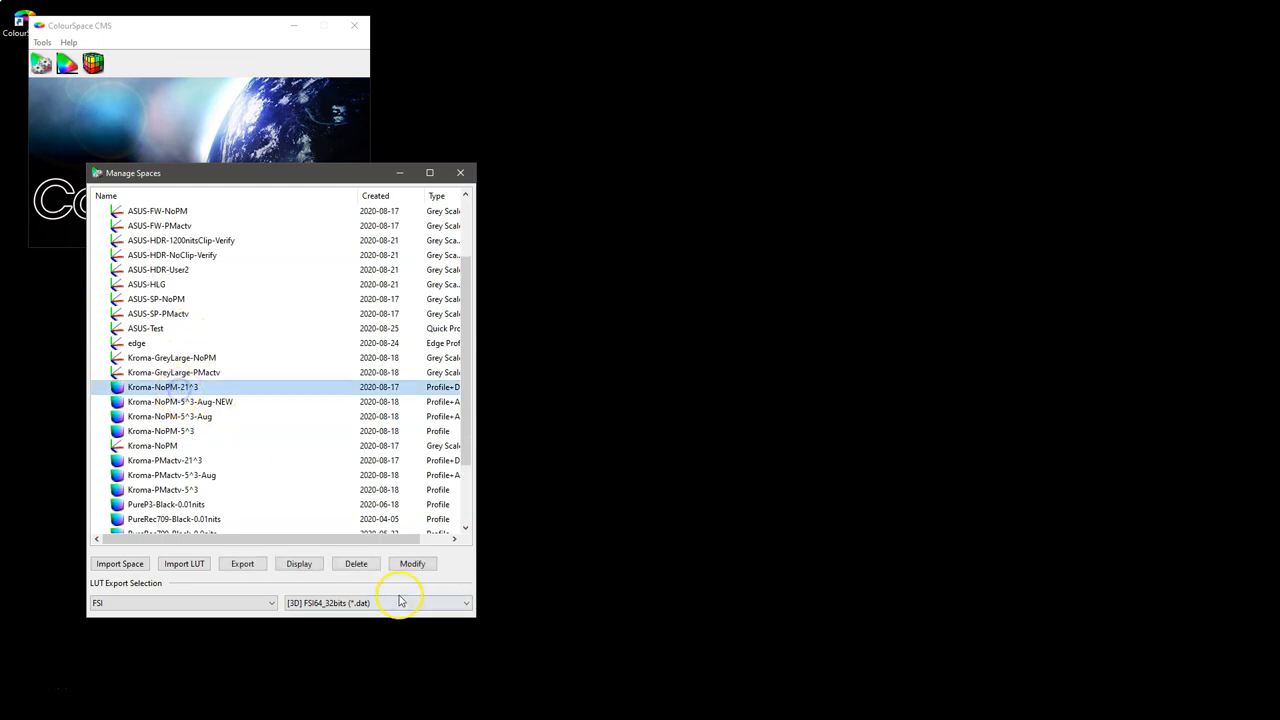
{"action": "double_click", "coordinate": [163, 387]}
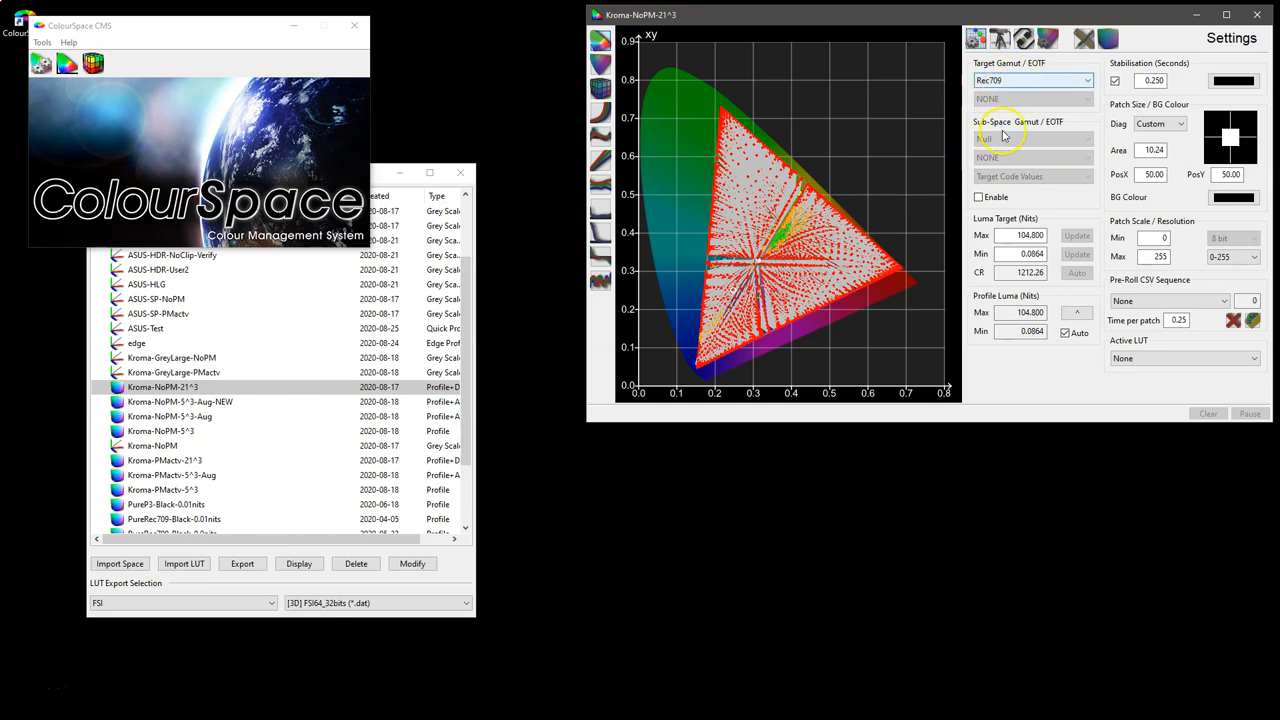
{"action": "left_click", "coordinate": [1032, 80]}
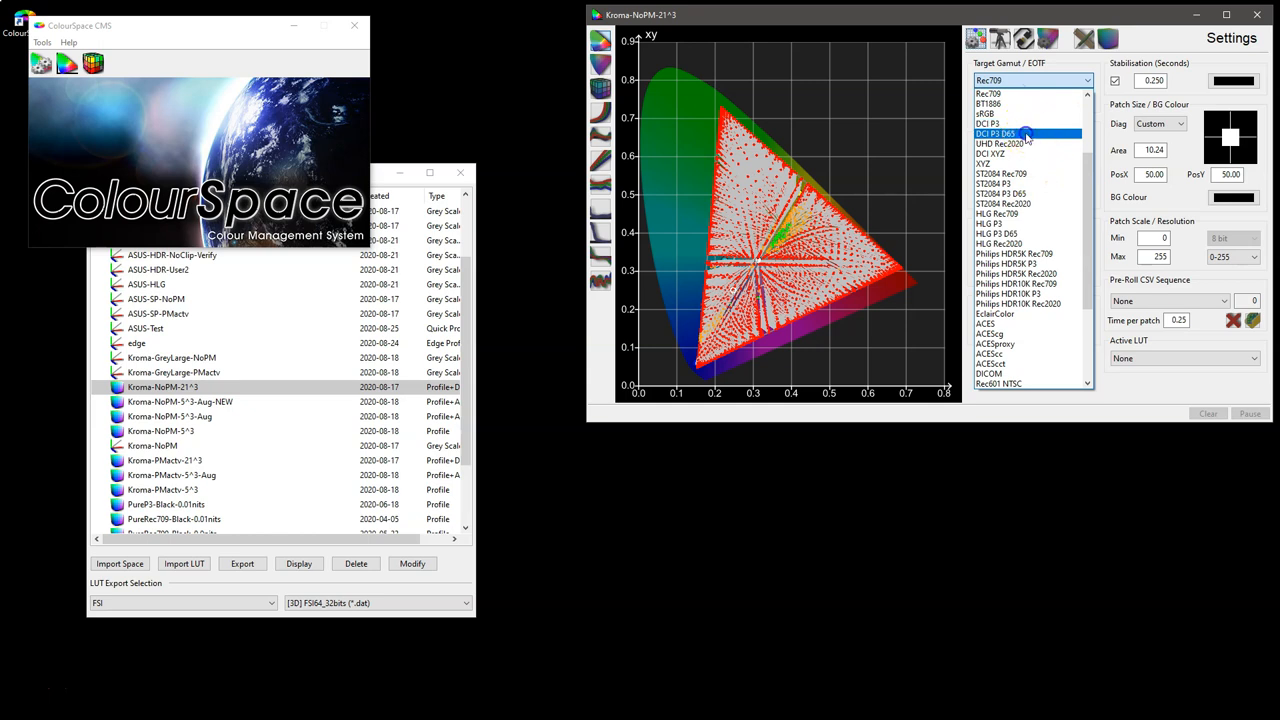
{"action": "left_click", "coordinate": [995, 133]}
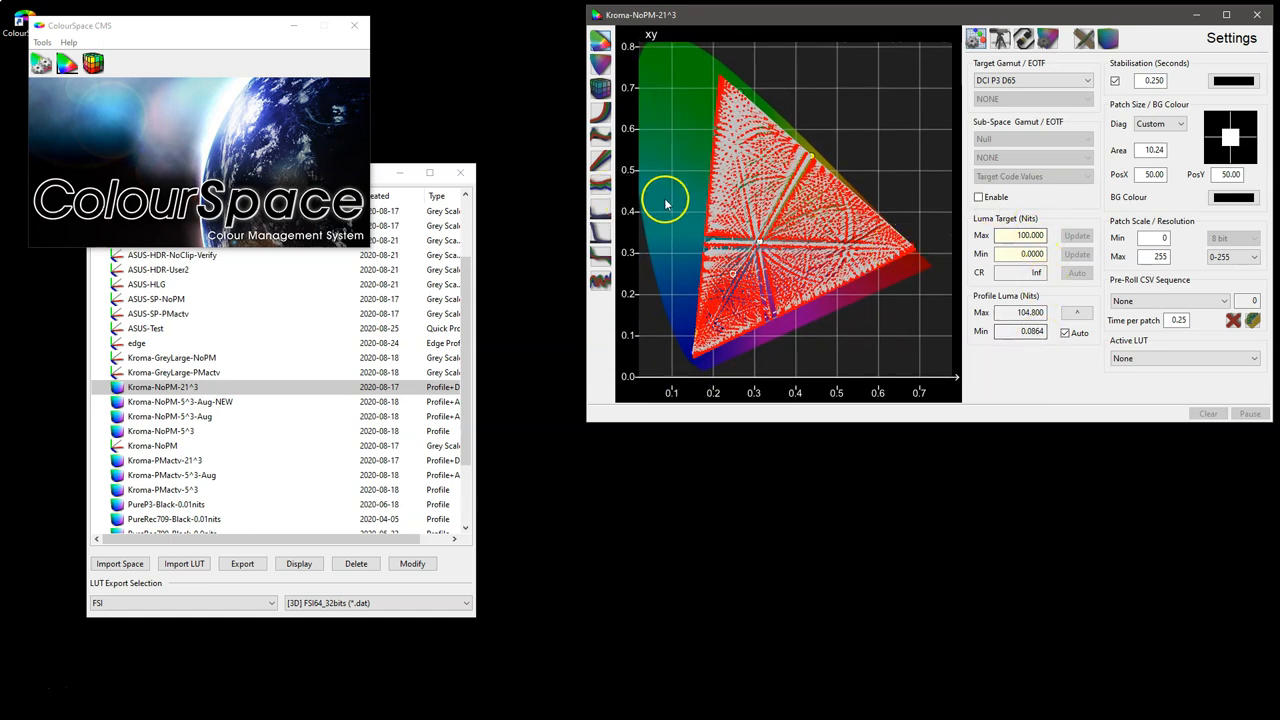
{"action": "mouse_move", "coordinate": [728, 168]}
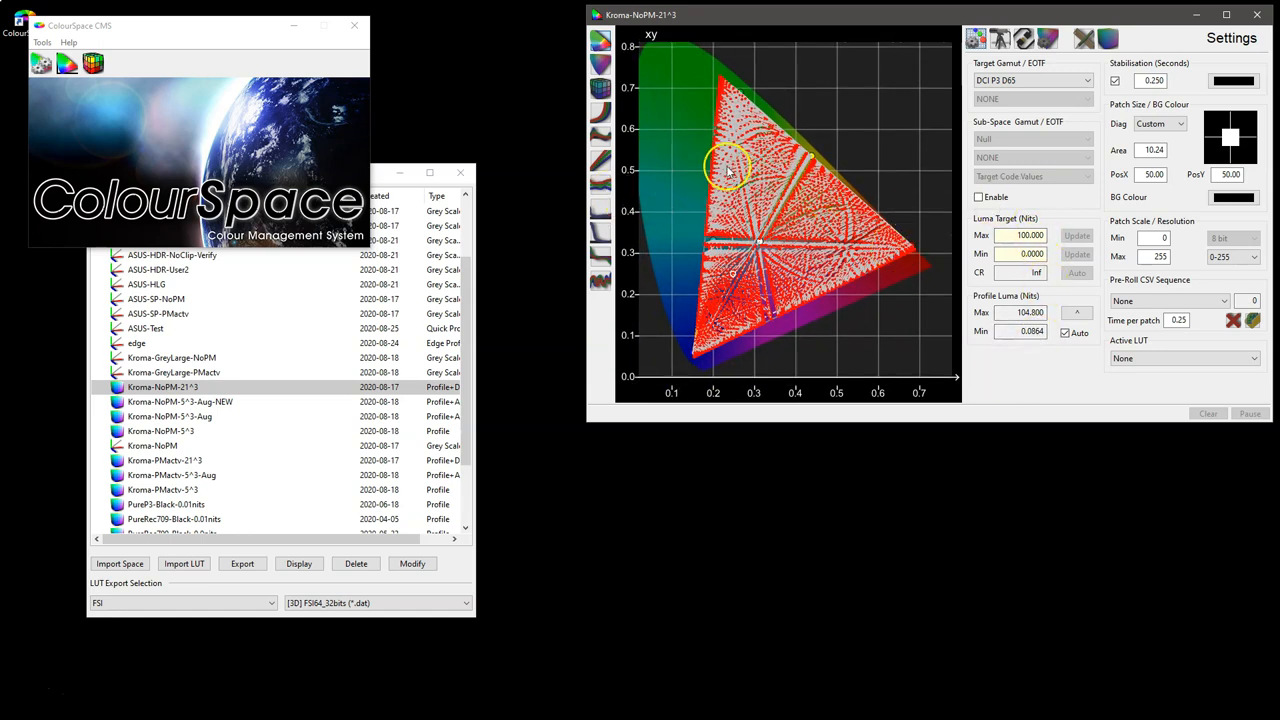
{"action": "left_click", "coordinate": [1033, 80]}
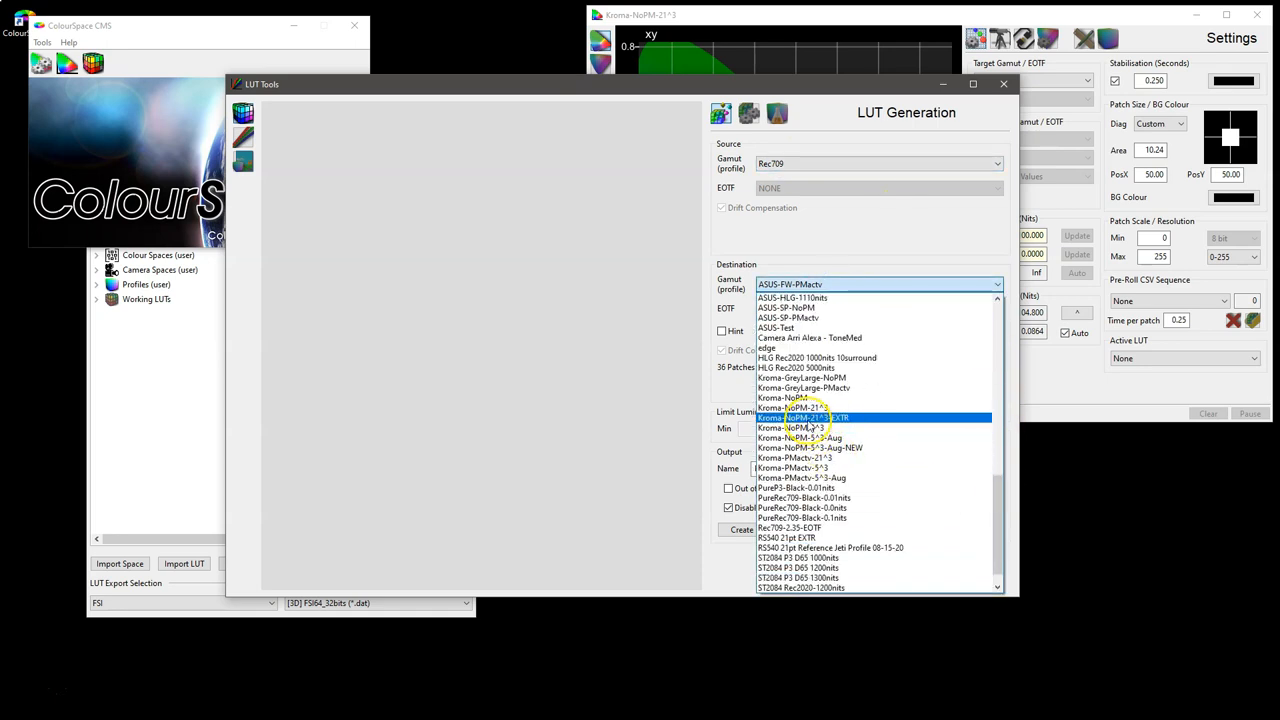
Choose Kroma-NoPM-21^3 as destination, name the output Rec709-New-NoGmap, and create the LUT.
{"action": "left_click", "coordinate": [805, 417]}
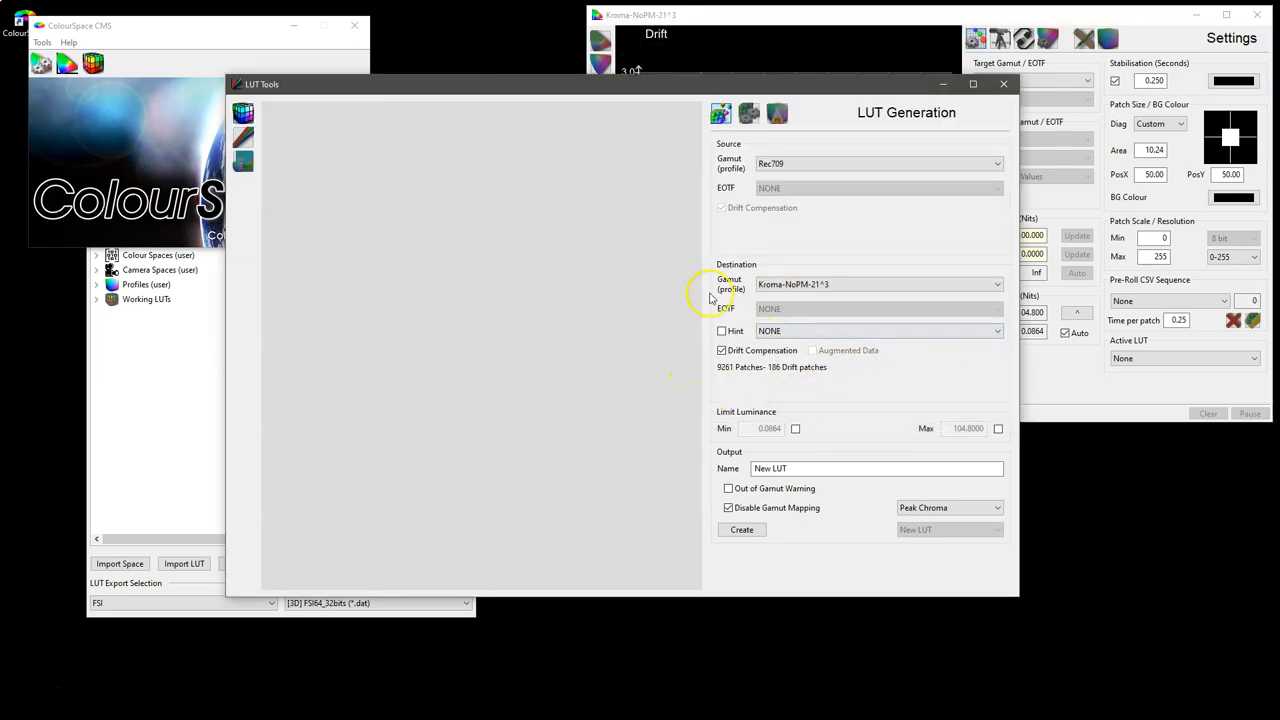
{"action": "mouse_move", "coordinate": [810, 388]}
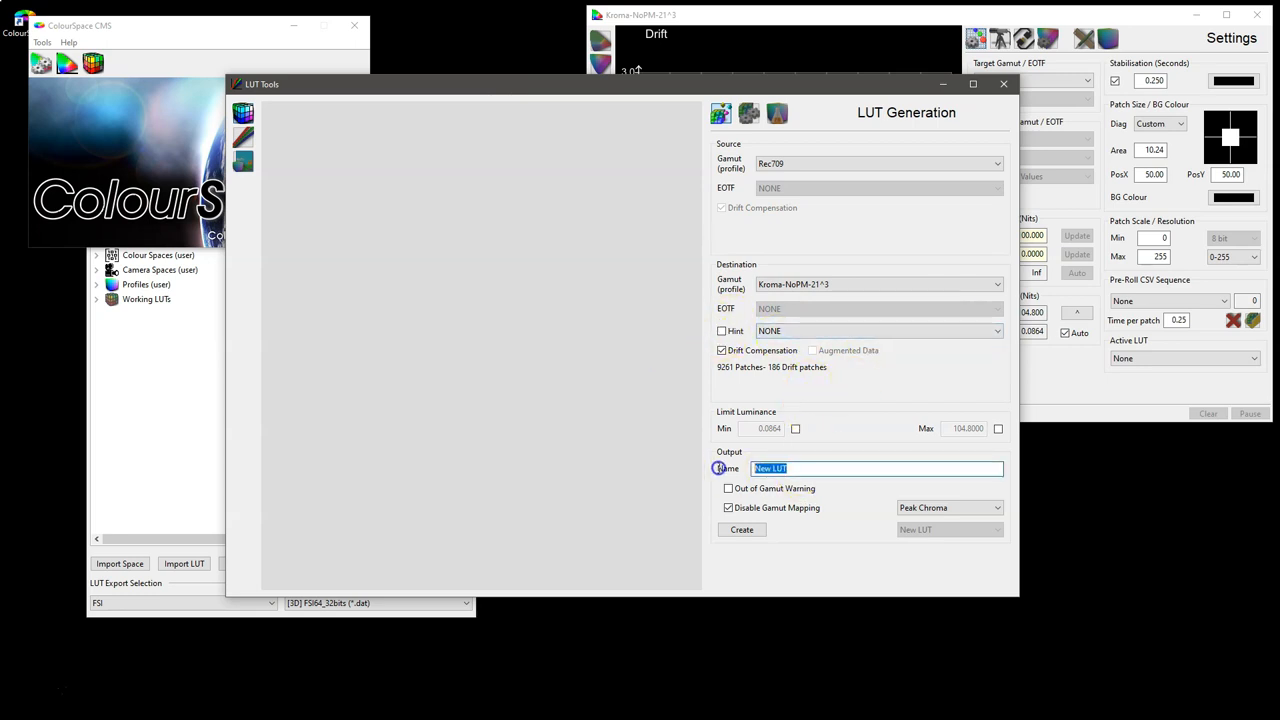
{"action": "type", "text": "Rec709-New-"}
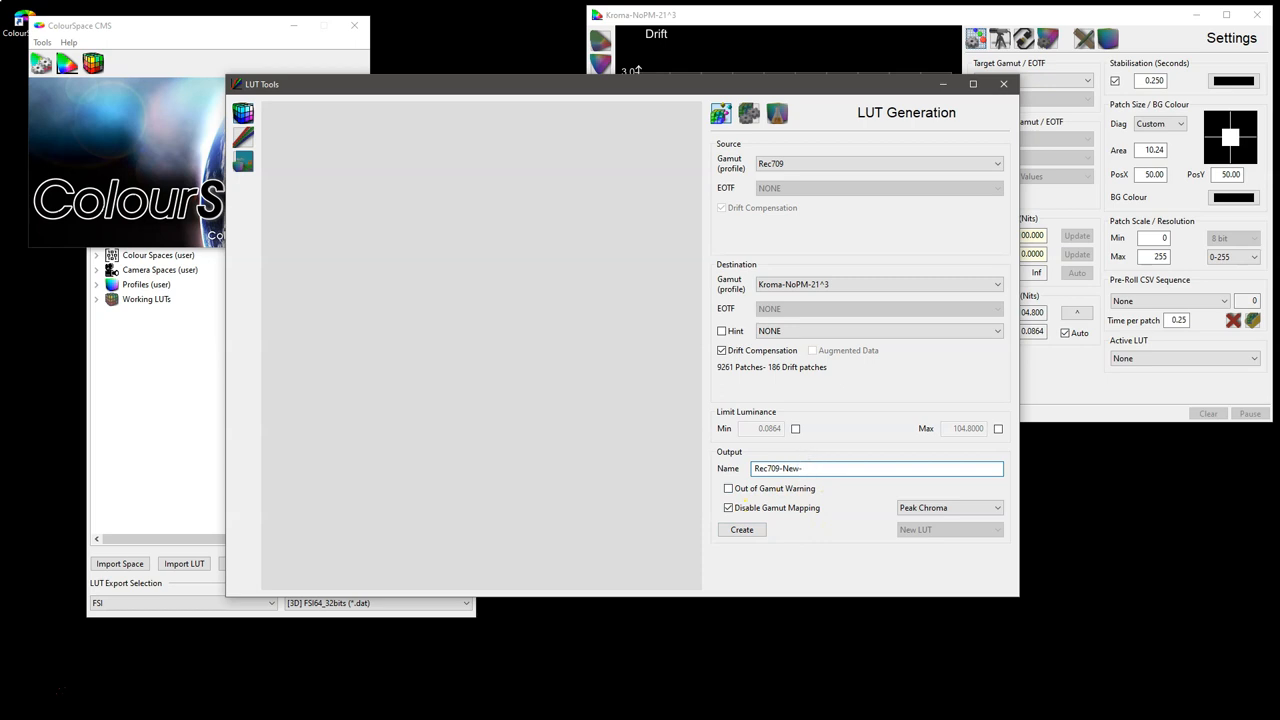
{"action": "type", "text": "NoGmap"}
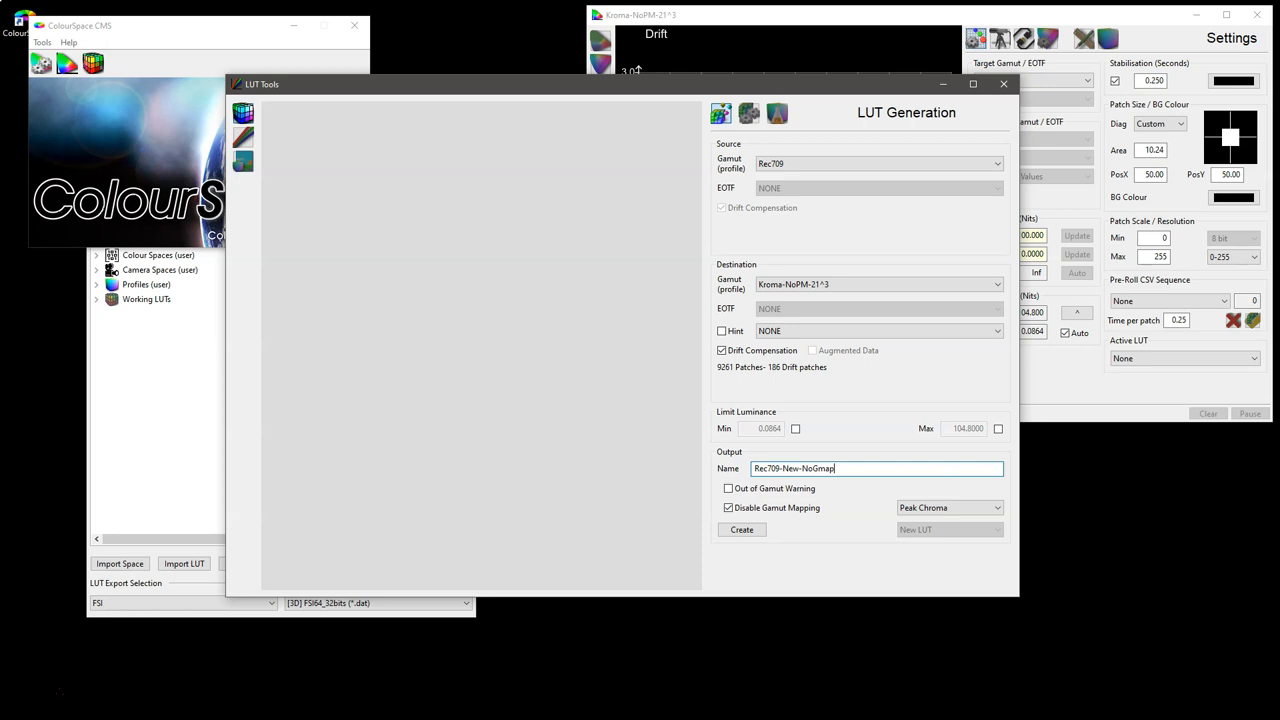
{"action": "left_click", "coordinate": [741, 529]}
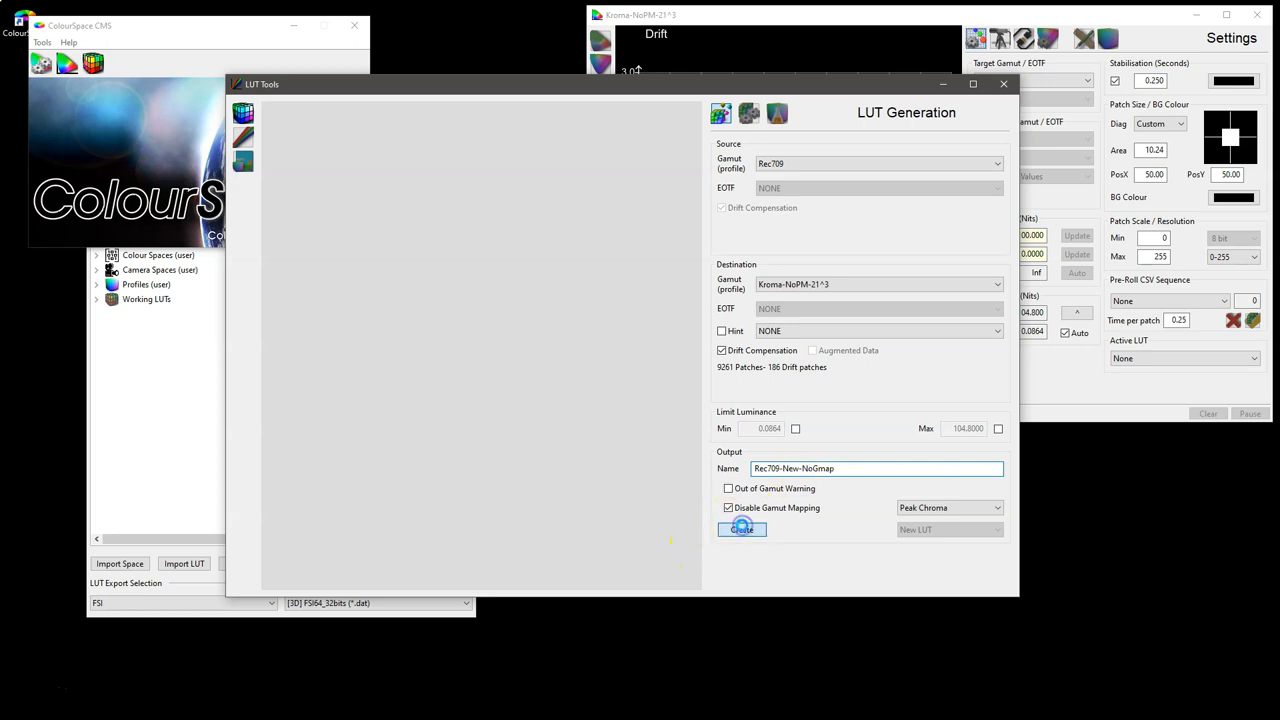
{"action": "left_click", "coordinate": [741, 529]}
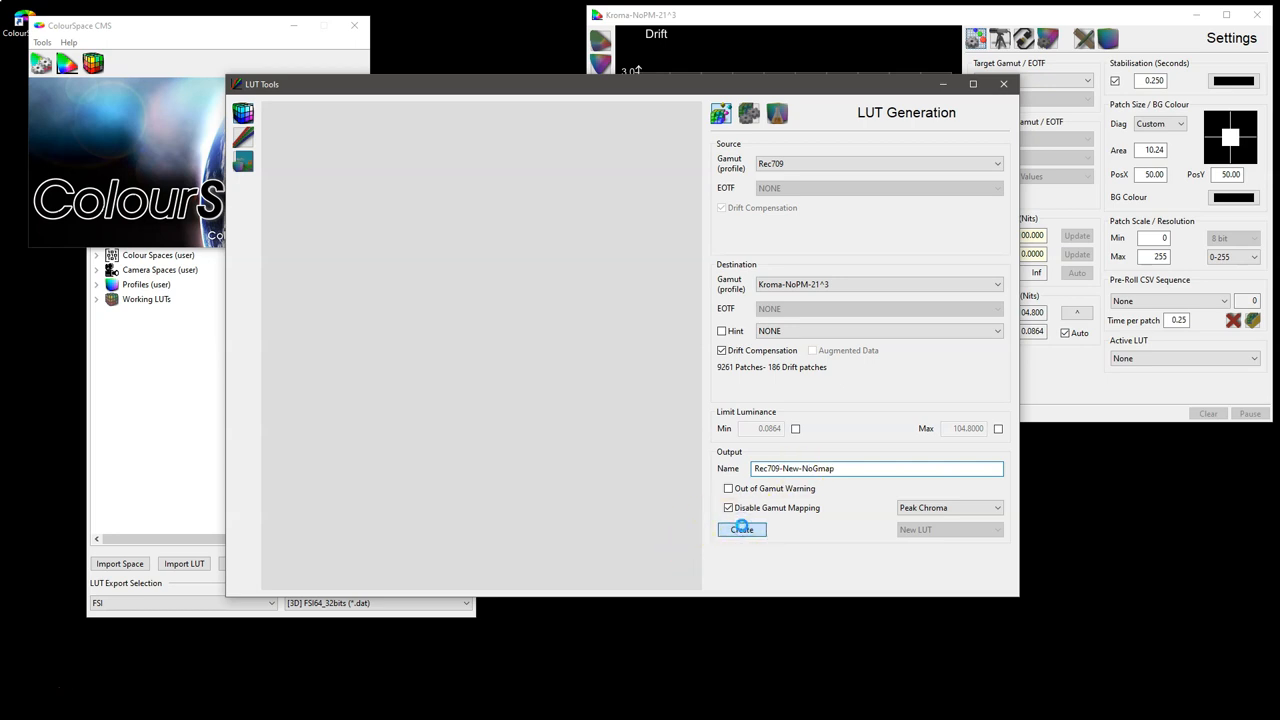
{"action": "left_click", "coordinate": [741, 529]}
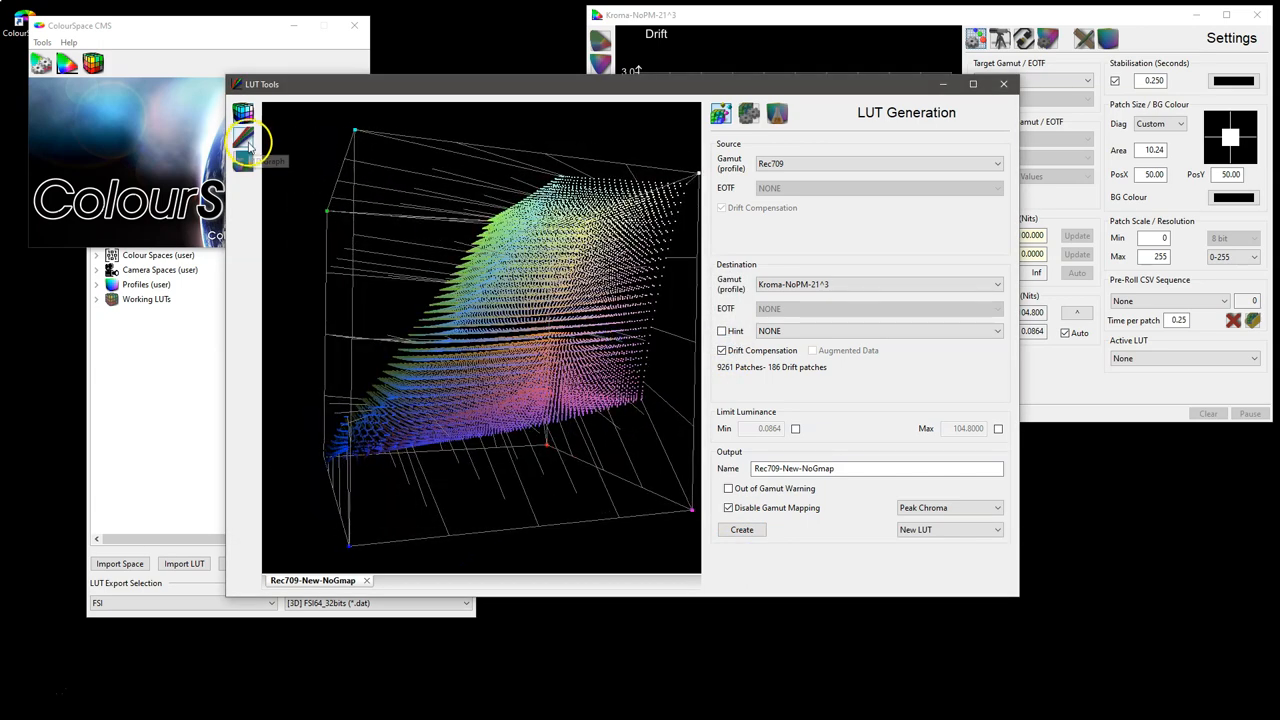
Orbit the 3D cube of the new NoGmap LUT toward its dark corner.
{"action": "left_click", "coordinate": [243, 160]}
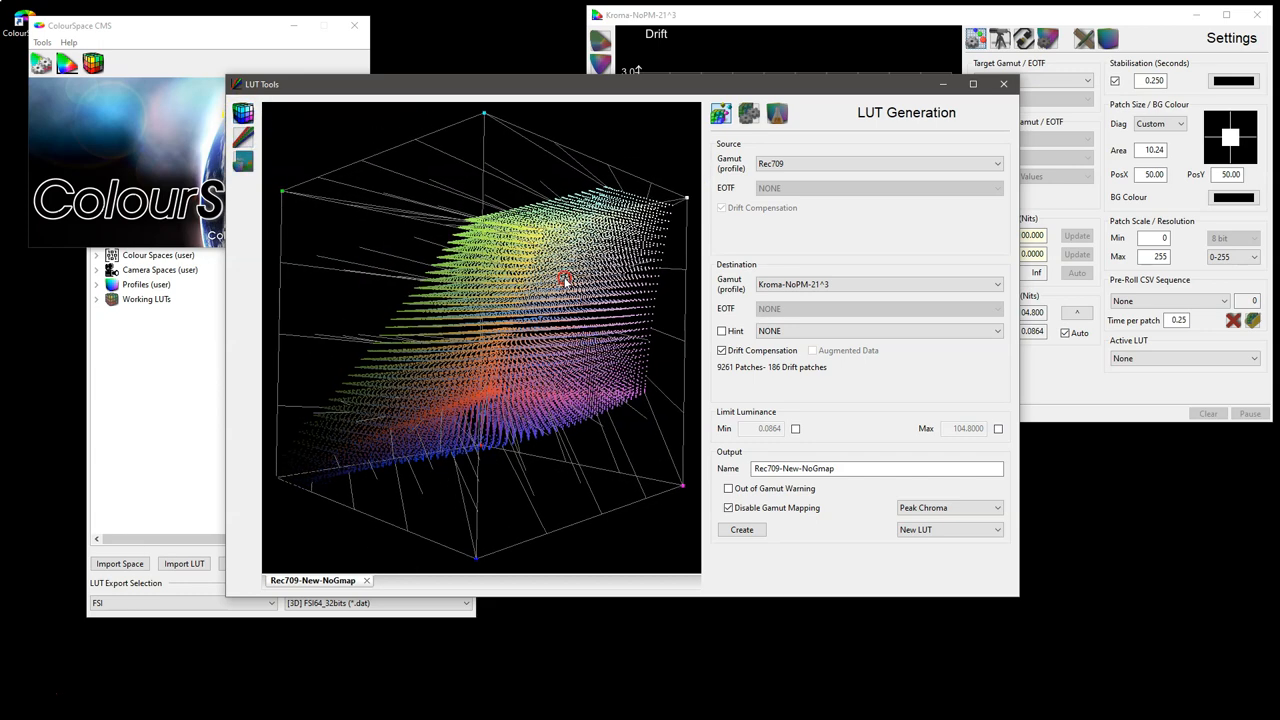
{"action": "left_click_drag", "start_coordinate": [565, 280], "coordinate": [310, 485]}
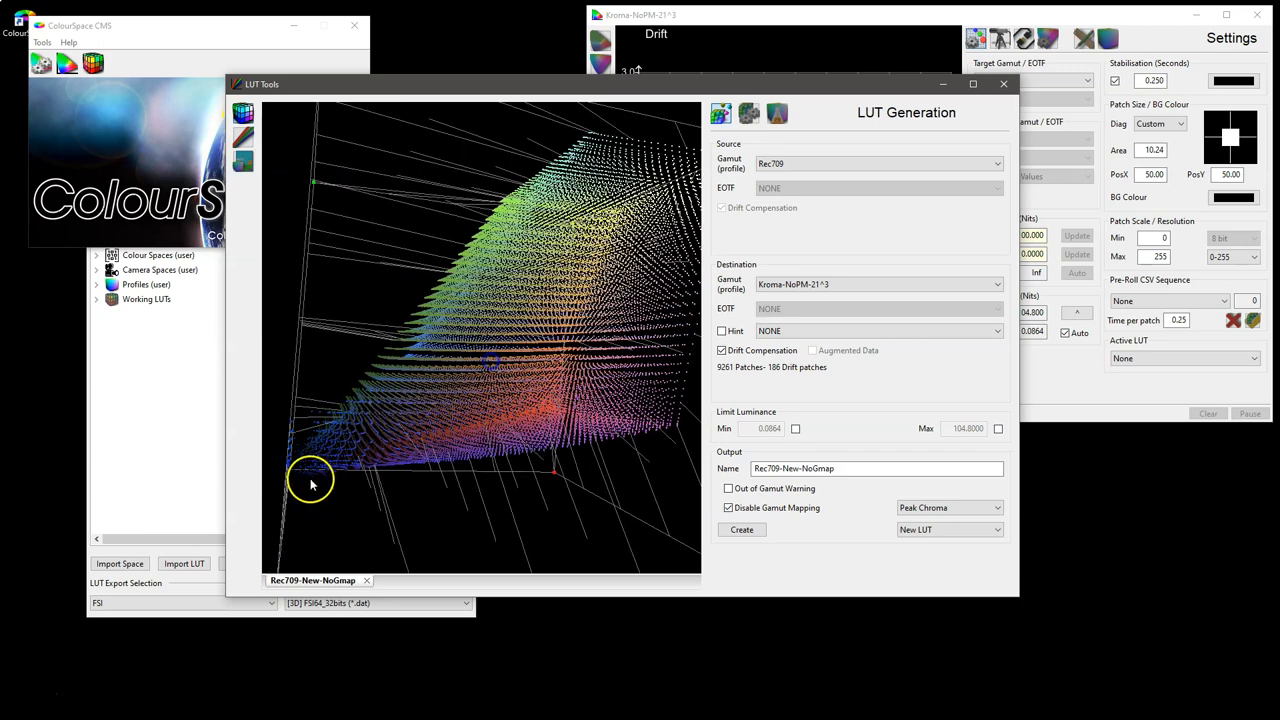
{"action": "left_click_drag", "start_coordinate": [310, 480], "coordinate": [320, 450]}
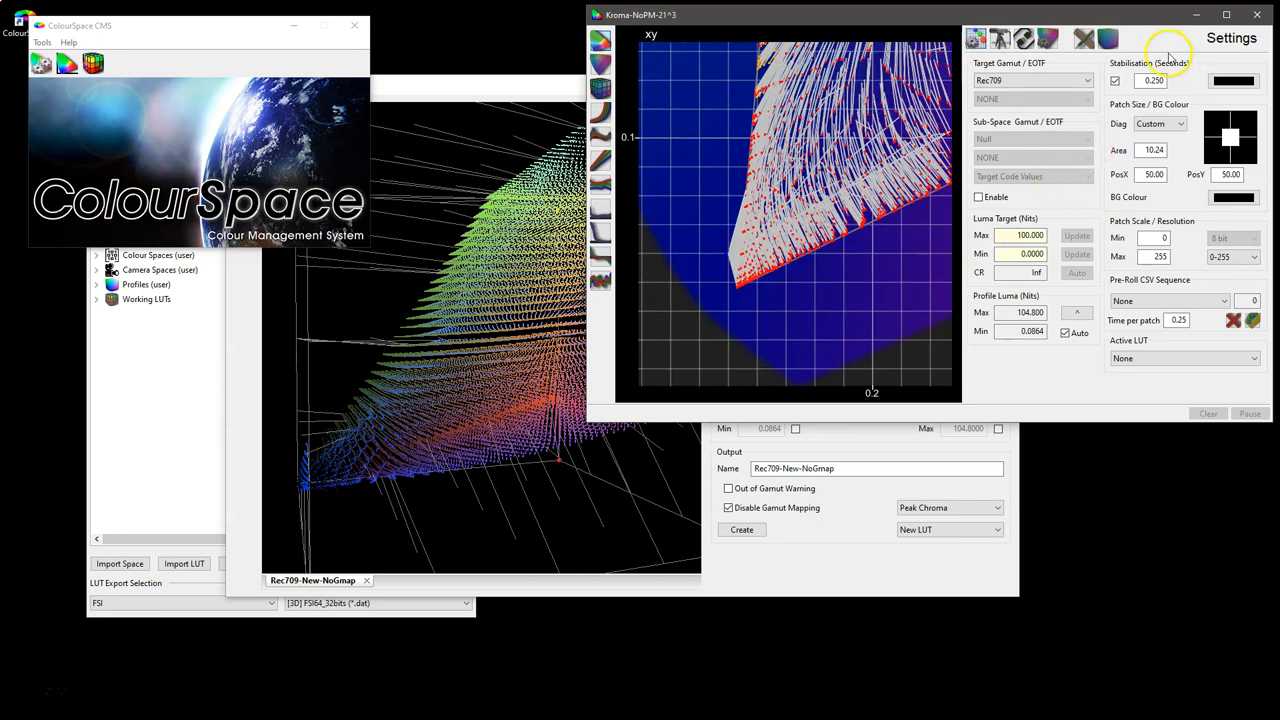
Hide tangent lines on the measurement xy plot, then inspect the LUT cube's shadows.
{"action": "left_click", "coordinate": [1024, 39]}
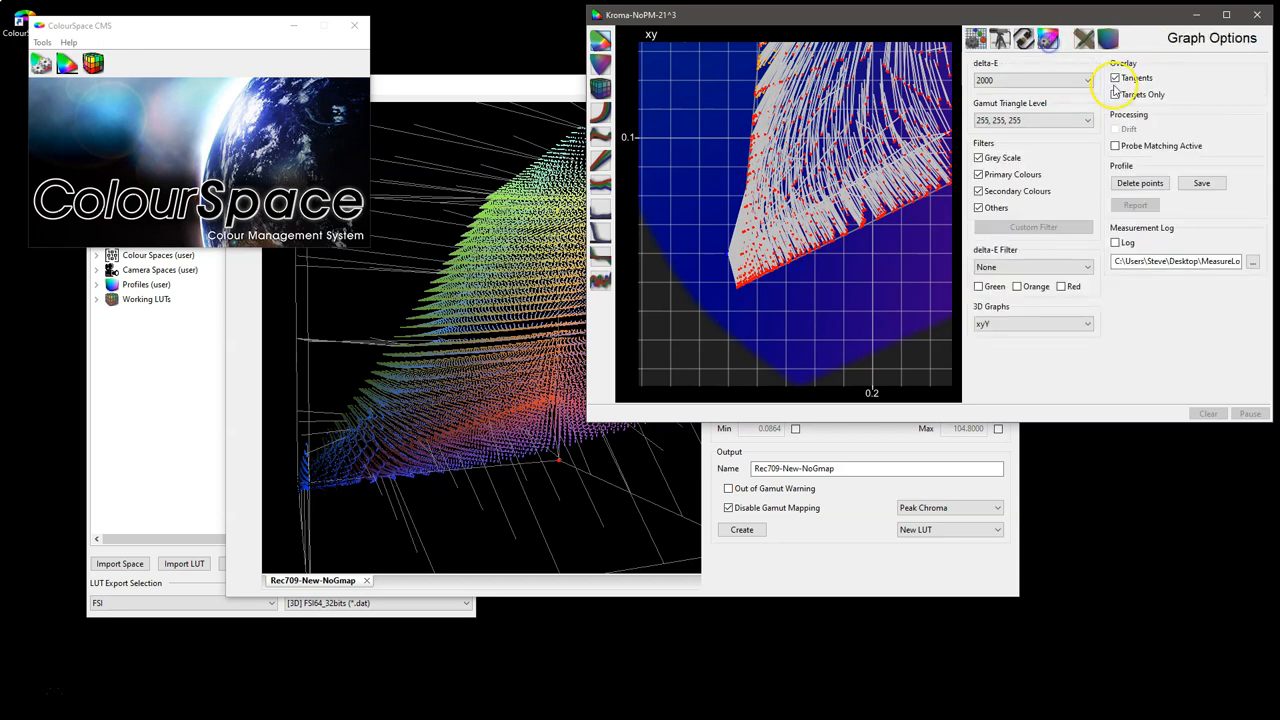
{"action": "left_click", "coordinate": [1116, 78]}
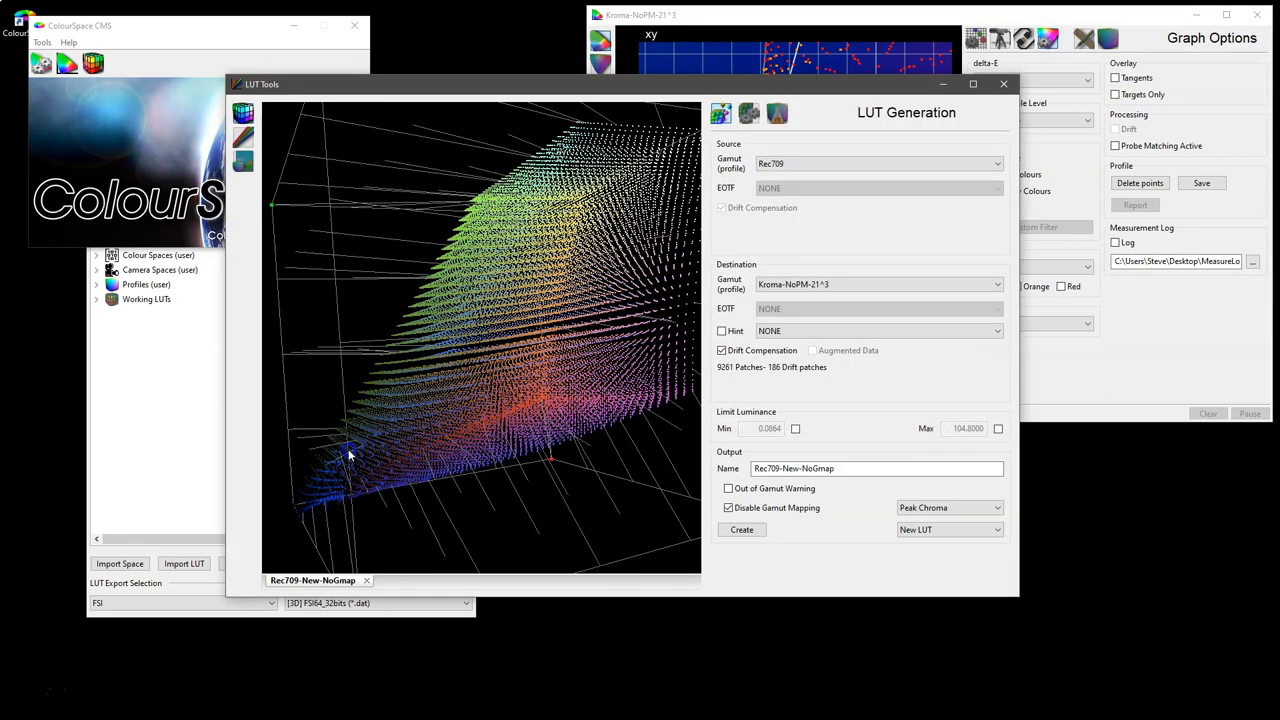
{"action": "left_click_drag", "start_coordinate": [349, 453], "coordinate": [378, 467]}
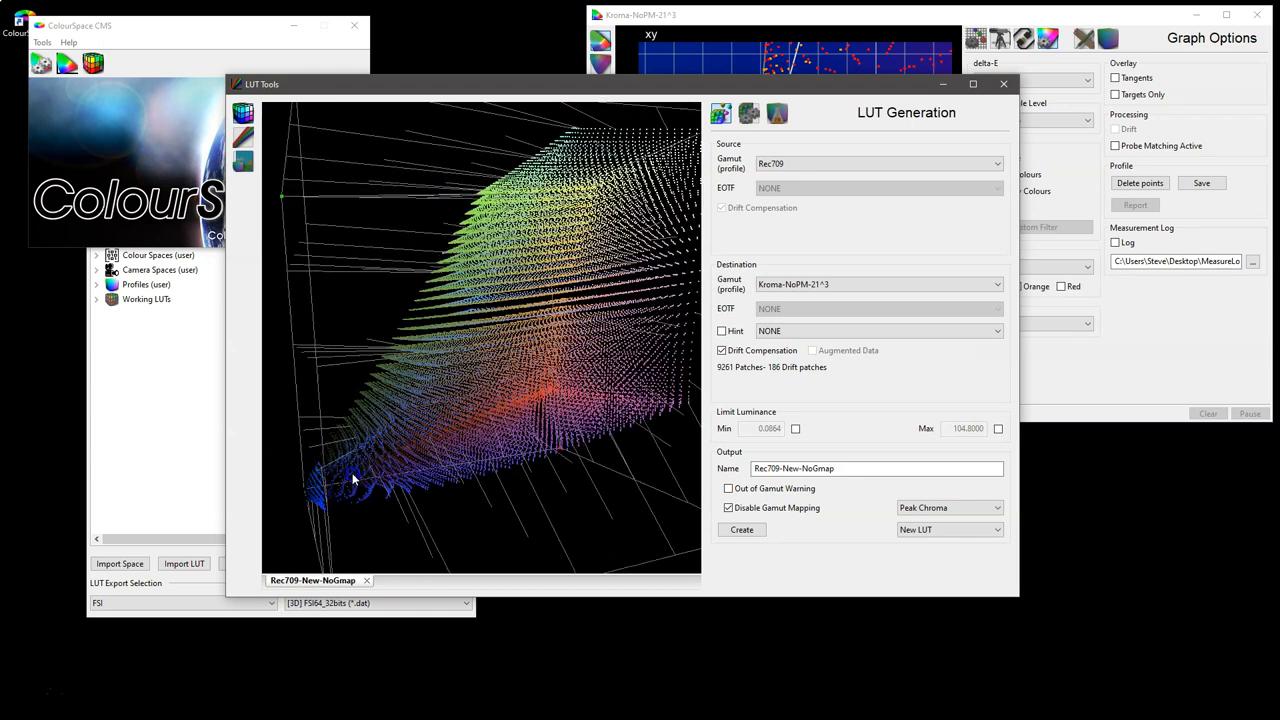
{"action": "left_click_drag", "start_coordinate": [353, 478], "coordinate": [337, 463]}
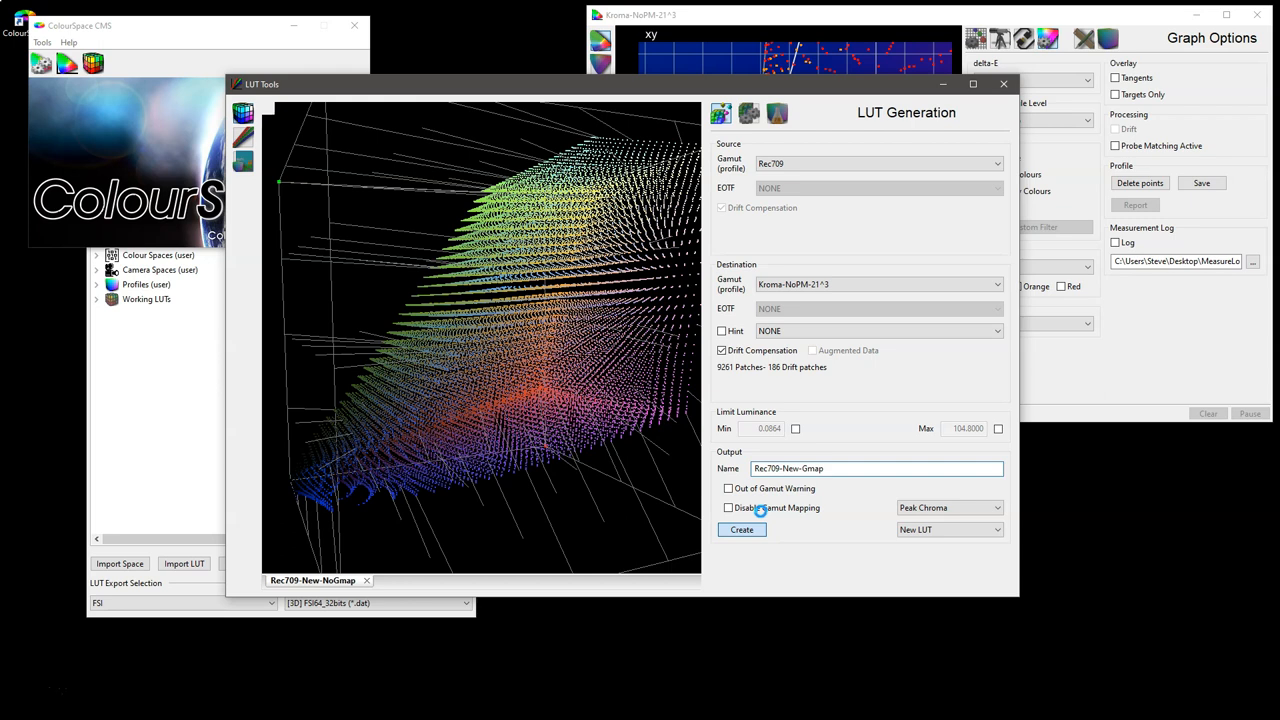
Generate the gamut-mapped Rec709-New-Gmap LUT and compare its plot against Rec709-New-NoGmap.
{"action": "left_click", "coordinate": [741, 529]}
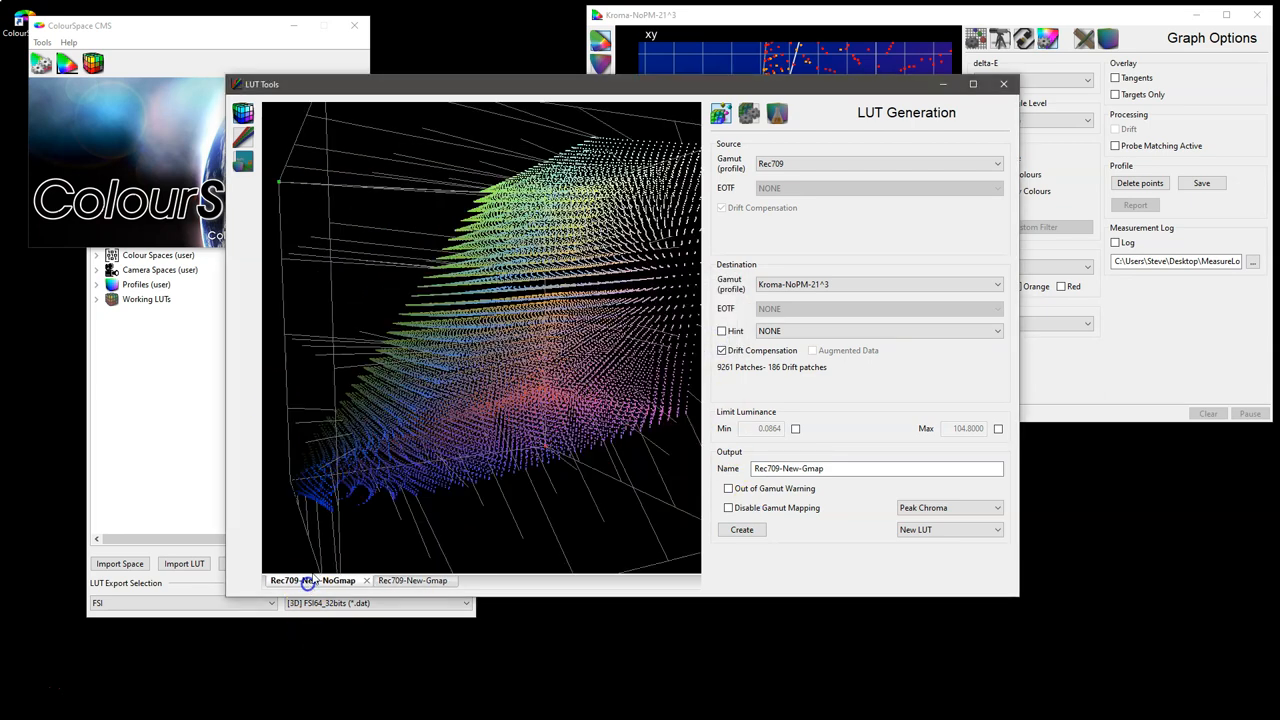
{"action": "left_click", "coordinate": [412, 580]}
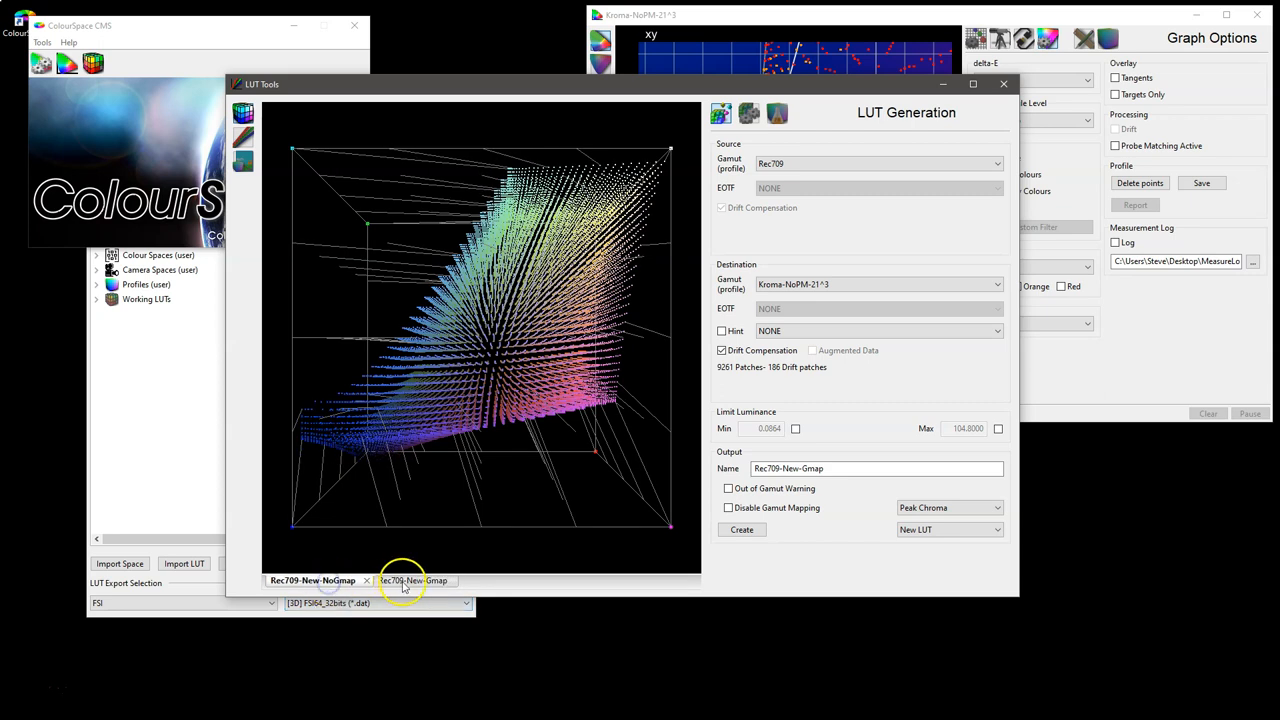
{"action": "left_click", "coordinate": [313, 580]}
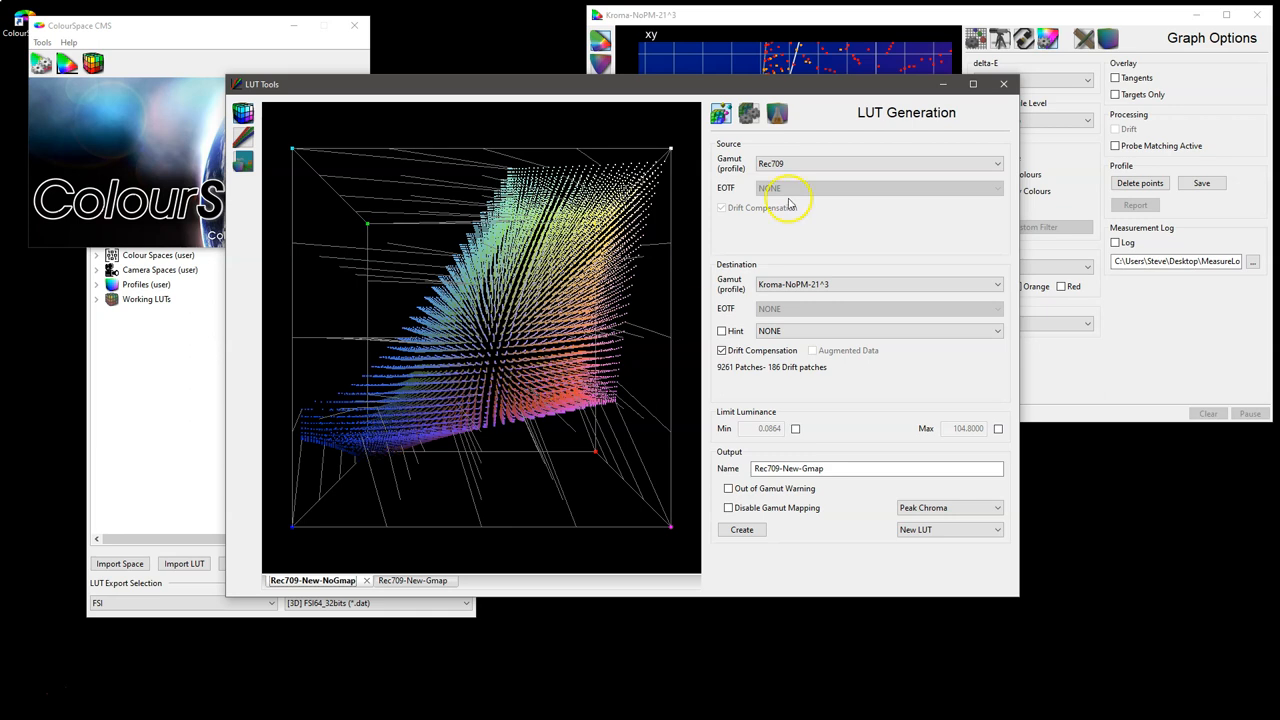
{"action": "left_click", "coordinate": [778, 113]}
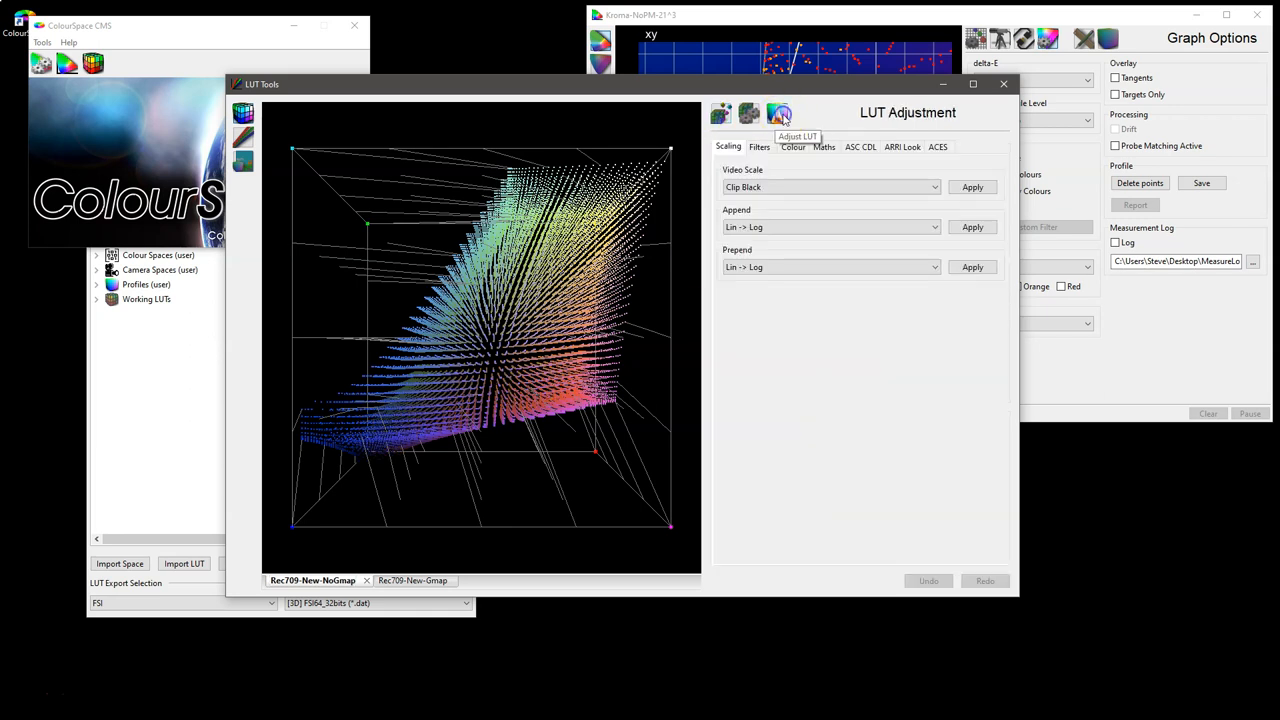
Open the Relax filter settings and view the NoGmap LUT as RGB curves.
{"action": "left_click", "coordinate": [759, 146]}
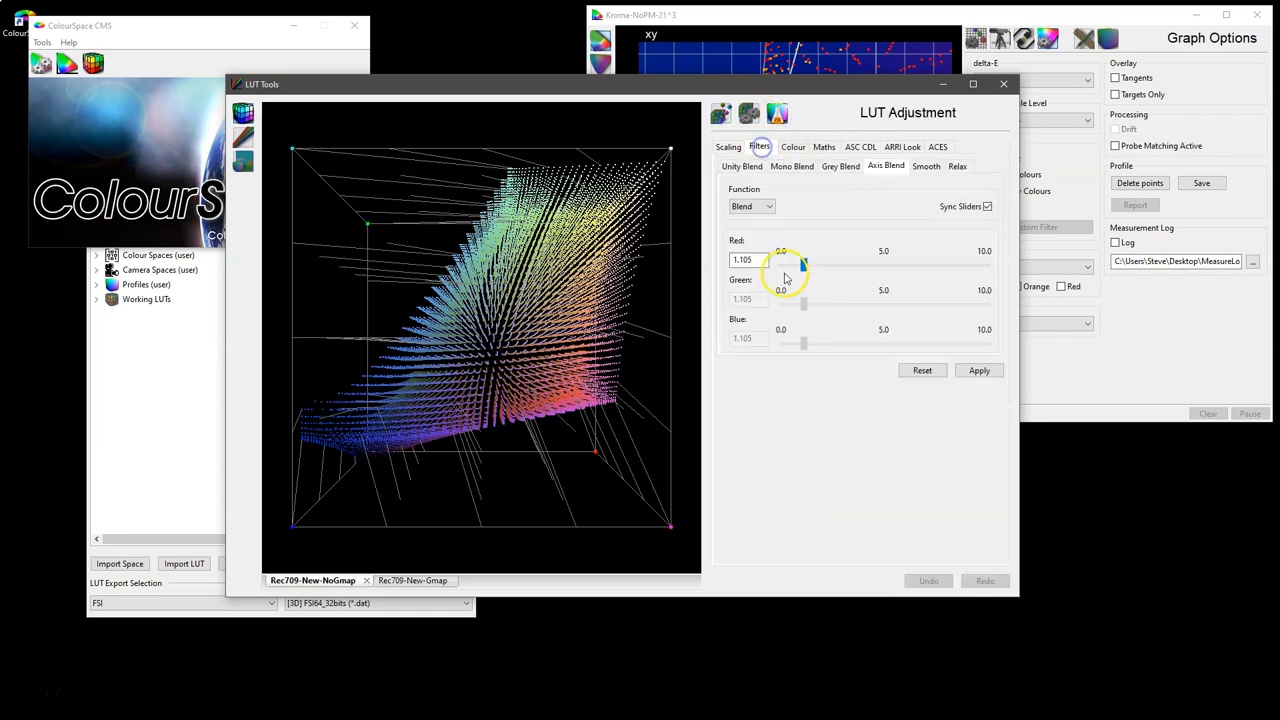
{"action": "left_click", "coordinate": [956, 166]}
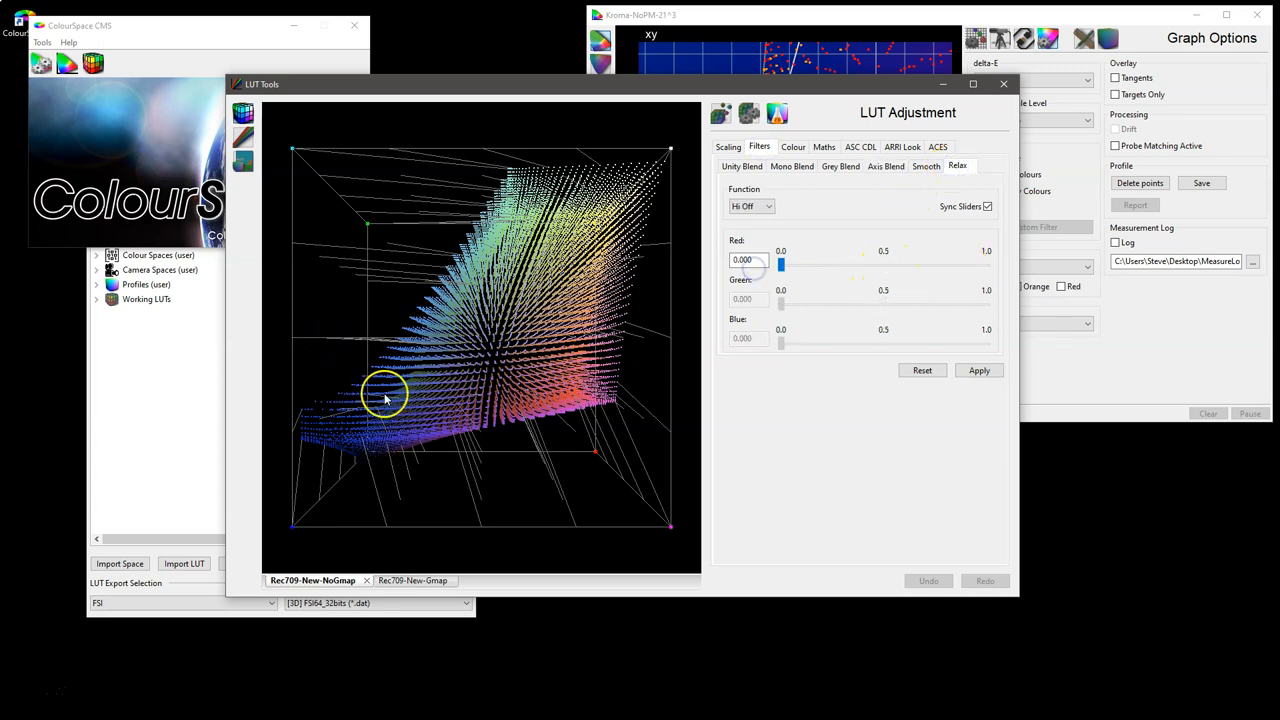
{"action": "left_click", "coordinate": [243, 137]}
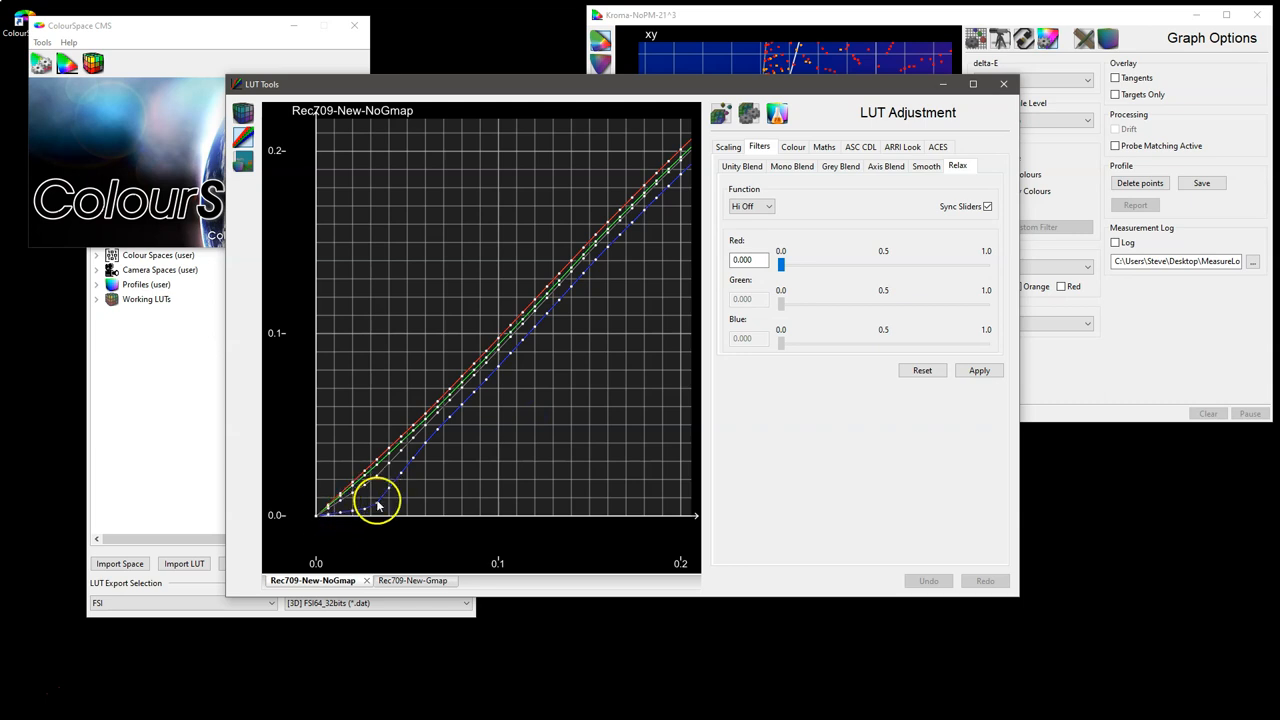
{"action": "mouse_move", "coordinate": [410, 475]}
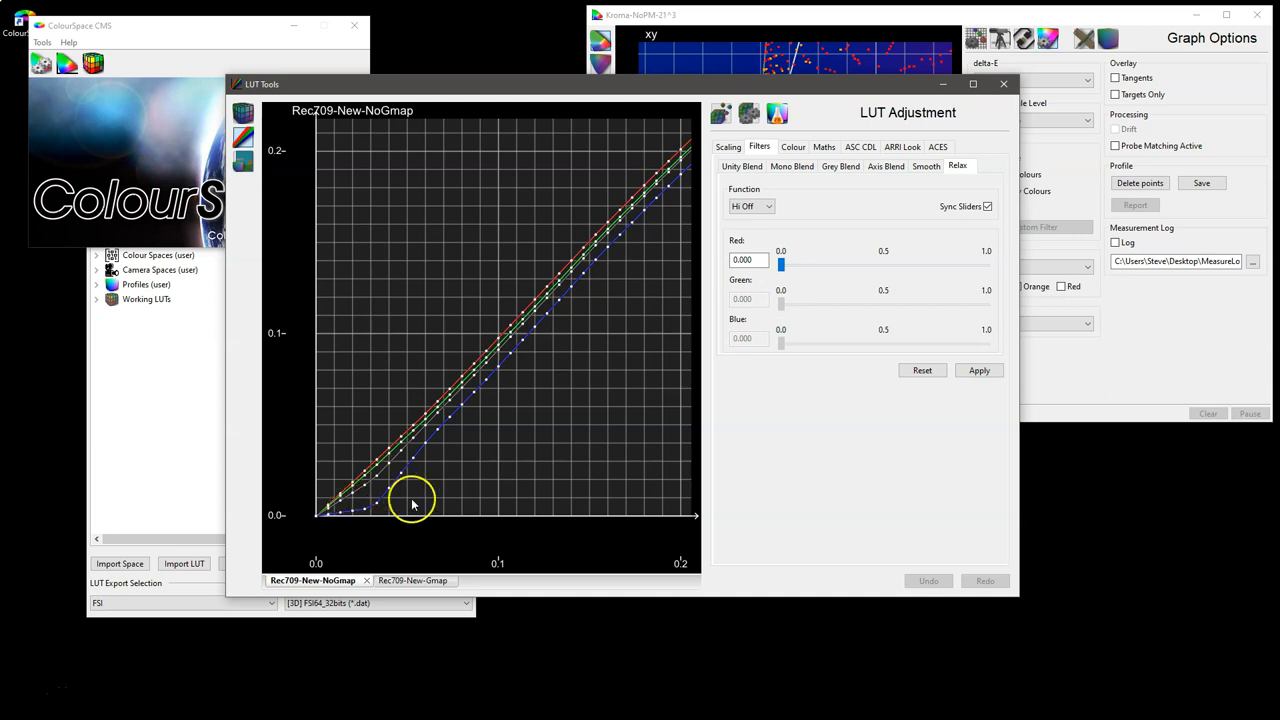
{"action": "mouse_move", "coordinate": [393, 500]}
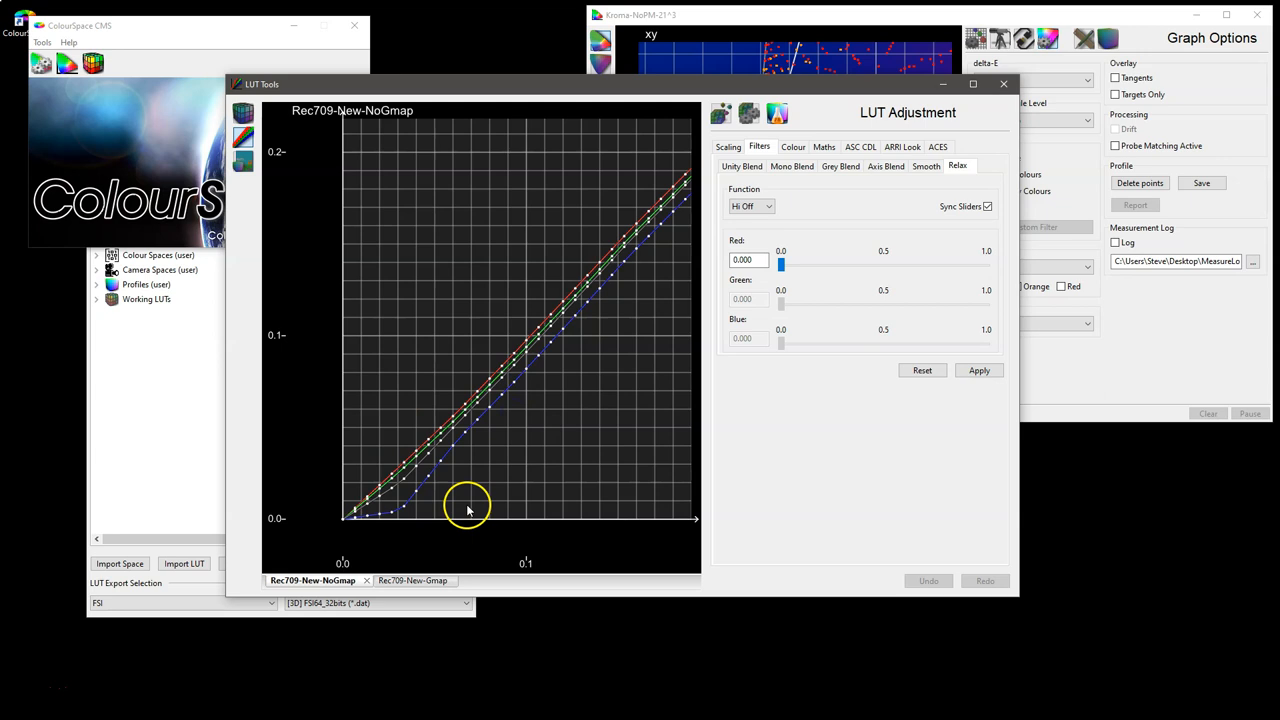
{"action": "mouse_move", "coordinate": [268, 358]}
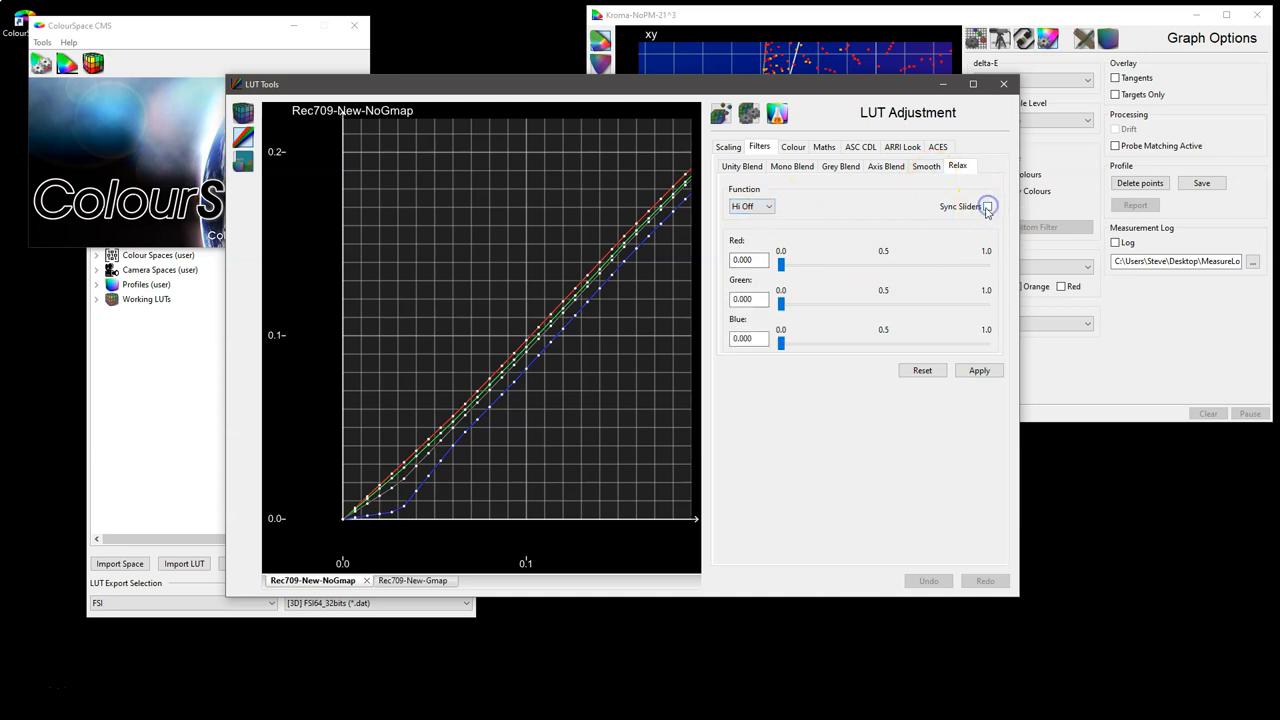
Link the RGB relax amounts, choose a relax function, and apply a strength near 0.1.
{"action": "left_click", "coordinate": [750, 206]}
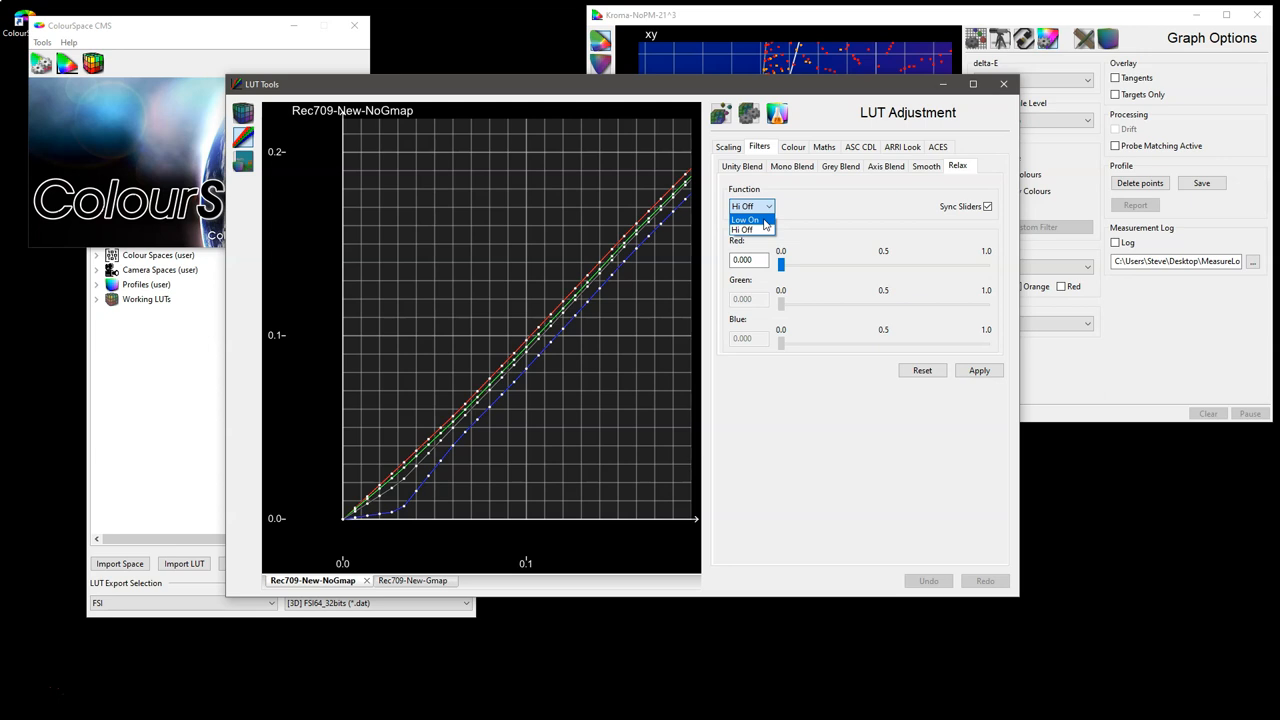
{"action": "left_click", "coordinate": [747, 219]}
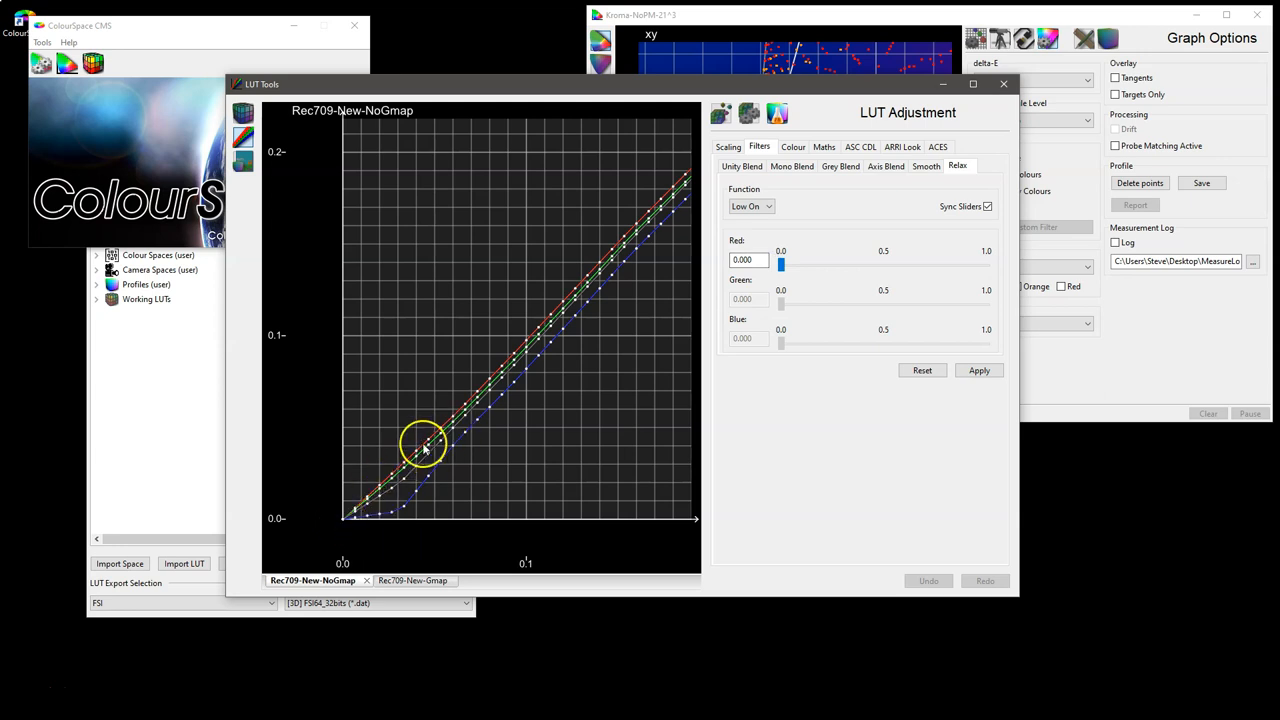
{"action": "left_click", "coordinate": [751, 206]}
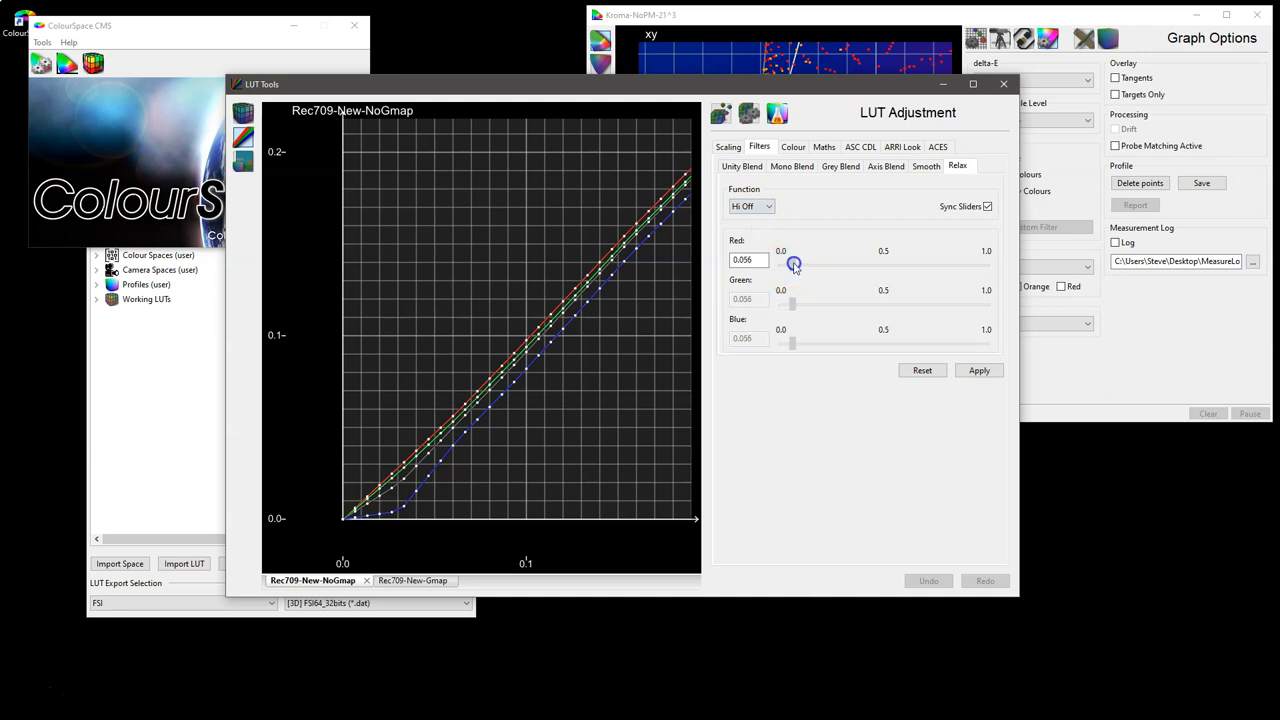
{"action": "left_click_drag", "start_coordinate": [793, 264], "coordinate": [801, 264]}
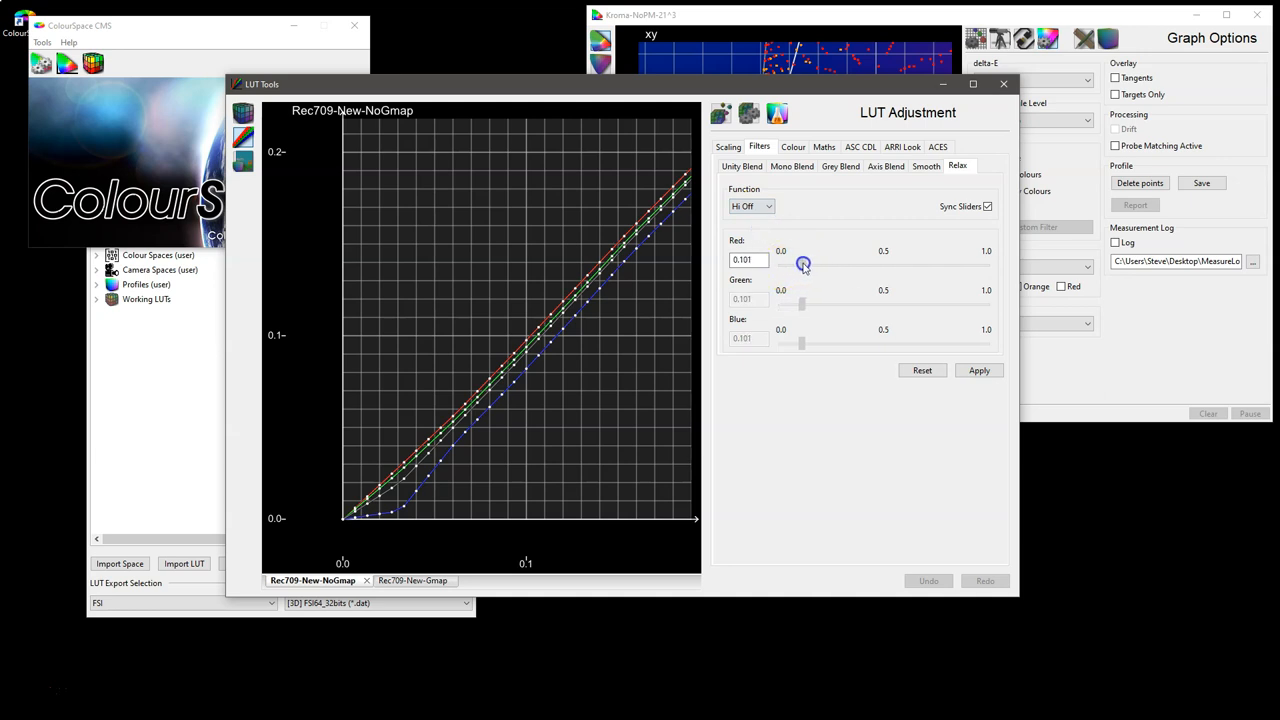
{"action": "left_click", "coordinate": [978, 370]}
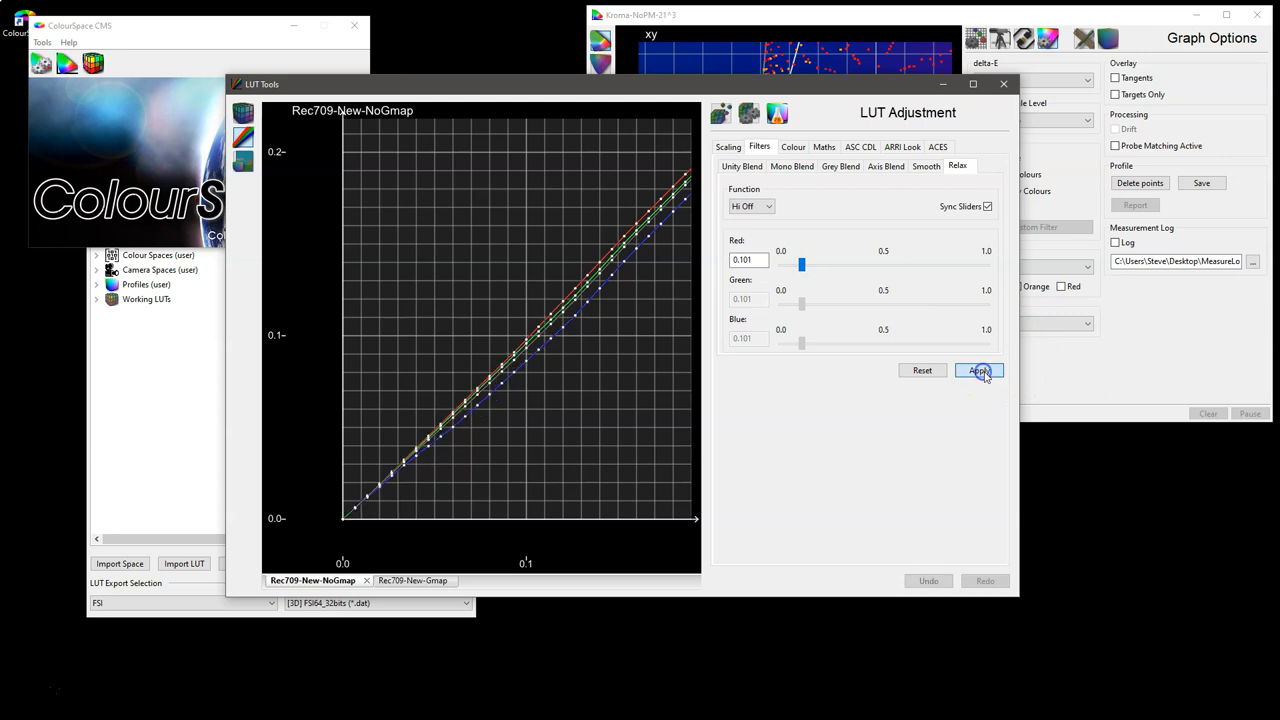
{"action": "left_click", "coordinate": [979, 370]}
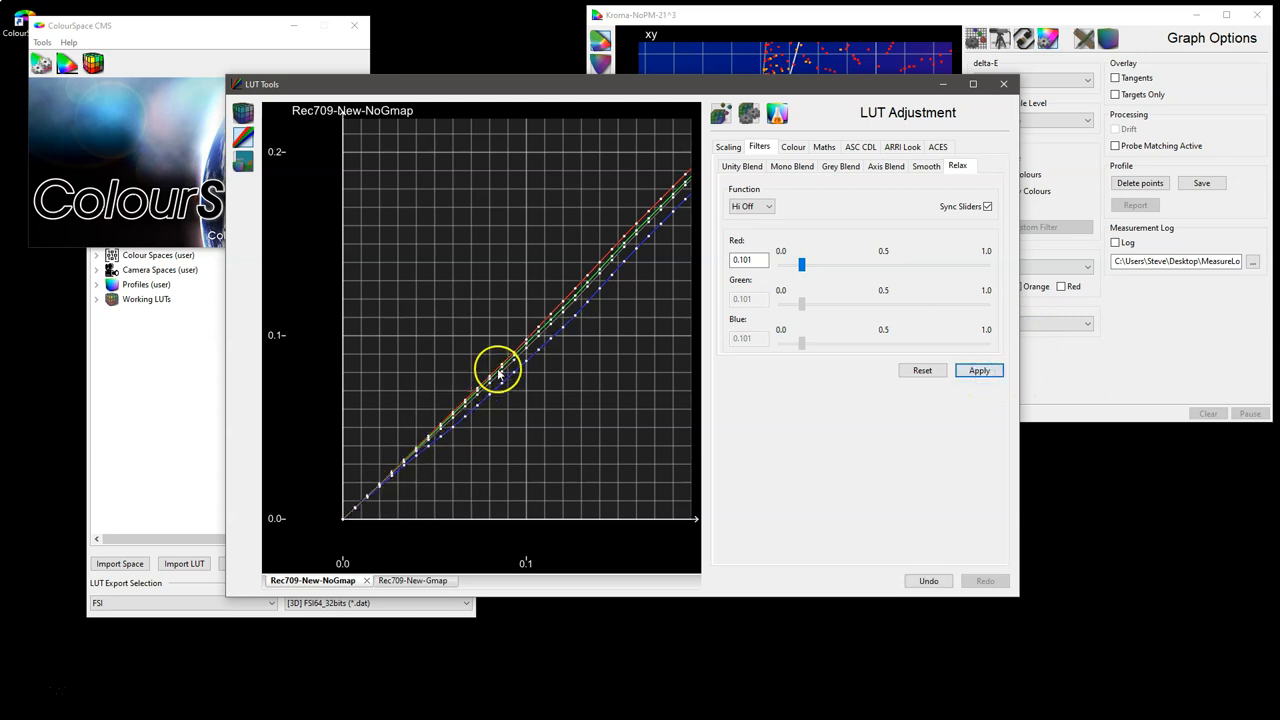
{"action": "mouse_move", "coordinate": [400, 475]}
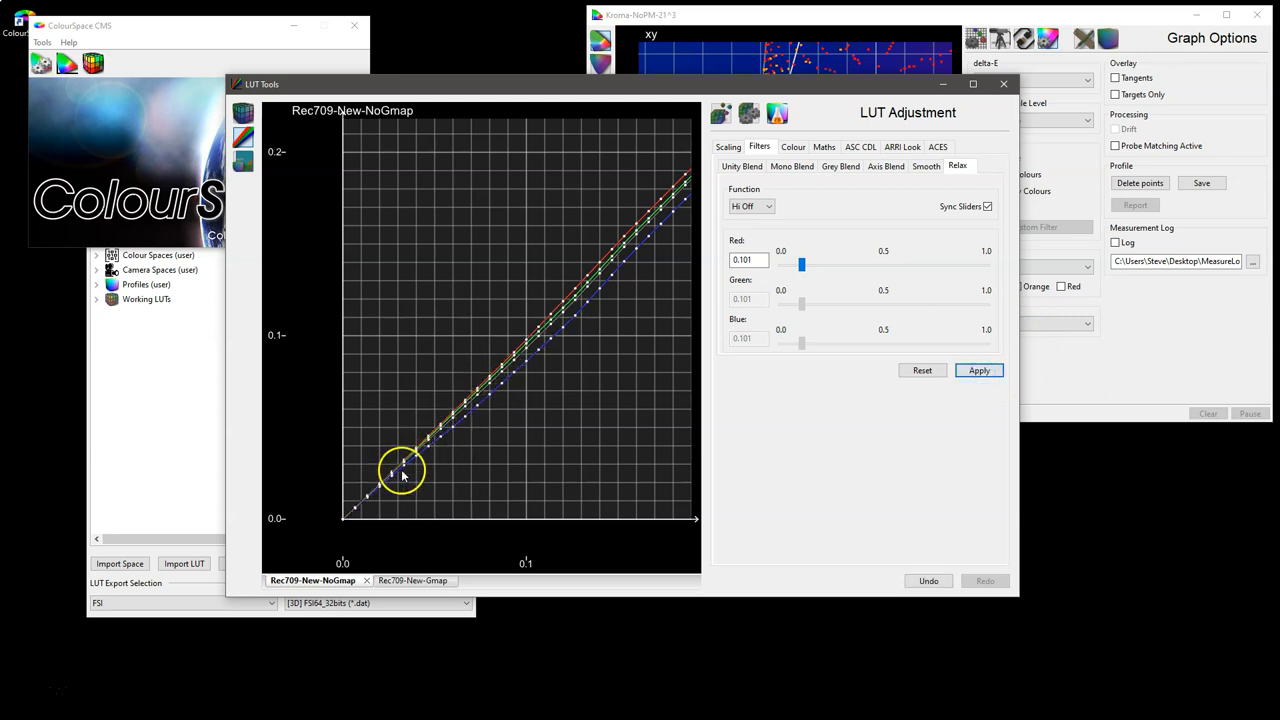
{"action": "mouse_move", "coordinate": [545, 340]}
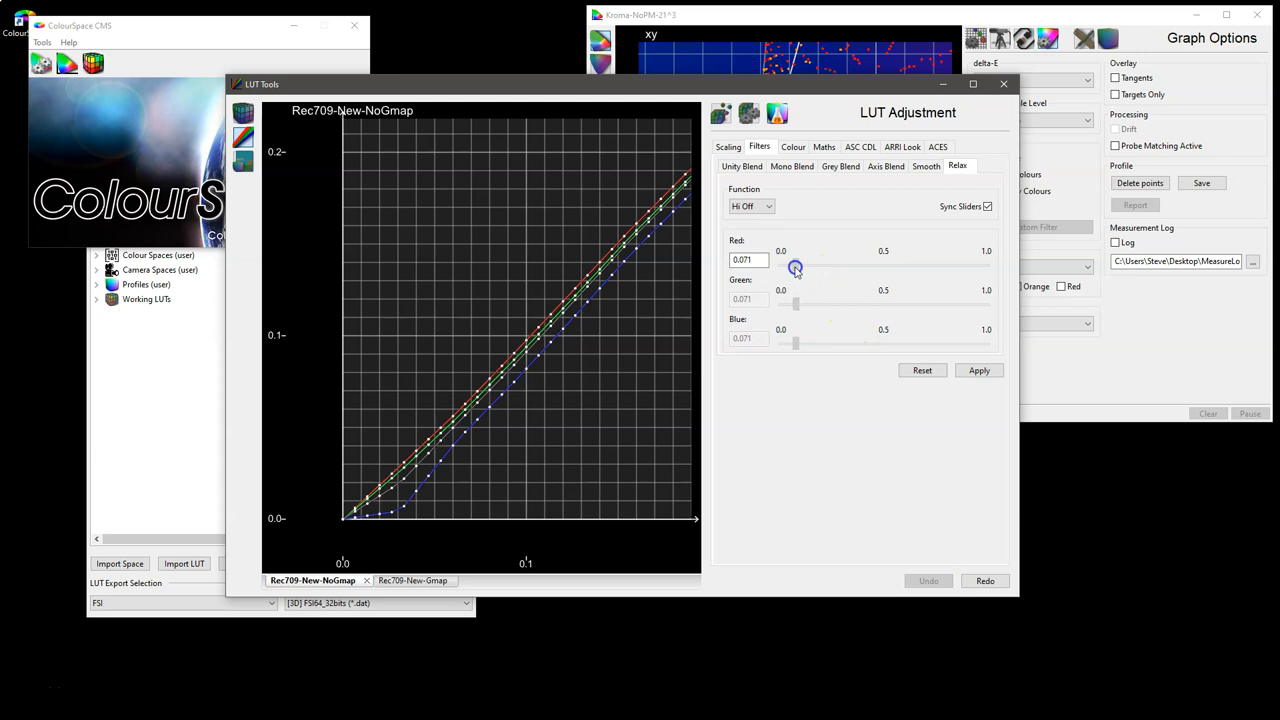
Apply relax strength 0.059, undo it, then apply the weaker 0.043 instead.
{"action": "left_click_drag", "start_coordinate": [795, 264], "coordinate": [793, 264]}
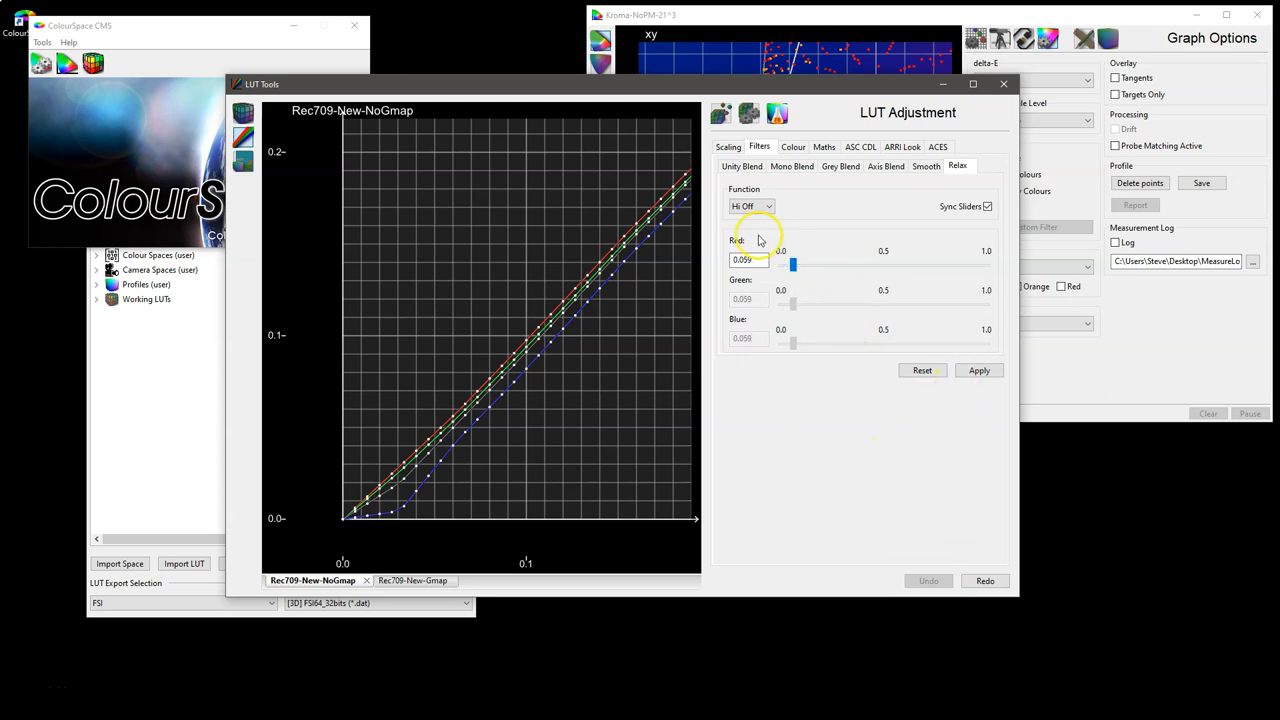
{"action": "left_click", "coordinate": [979, 371]}
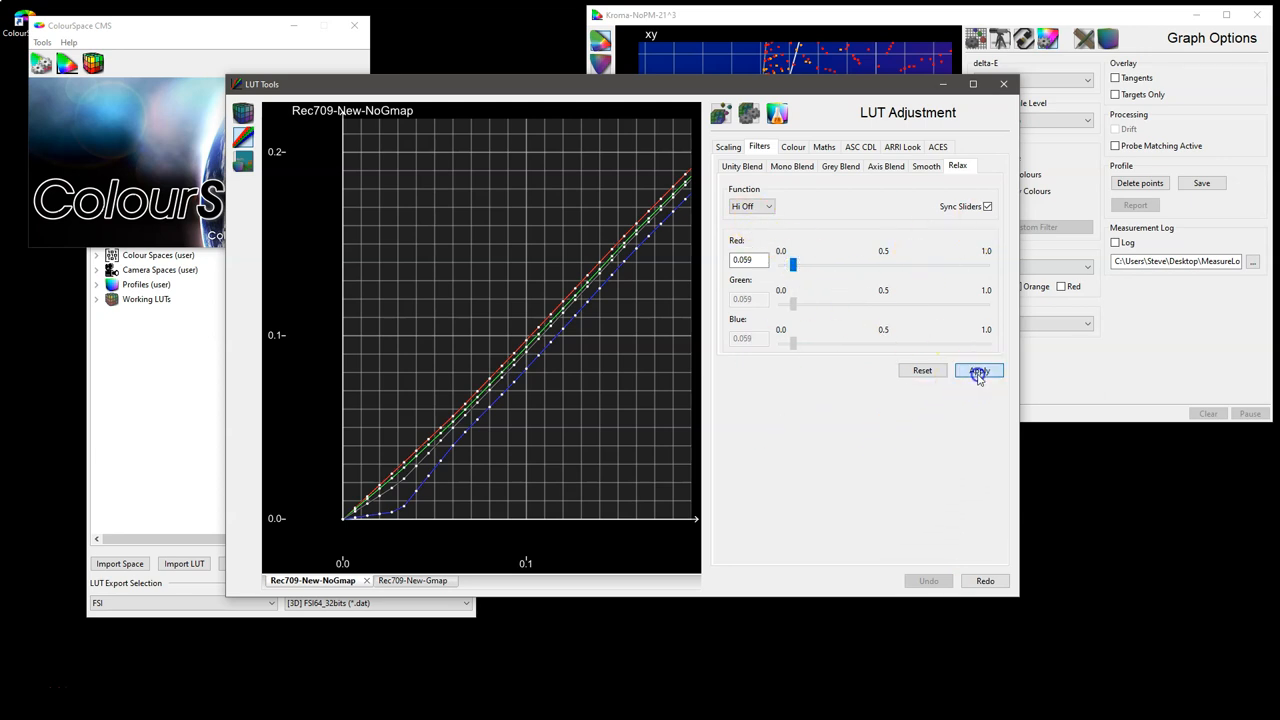
{"action": "left_click", "coordinate": [978, 370]}
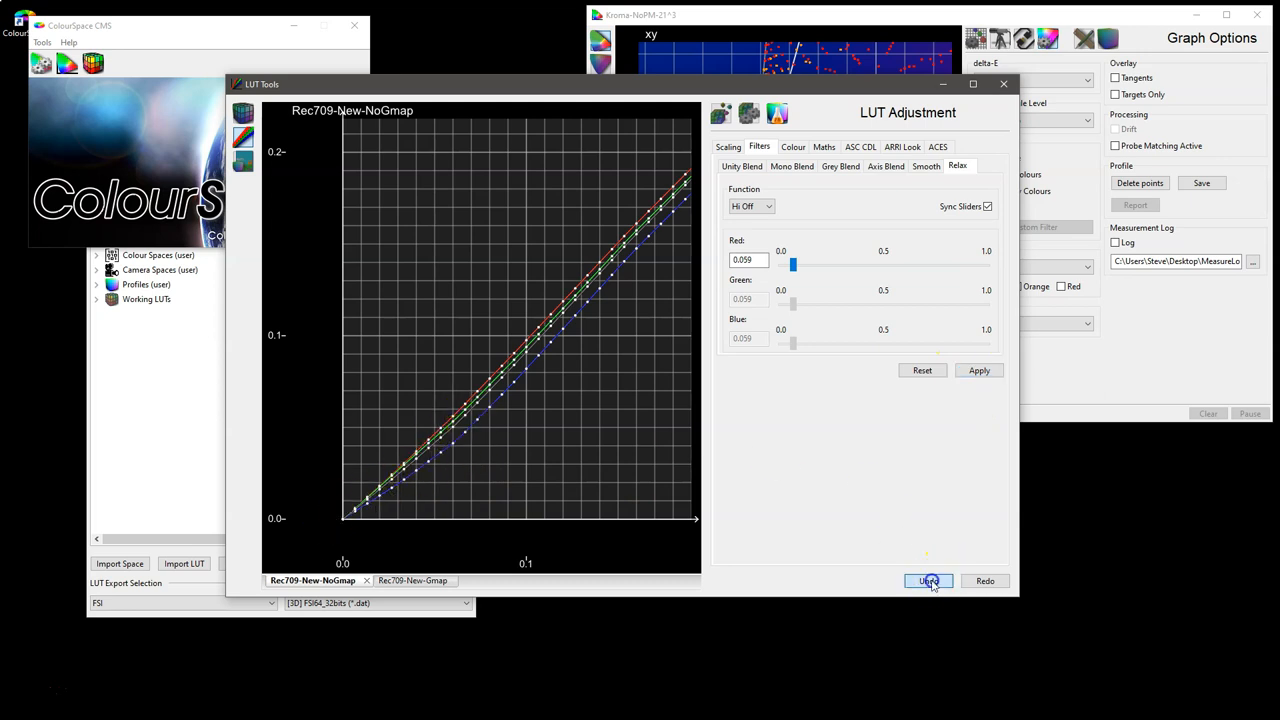
{"action": "left_click_drag", "start_coordinate": [793, 264], "coordinate": [793, 264]}
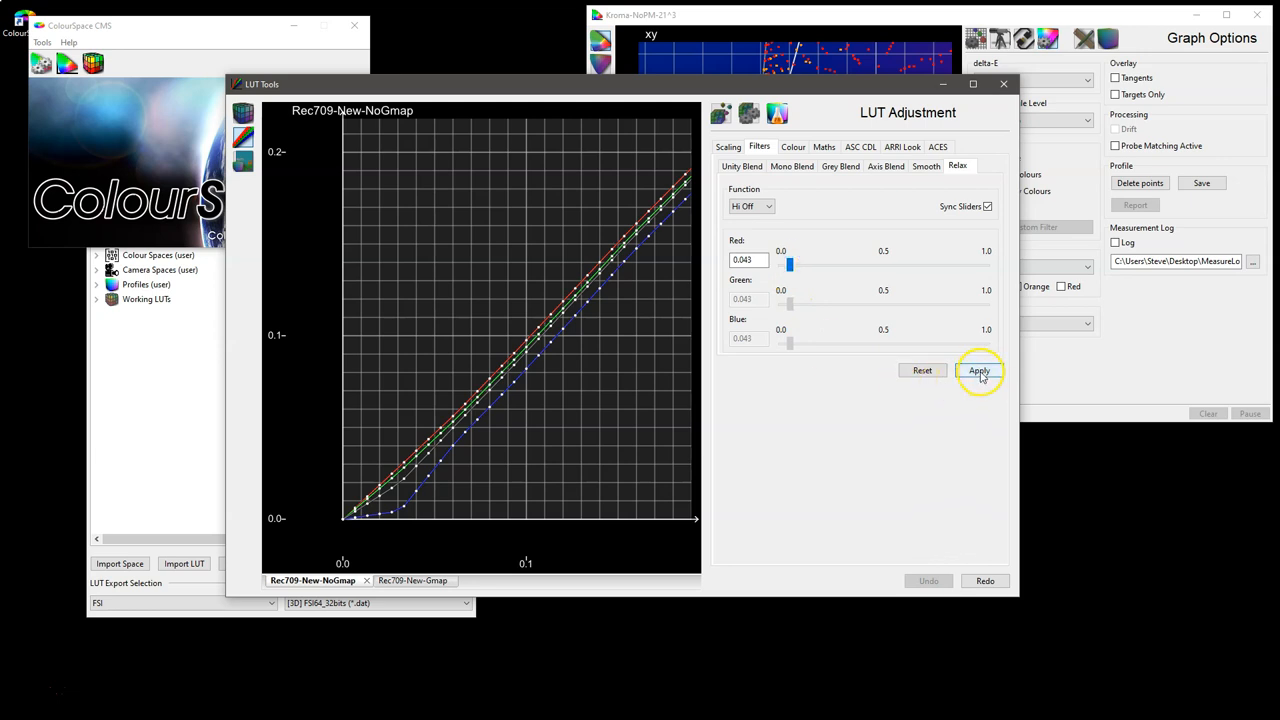
{"action": "left_click", "coordinate": [979, 370]}
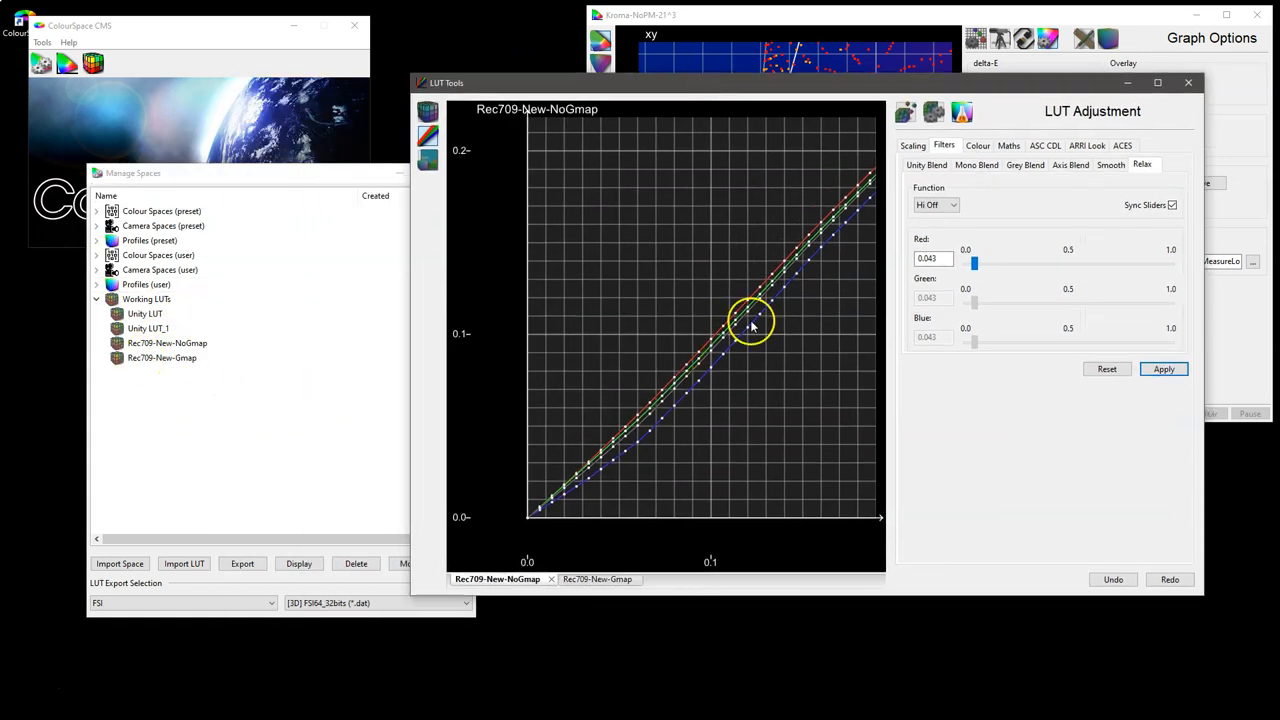
{"action": "mouse_move", "coordinate": [595, 168]}
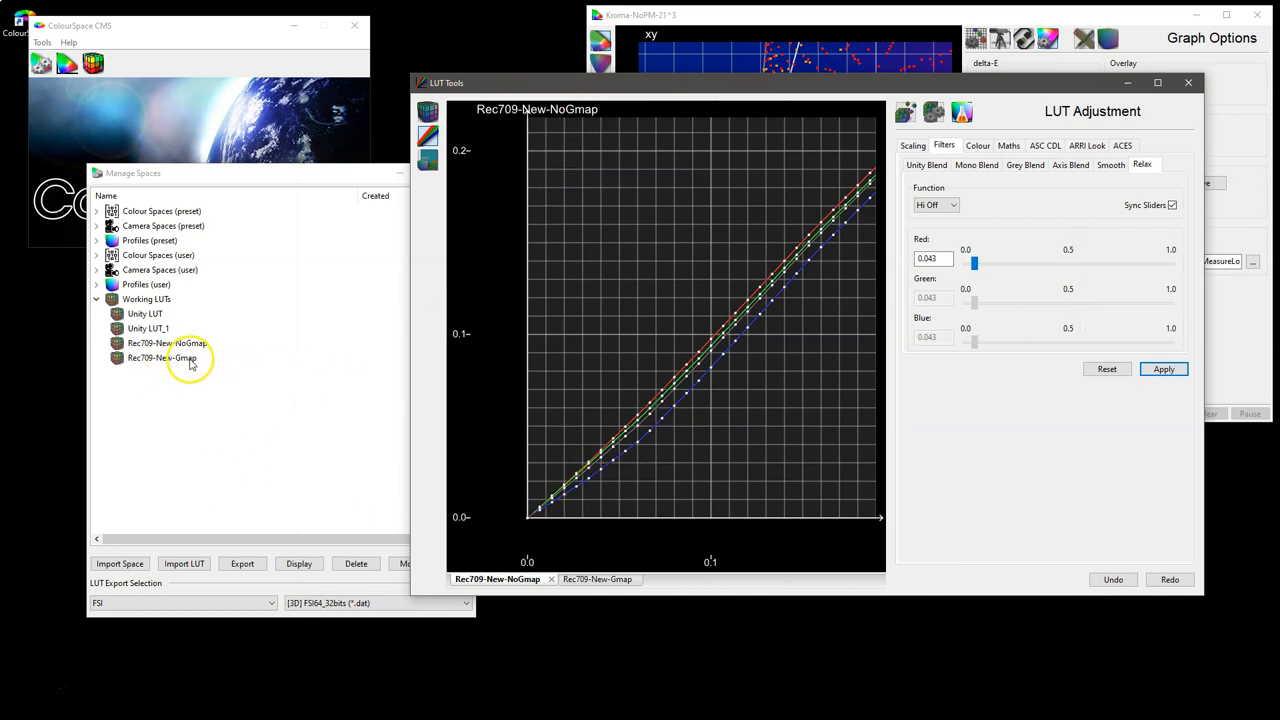
Select Rec709-New-Gmap under Working LUTs in Manage Spaces.
{"action": "left_click", "coordinate": [161, 358]}
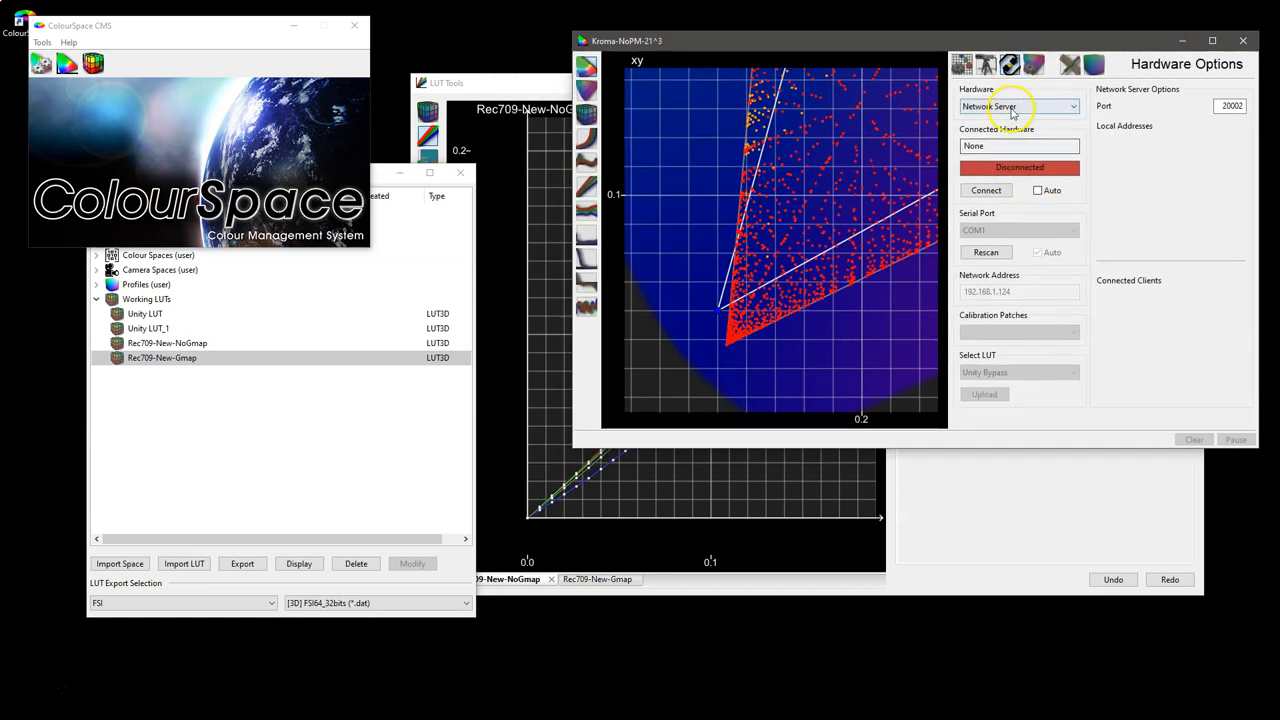
Set hardware to ASUS, connect, select Rec709-New-Gmap and upload it.
{"action": "left_click", "coordinate": [1015, 106]}
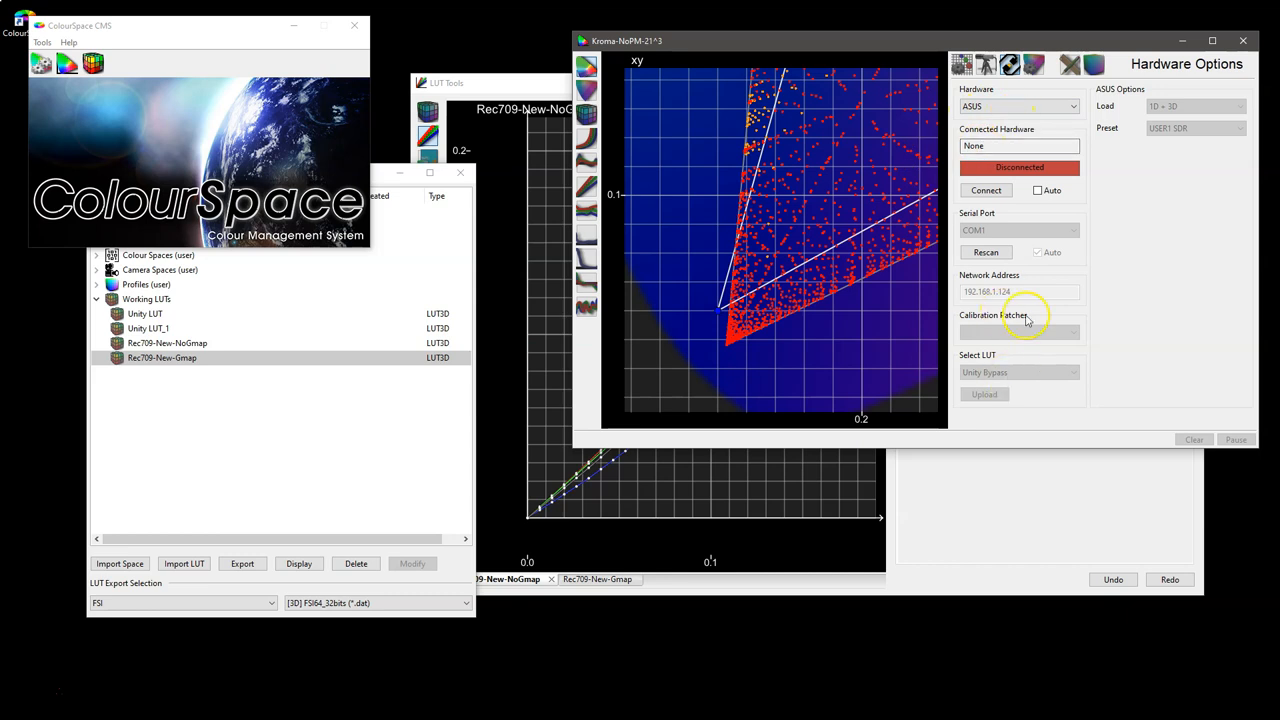
{"action": "left_click", "coordinate": [986, 190]}
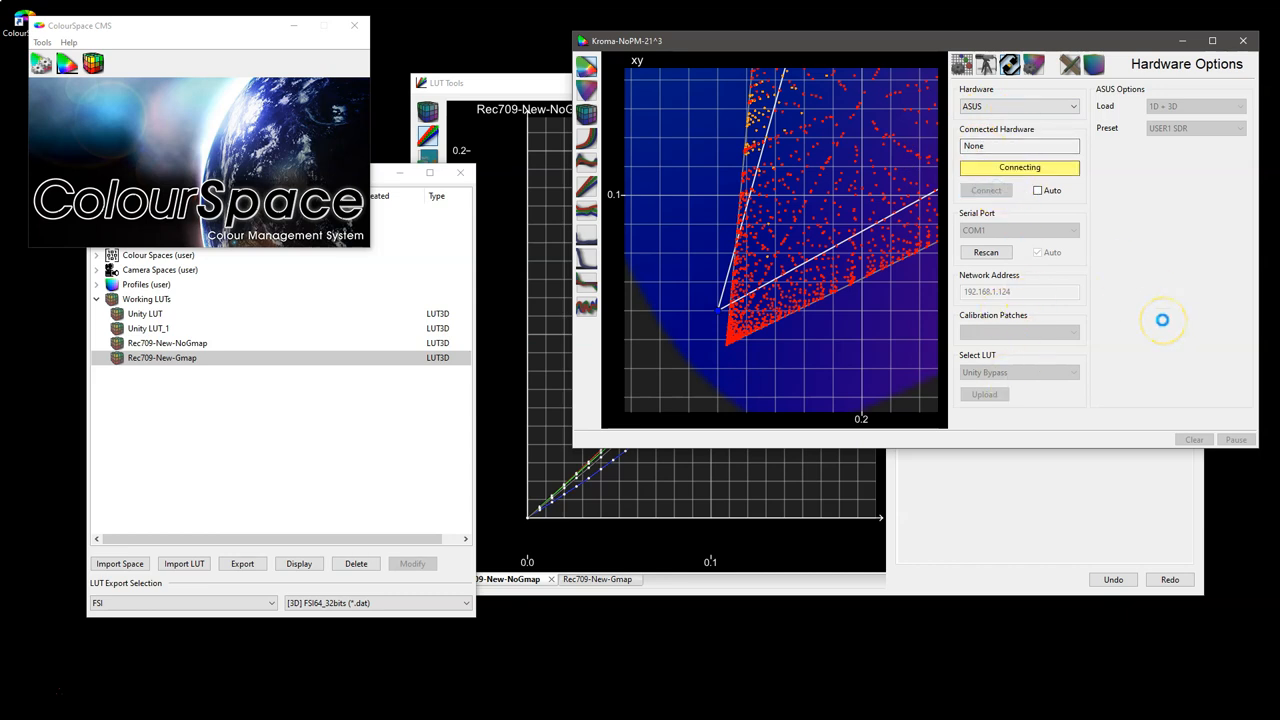
{"action": "left_click", "coordinate": [1019, 372]}
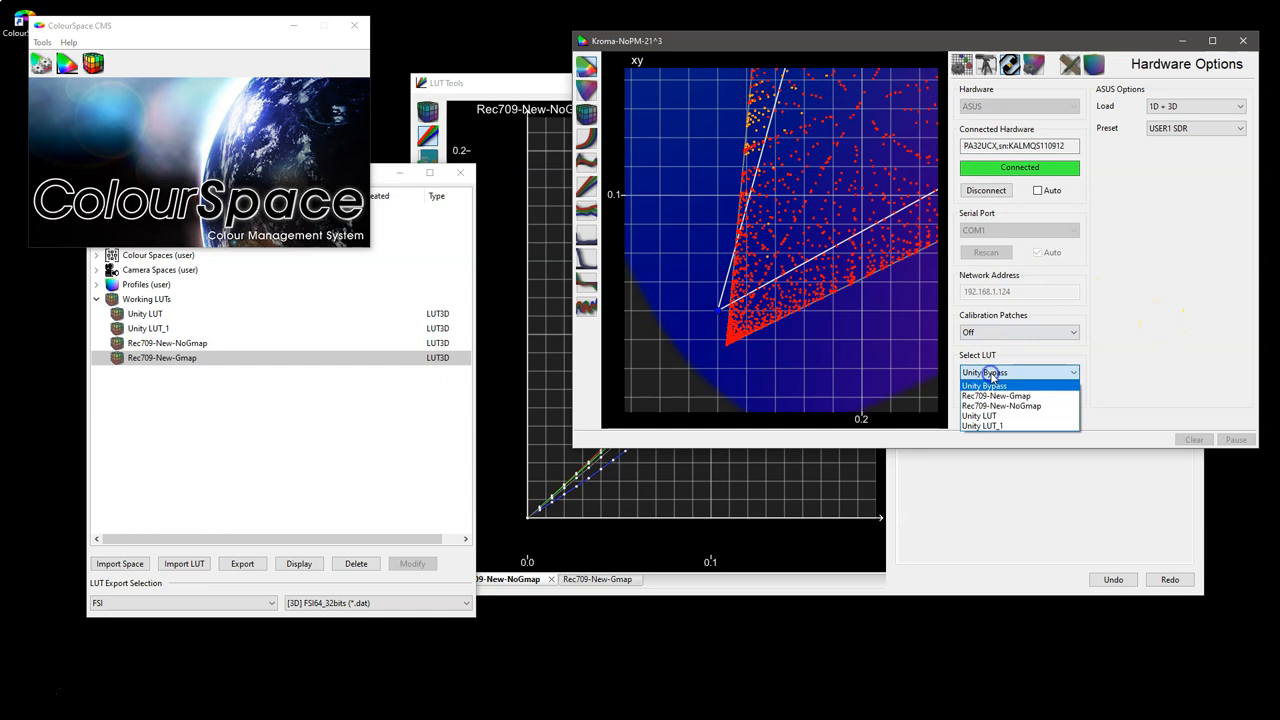
{"action": "left_click", "coordinate": [1001, 406]}
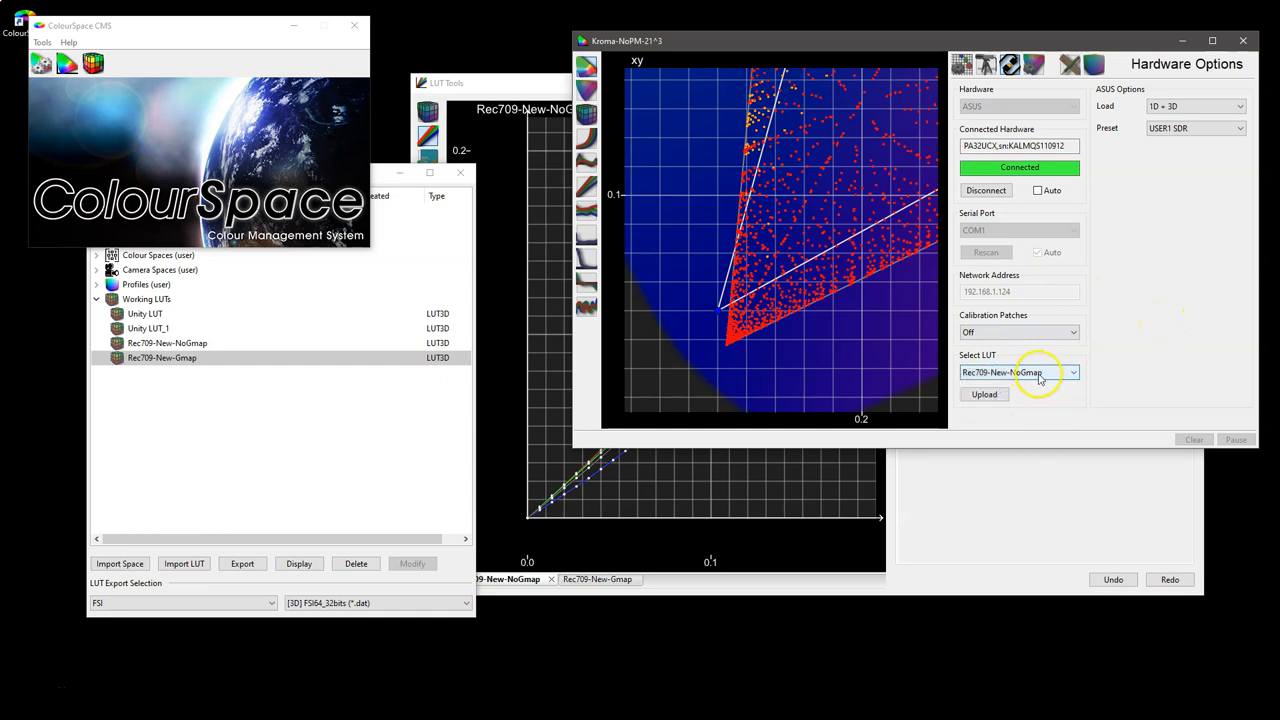
{"action": "left_click", "coordinate": [1017, 372]}
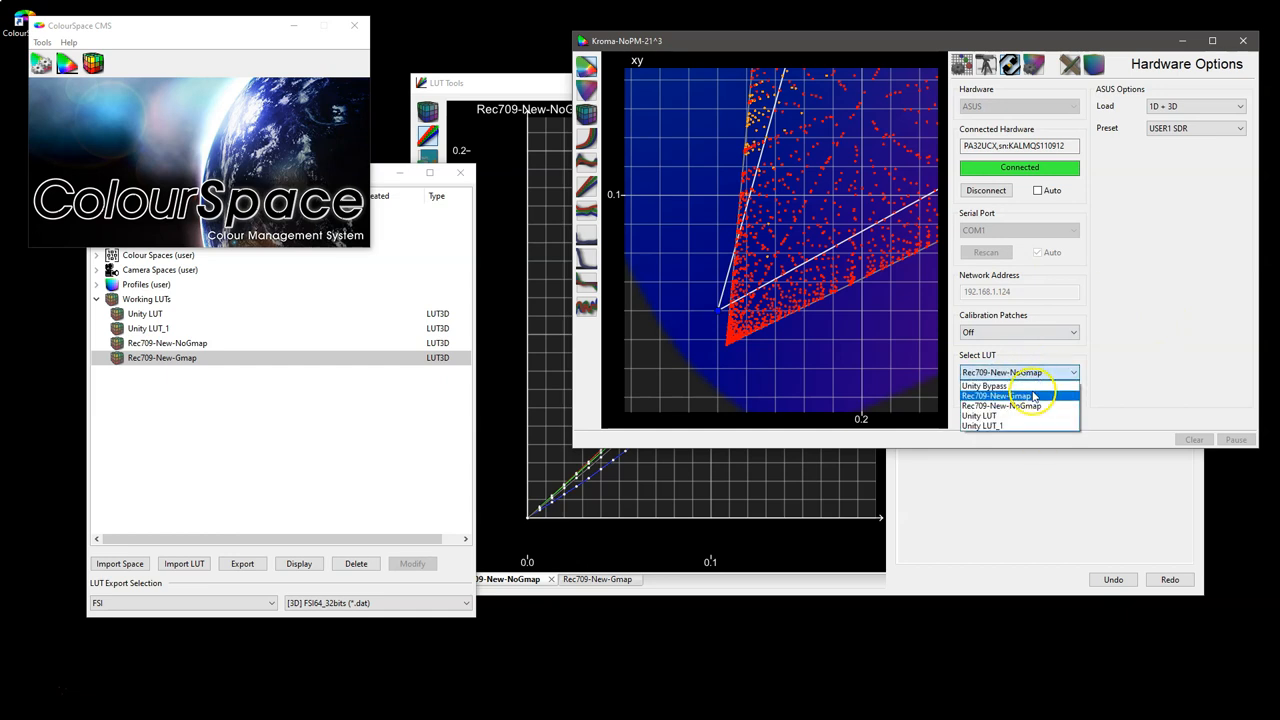
{"action": "left_click", "coordinate": [1013, 395]}
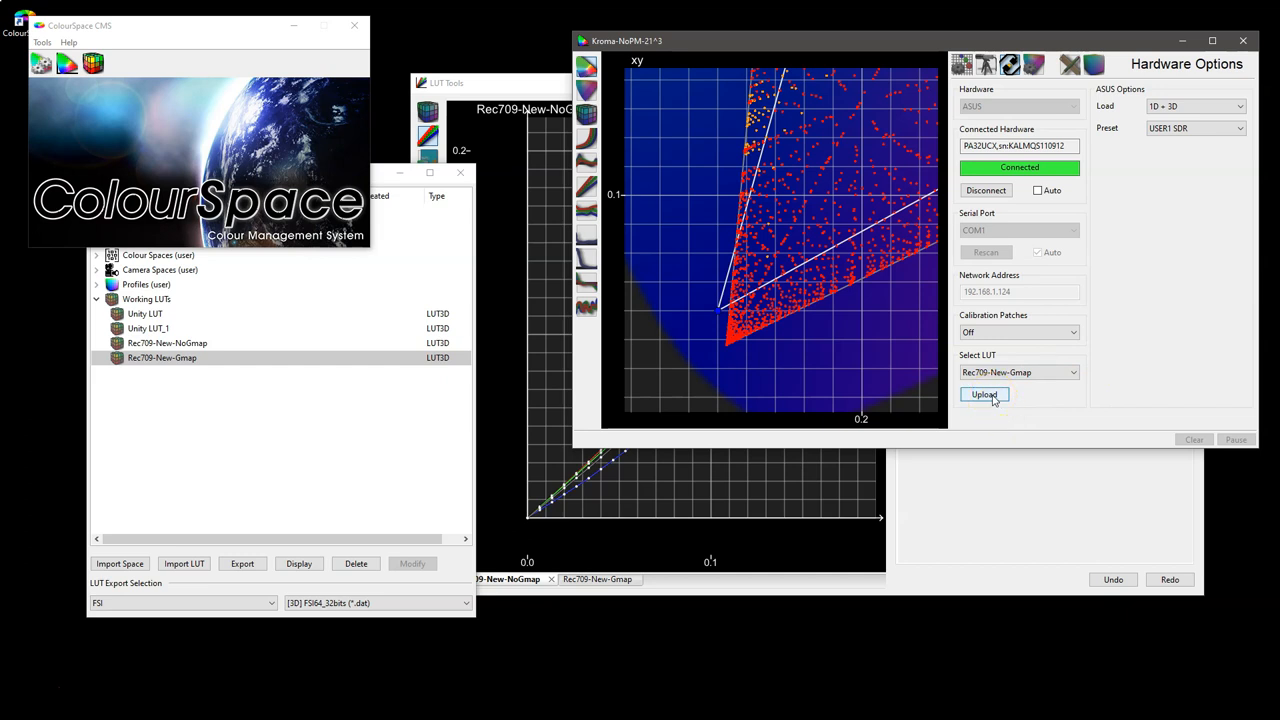
{"action": "left_click", "coordinate": [984, 394]}
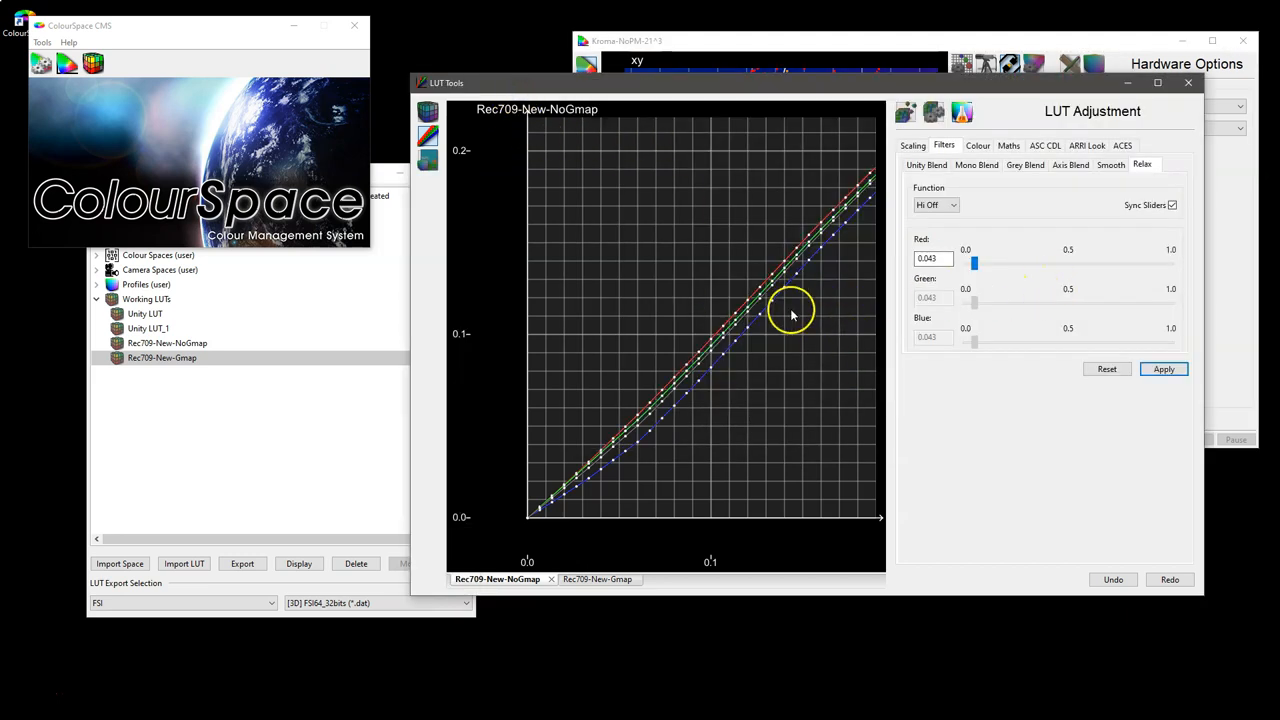
Switch LUT Tools to the image preview and apply the Rec709-New-NoGmap LUT.
{"action": "left_click", "coordinate": [428, 160]}
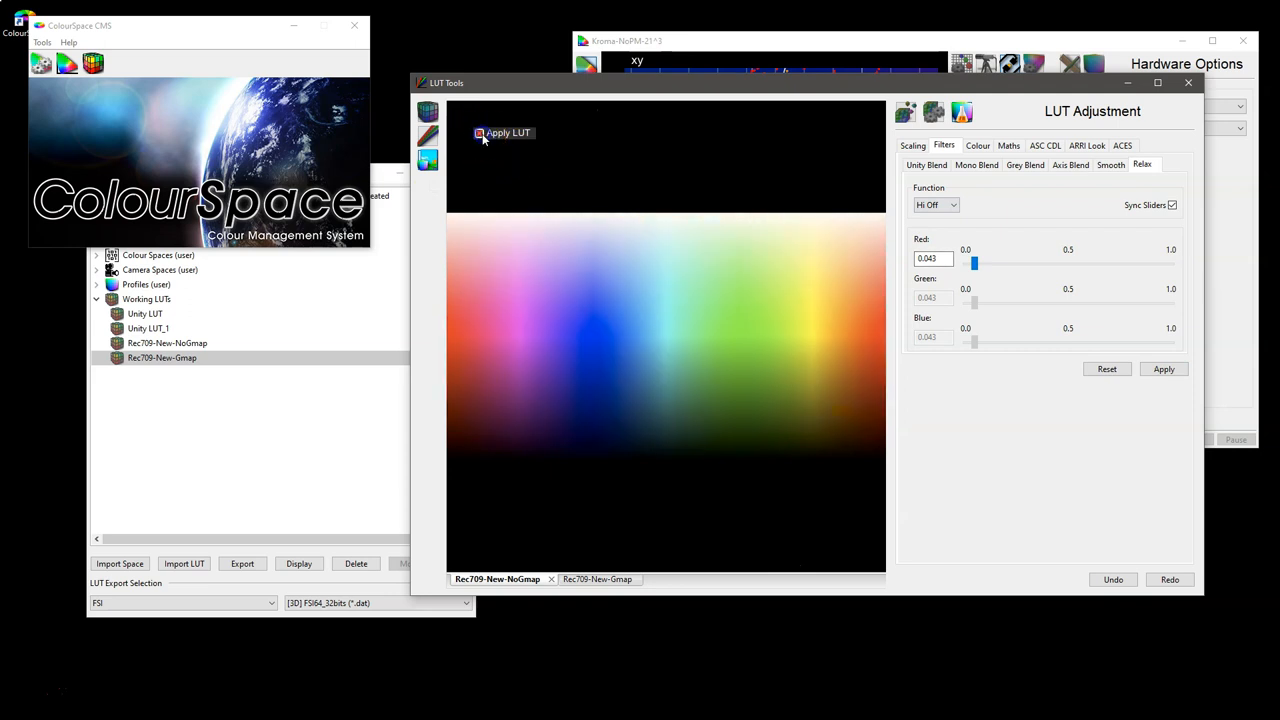
{"action": "left_click", "coordinate": [479, 132]}
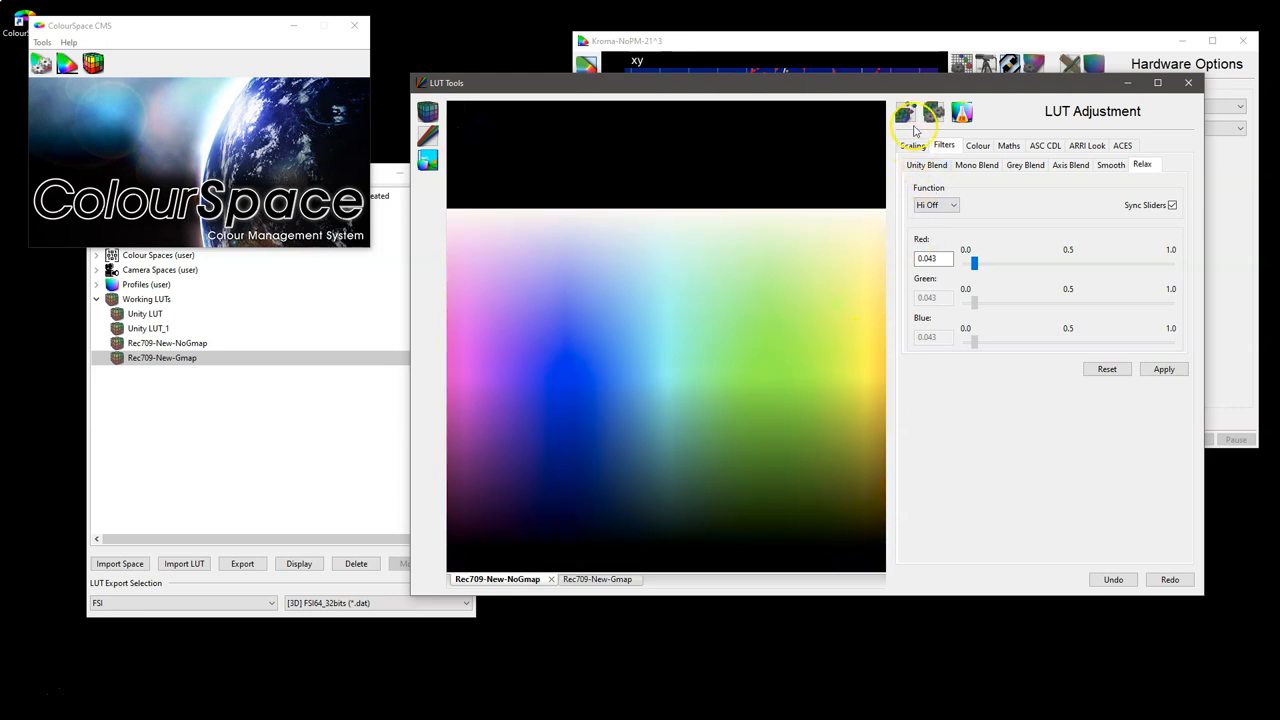
Add ContrastCal from the Desktop as the preview picture and apply the LUT.
{"action": "left_click", "coordinate": [906, 111]}
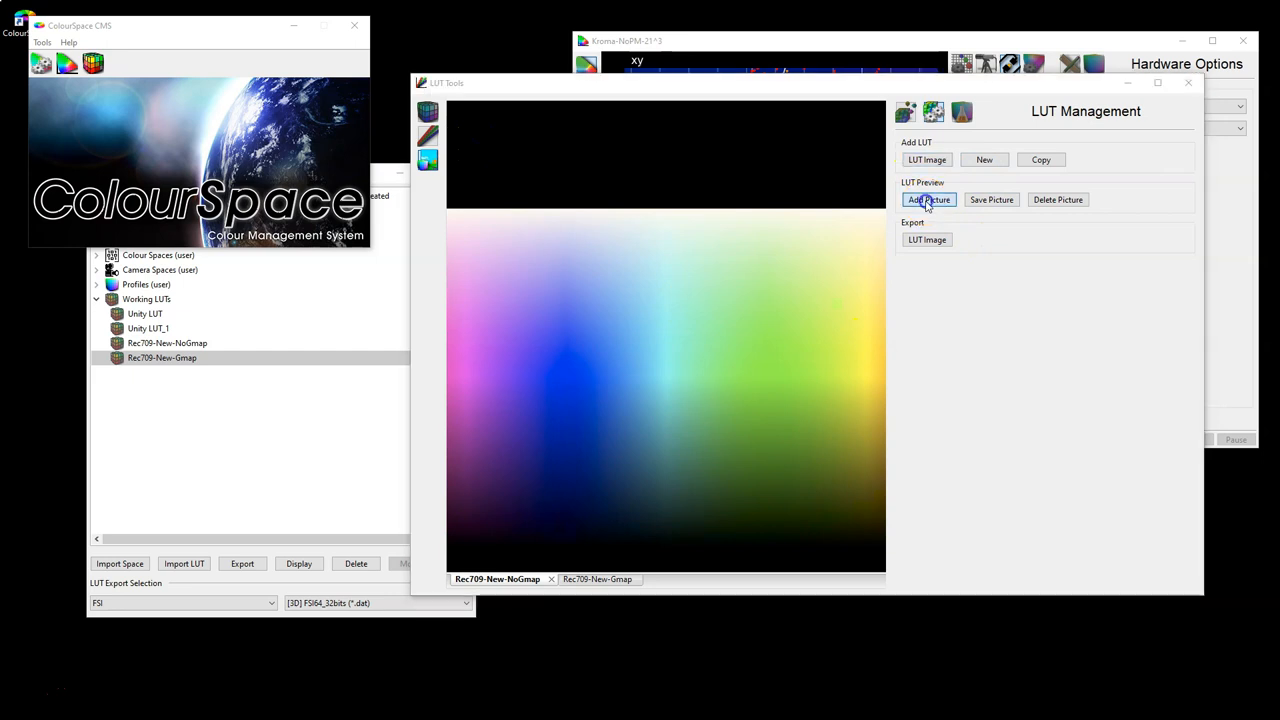
{"action": "left_click", "coordinate": [928, 199]}
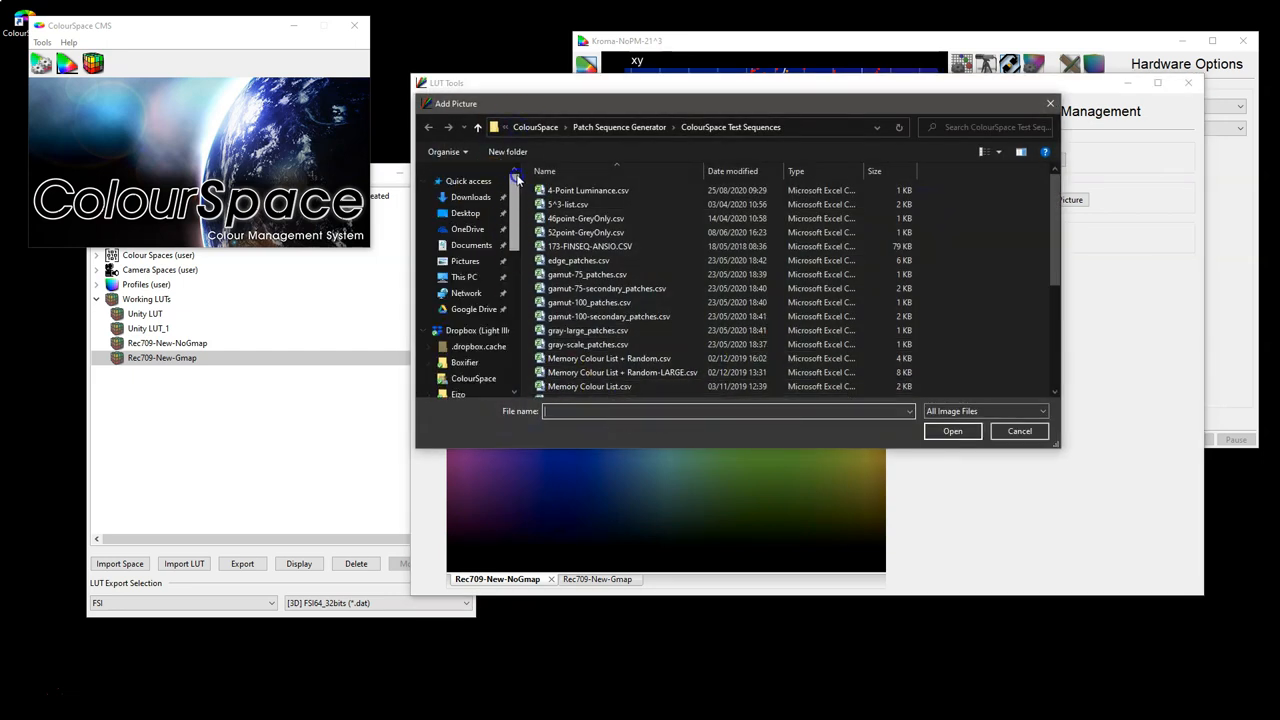
{"action": "left_click", "coordinate": [465, 213]}
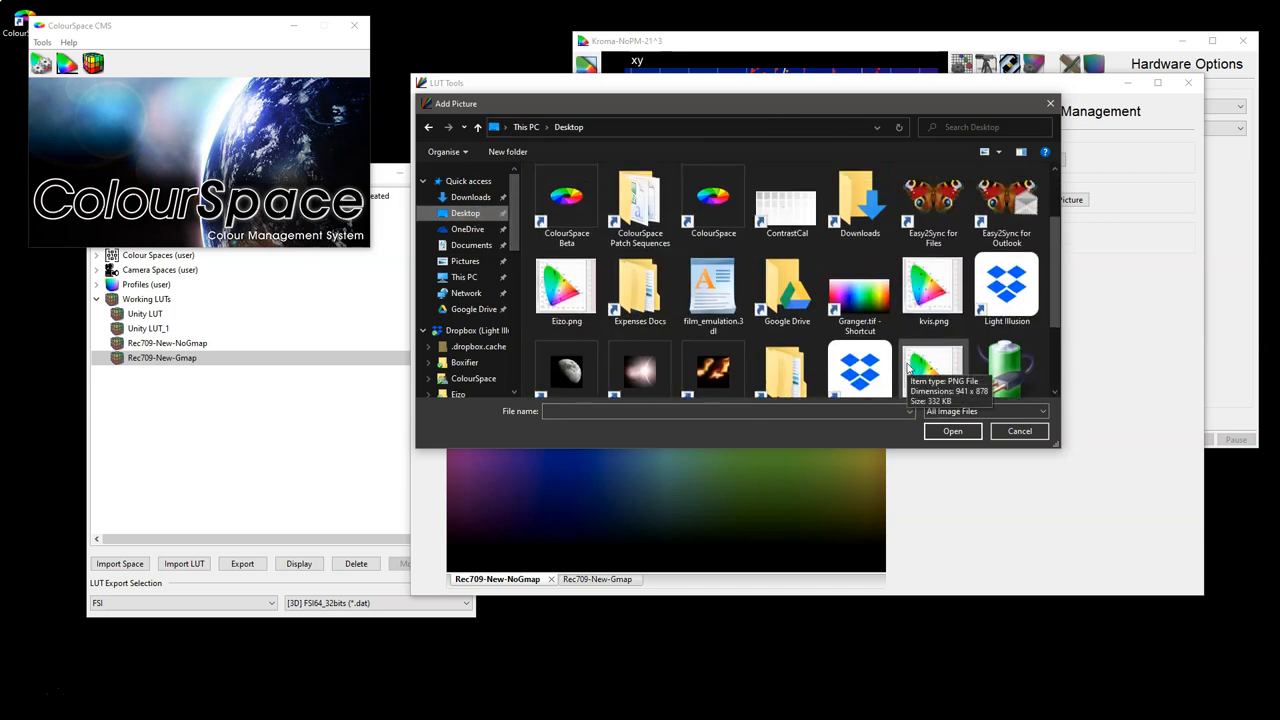
{"action": "left_click", "coordinate": [786, 200]}
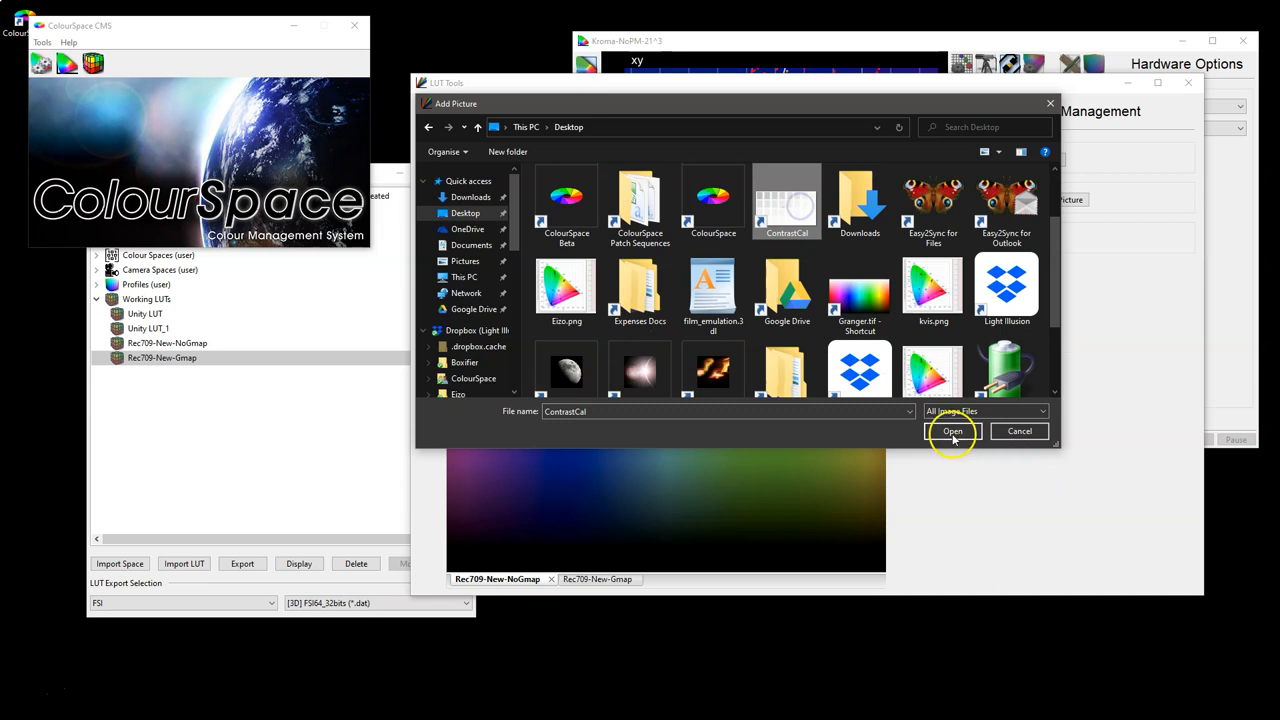
{"action": "left_click", "coordinate": [952, 431]}
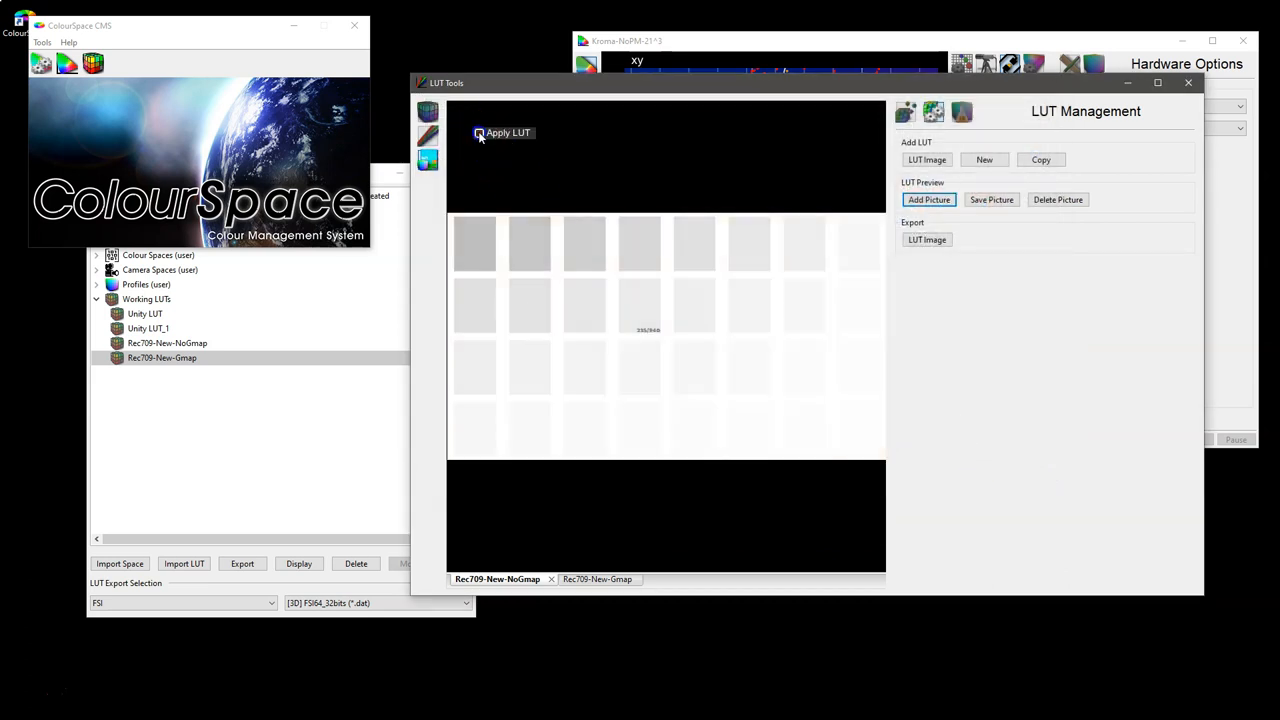
{"action": "left_click", "coordinate": [502, 132]}
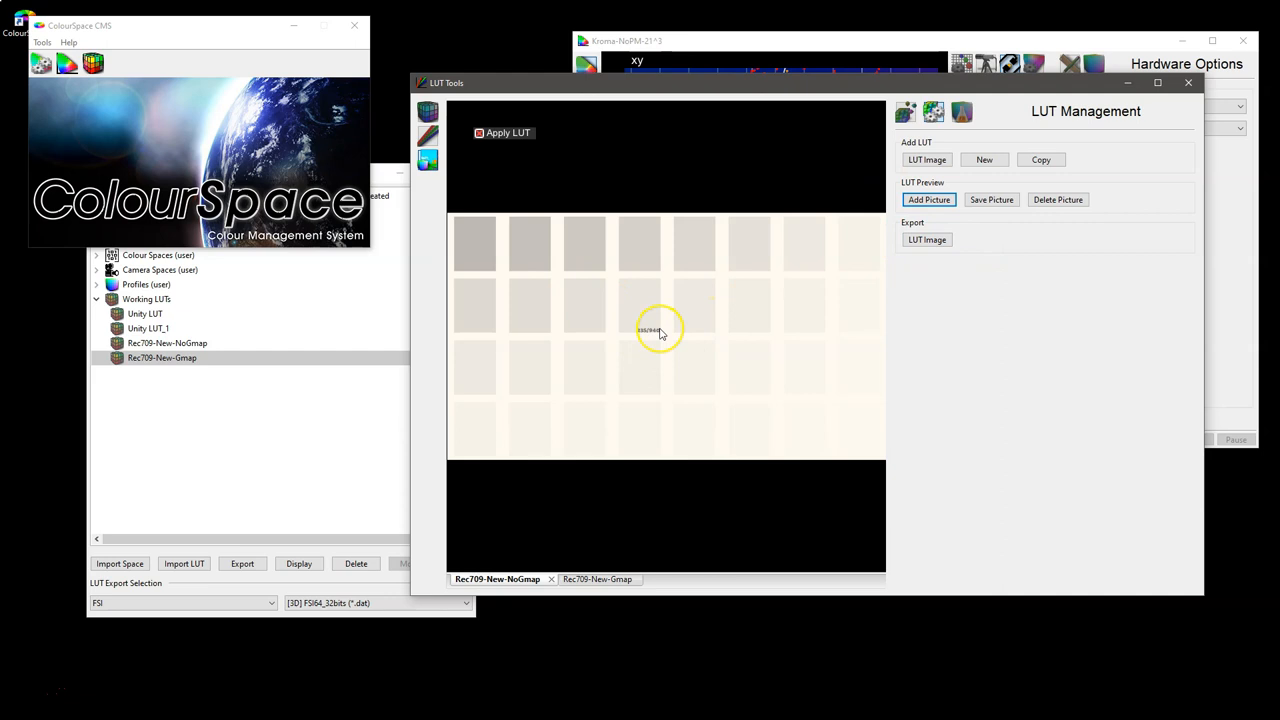
{"action": "mouse_move", "coordinate": [737, 388]}
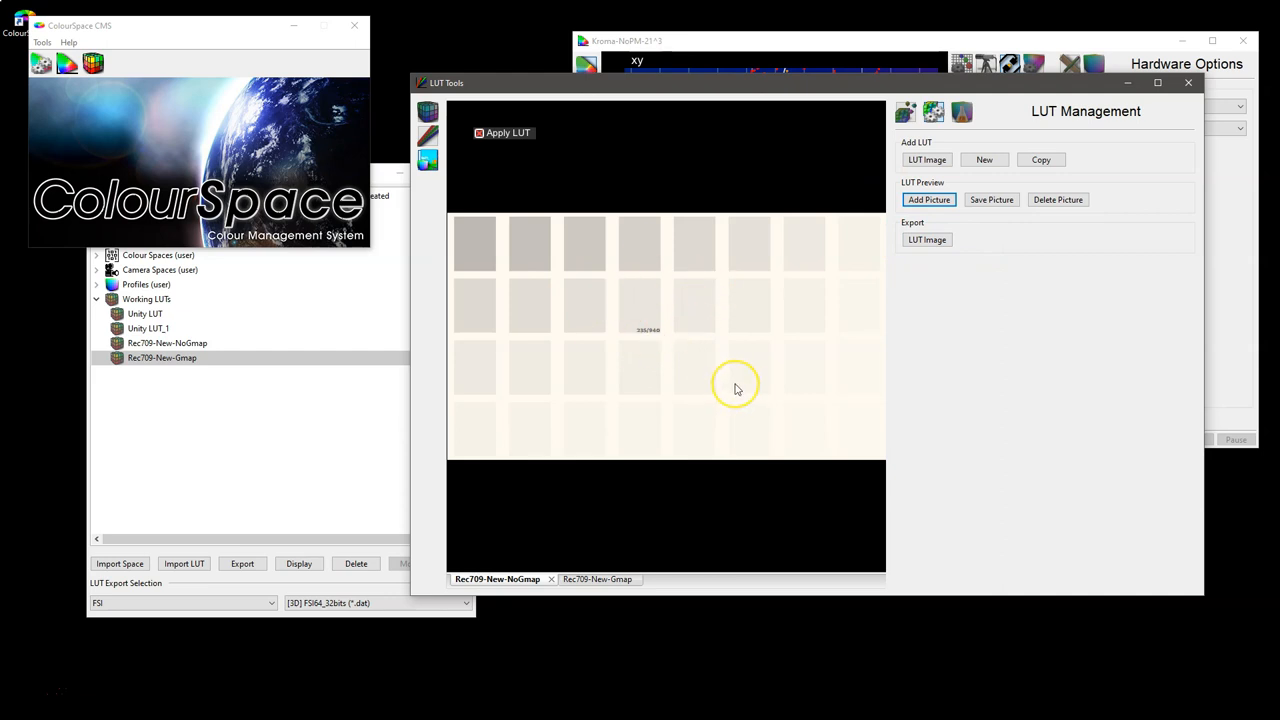
{"action": "mouse_move", "coordinate": [737, 389]}
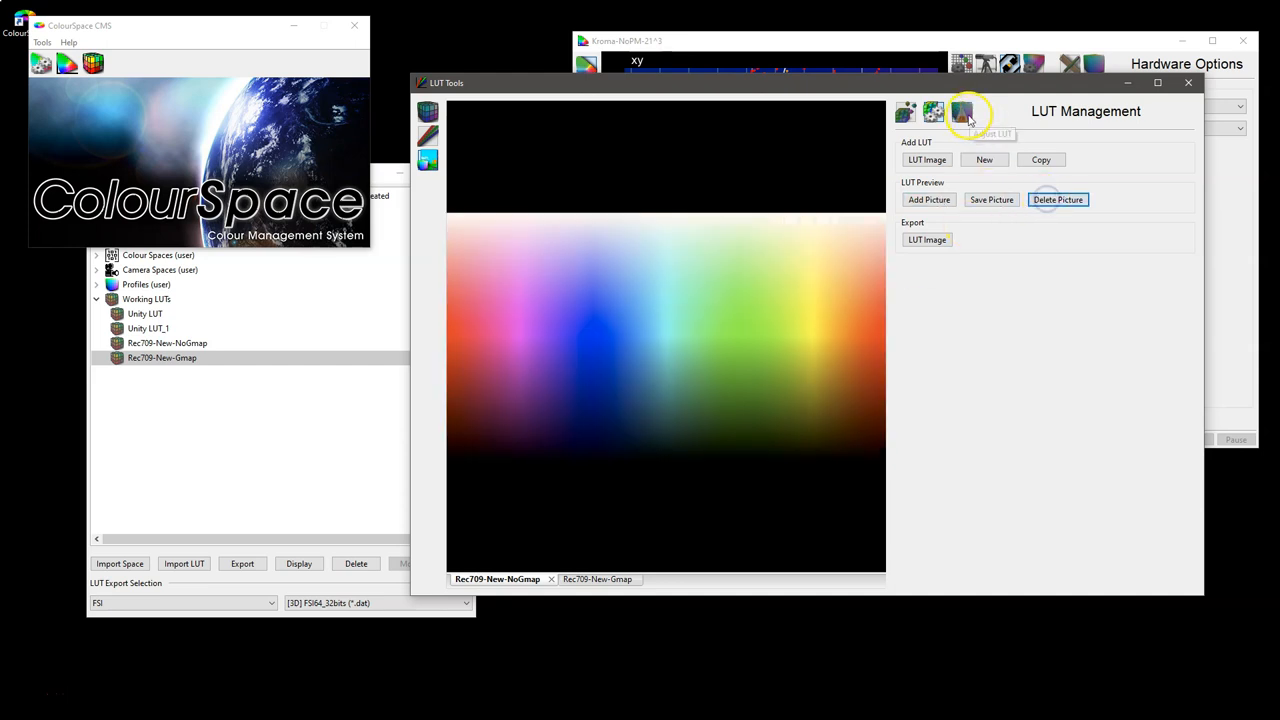
Return to LUT Adjustment and view the Maths and ARRI Look (LogC, REC709, ASA 800) settings.
{"action": "left_click", "coordinate": [962, 111]}
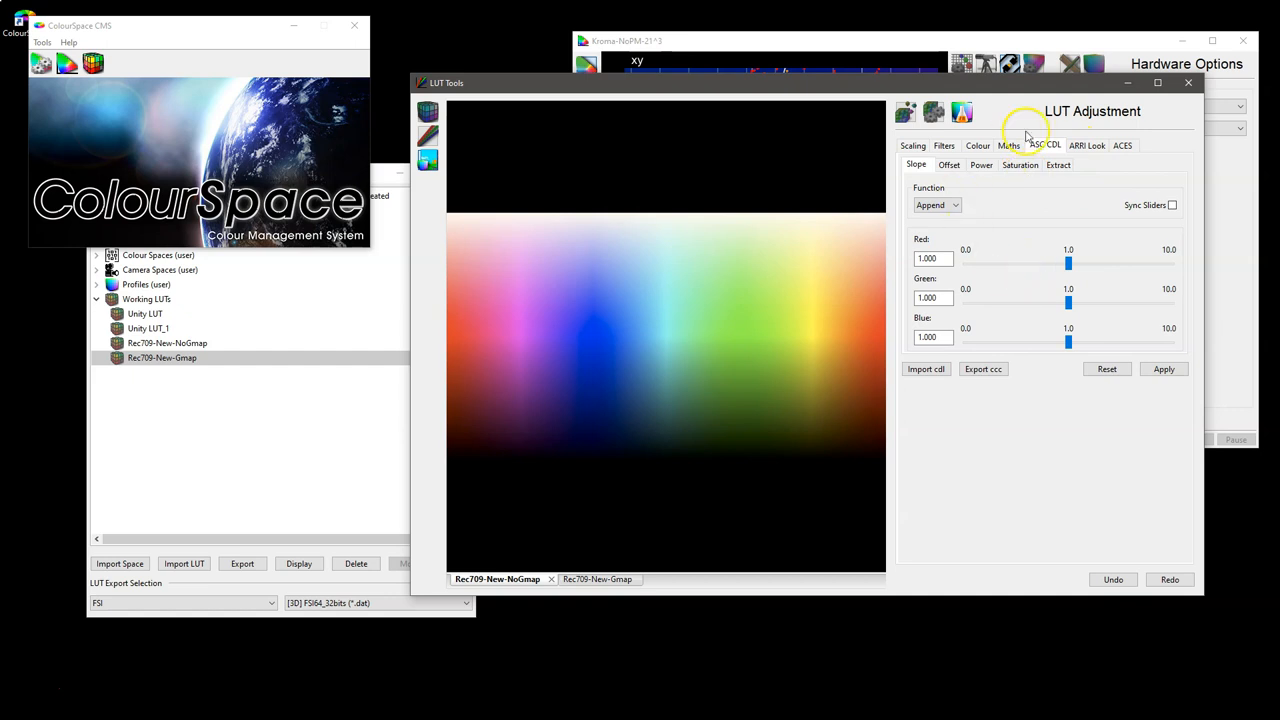
{"action": "left_click", "coordinate": [978, 145]}
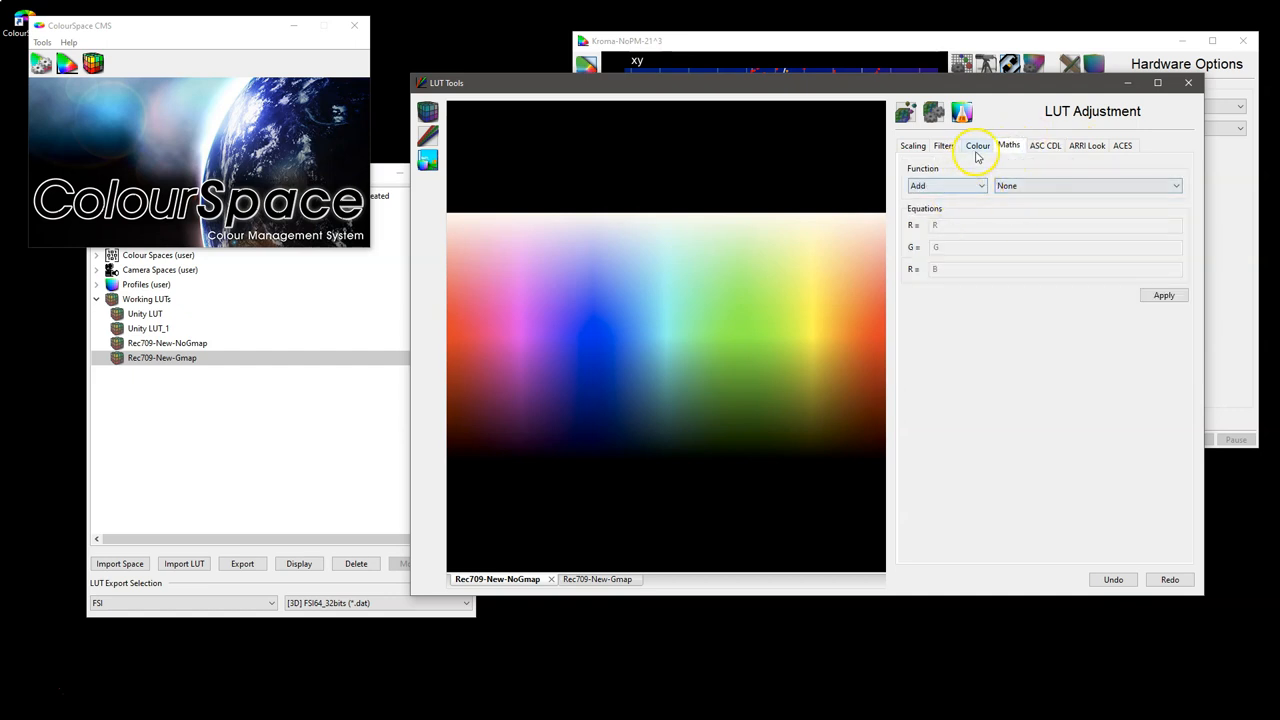
{"action": "left_click", "coordinate": [1086, 145]}
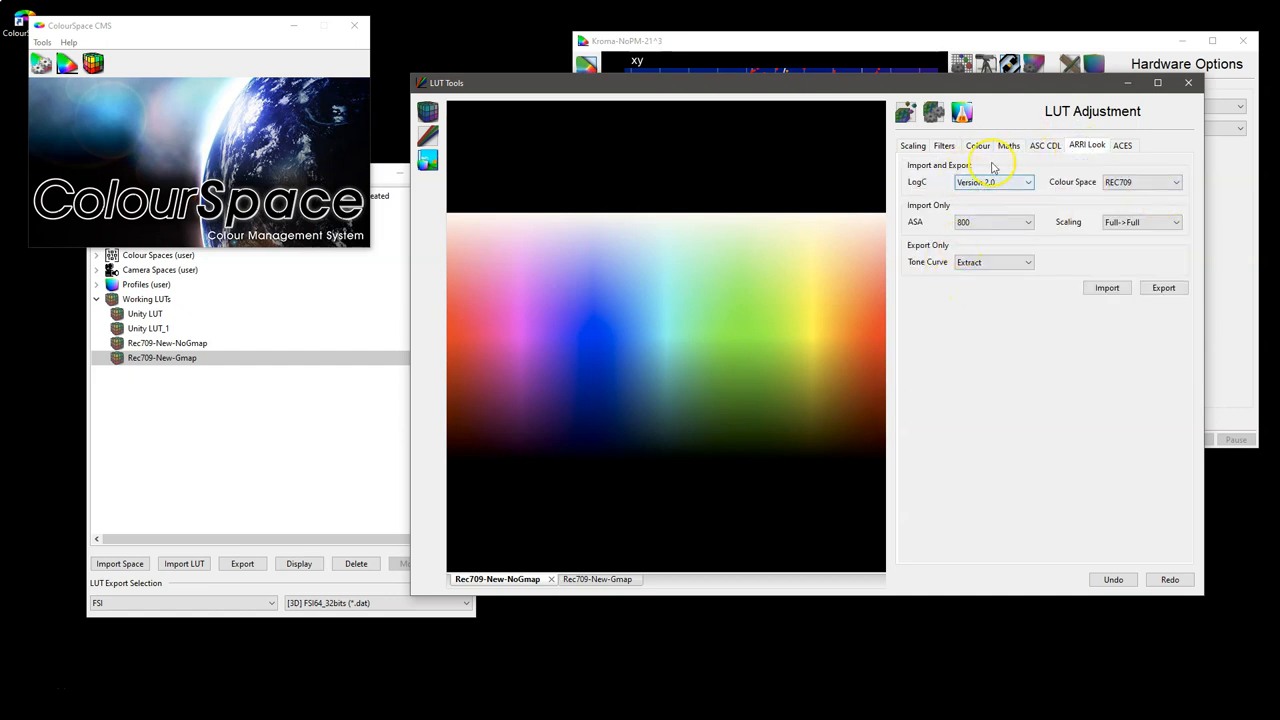